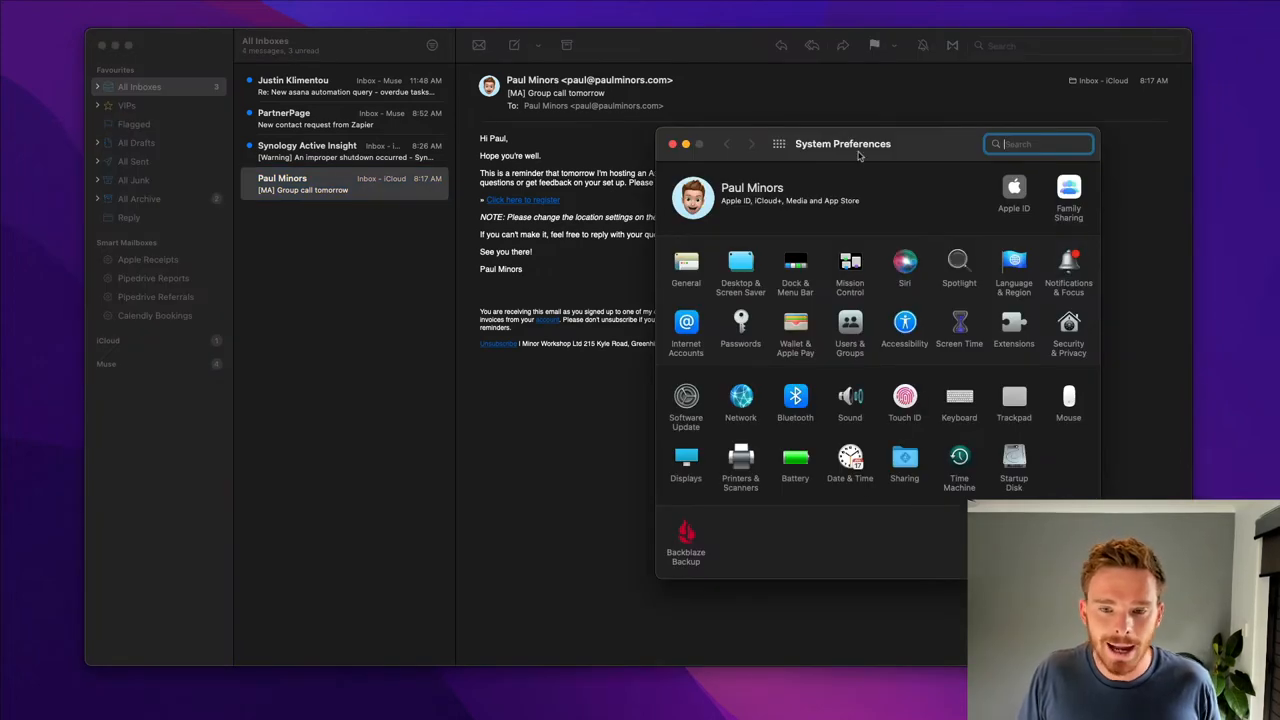
{"action": "mouse_move", "coordinate": [692, 272]}
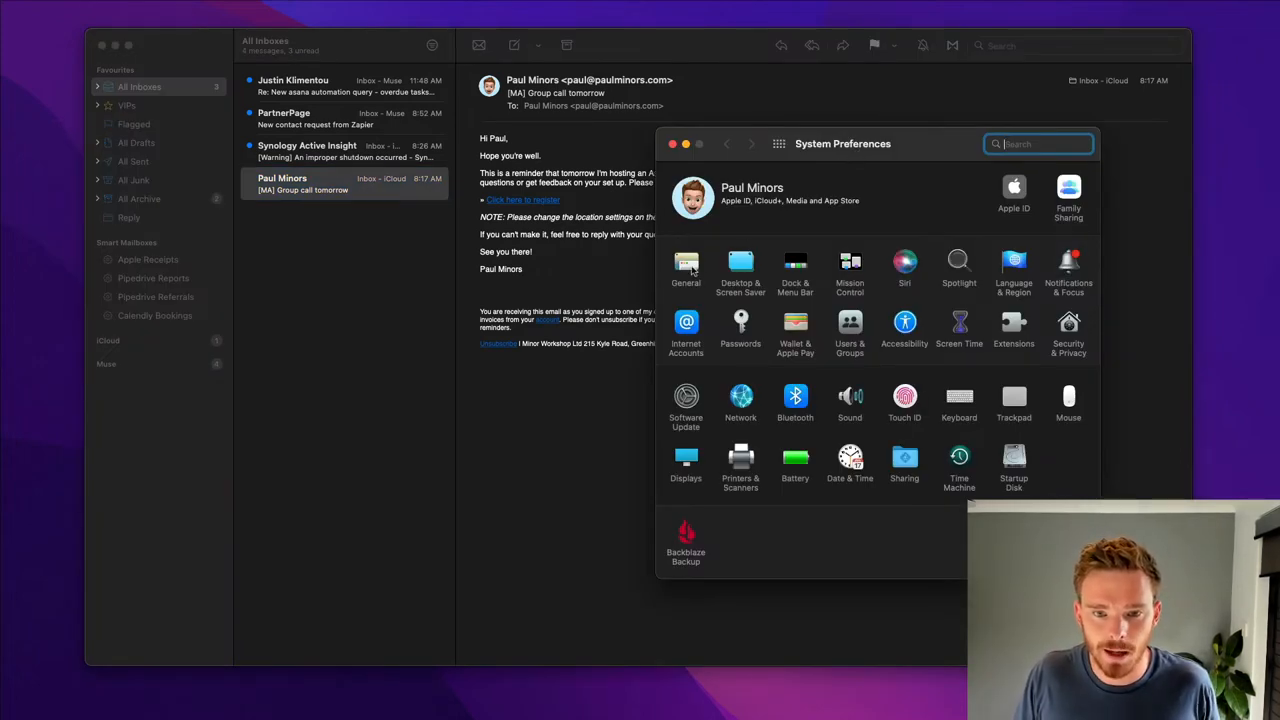
Set Appearance back to Dark in the General pane and close System Preferences.
{"action": "left_click", "coordinate": [686, 268]}
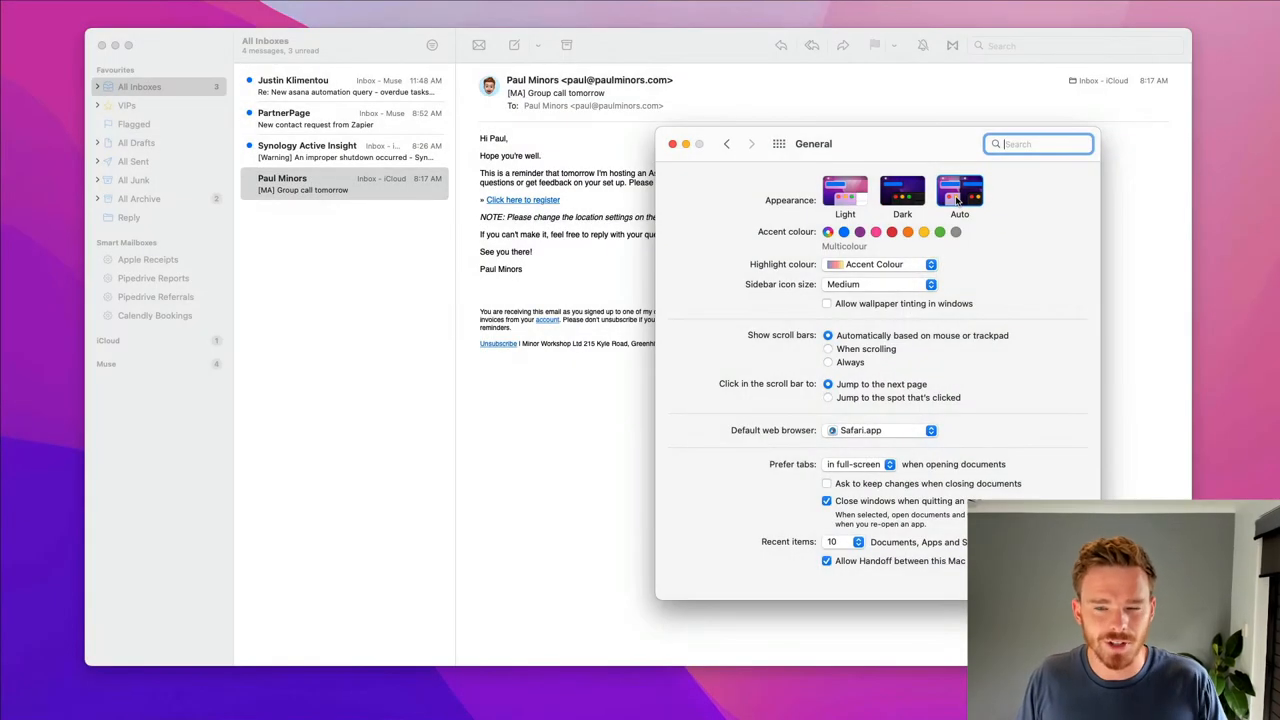
{"action": "left_click", "coordinate": [902, 192]}
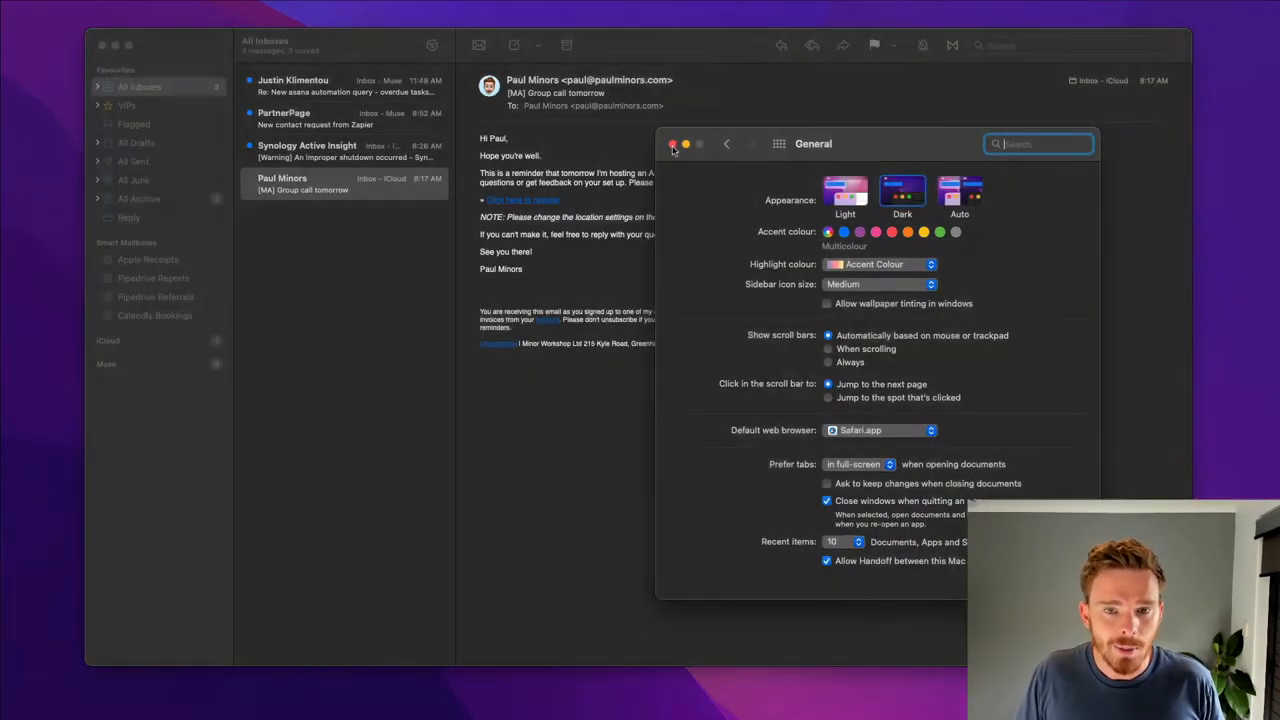
{"action": "left_click", "coordinate": [672, 144]}
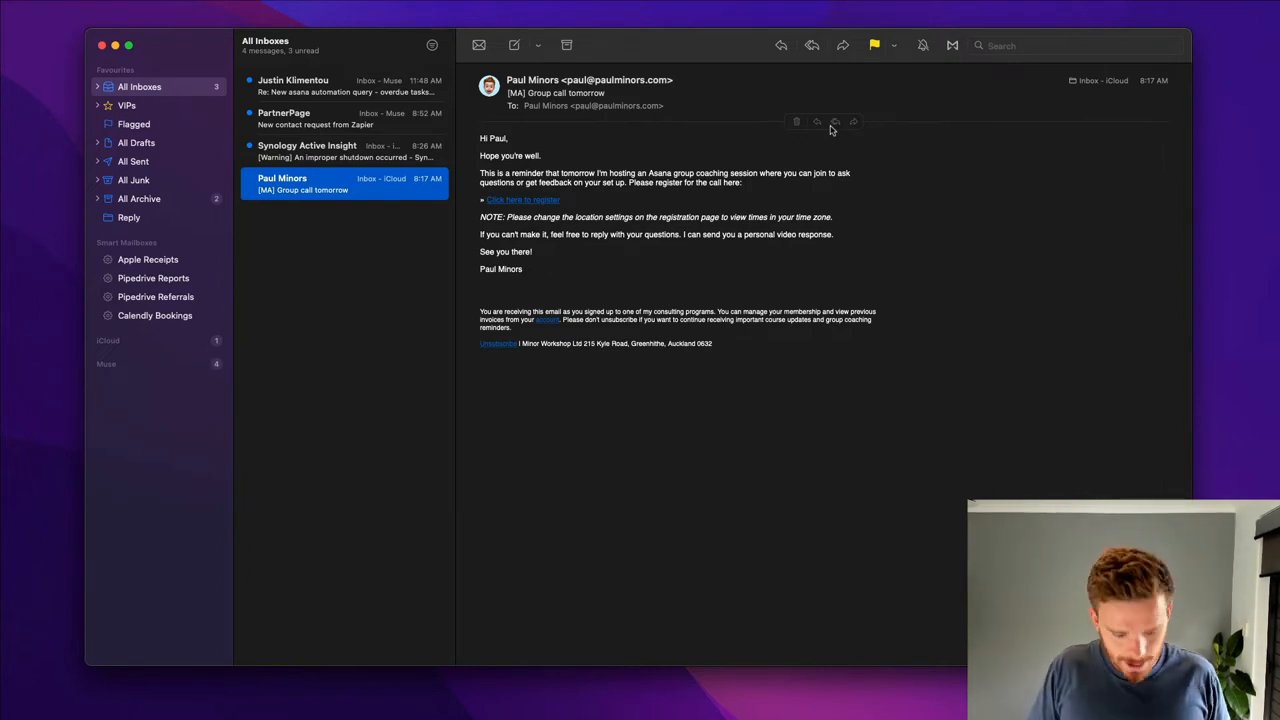
In Mail's Viewing preferences, toggle 'Use dark backgrounds for messages' off and back on.
{"action": "key", "text": "cmd+,"}
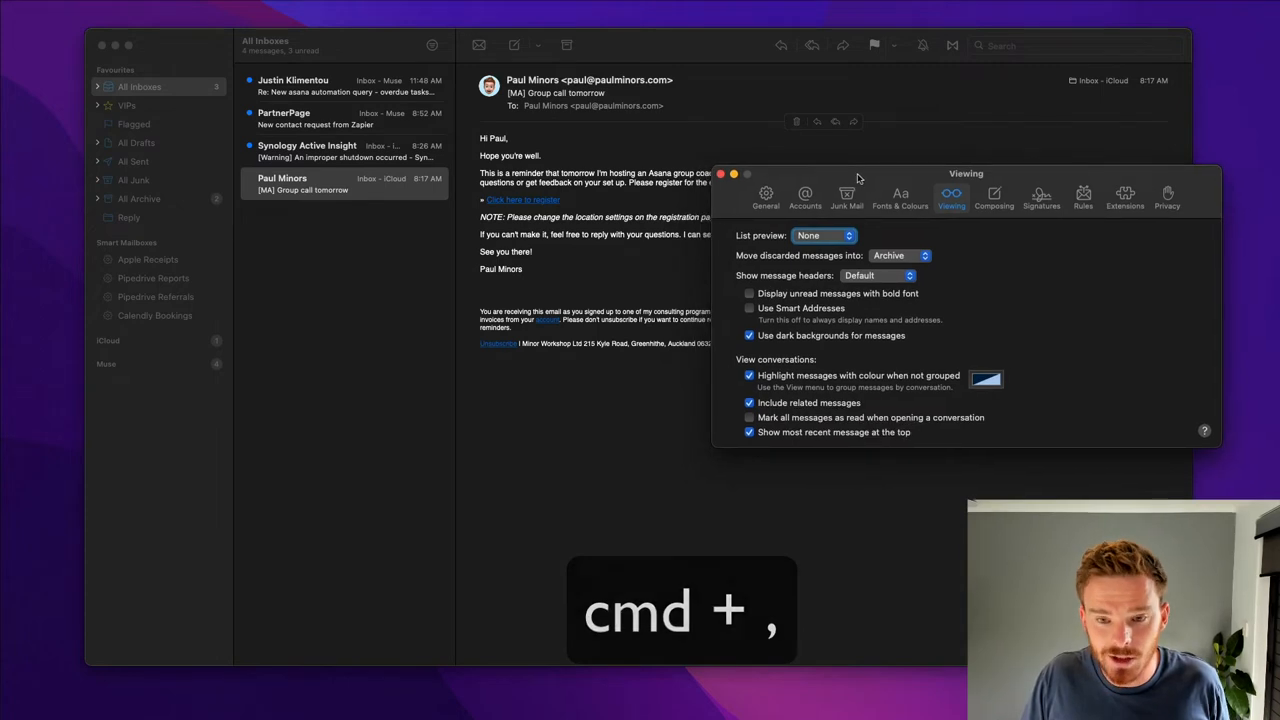
{"action": "mouse_move", "coordinate": [892, 234]}
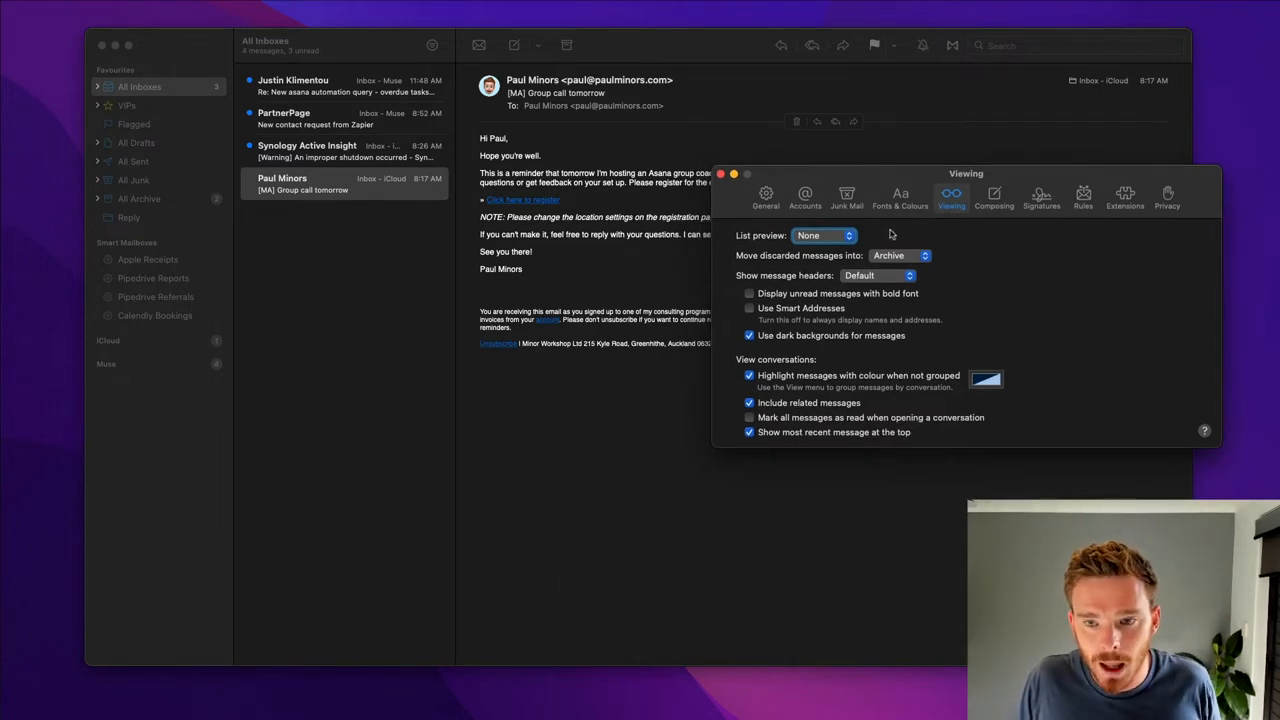
{"action": "mouse_move", "coordinate": [828, 392]}
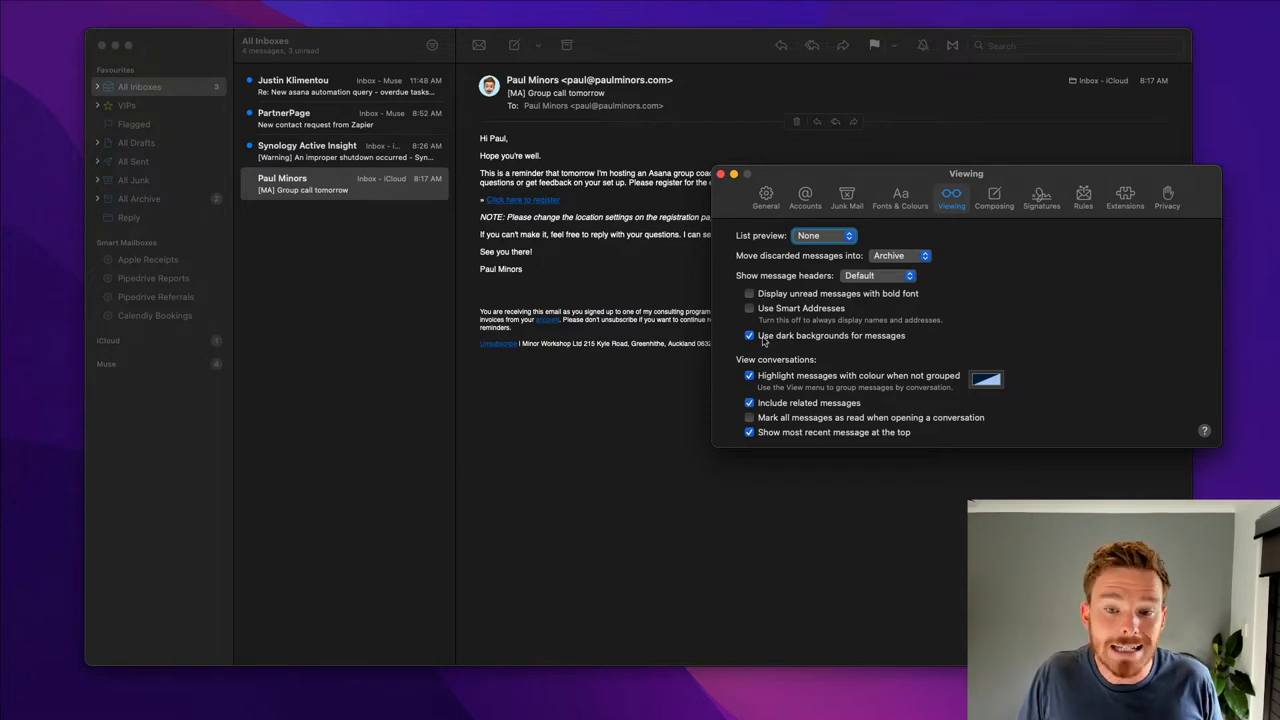
{"action": "left_click", "coordinate": [748, 336]}
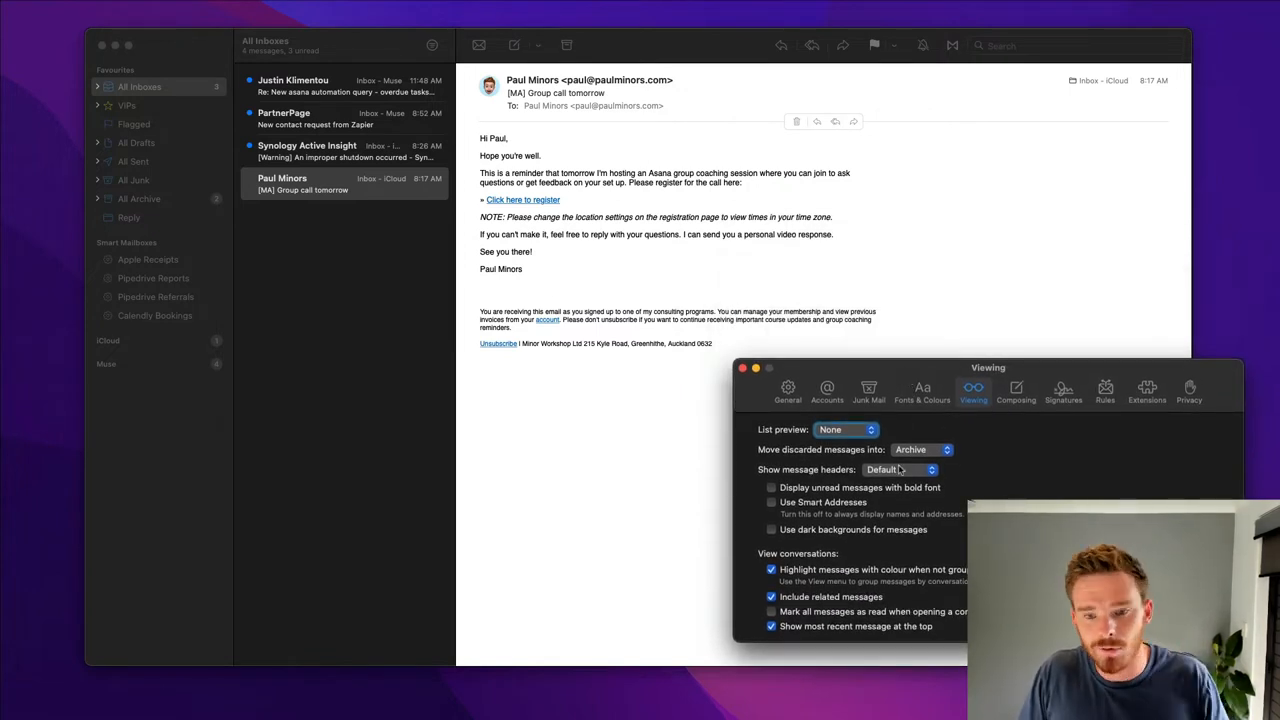
{"action": "left_click", "coordinate": [772, 530]}
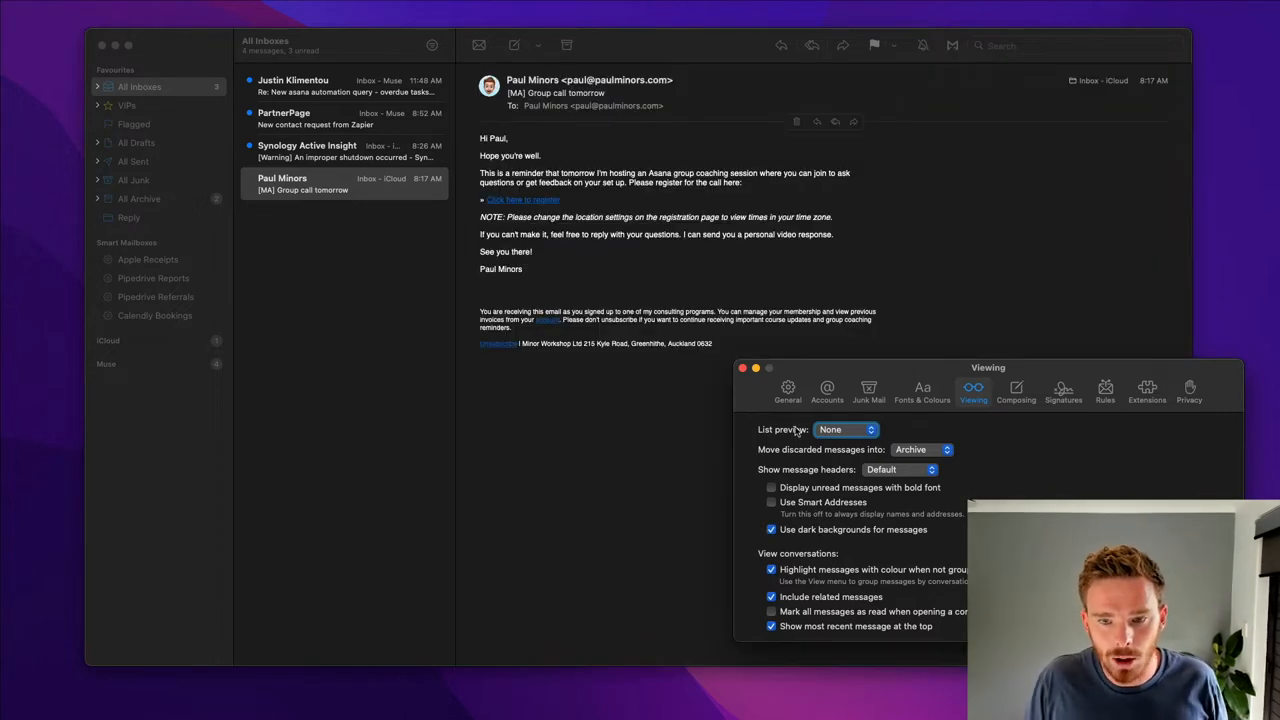
{"action": "left_click", "coordinate": [742, 368]}
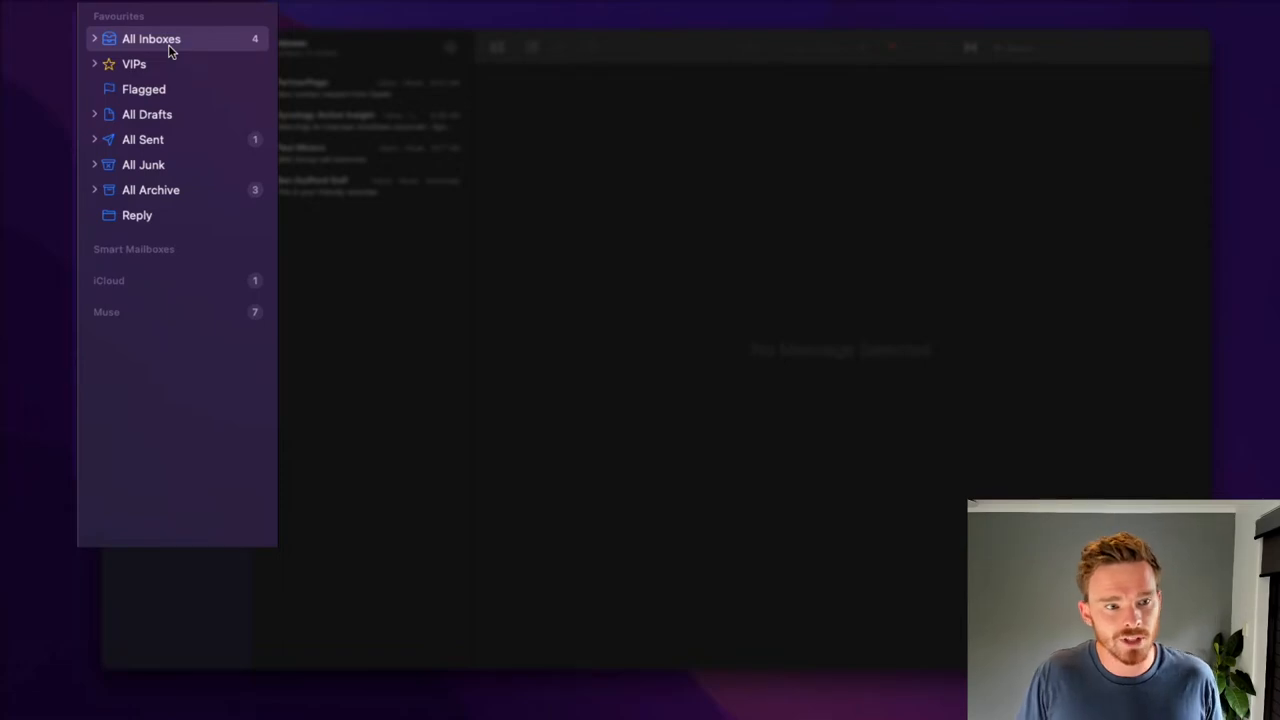
Expand then collapse the iCloud sidebar section, then expand the Muse account's mailboxes.
{"action": "left_click", "coordinate": [108, 280]}
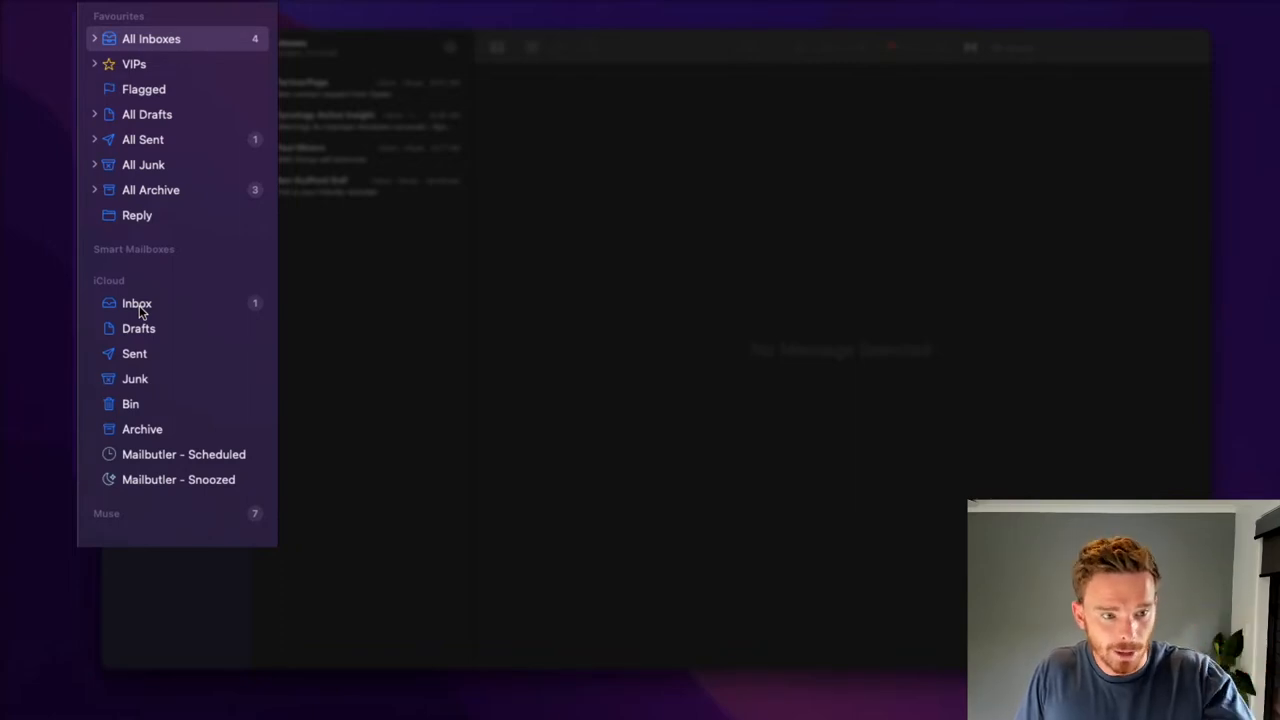
{"action": "mouse_move", "coordinate": [168, 380]}
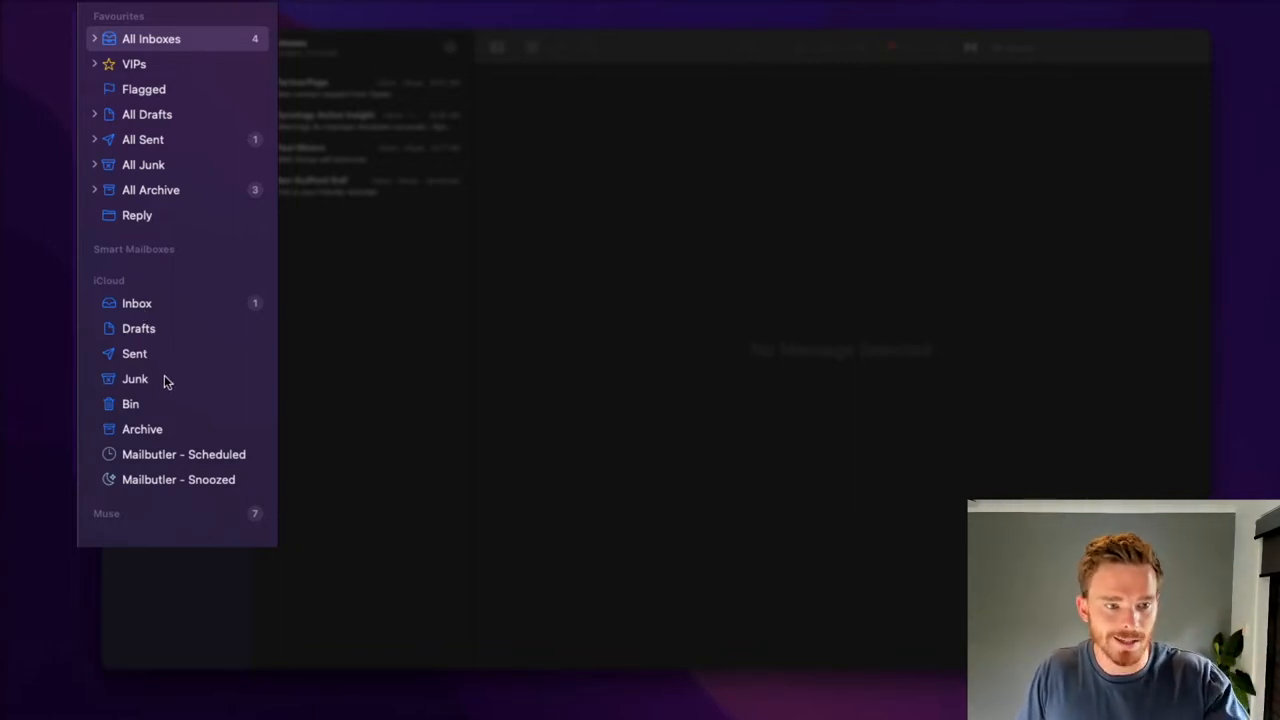
{"action": "left_click", "coordinate": [108, 280]}
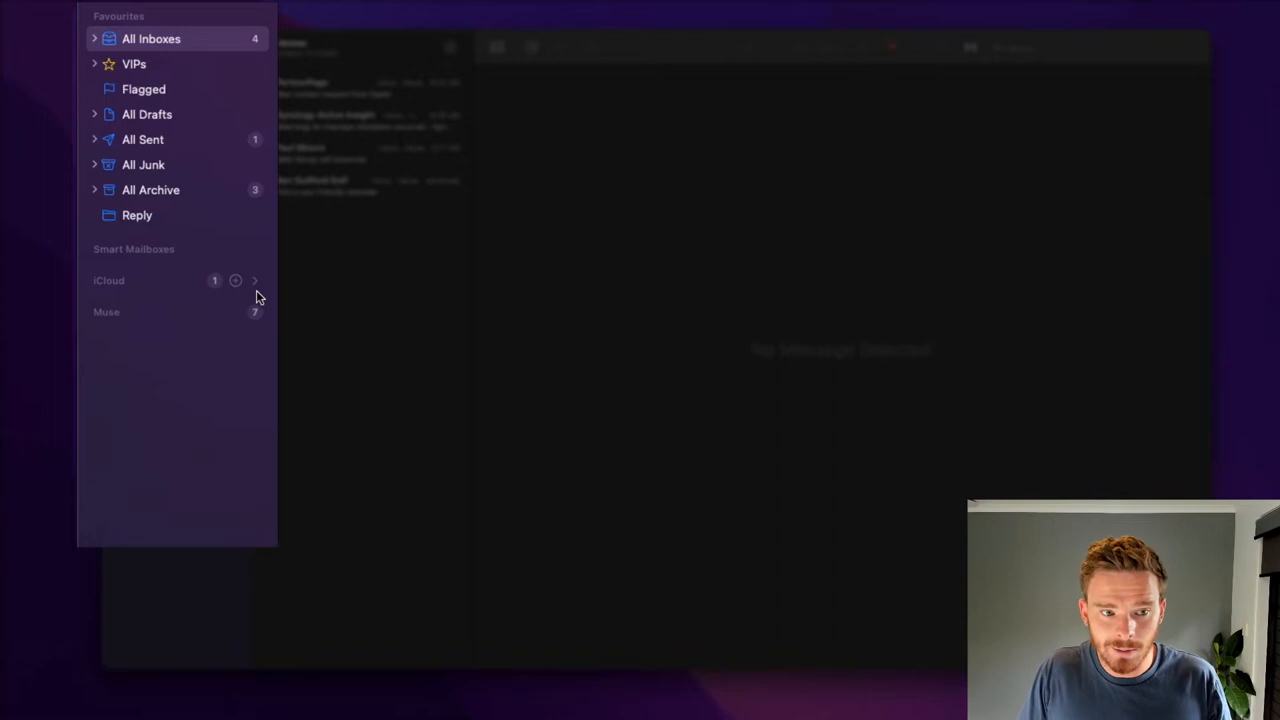
{"action": "left_click", "coordinate": [106, 312]}
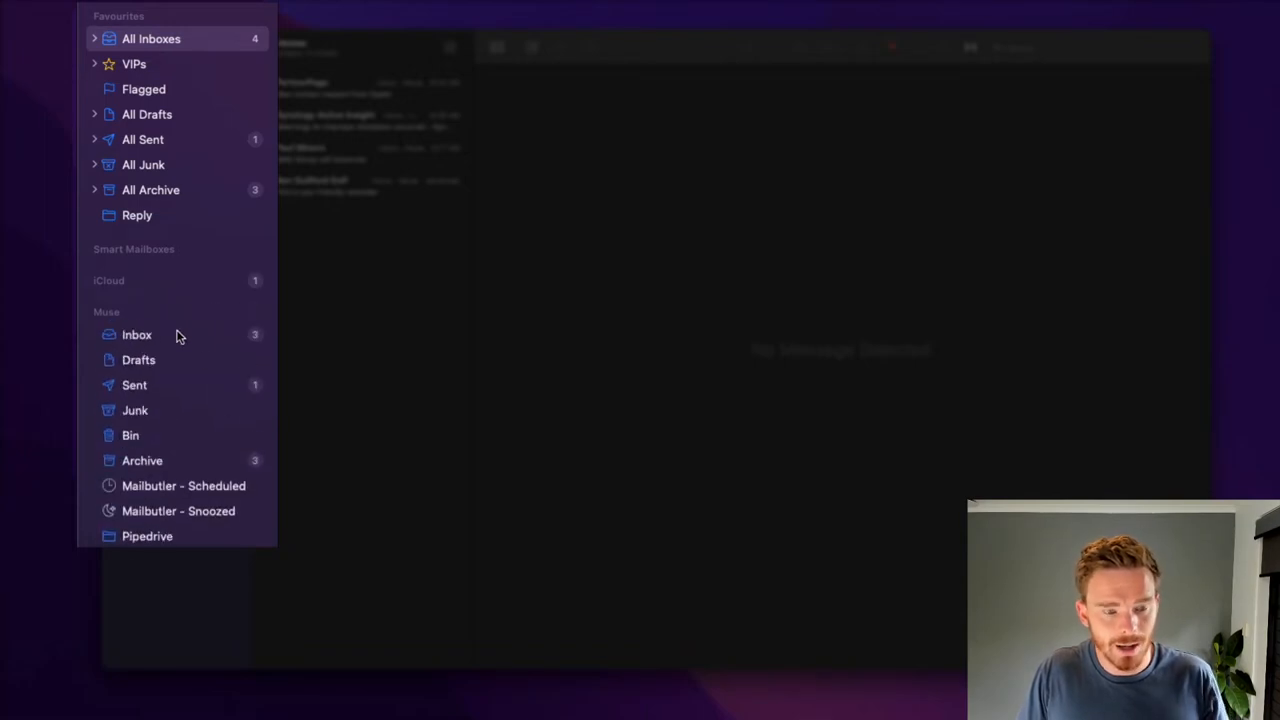
{"action": "mouse_move", "coordinate": [172, 380]}
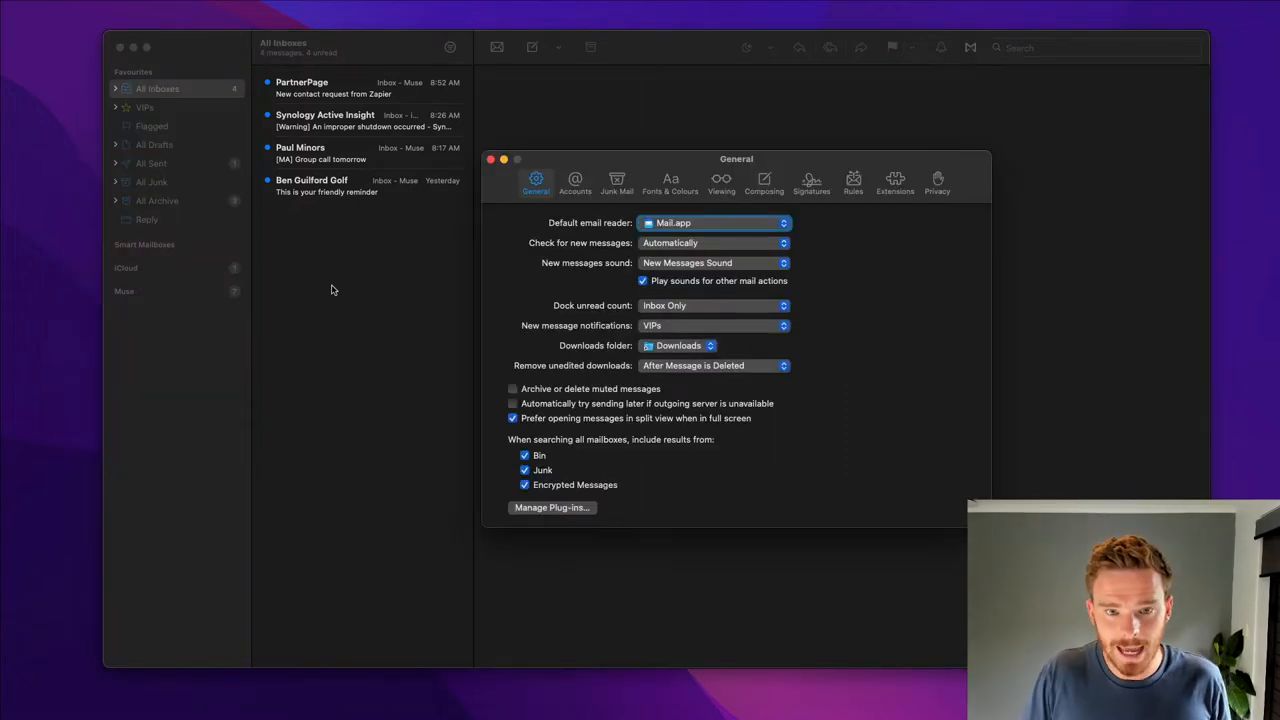
Review the iCloud account in the Accounts preferences pane, then close Preferences.
{"action": "left_click", "coordinate": [576, 182]}
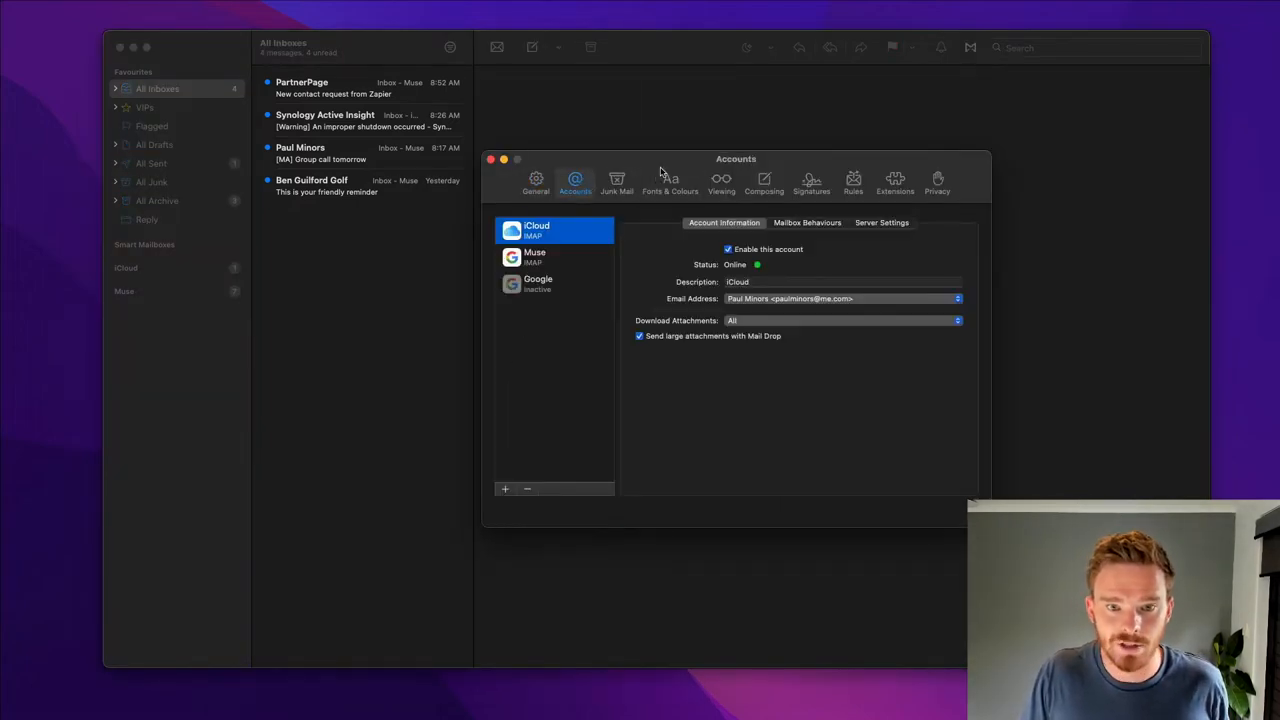
{"action": "left_click_drag", "start_coordinate": [736, 158], "coordinate": [692, 140]}
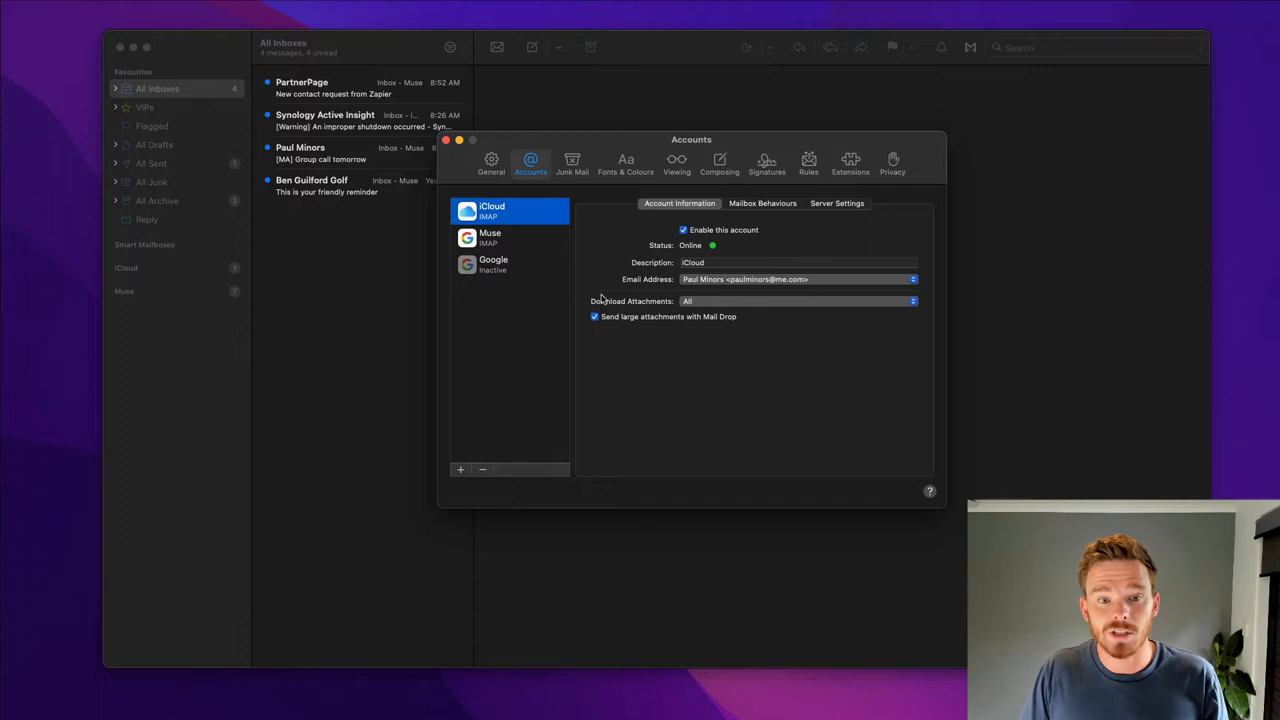
{"action": "mouse_move", "coordinate": [584, 278]}
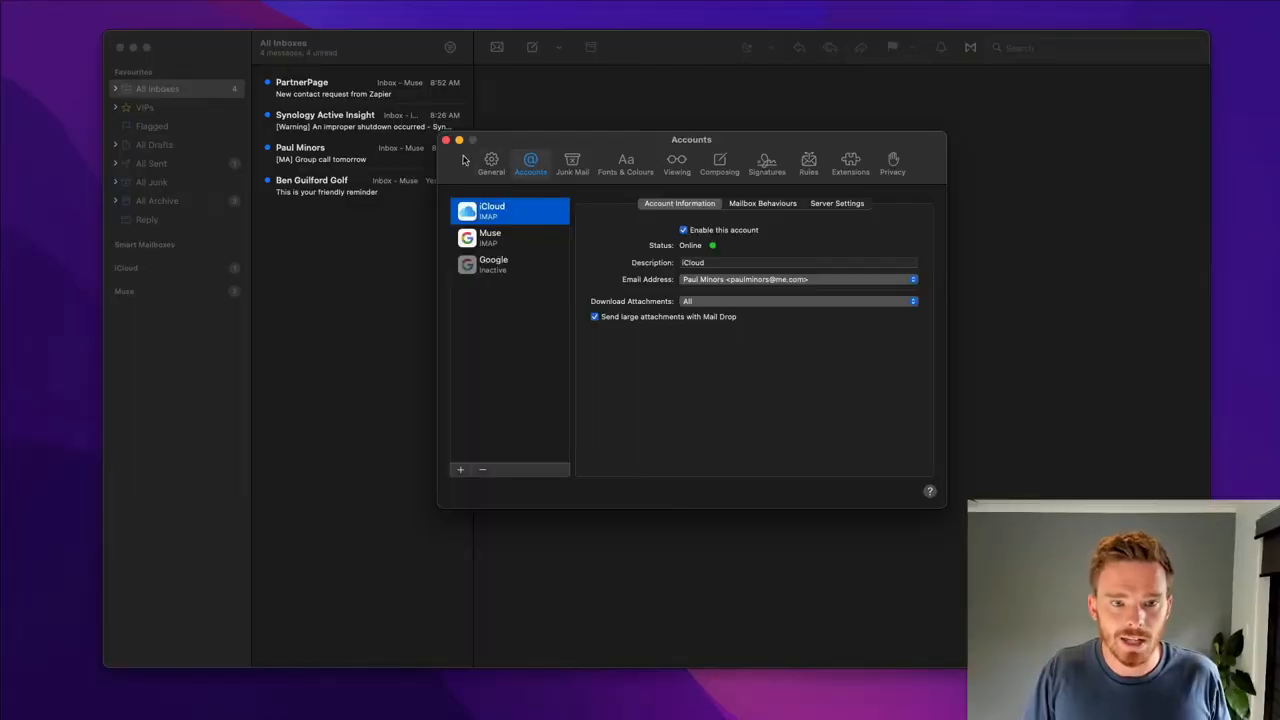
{"action": "left_click", "coordinate": [446, 140]}
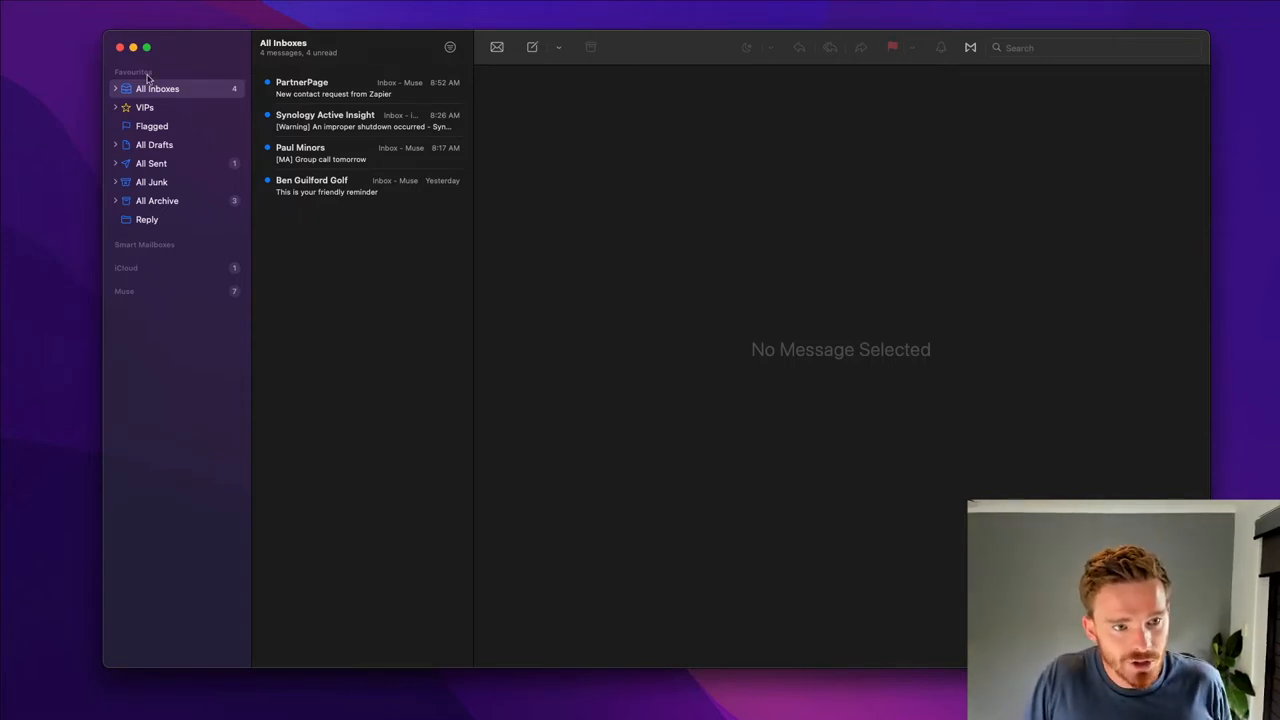
View the iCloud inbox alone under All Inboxes, return to the combined view, and expand Muse.
{"action": "left_click", "coordinate": [116, 88]}
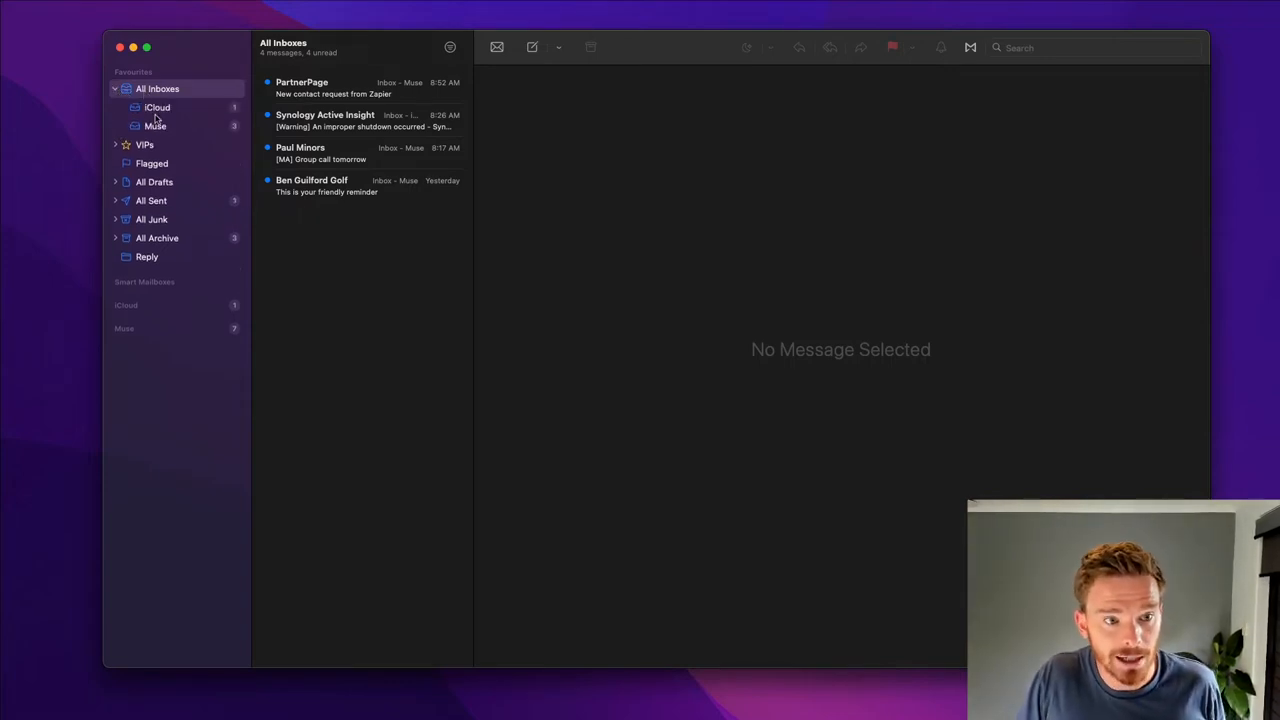
{"action": "left_click", "coordinate": [156, 108]}
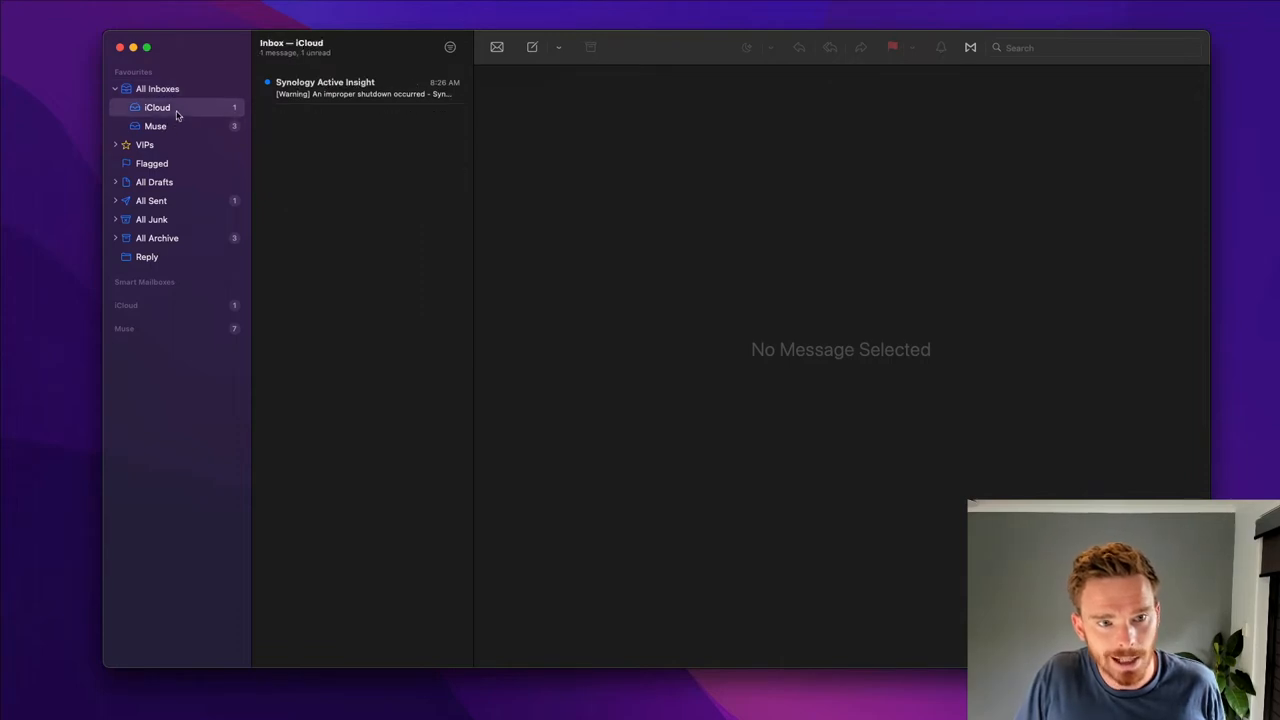
{"action": "left_click", "coordinate": [156, 126]}
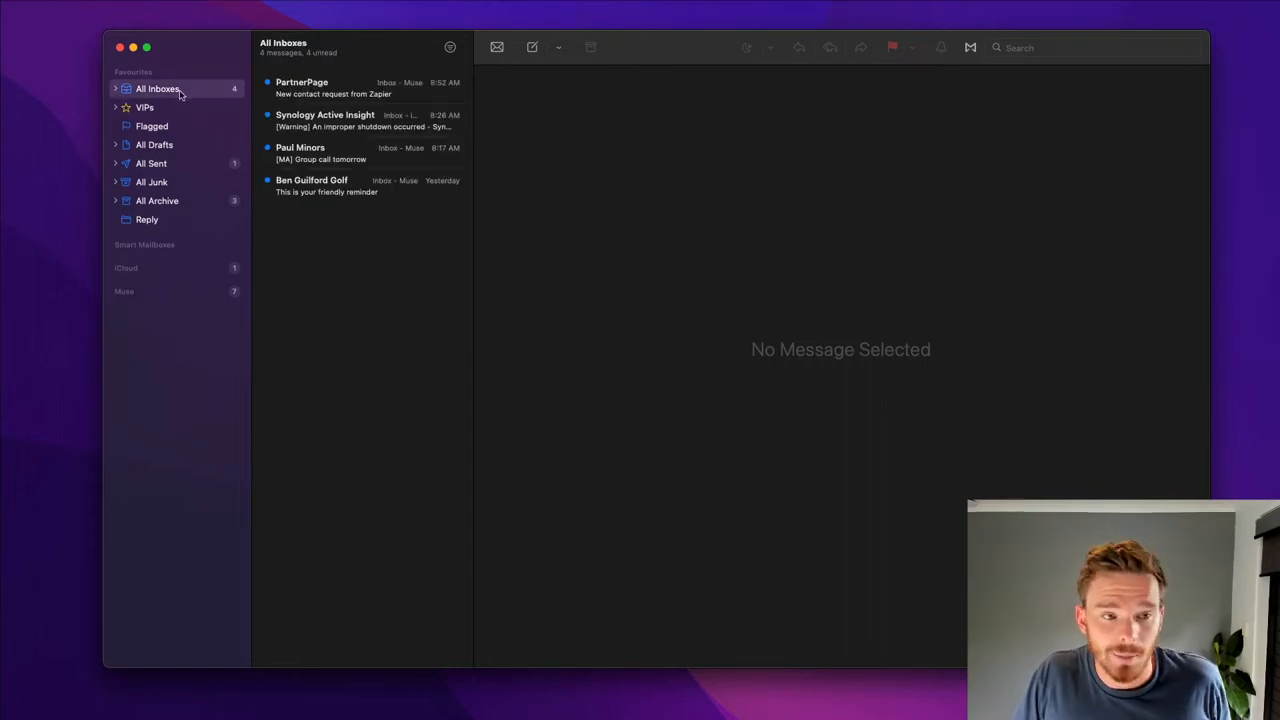
{"action": "mouse_move", "coordinate": [196, 96]}
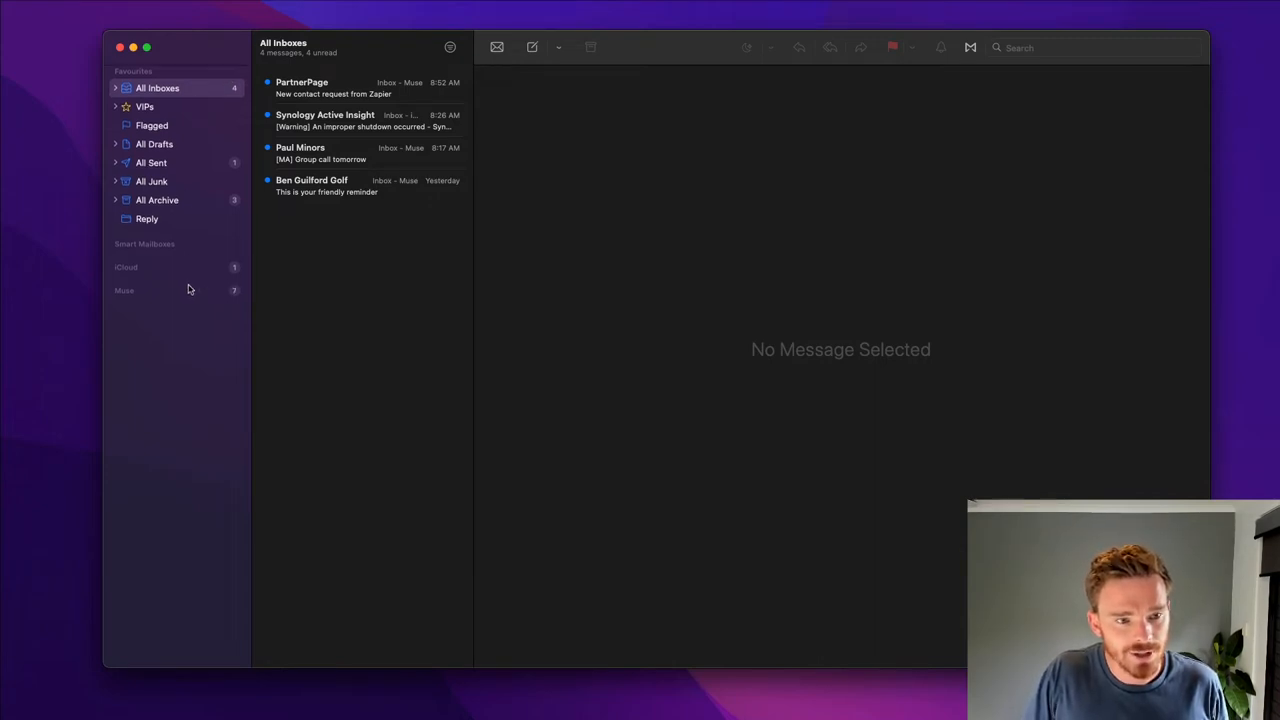
{"action": "left_click", "coordinate": [124, 290]}
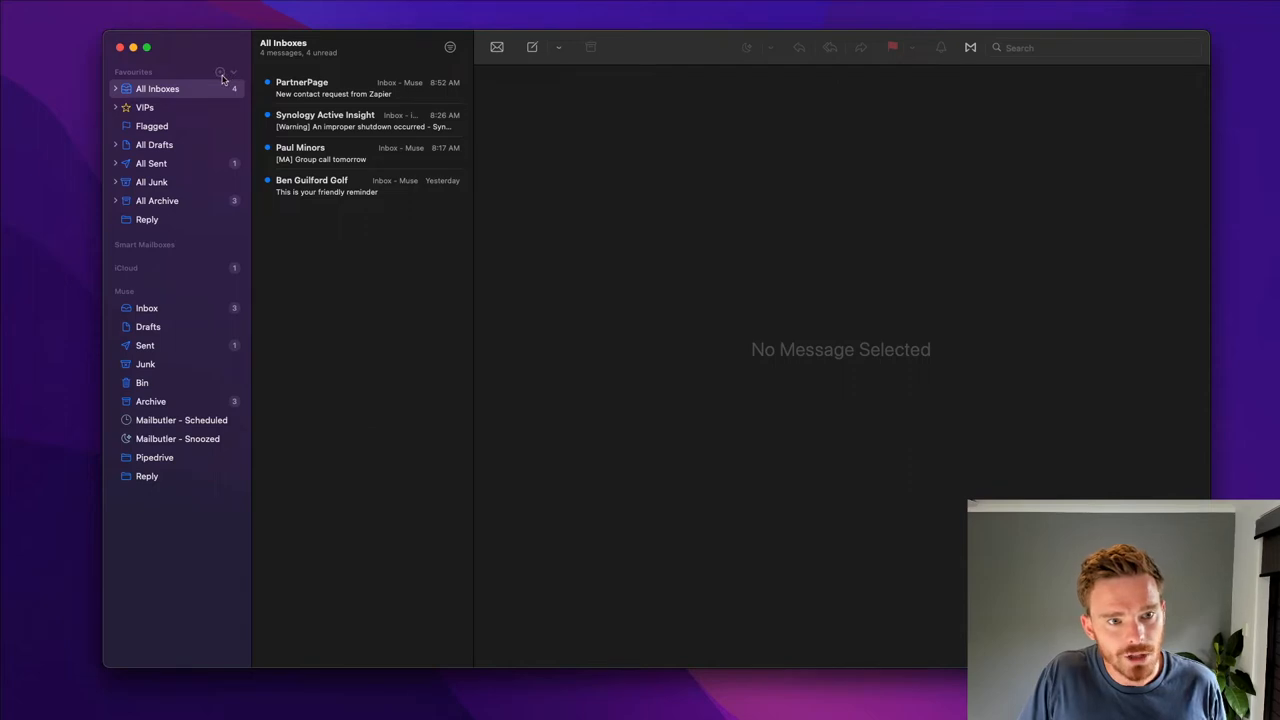
Choose the Pipedrive mailbox in the Add Favourite dialog and close it.
{"action": "left_click", "coordinate": [220, 72]}
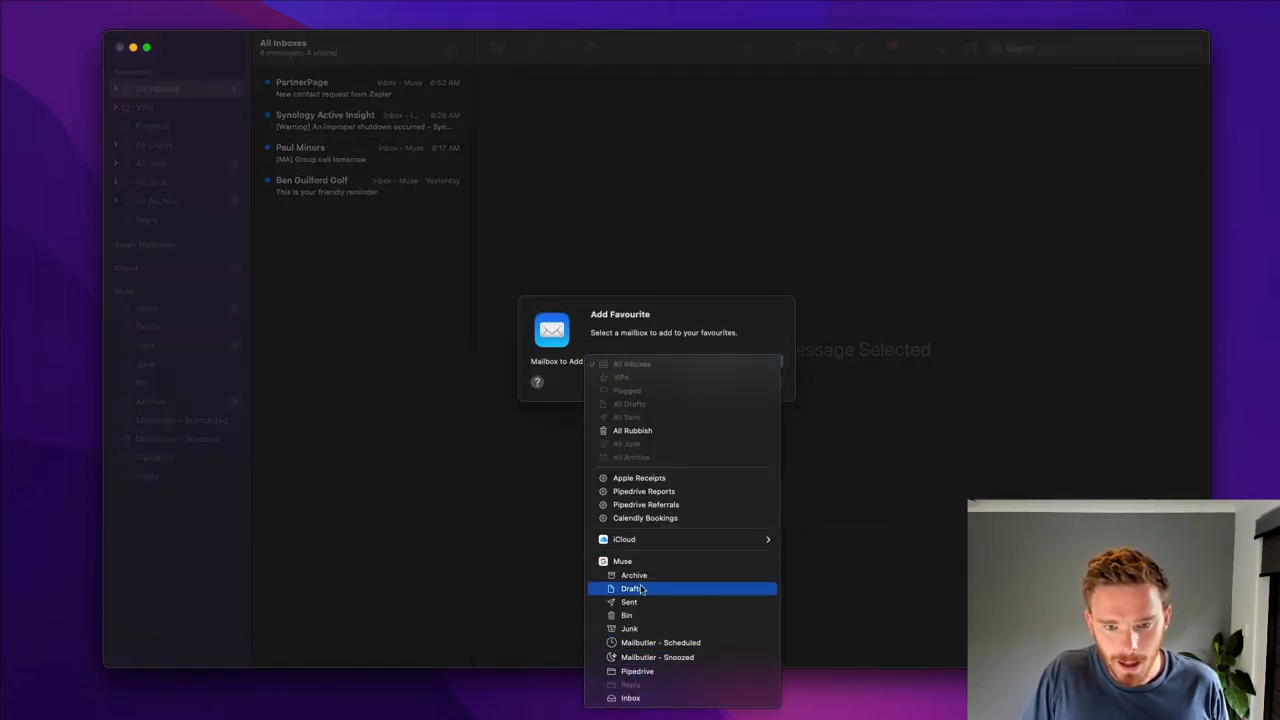
{"action": "left_click", "coordinate": [636, 672]}
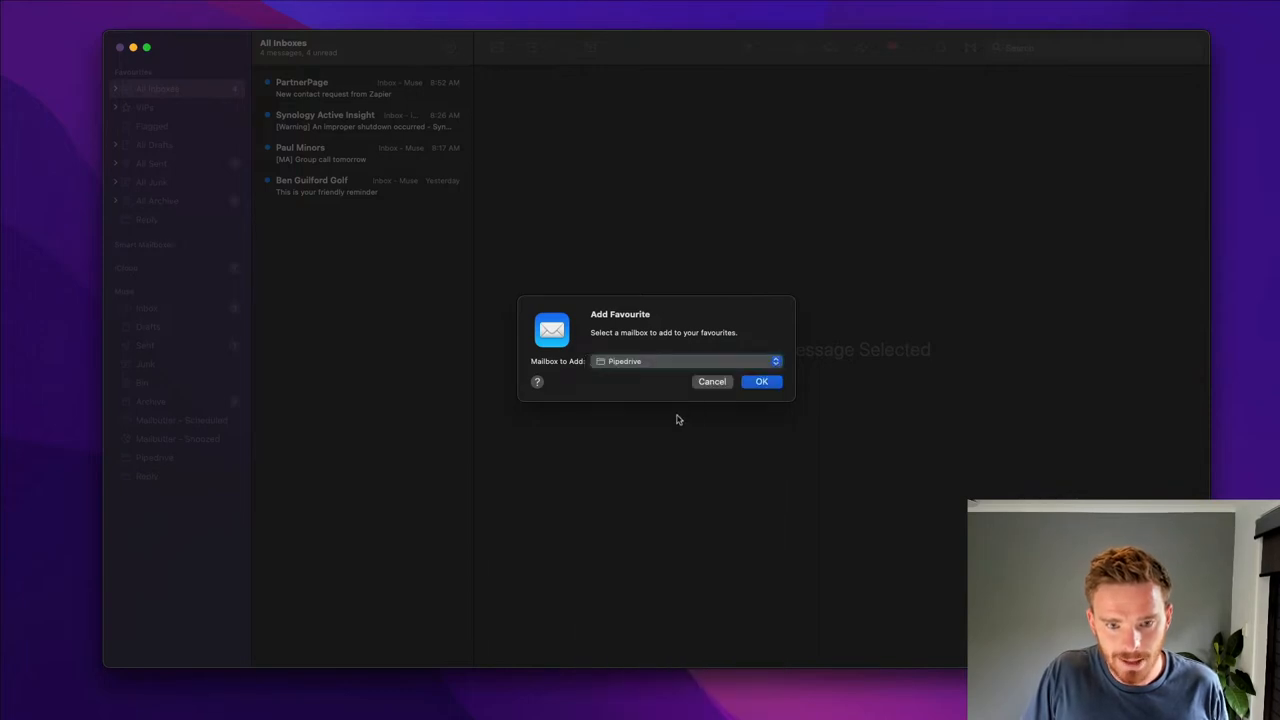
{"action": "left_click", "coordinate": [760, 380]}
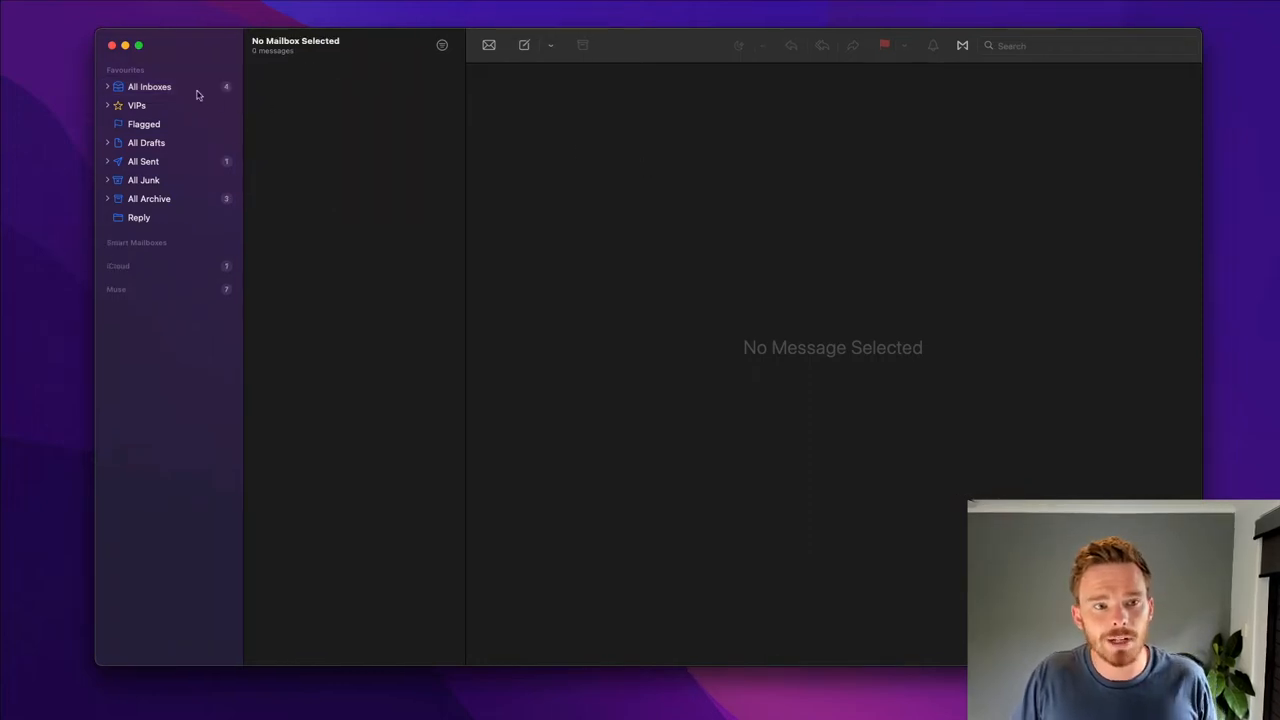
{"action": "left_click", "coordinate": [148, 86]}
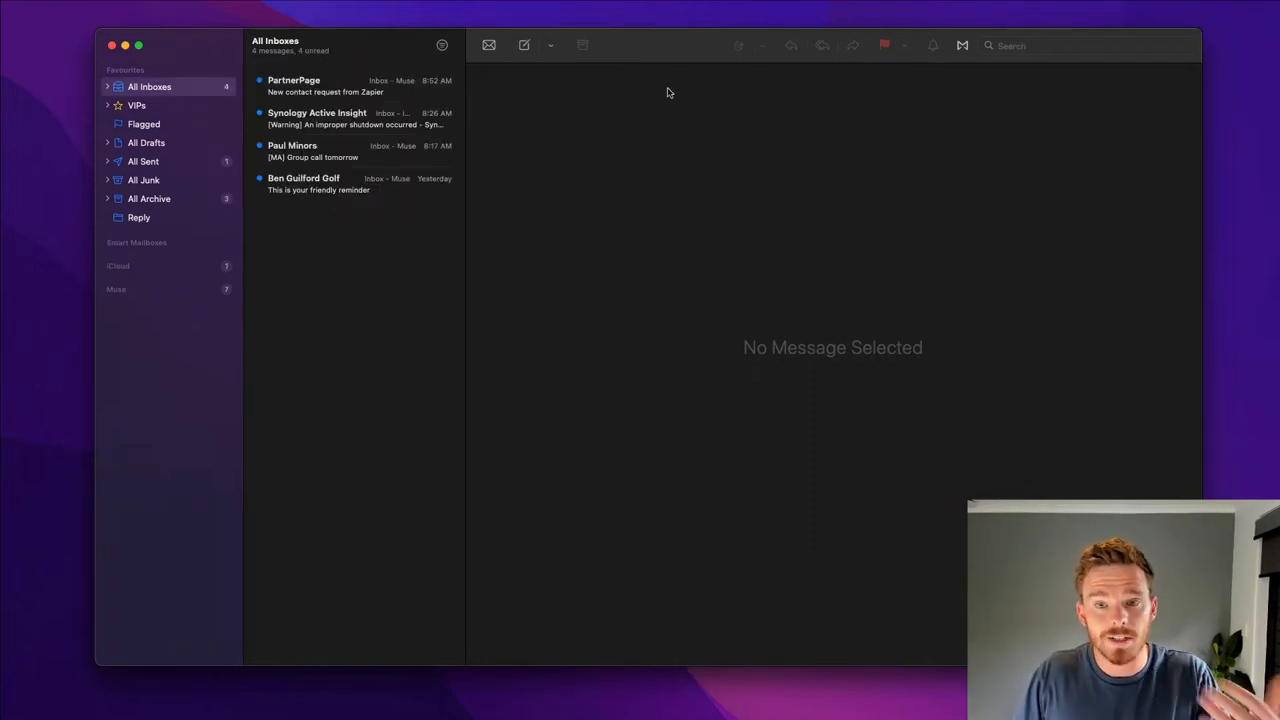
{"action": "mouse_move", "coordinate": [686, 52]}
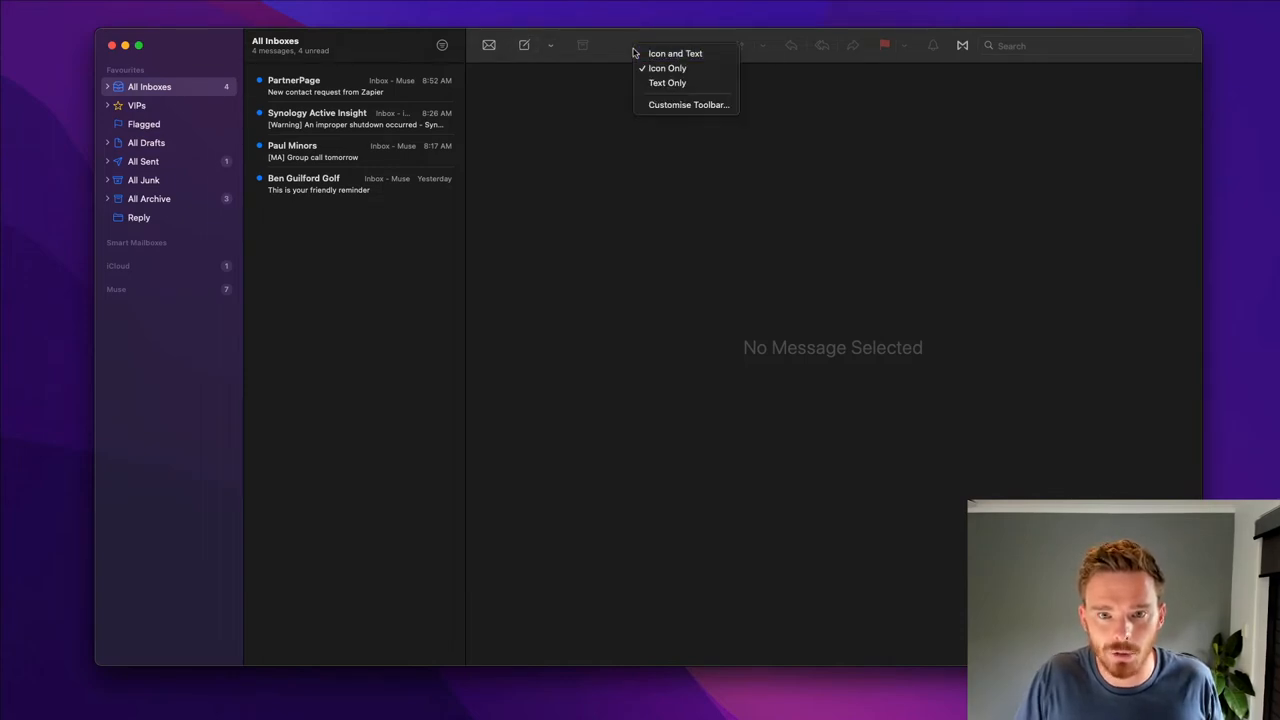
{"action": "mouse_move", "coordinate": [676, 52]}
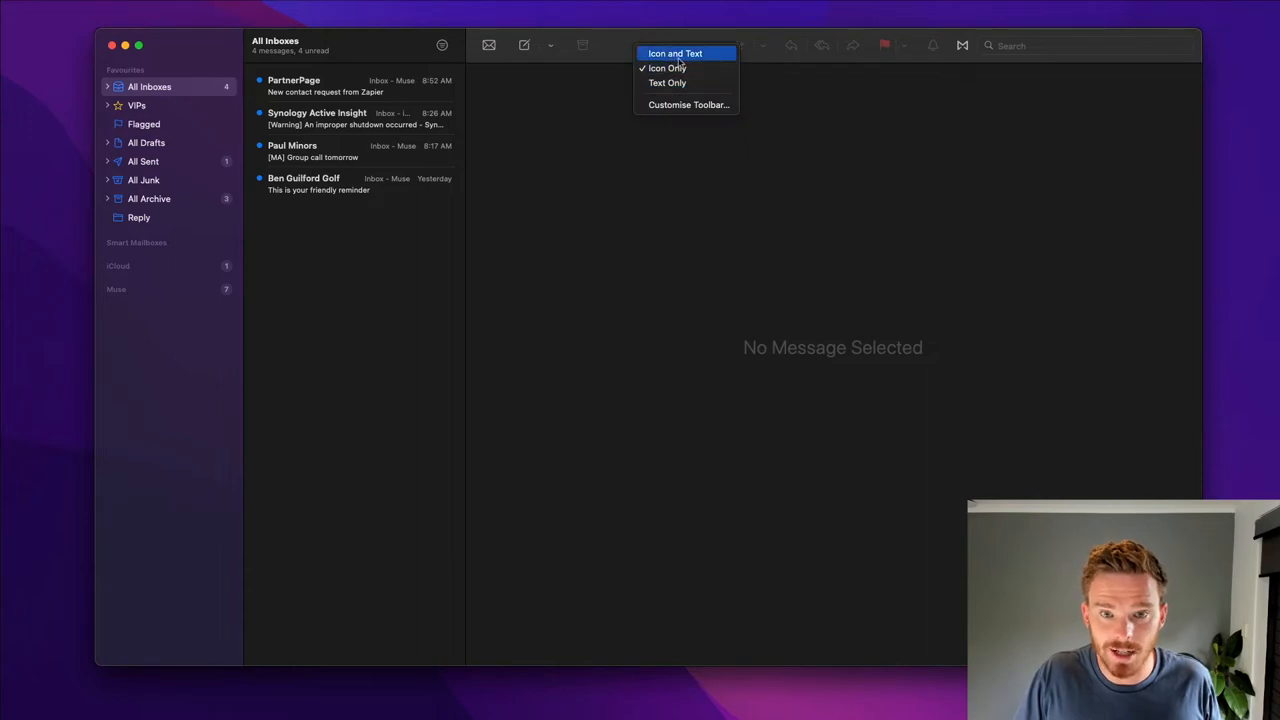
{"action": "left_click", "coordinate": [676, 52]}
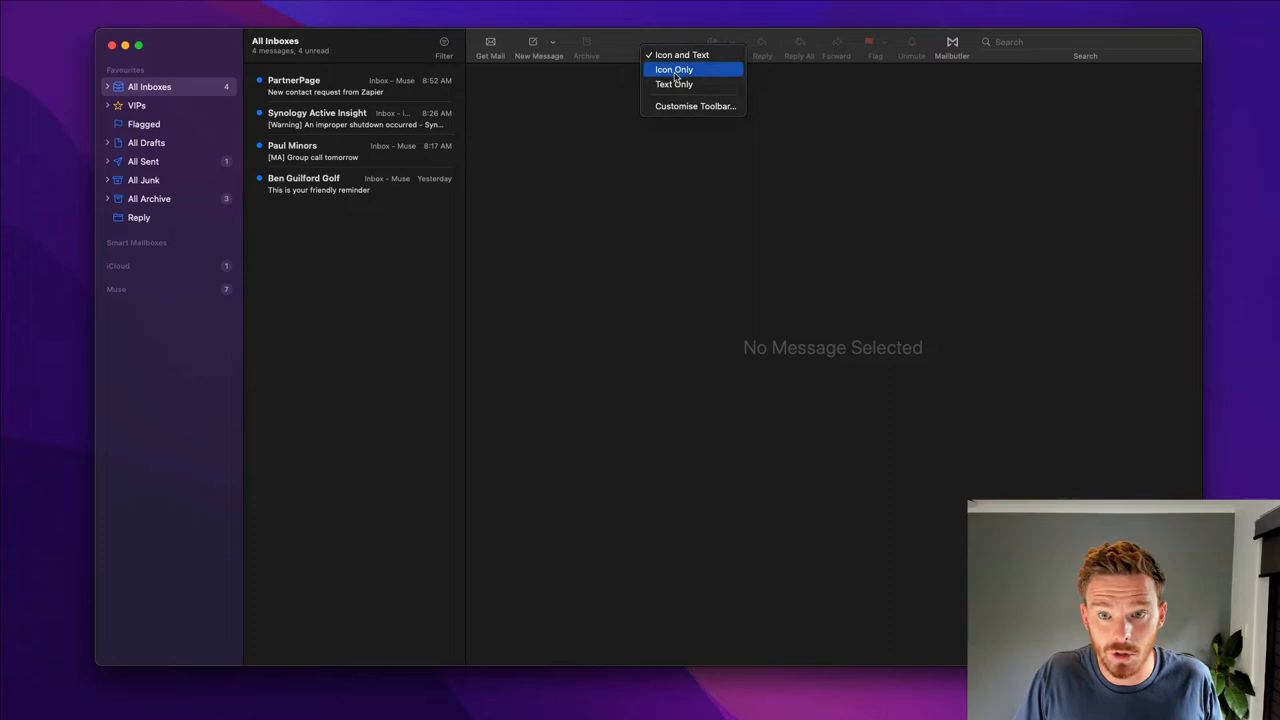
{"action": "left_click", "coordinate": [674, 68]}
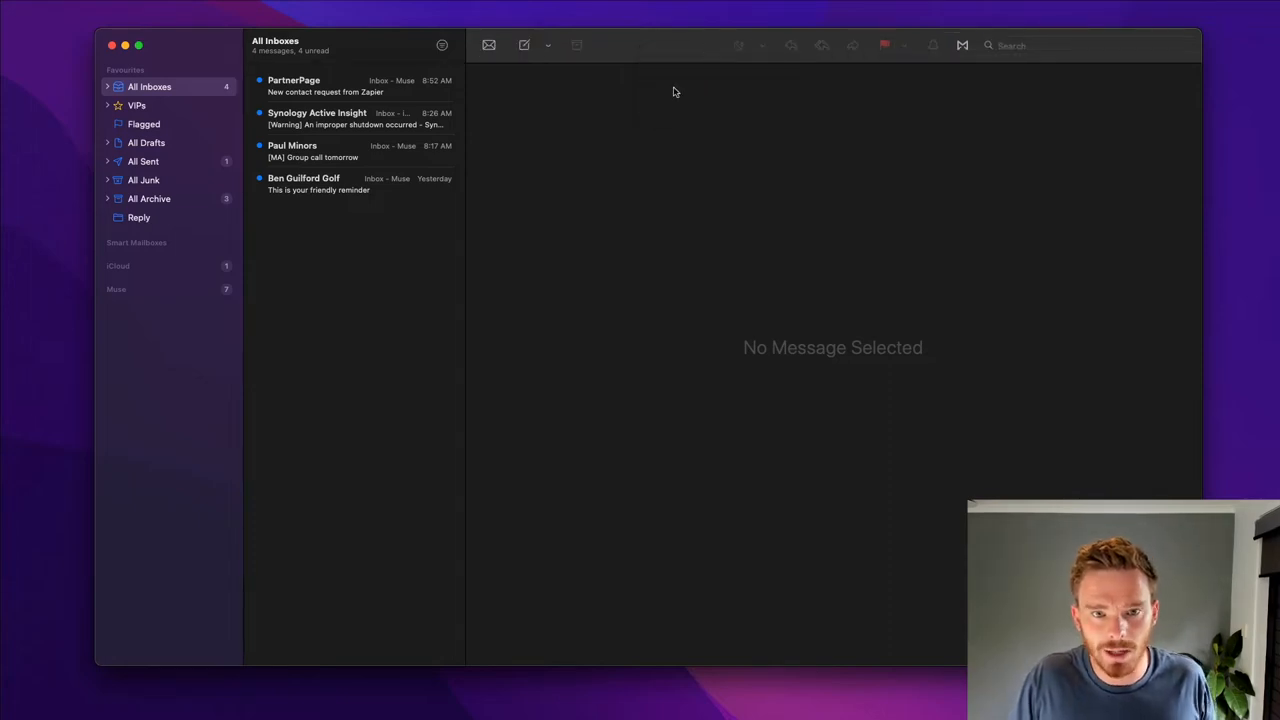
{"action": "right_click", "coordinate": [736, 48]}
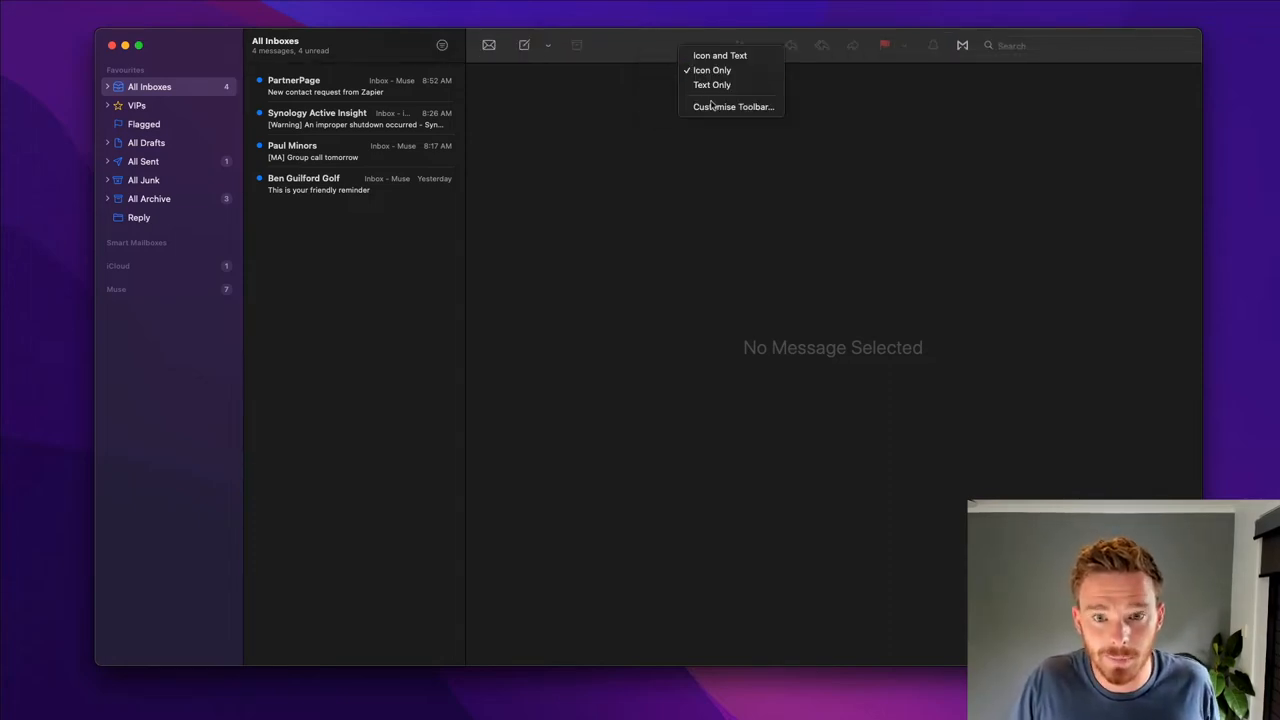
Bring up the Customise Toolbar sheet for the main Mail window.
{"action": "left_click", "coordinate": [732, 108]}
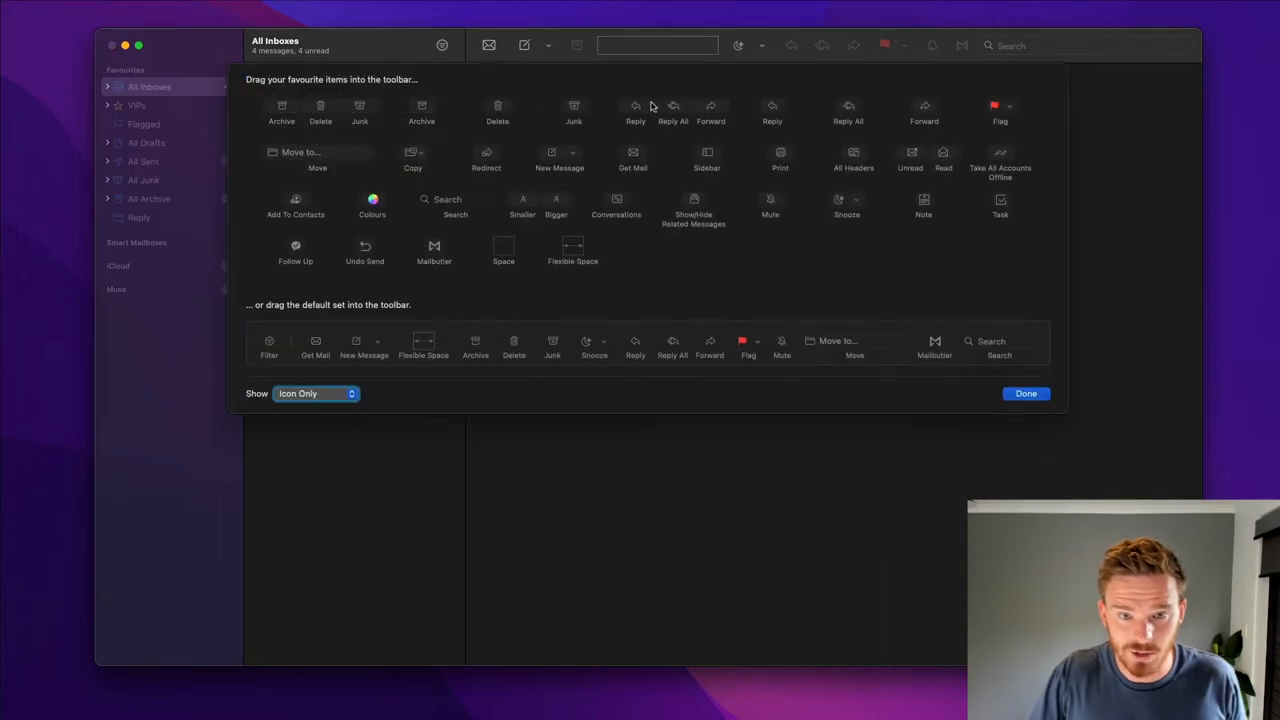
{"action": "mouse_move", "coordinate": [384, 188]}
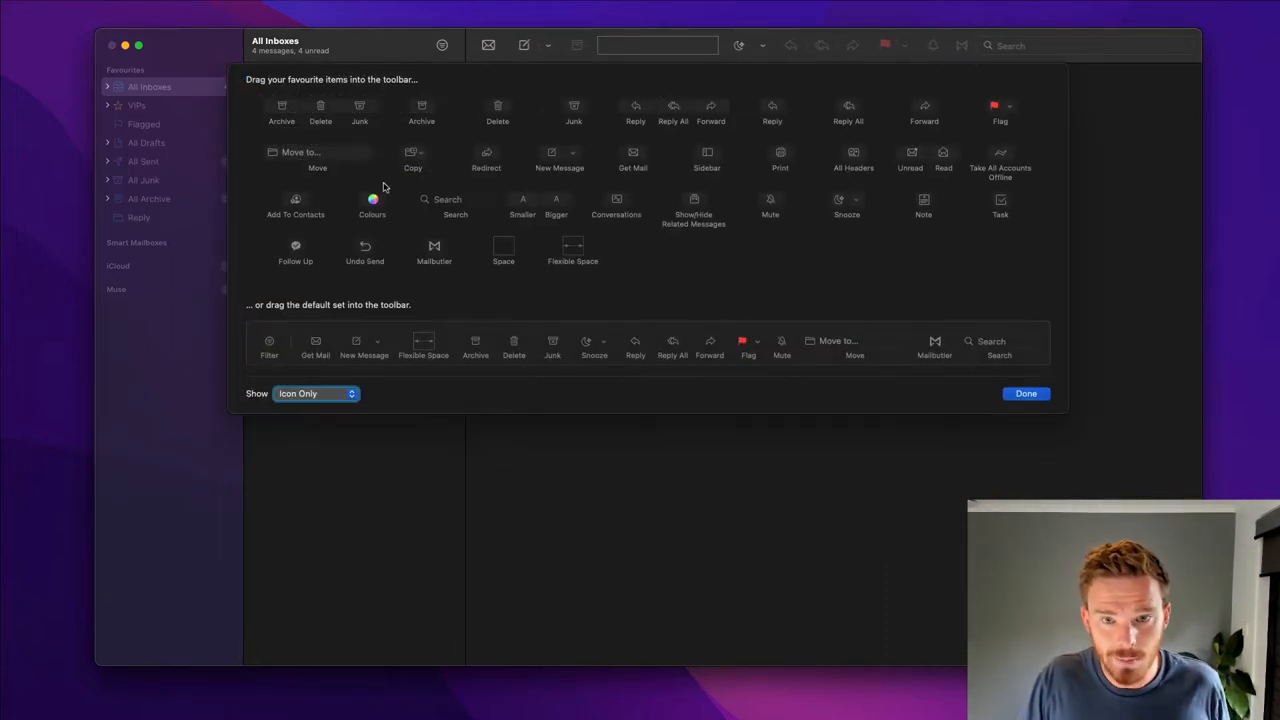
{"action": "mouse_move", "coordinate": [628, 168]}
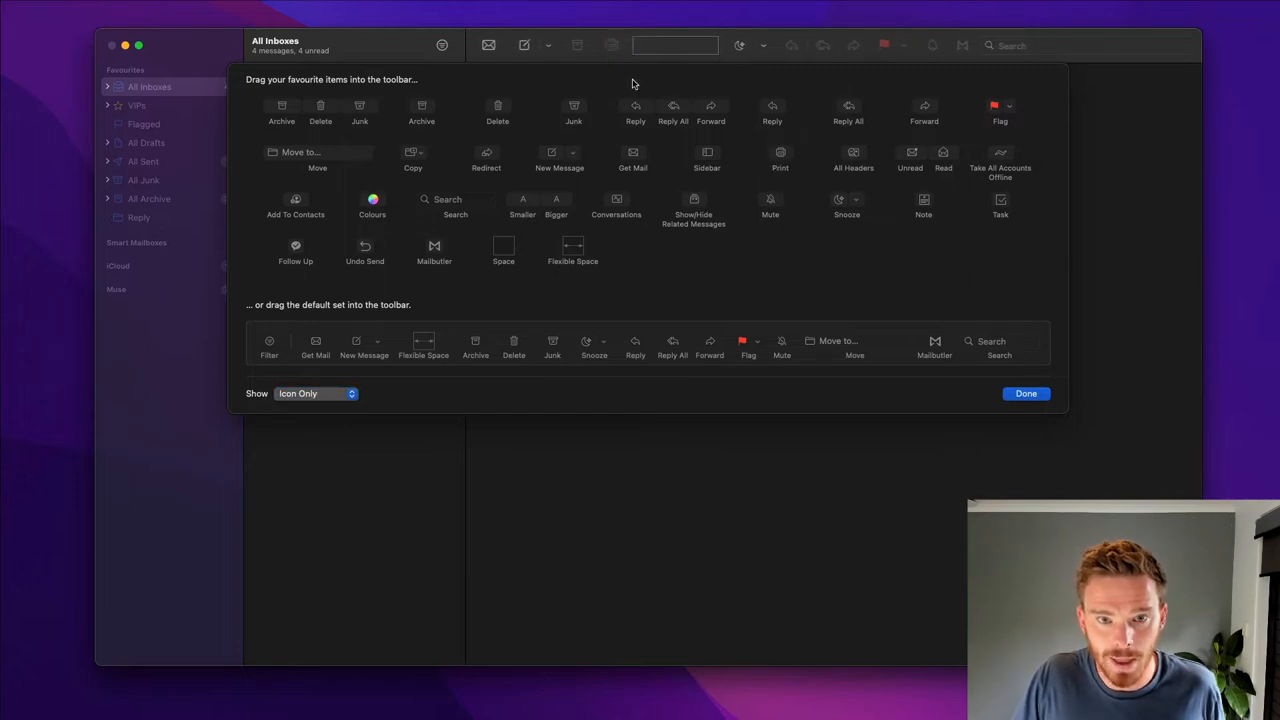
{"action": "mouse_move", "coordinate": [592, 112]}
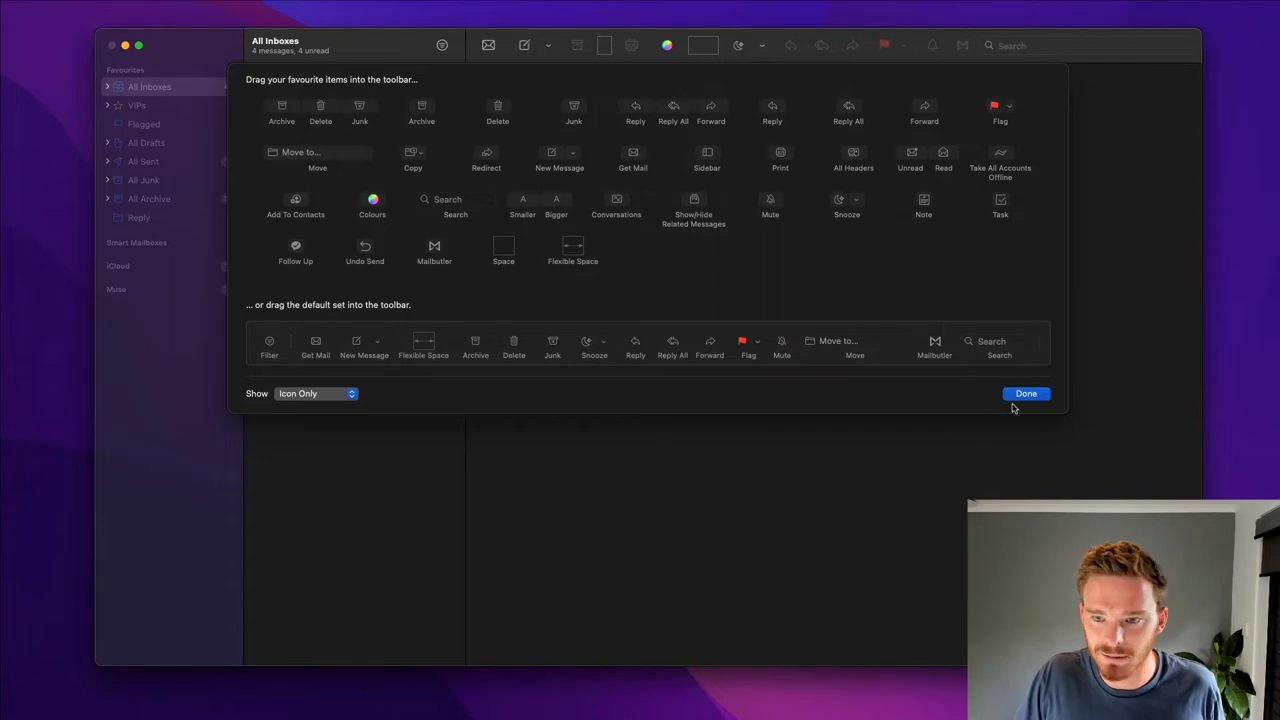
{"action": "mouse_move", "coordinate": [612, 36]}
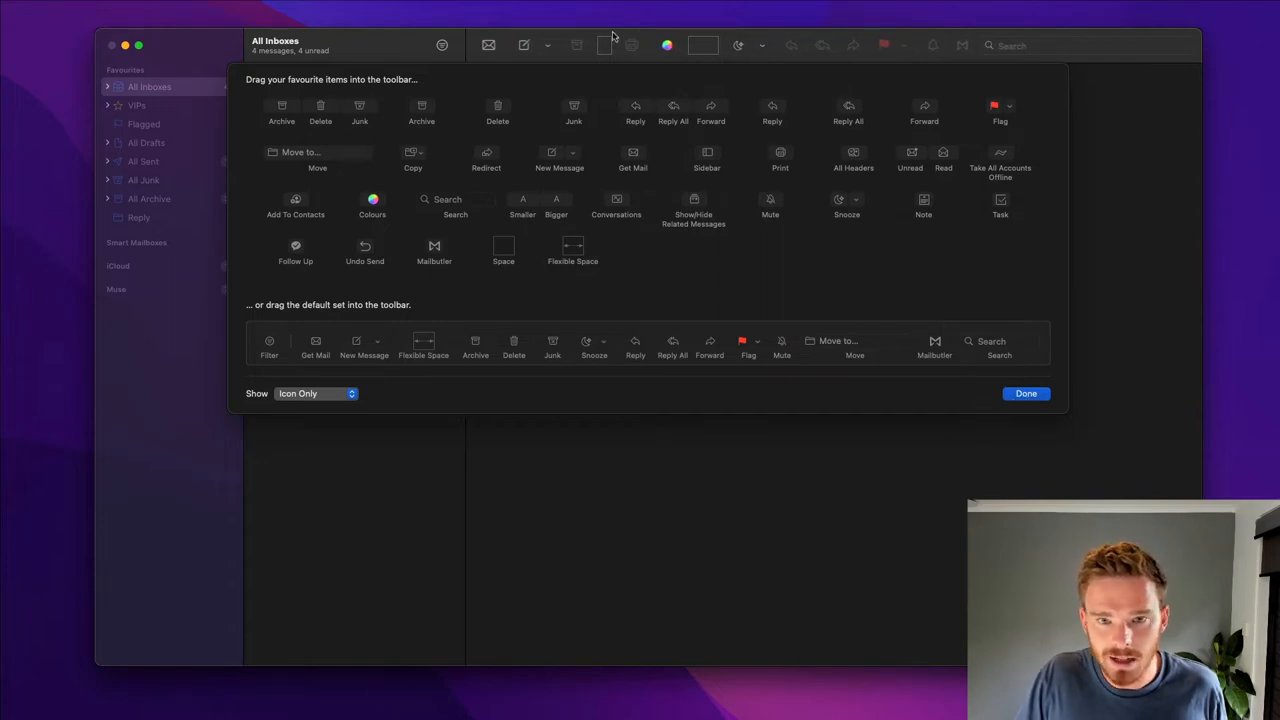
{"action": "mouse_move", "coordinate": [998, 420]}
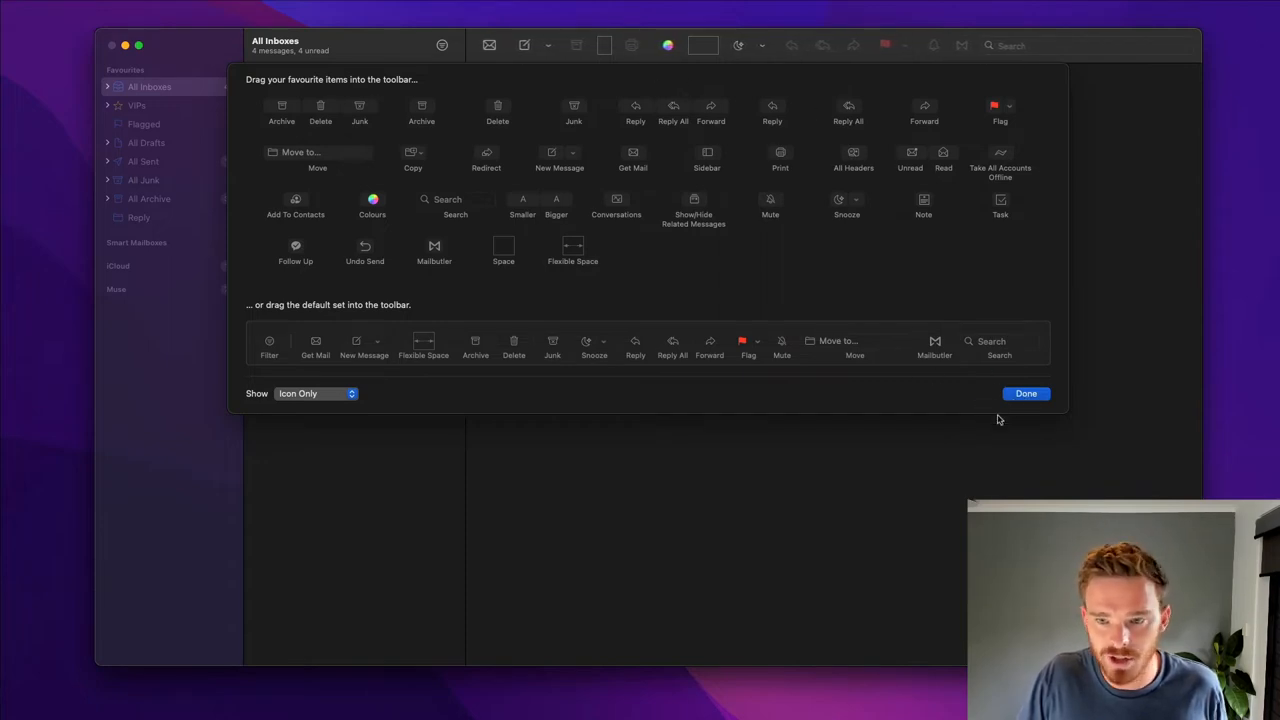
{"action": "left_click", "coordinate": [1026, 392]}
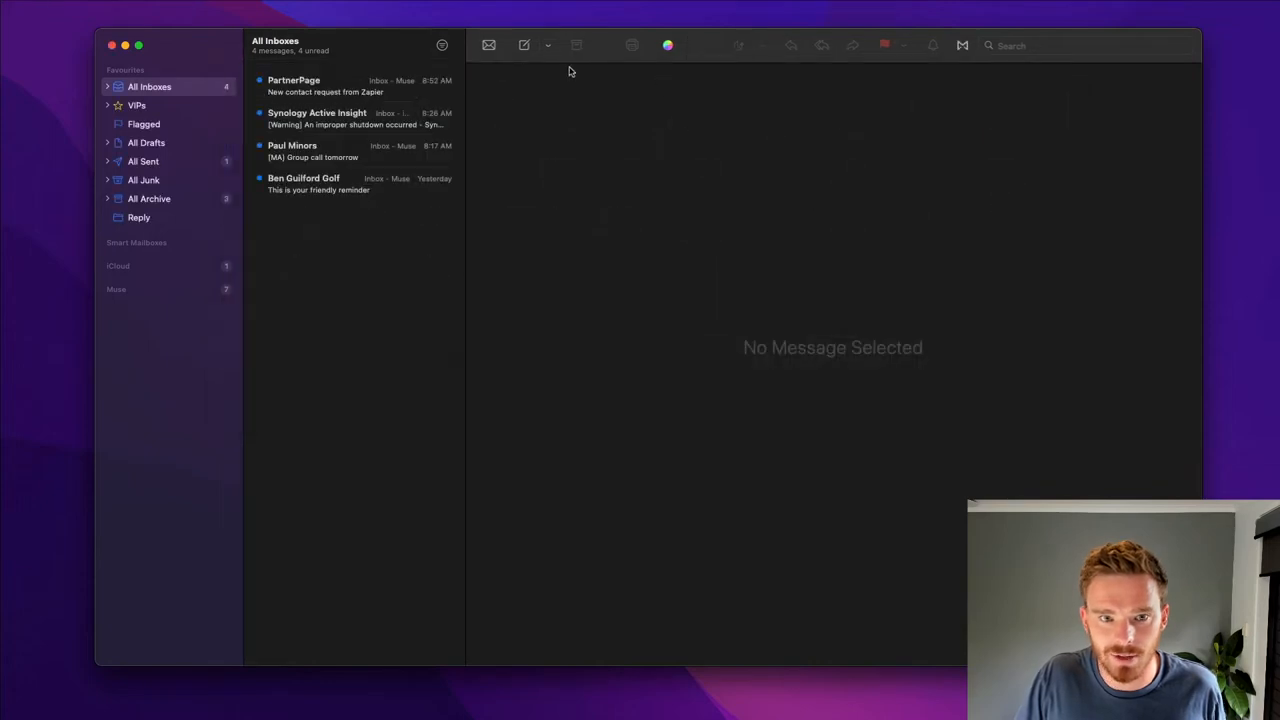
{"action": "left_click", "coordinate": [354, 184]}
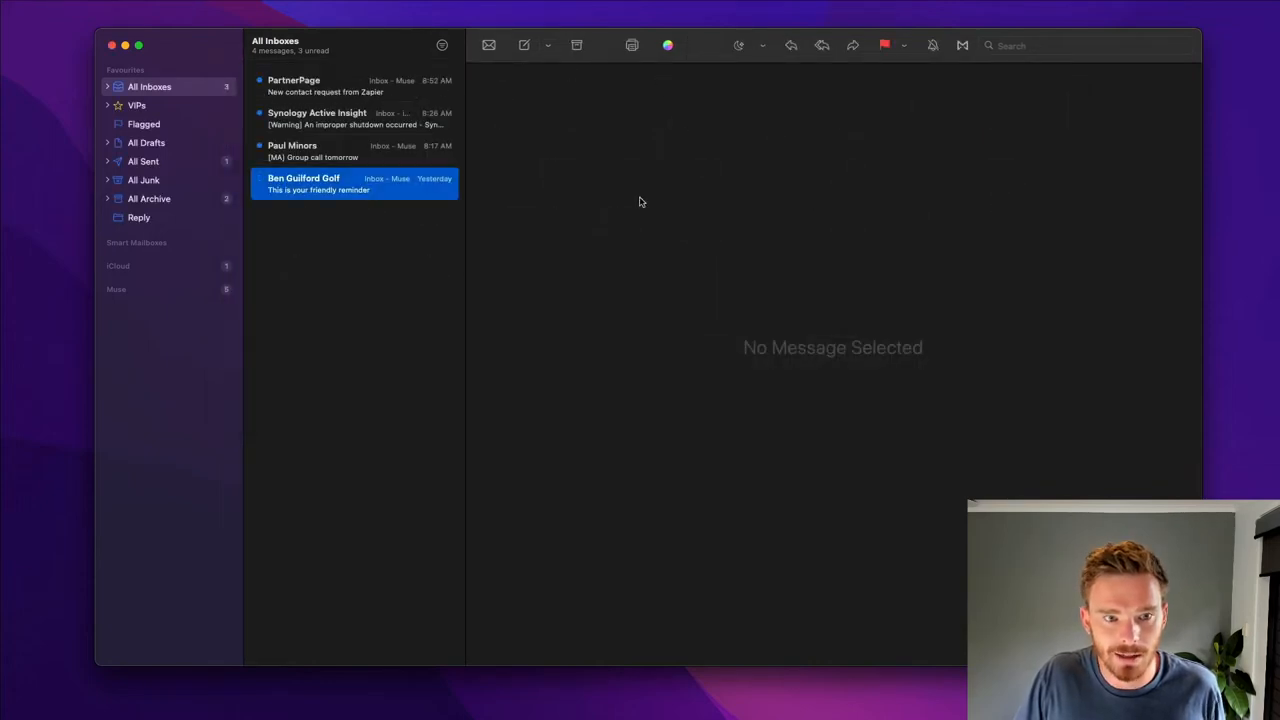
{"action": "left_click", "coordinate": [354, 184]}
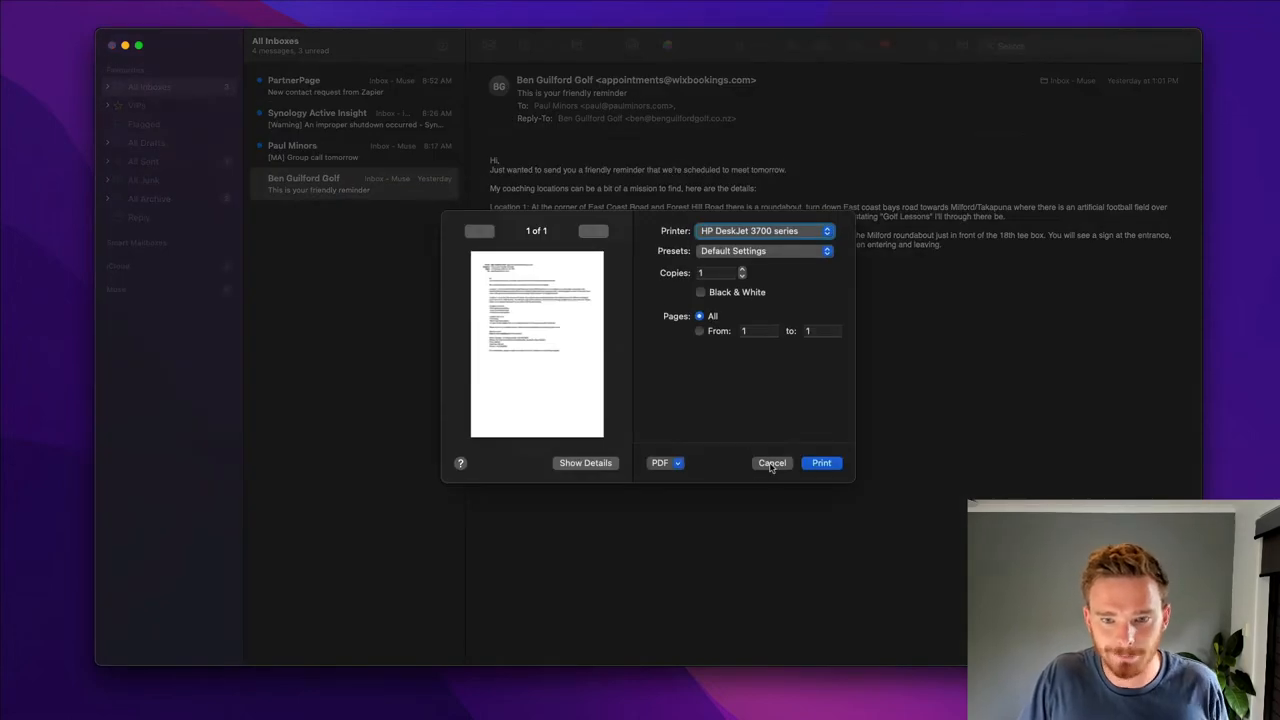
{"action": "left_click", "coordinate": [772, 462]}
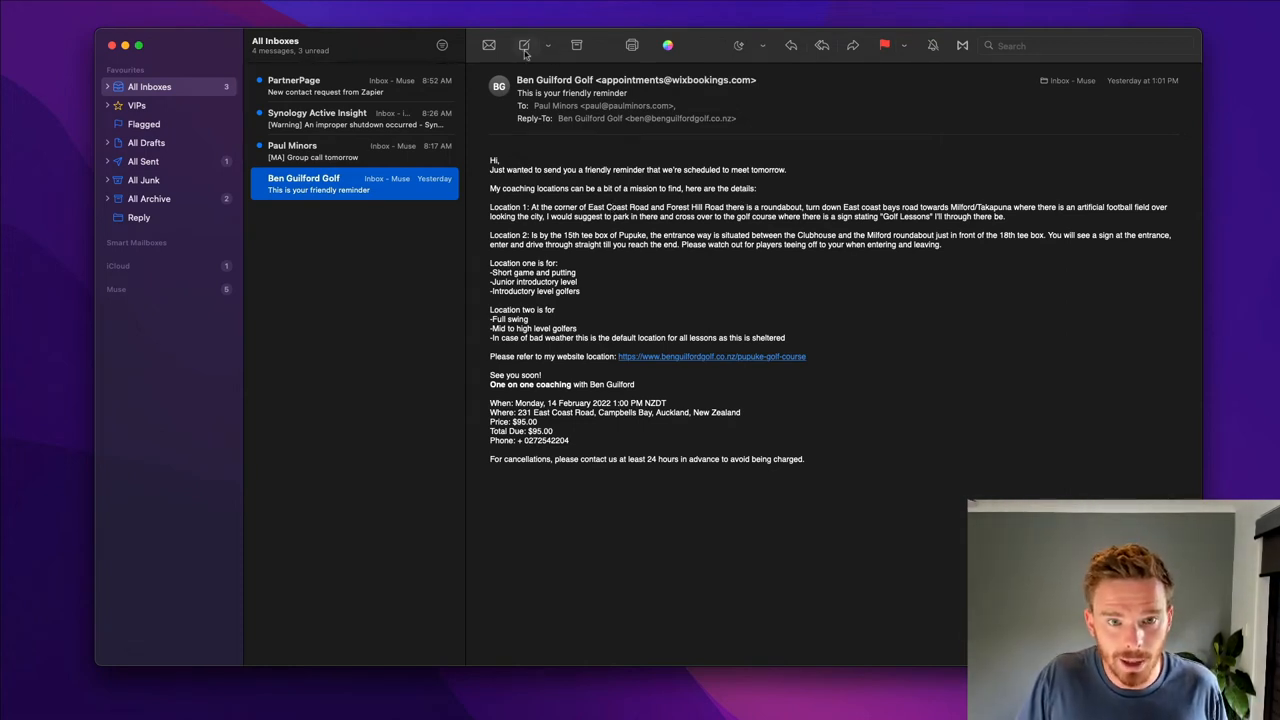
Start a new message and customise its window toolbar, finishing with Done.
{"action": "left_click", "coordinate": [524, 44]}
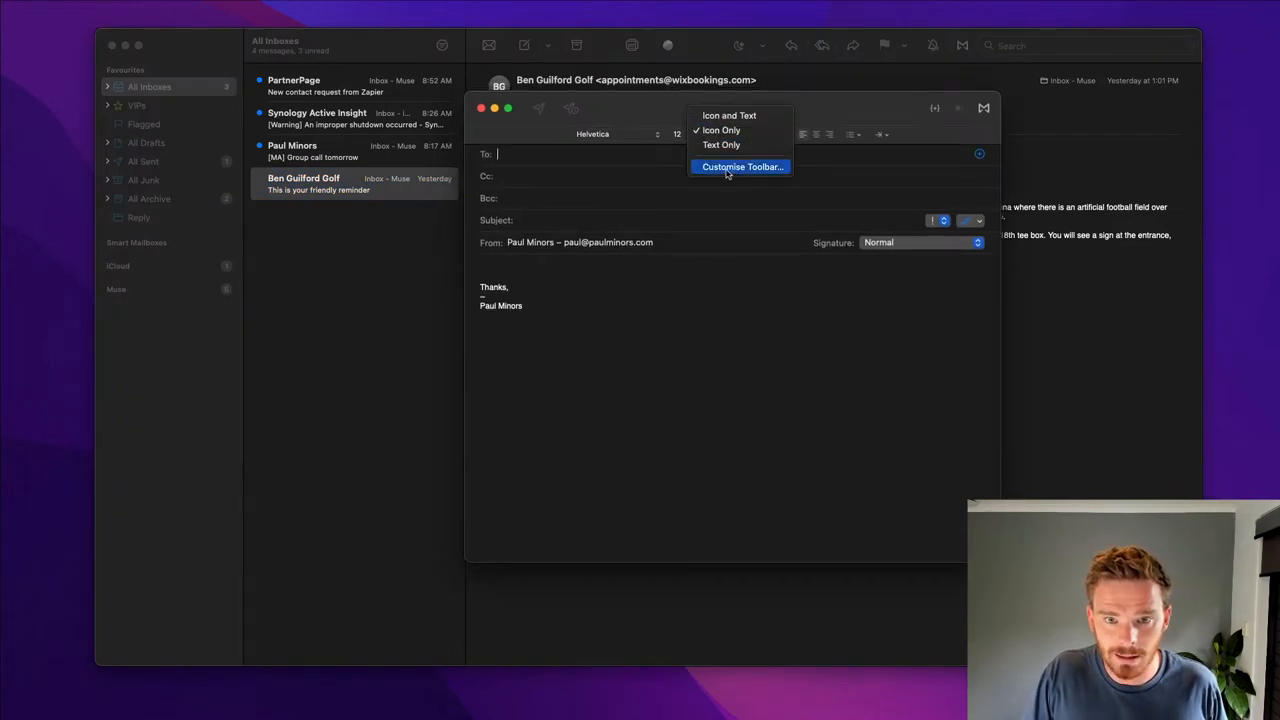
{"action": "left_click", "coordinate": [742, 166]}
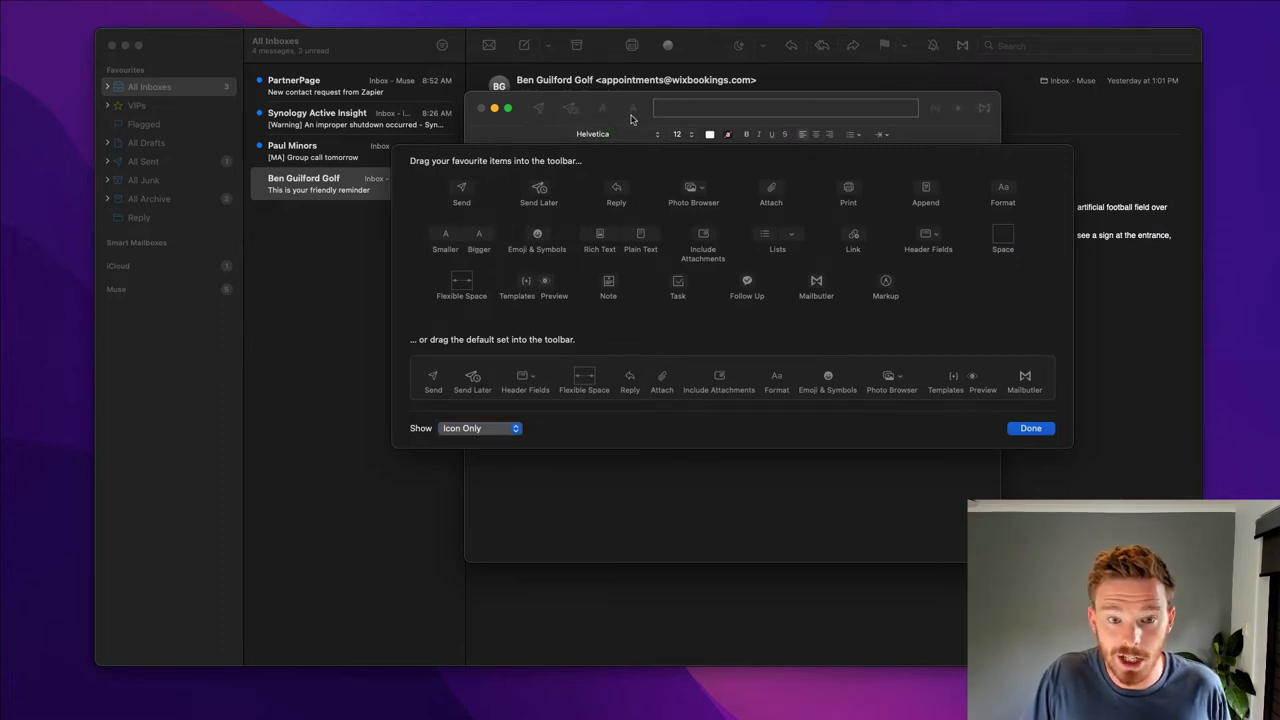
{"action": "mouse_move", "coordinate": [930, 276]}
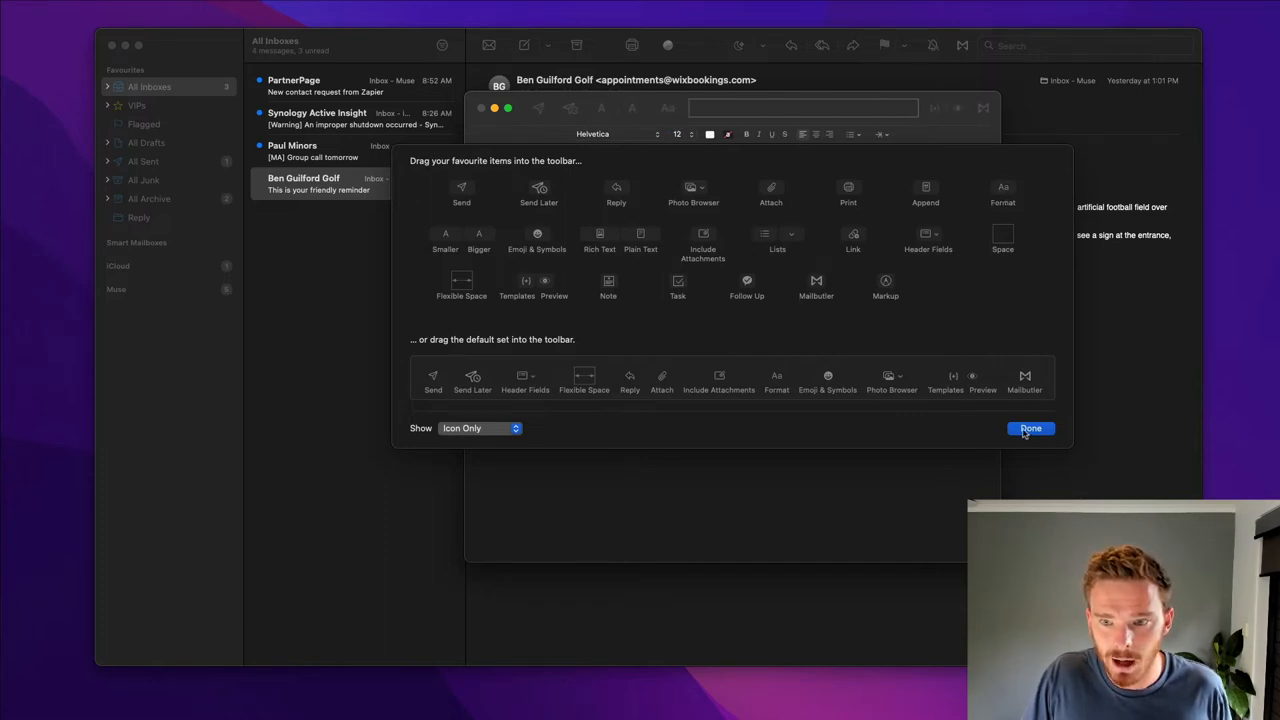
{"action": "left_click", "coordinate": [1030, 428]}
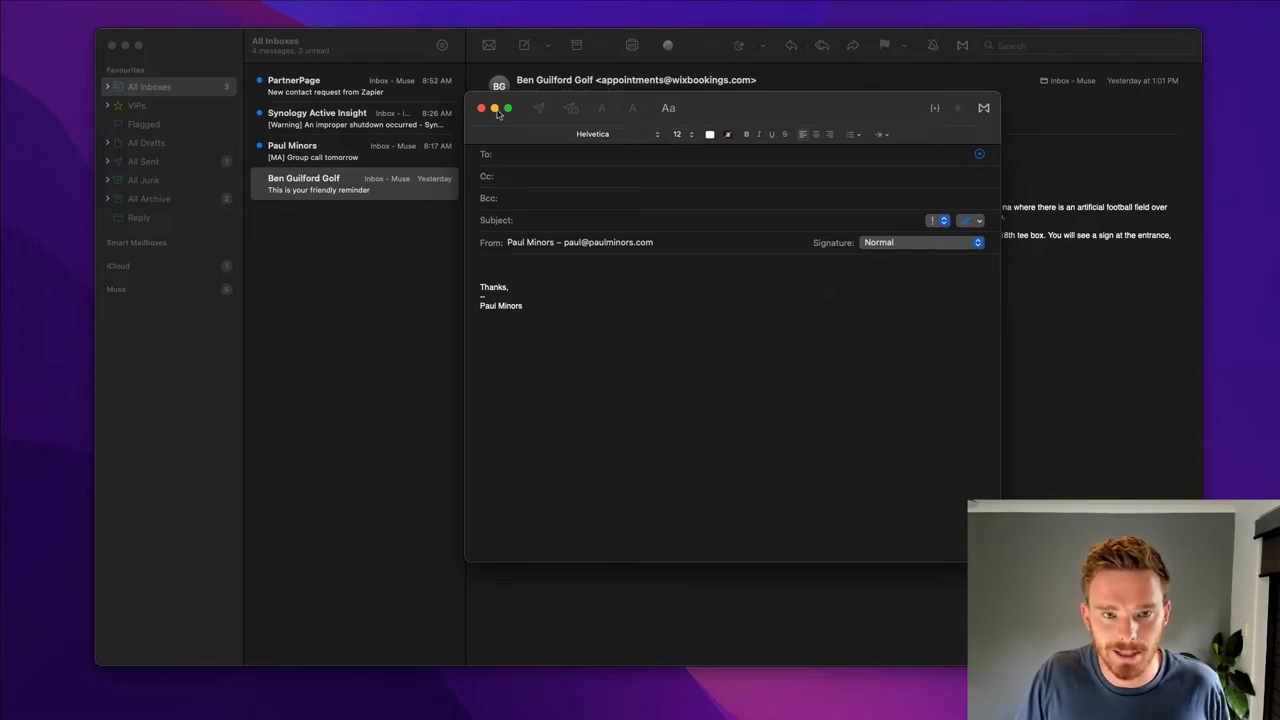
Close the new message window and hide the Mailbutler side panel.
{"action": "left_click", "coordinate": [480, 108]}
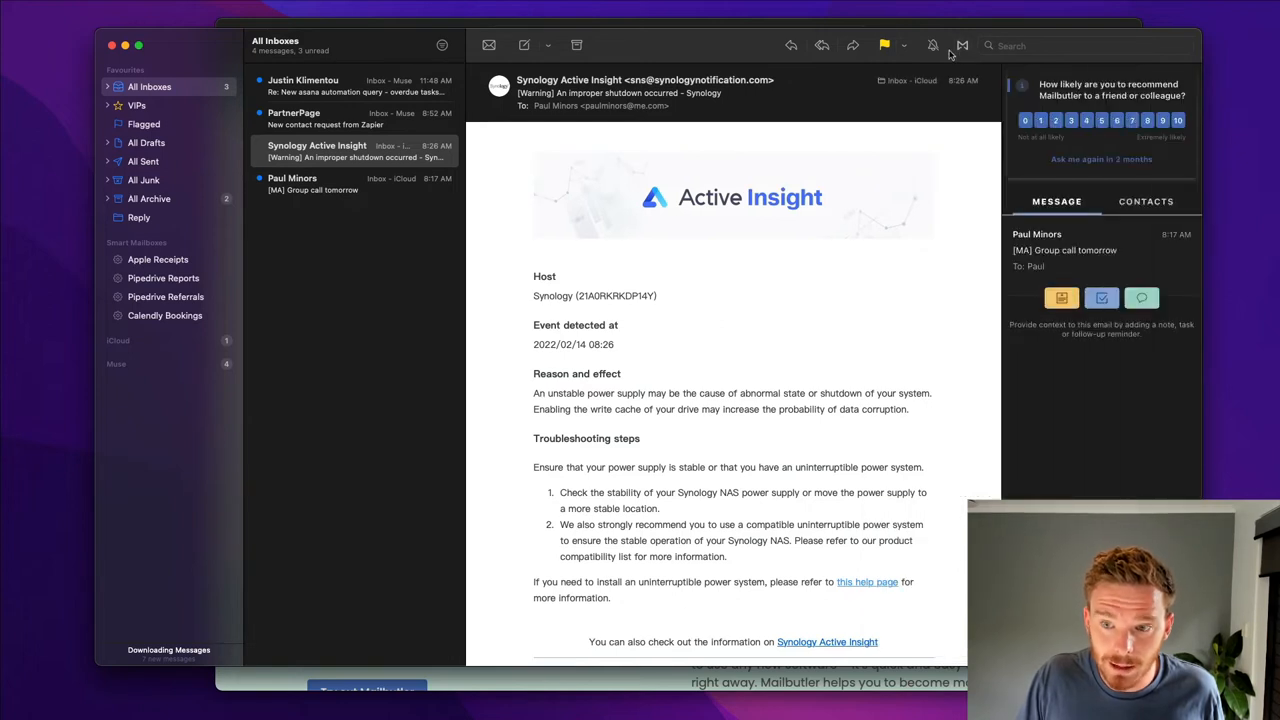
{"action": "left_click", "coordinate": [962, 44]}
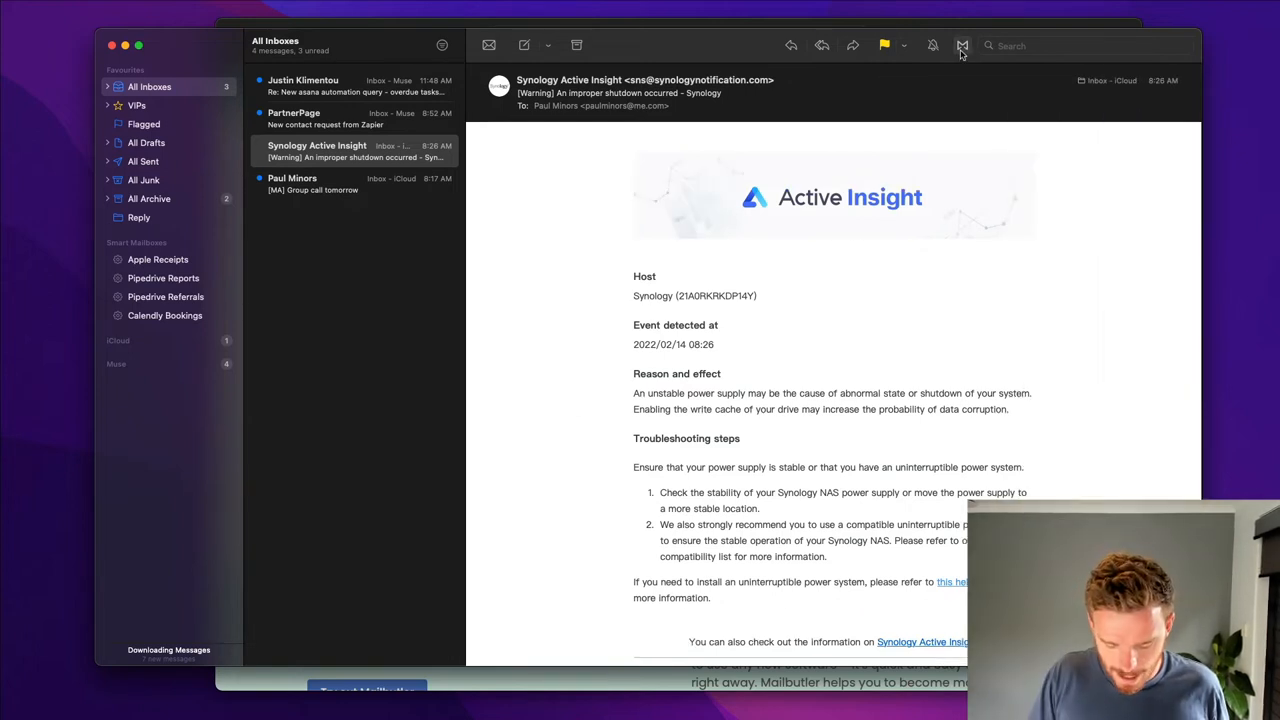
{"action": "left_click", "coordinate": [964, 44]}
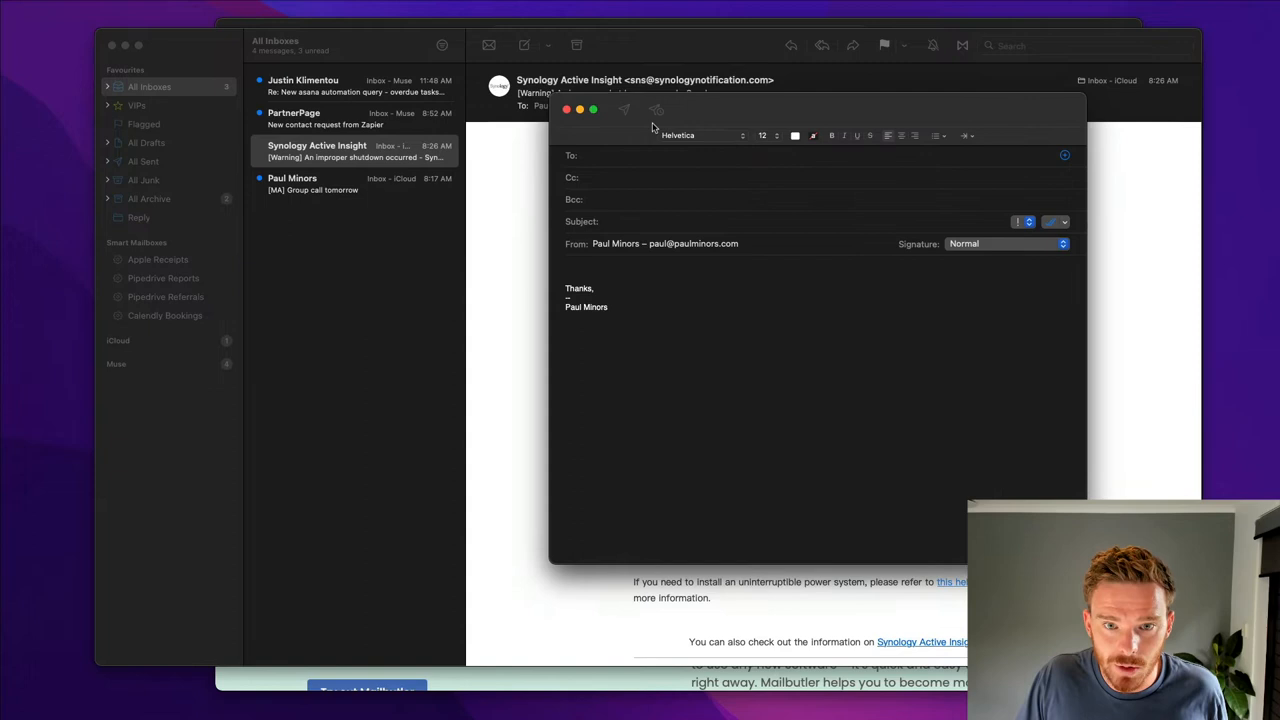
{"action": "mouse_move", "coordinate": [740, 114]}
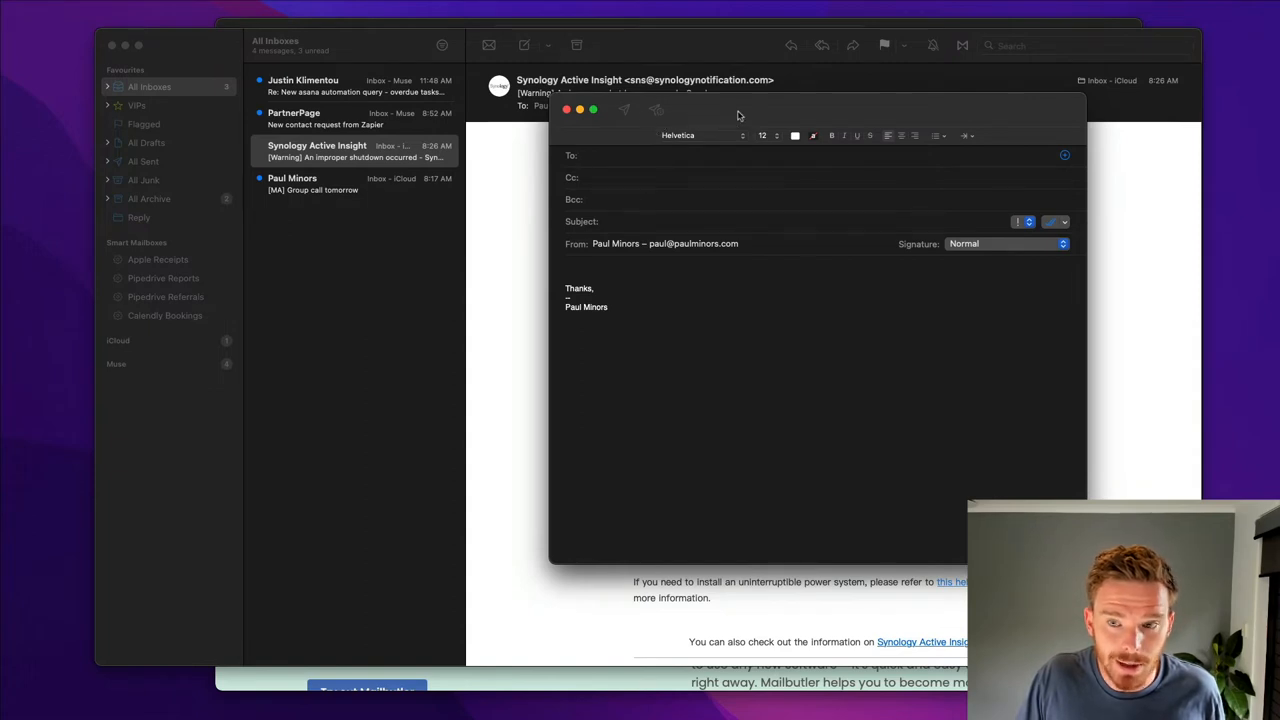
Open and close an empty draft window, landing on the Synology Active Insight warning email.
{"action": "left_click", "coordinate": [1056, 220]}
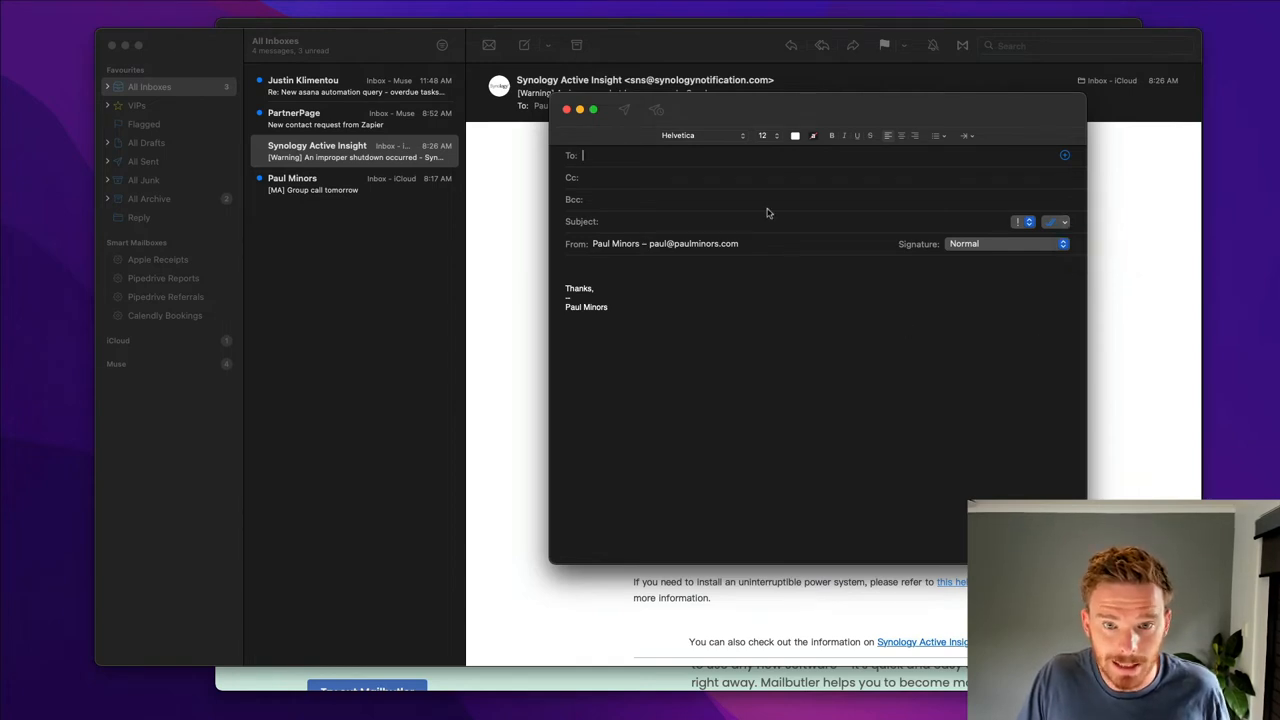
{"action": "left_click", "coordinate": [566, 108]}
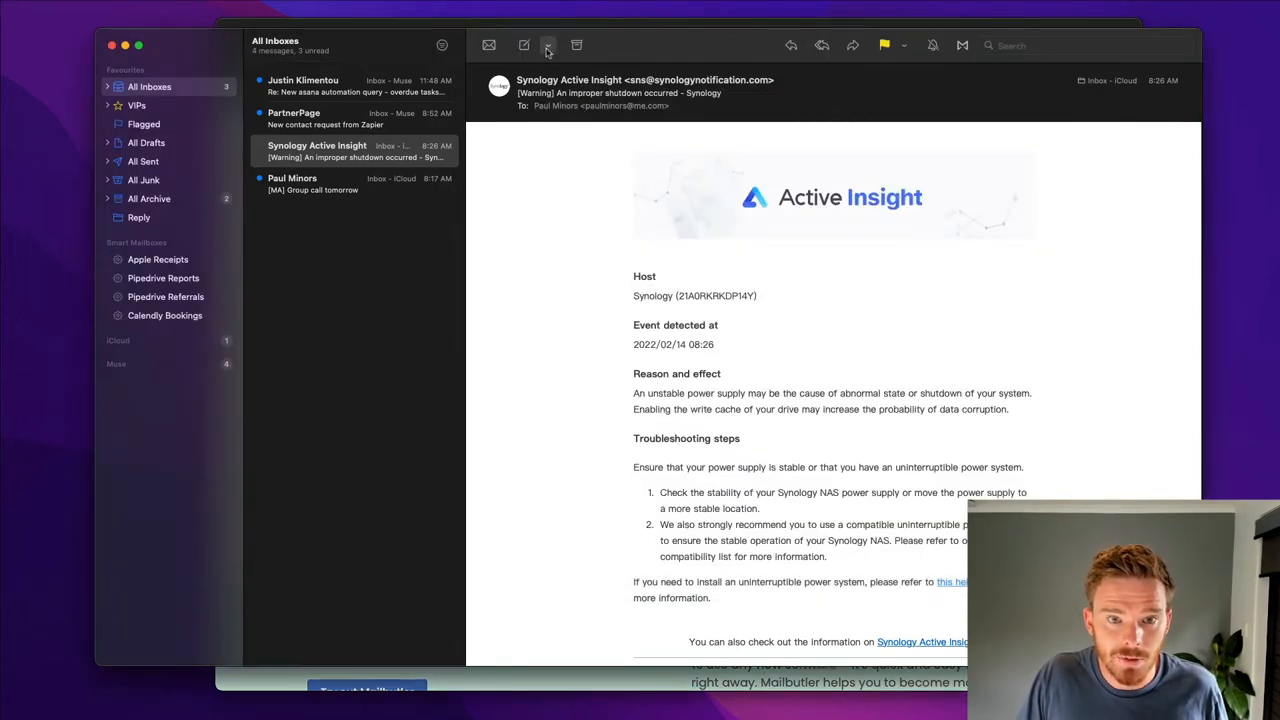
{"action": "left_click", "coordinate": [548, 44]}
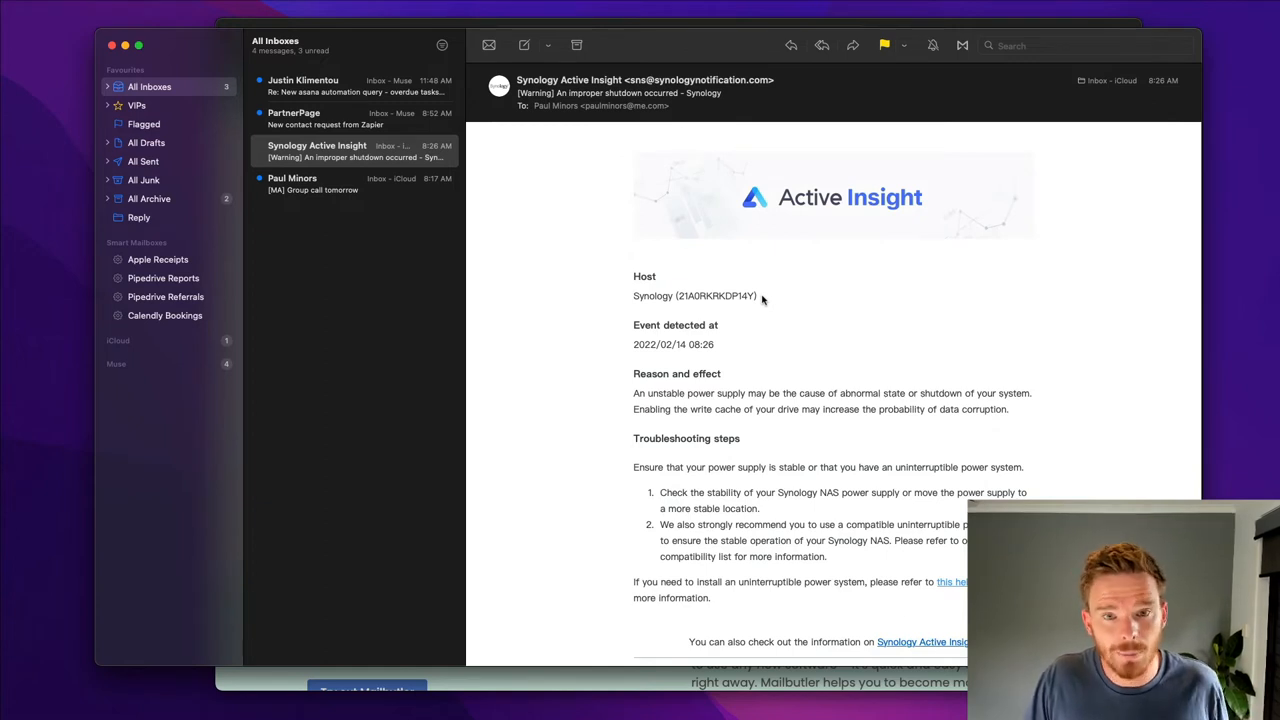
{"action": "mouse_move", "coordinate": [668, 680]}
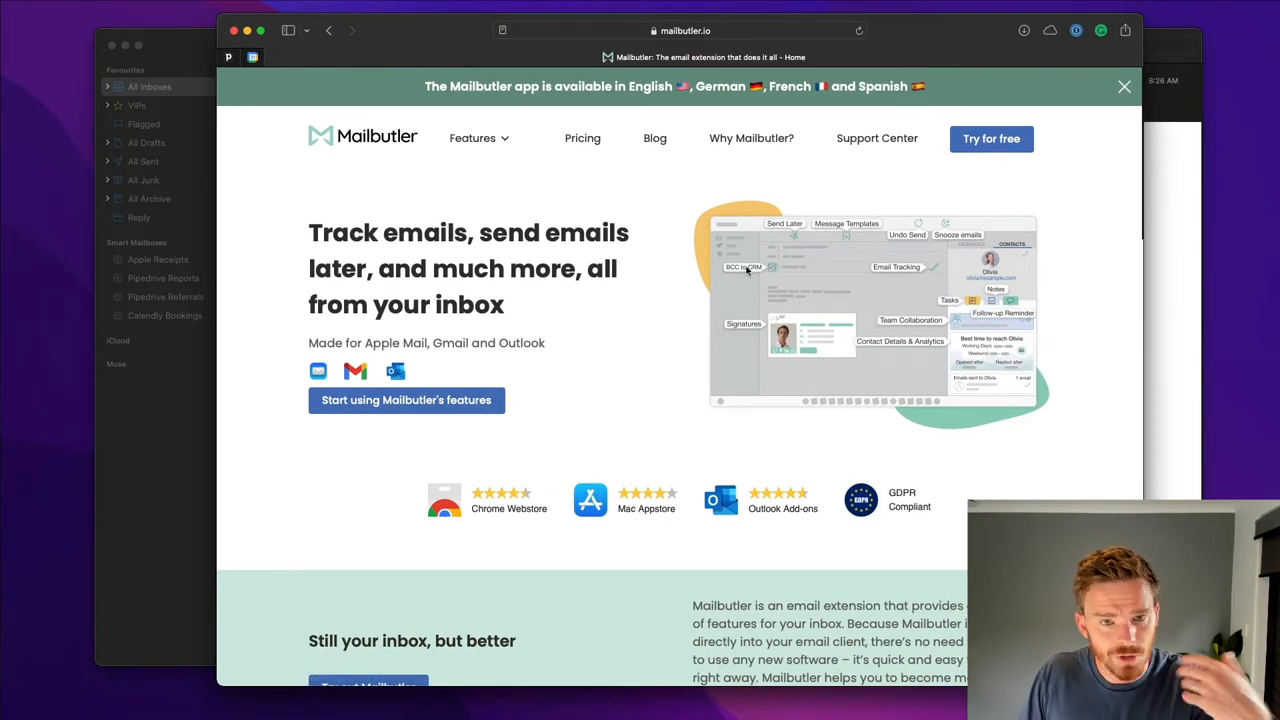
{"action": "scroll", "scroll_direction": "down", "scroll_amount": 3}
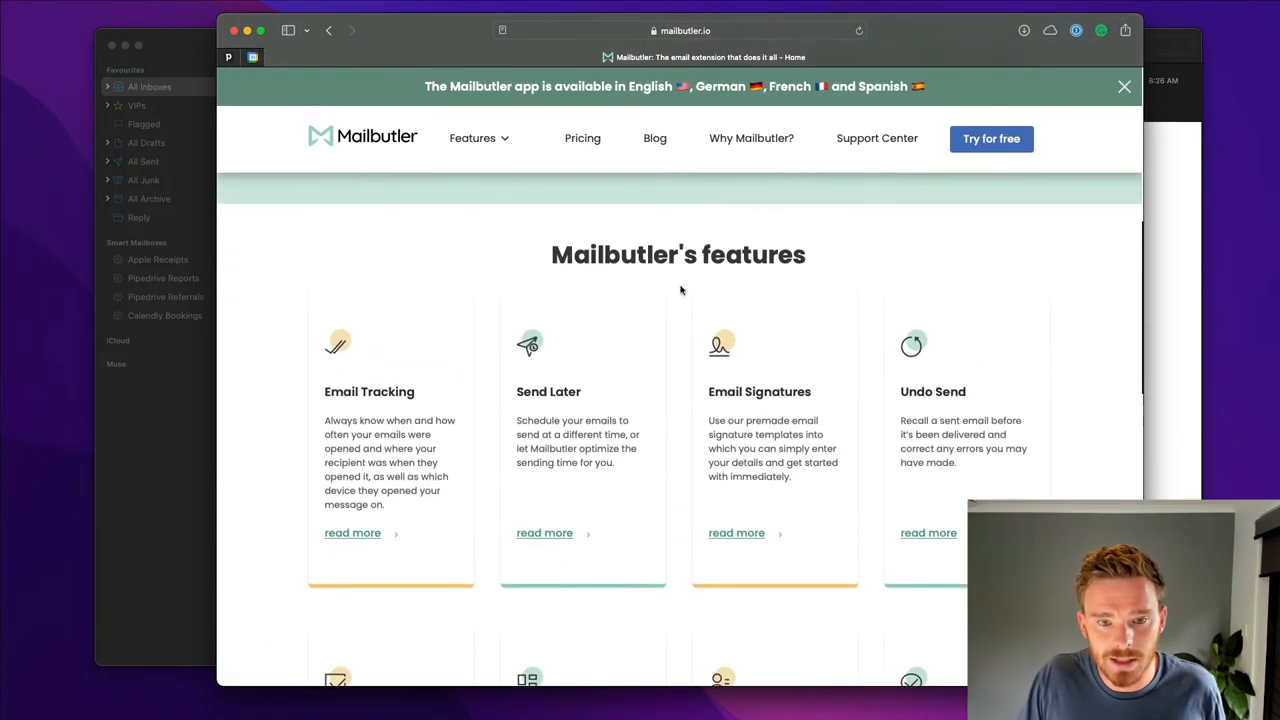
{"action": "scroll", "scroll_direction": "down", "scroll_amount": 3}
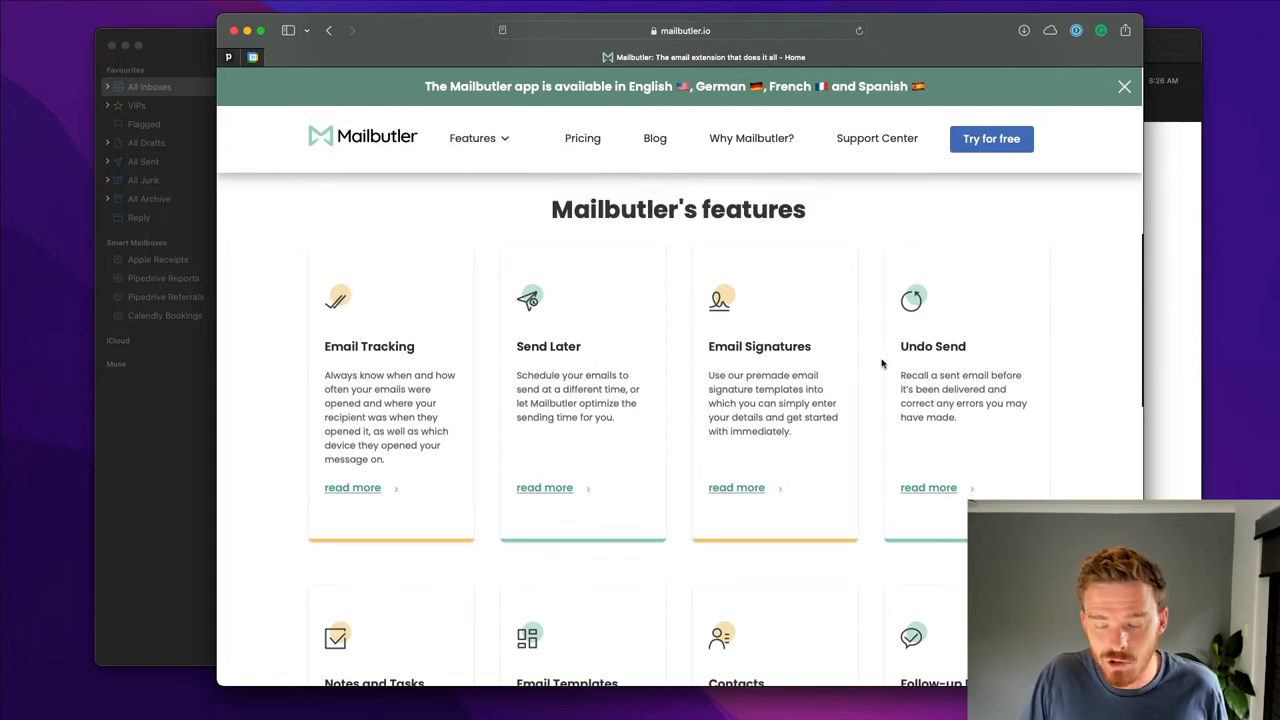
{"action": "mouse_move", "coordinate": [380, 342]}
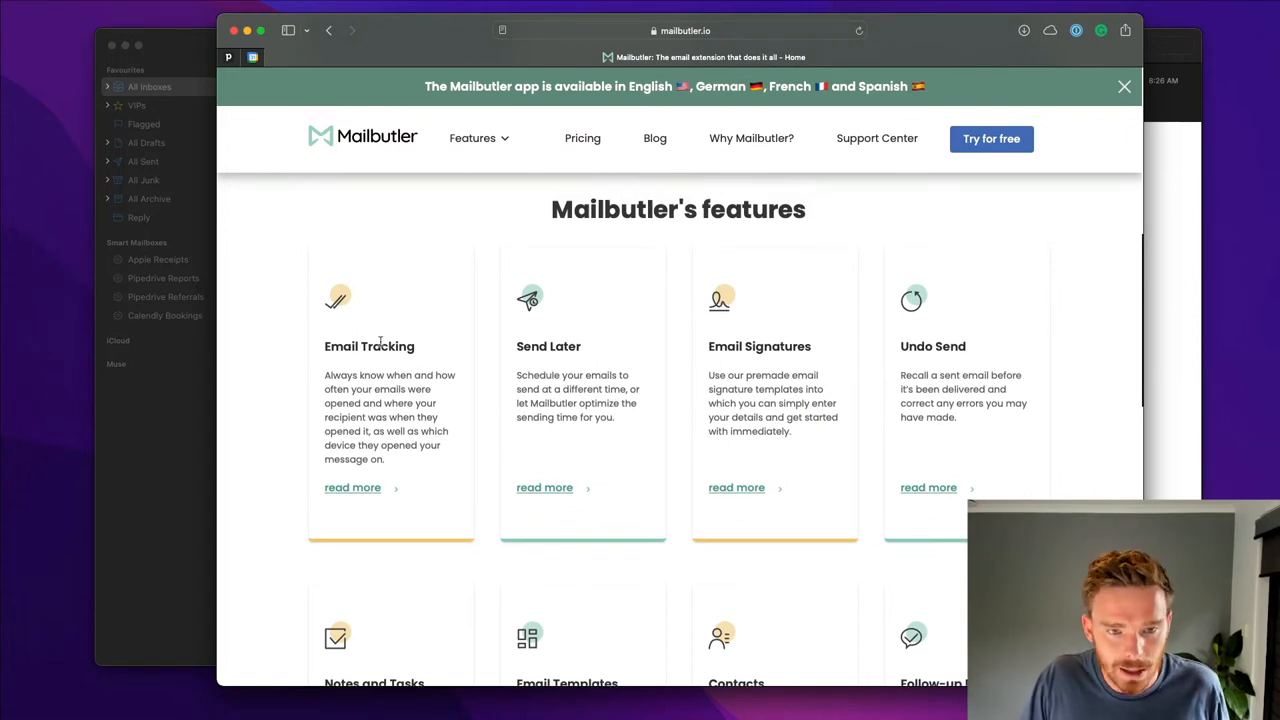
{"action": "scroll", "scroll_direction": "down", "scroll_amount": 3}
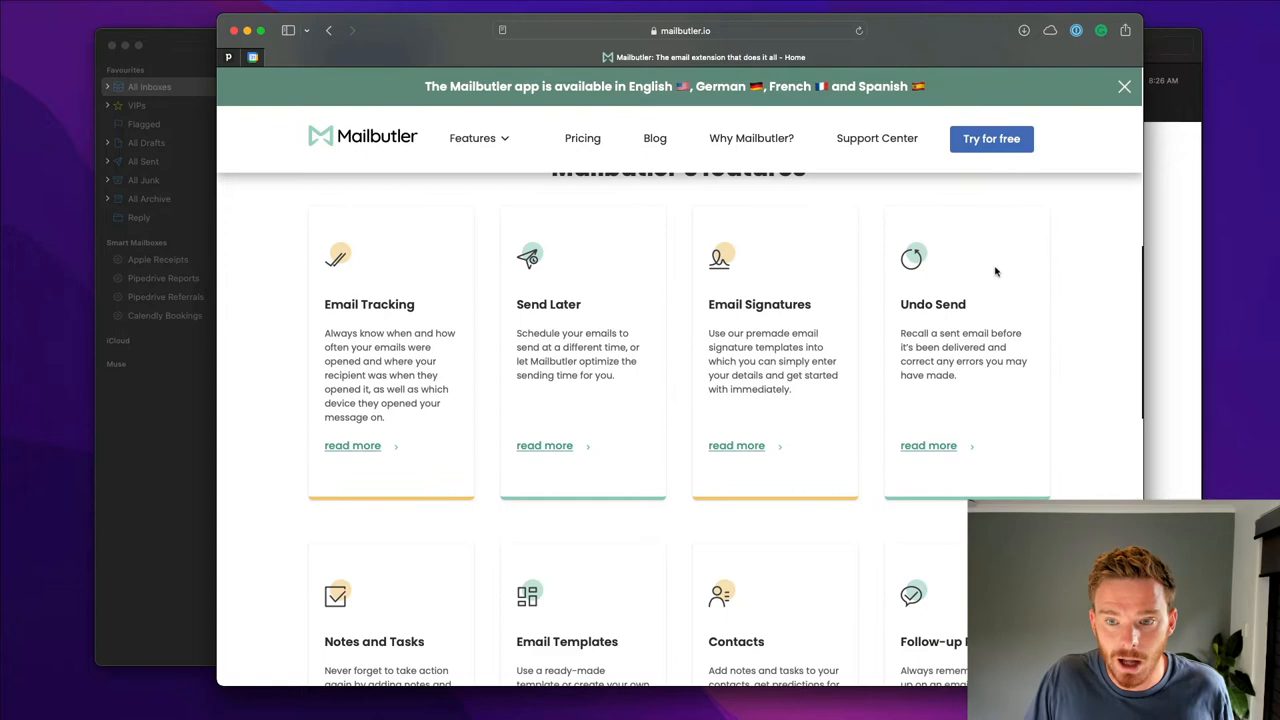
{"action": "mouse_move", "coordinate": [920, 314]}
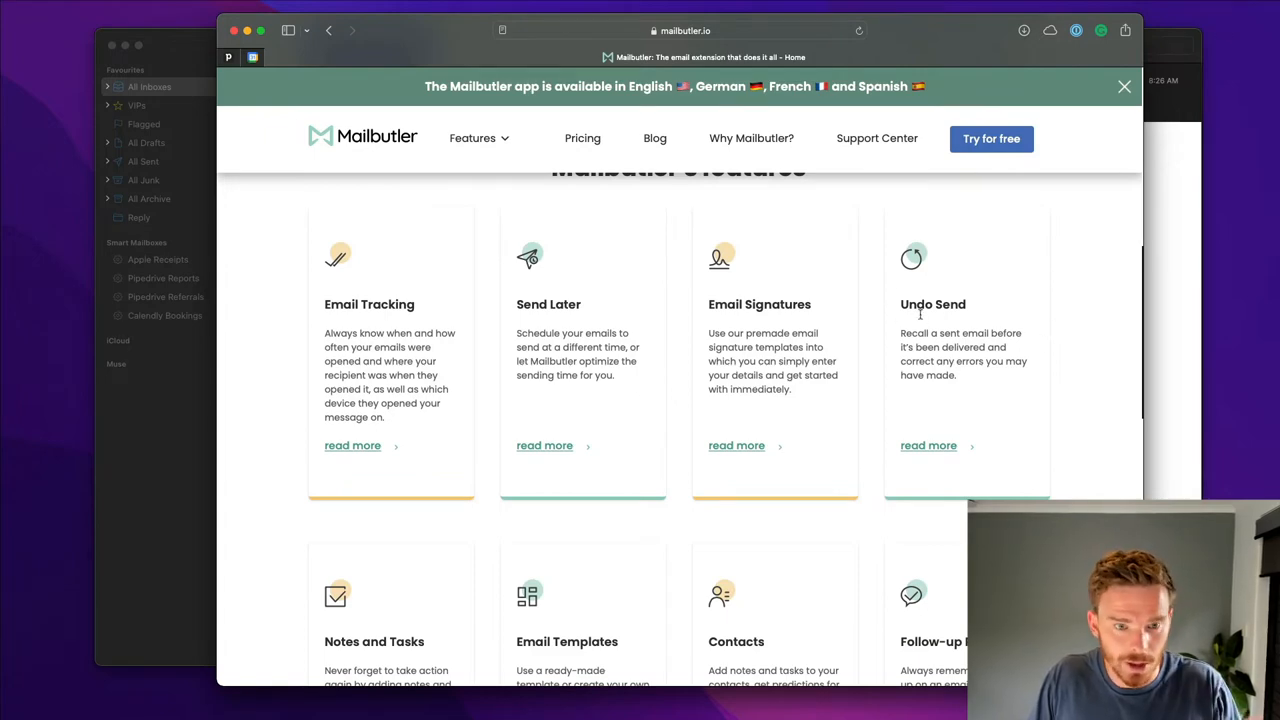
{"action": "scroll", "scroll_direction": "down", "scroll_amount": 3}
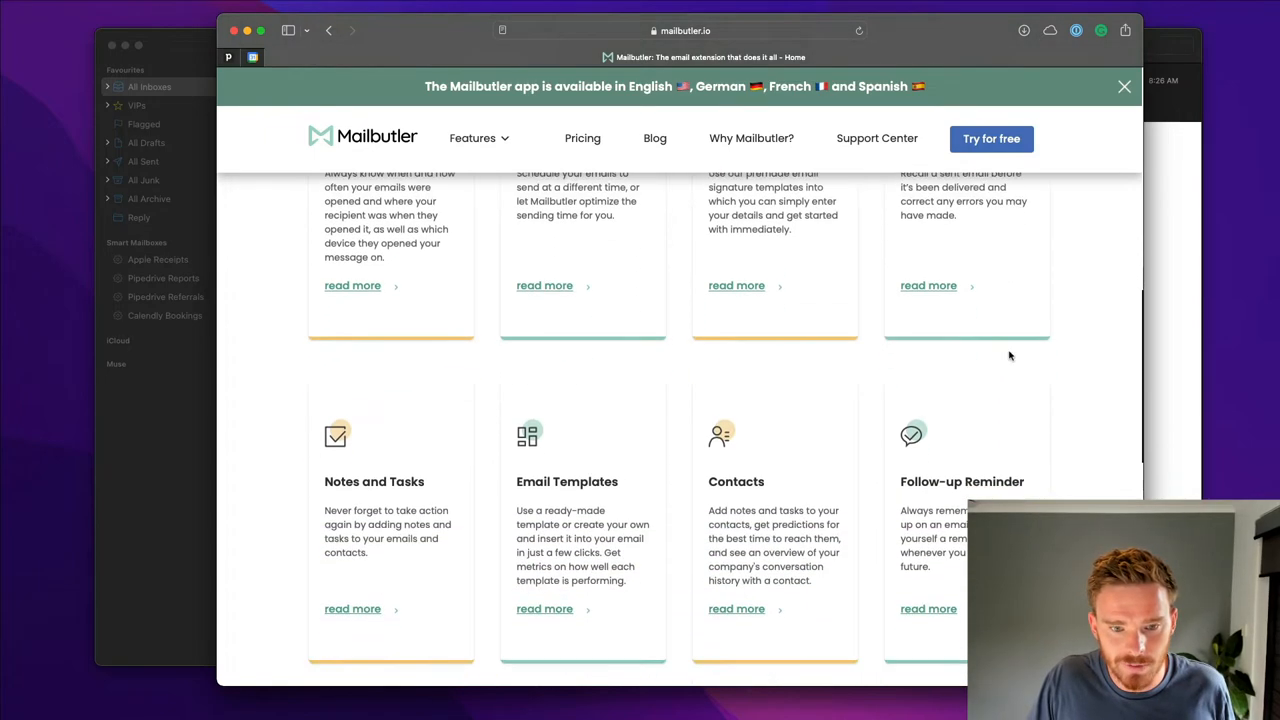
{"action": "scroll", "scroll_direction": "down", "scroll_amount": 3}
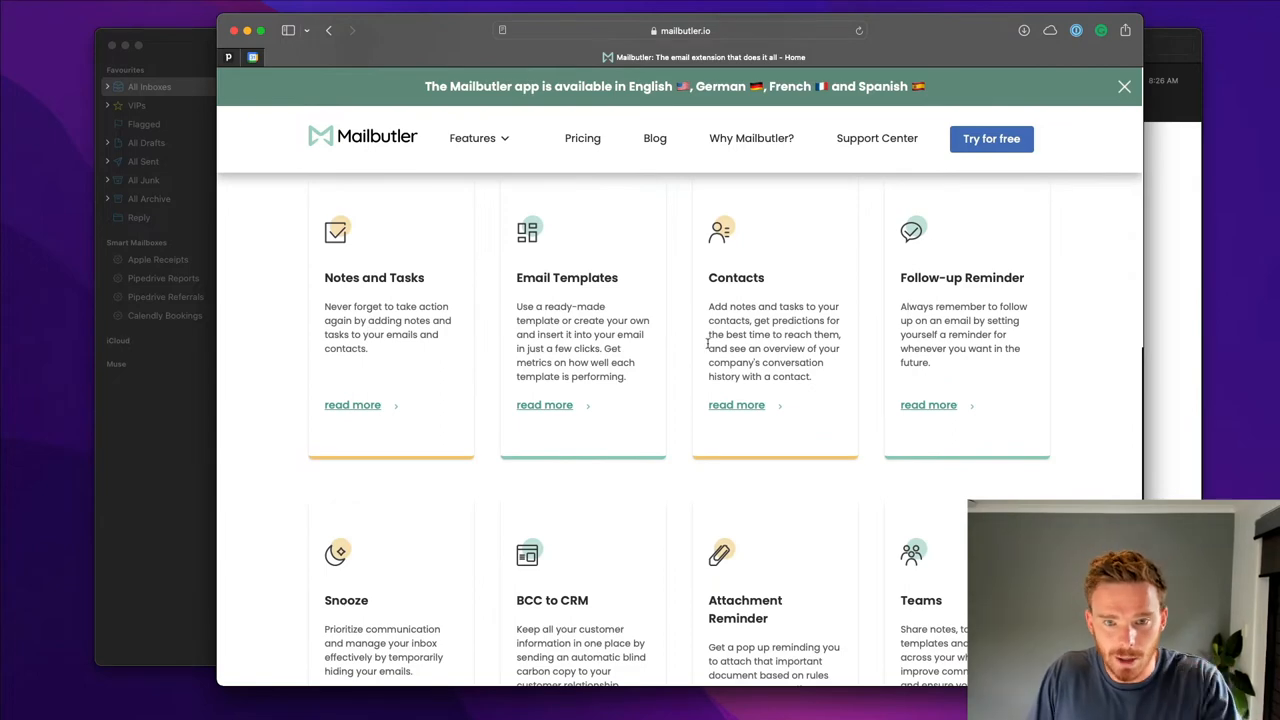
{"action": "scroll", "scroll_direction": "down", "scroll_amount": 3}
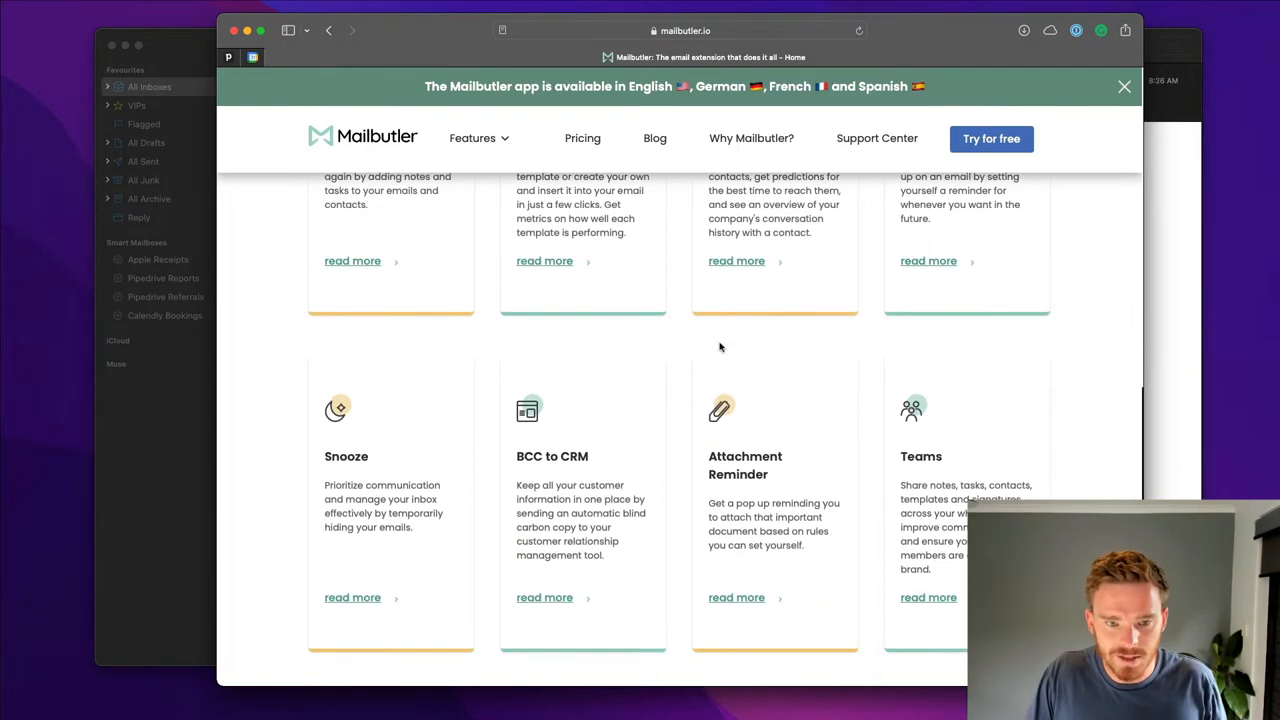
{"action": "scroll", "scroll_direction": "up", "scroll_amount": 3}
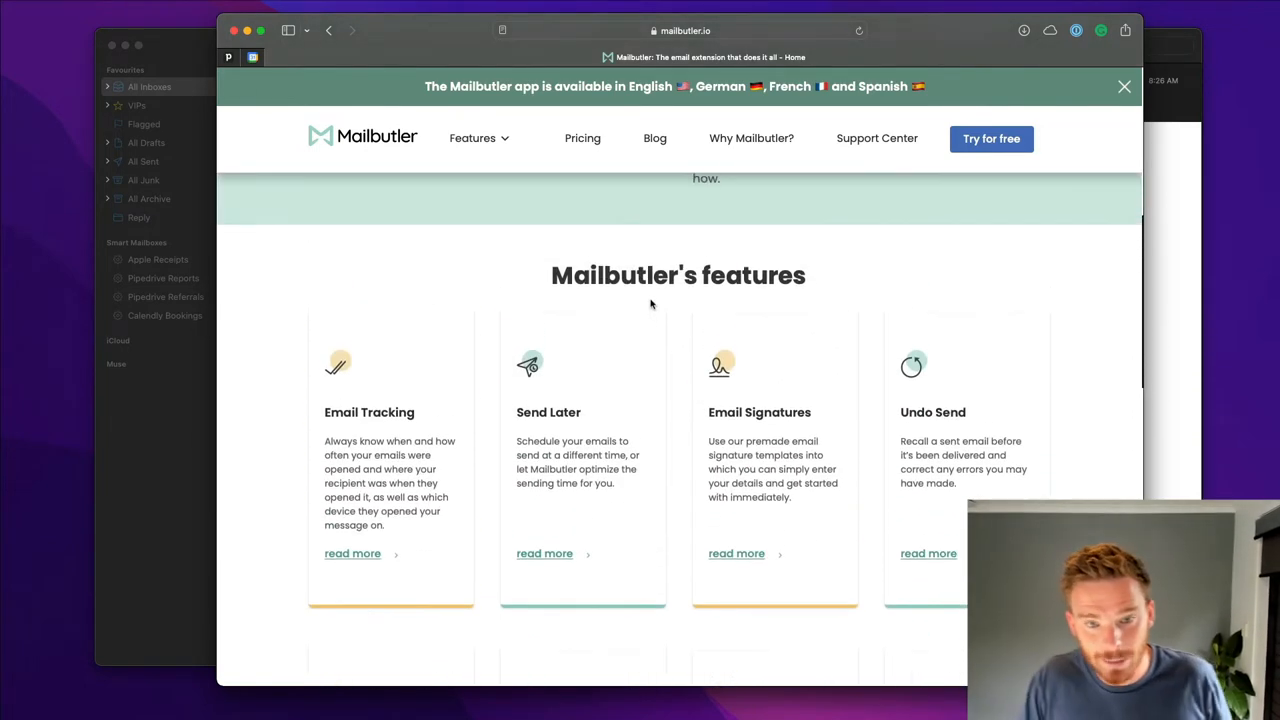
{"action": "scroll", "scroll_direction": "up", "scroll_amount": 3}
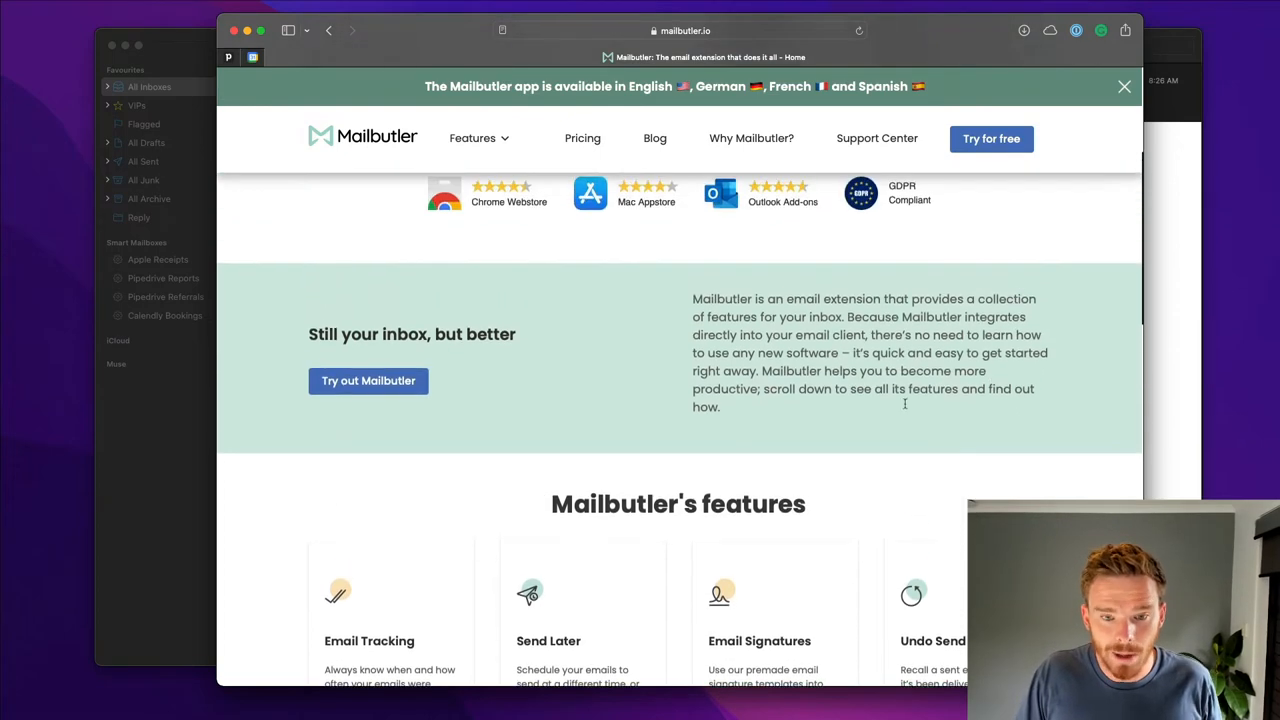
{"action": "scroll", "scroll_direction": "up", "scroll_amount": 3}
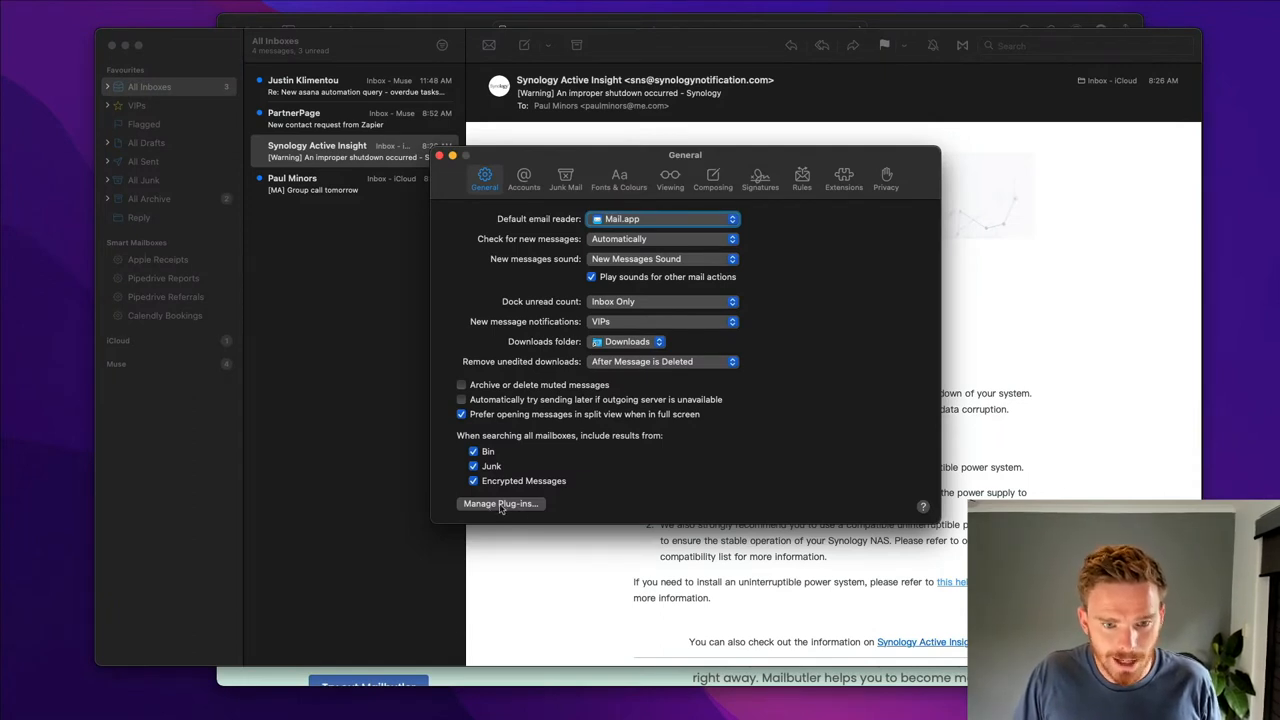
Check the Mailbutler bundle in Manage Plug-ins, cancel without changes and close Preferences.
{"action": "left_click", "coordinate": [500, 504]}
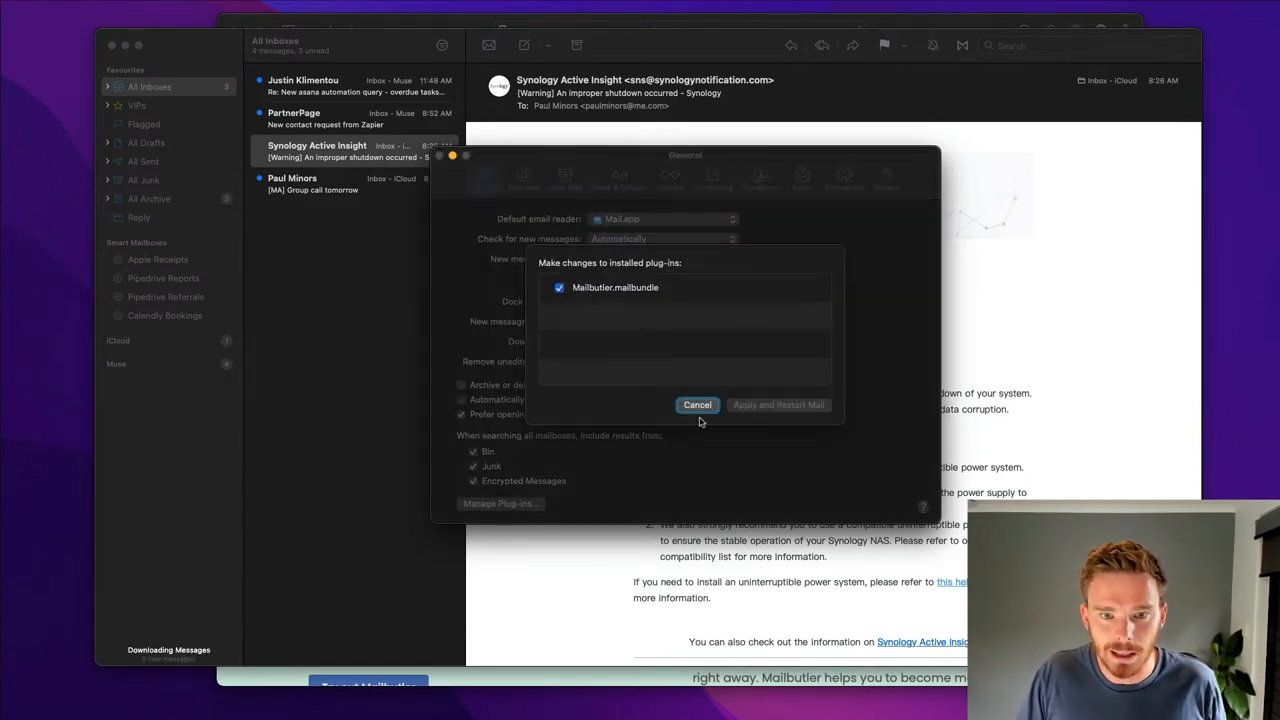
{"action": "left_click", "coordinate": [696, 404]}
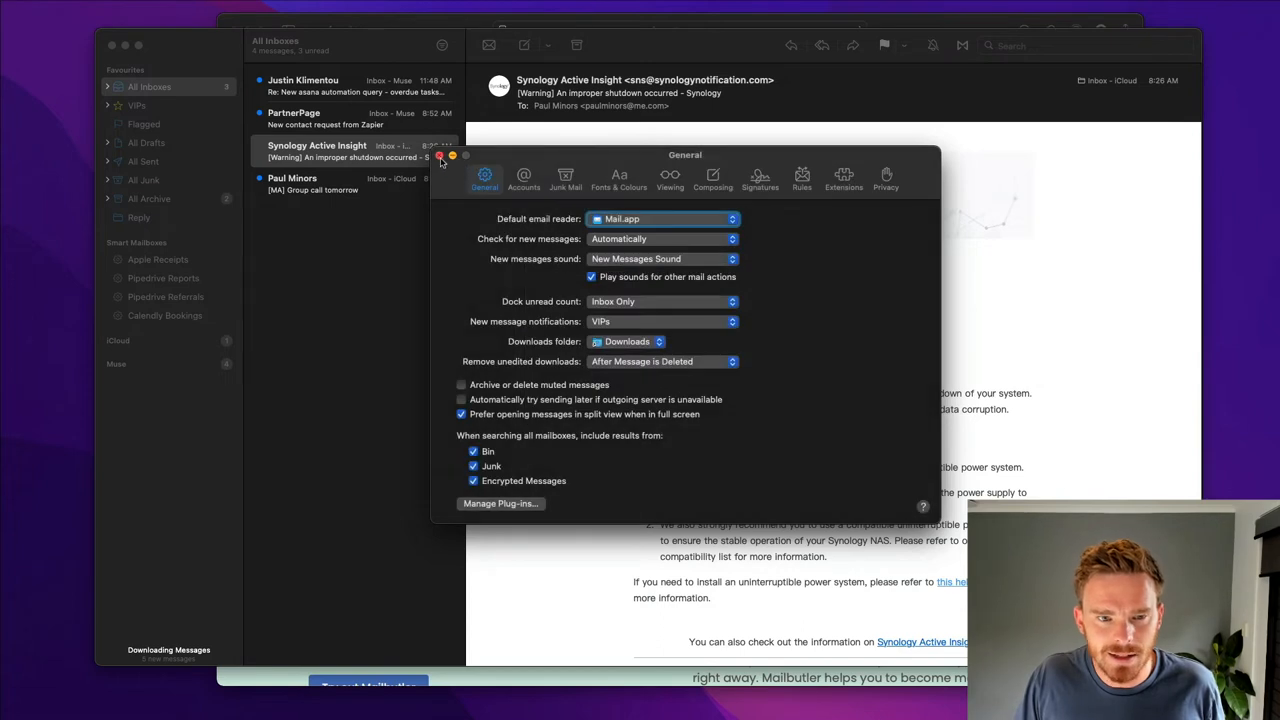
{"action": "left_click", "coordinate": [452, 156]}
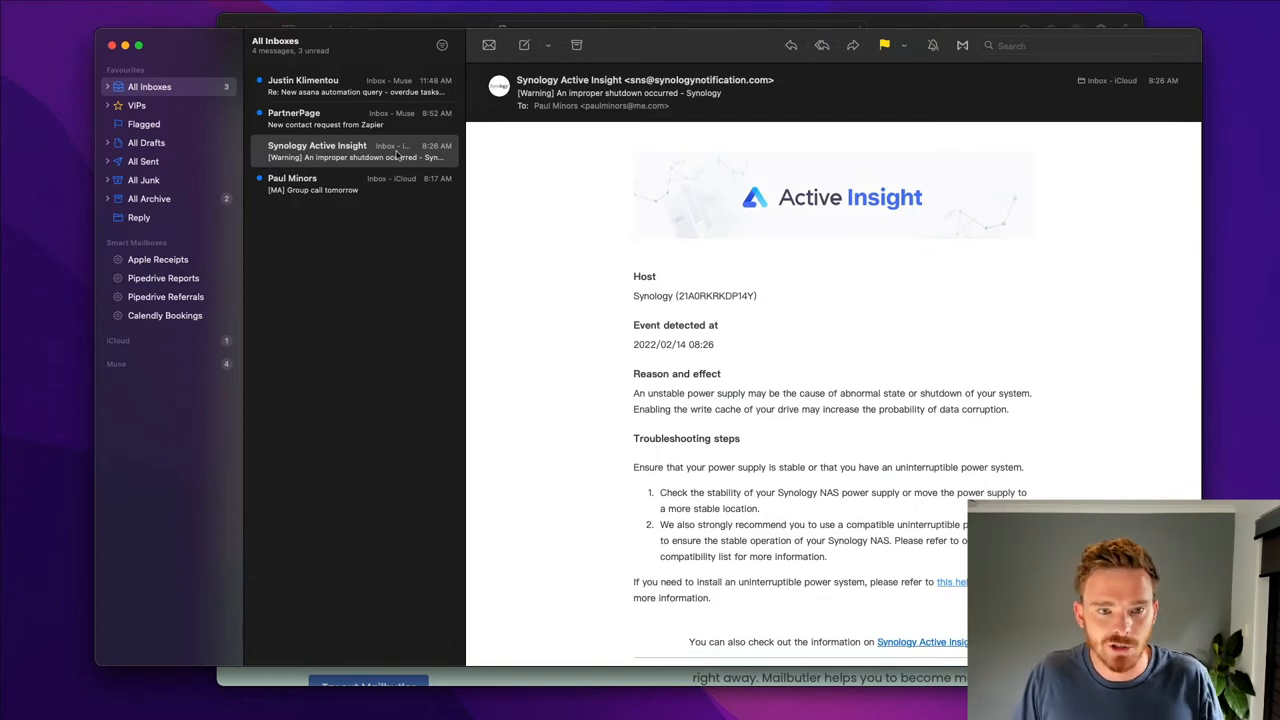
{"action": "right_click", "coordinate": [350, 150]}
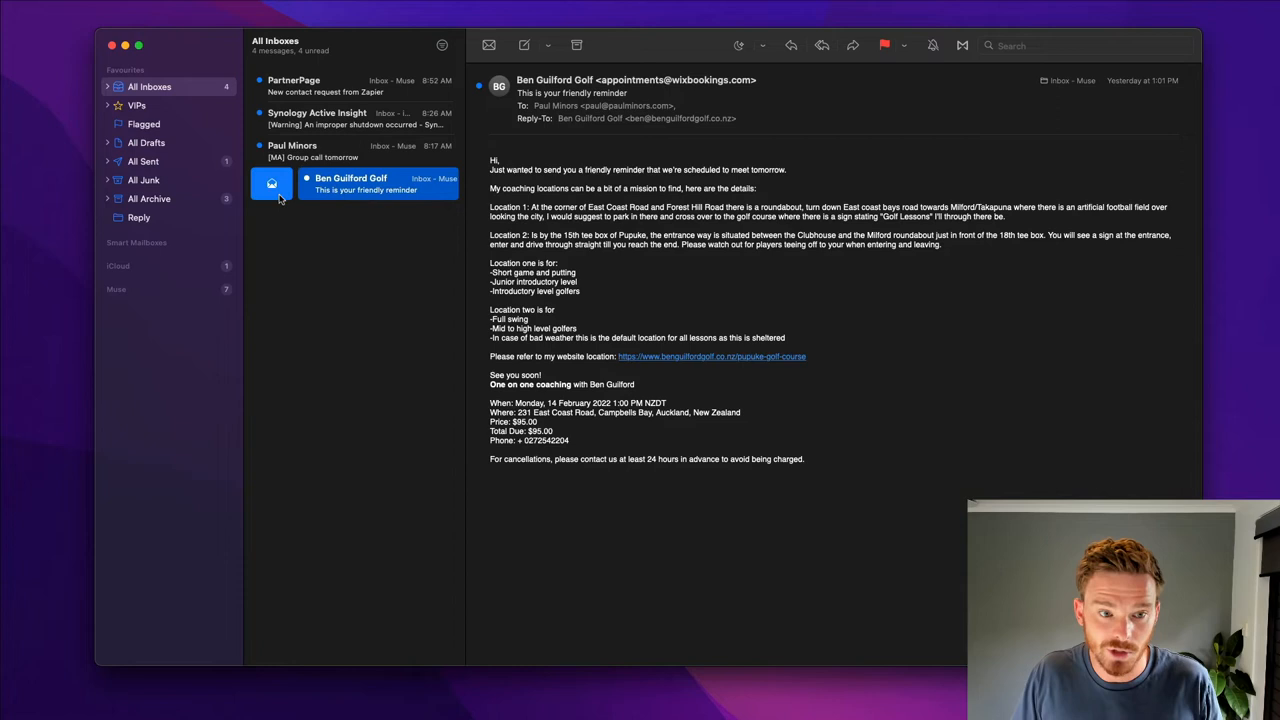
{"action": "left_click", "coordinate": [356, 184]}
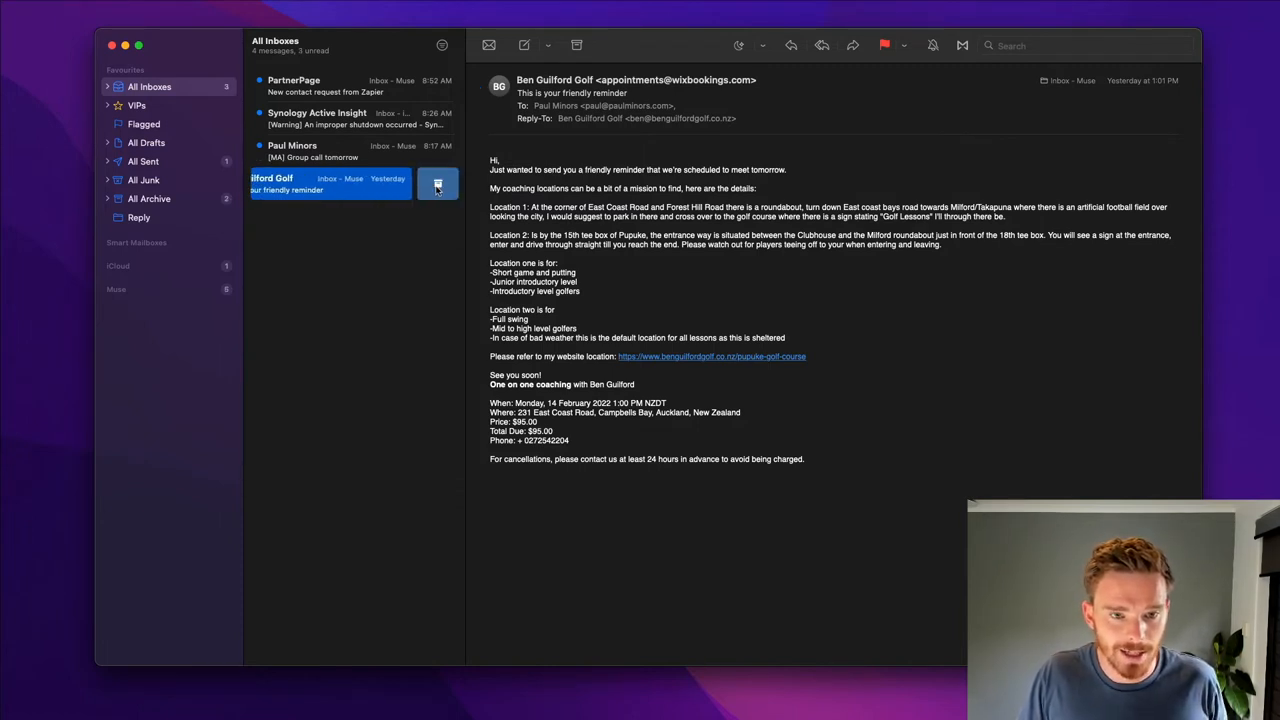
{"action": "left_click", "coordinate": [436, 184]}
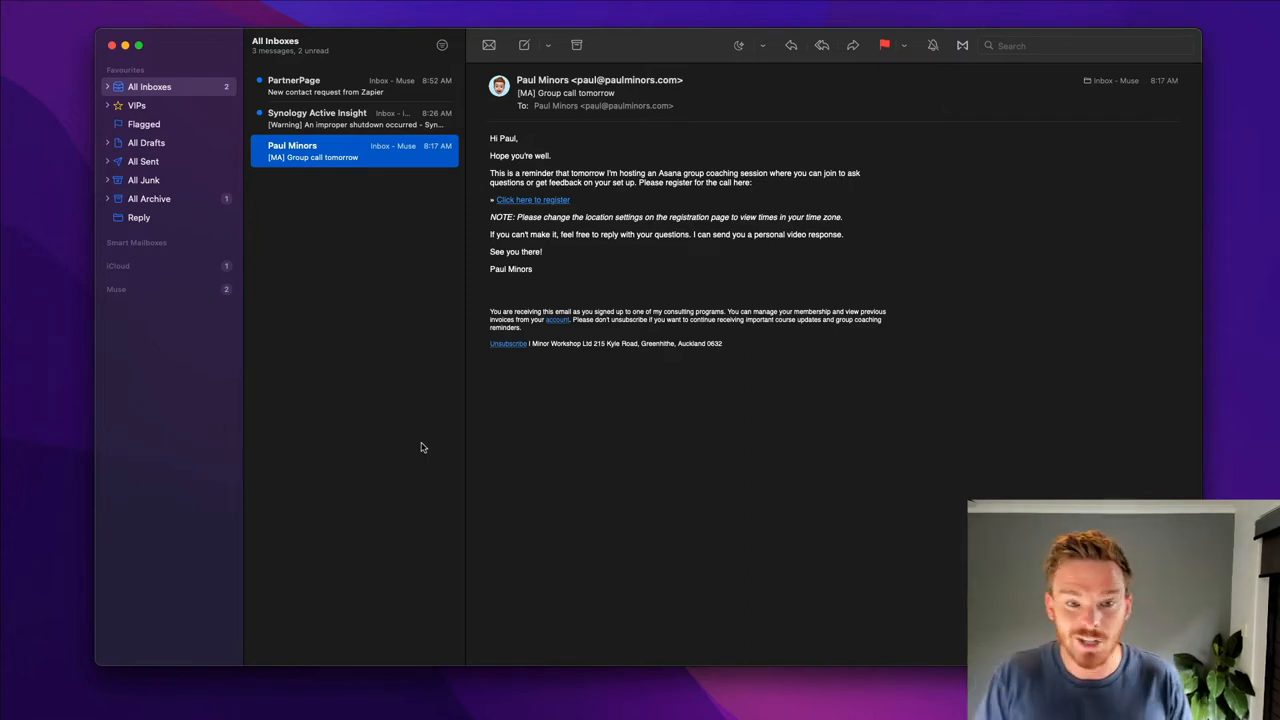
{"action": "mouse_move", "coordinate": [396, 412]}
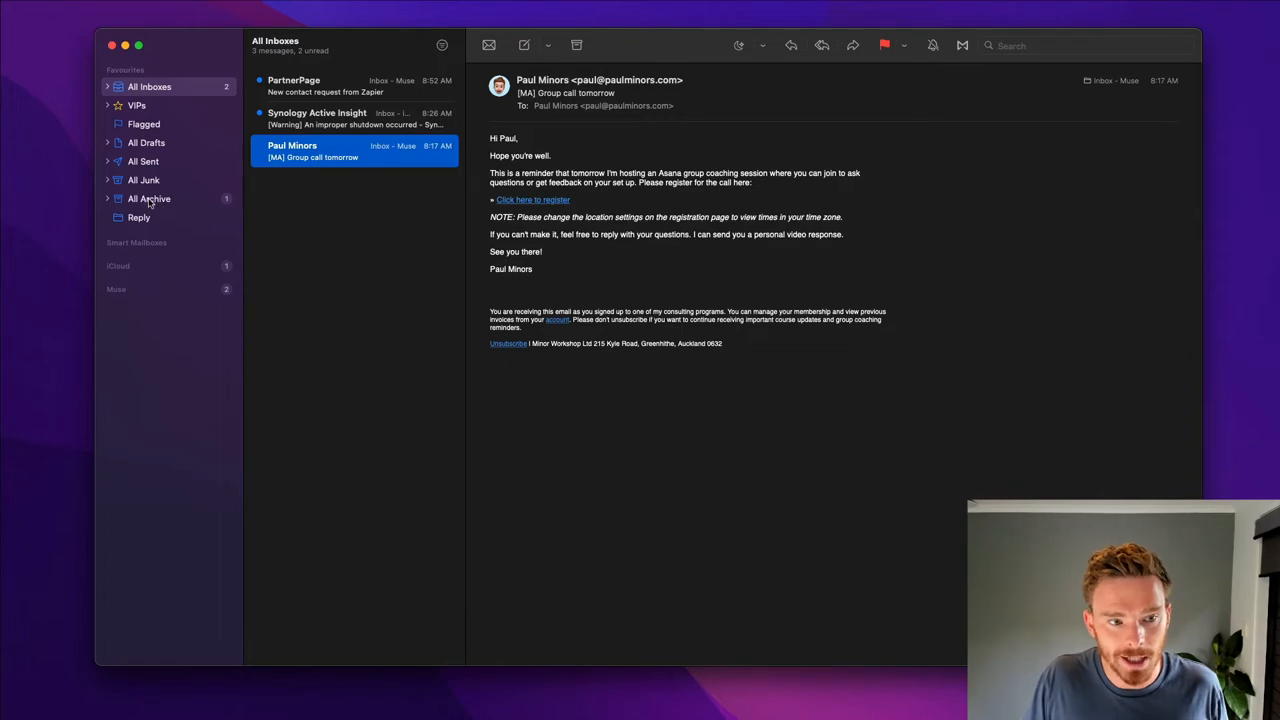
{"action": "left_click", "coordinate": [148, 198]}
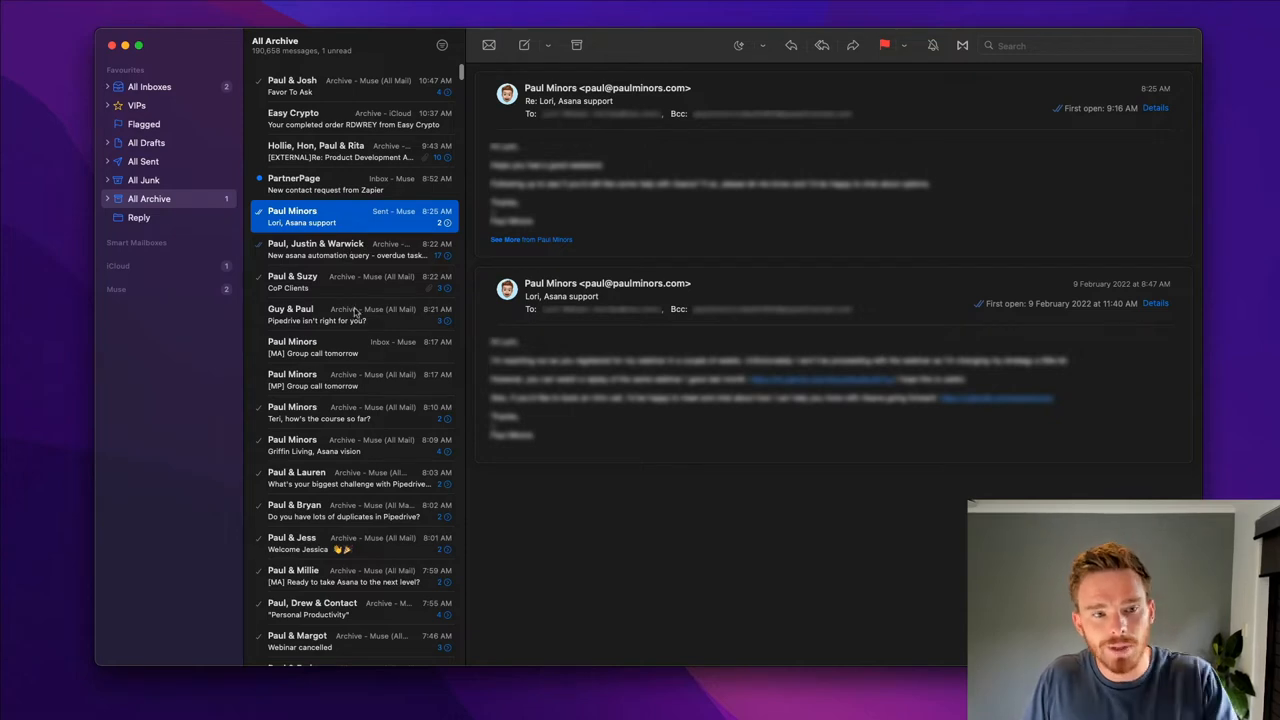
{"action": "left_click", "coordinate": [148, 86]}
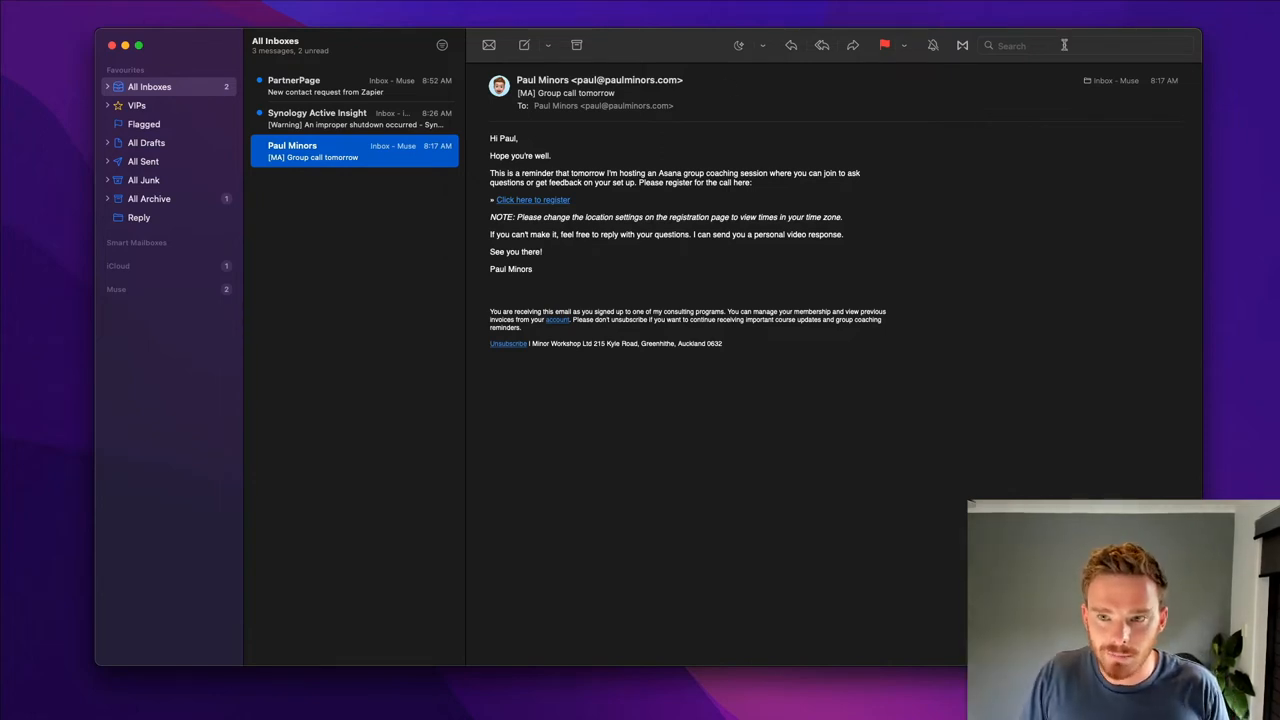
{"action": "left_click", "coordinate": [1084, 44]}
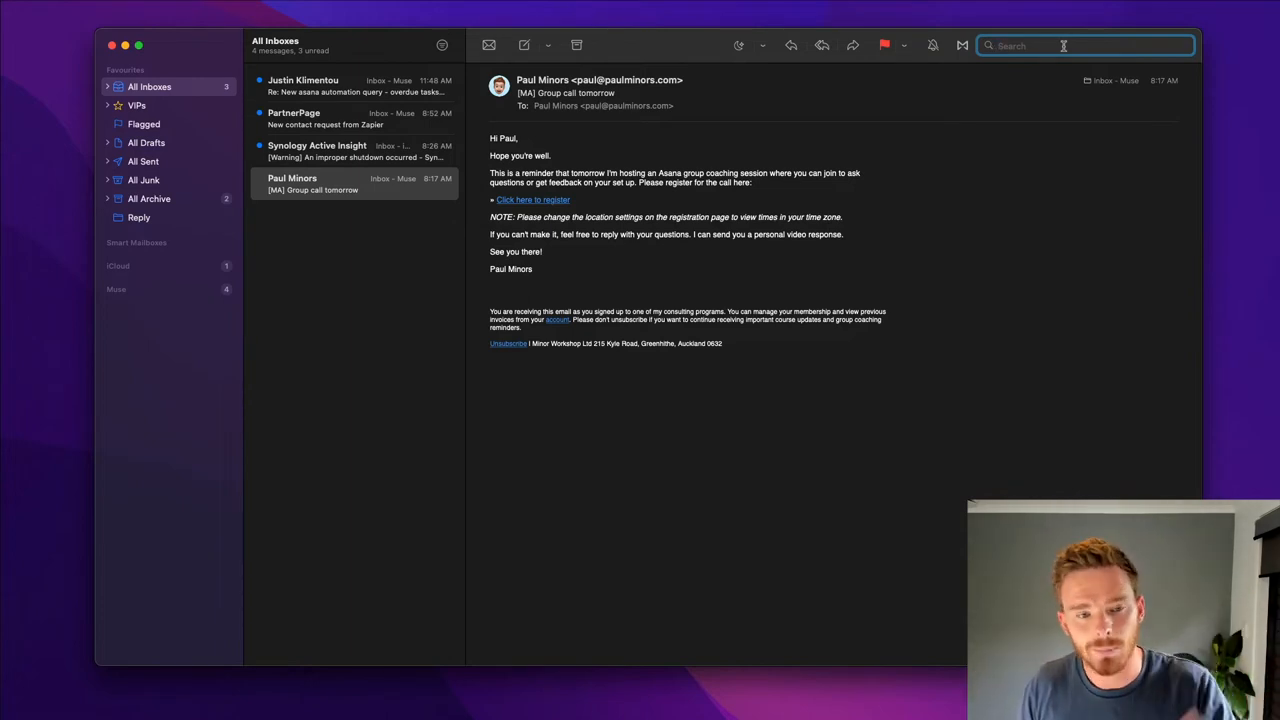
{"action": "left_click", "coordinate": [676, 400]}
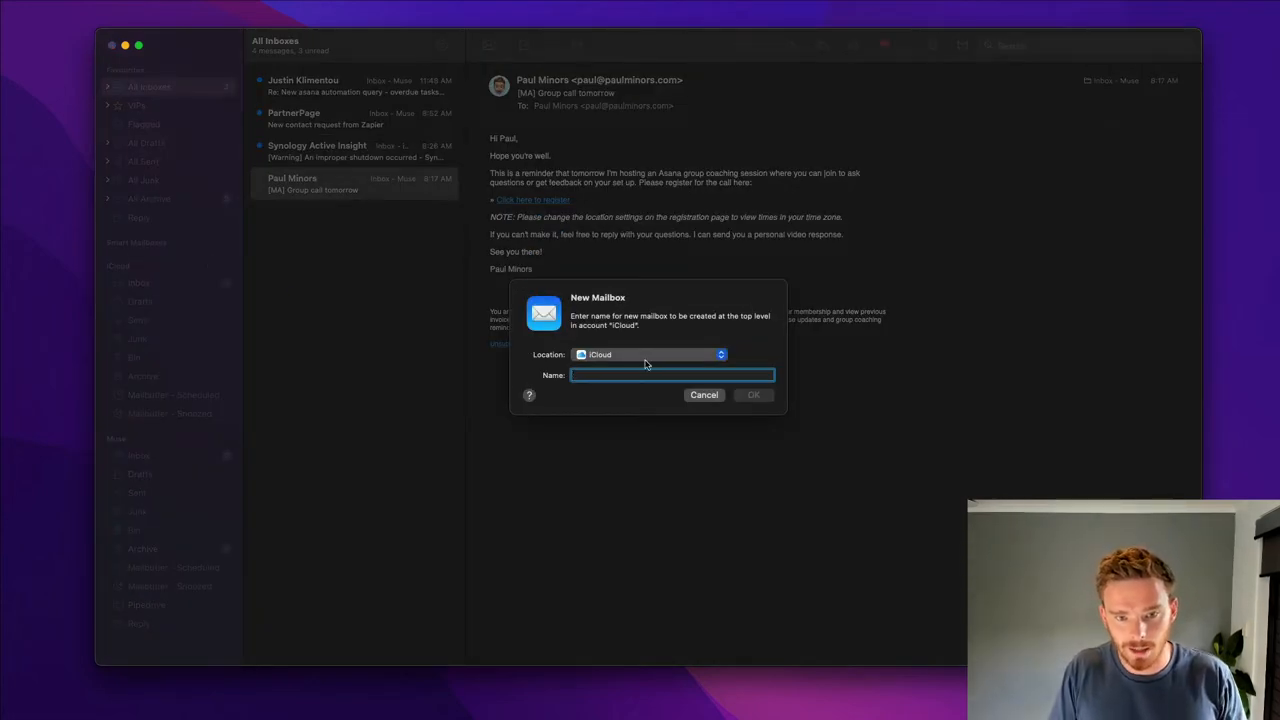
Name the new iCloud mailbox 'Read Later', create it and view it.
{"action": "type", "text": "Read Later"}
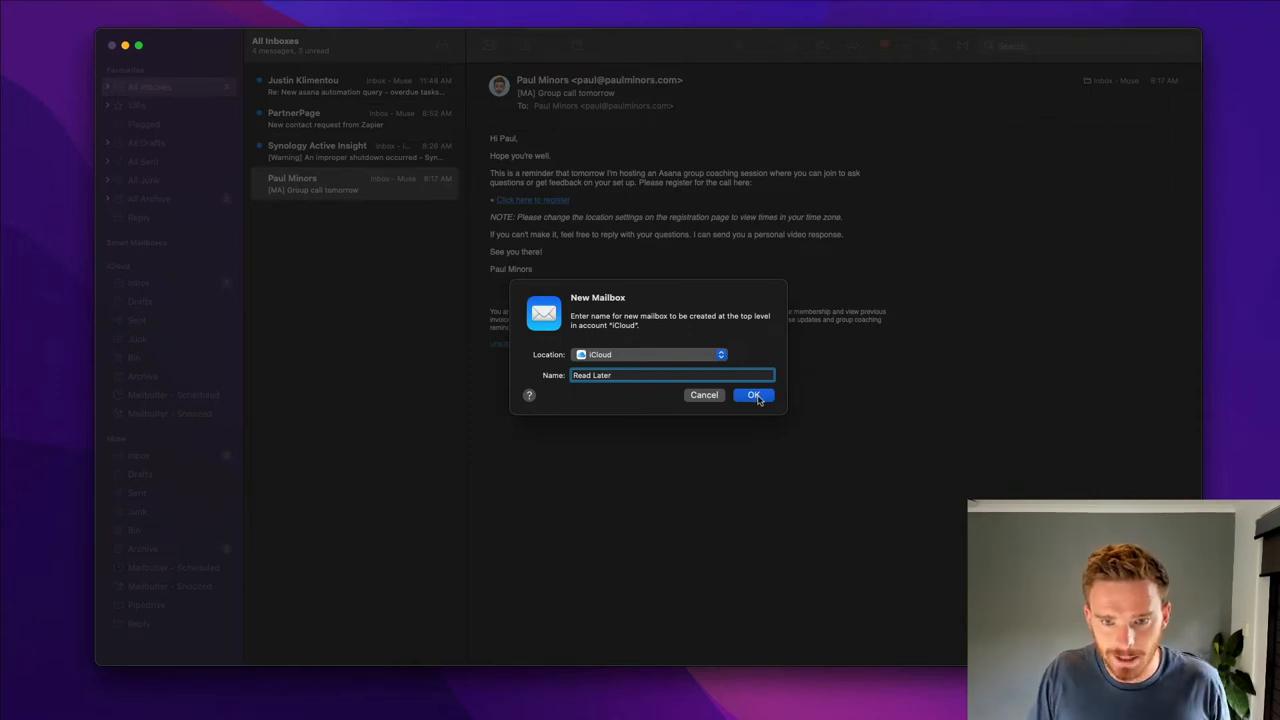
{"action": "left_click", "coordinate": [754, 394]}
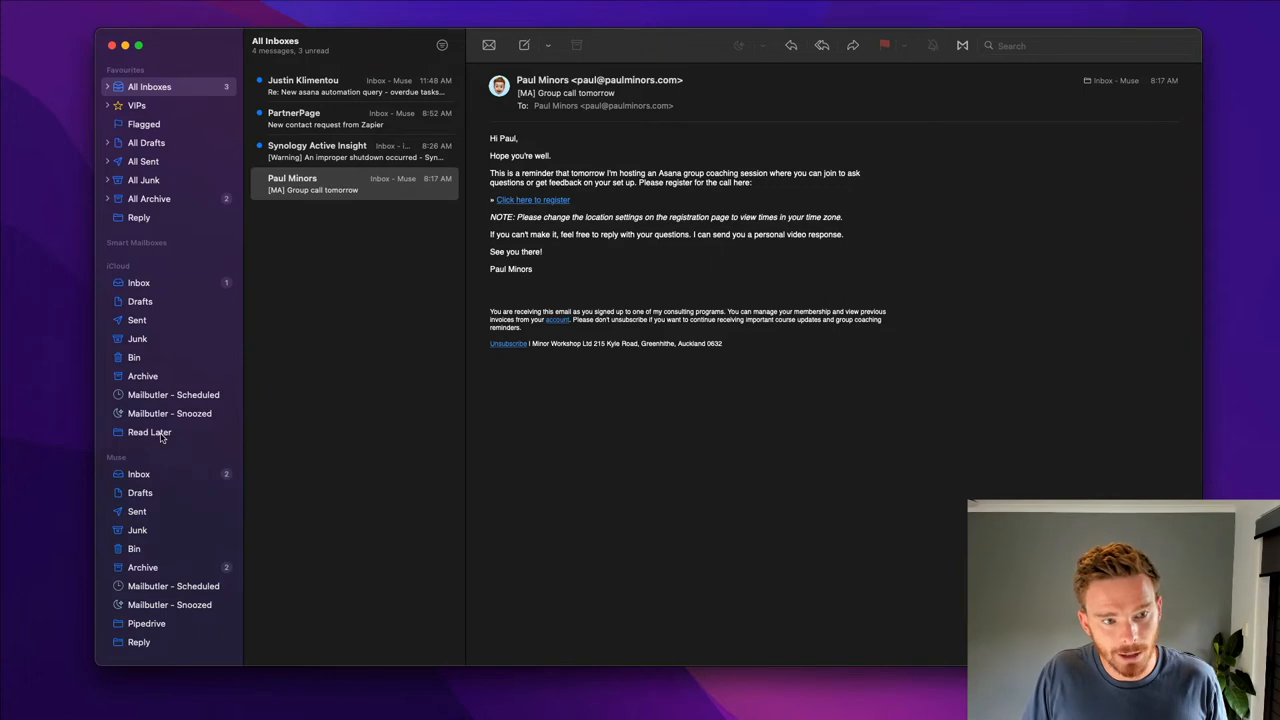
{"action": "left_click", "coordinate": [148, 432]}
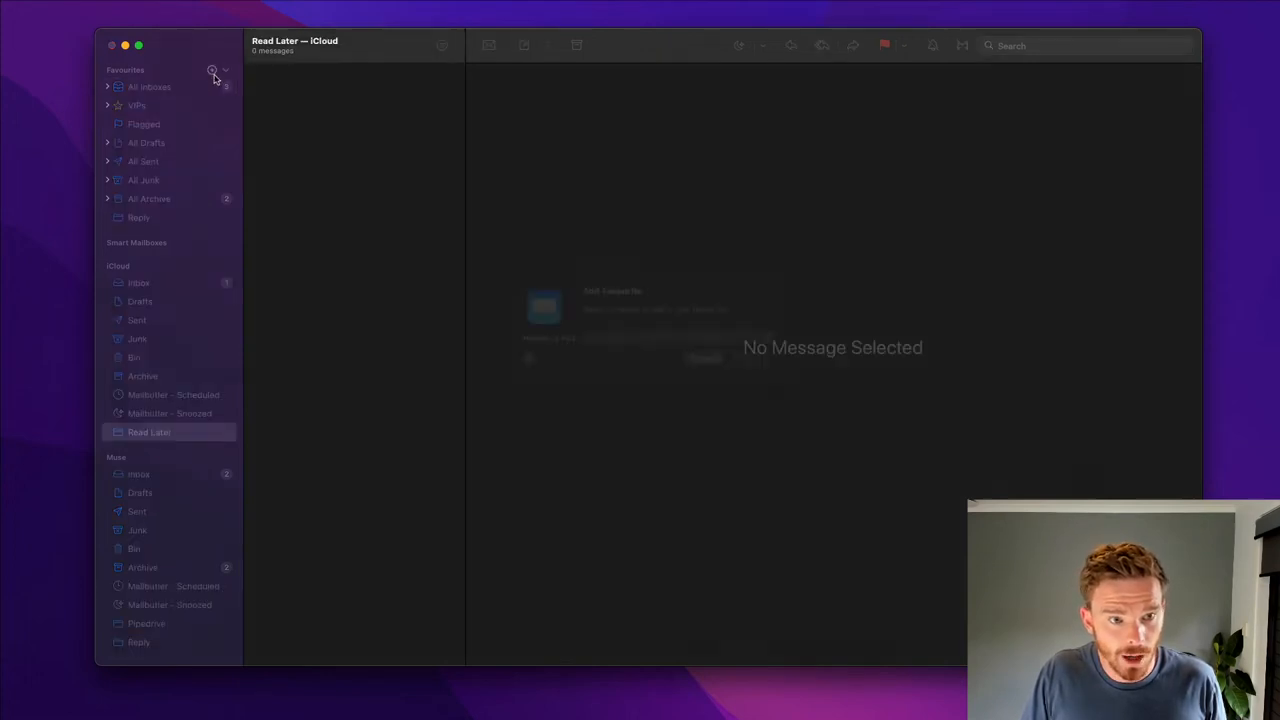
Add Read Later to Favourites and move the Paul Minors group-call email into it.
{"action": "left_click", "coordinate": [212, 72]}
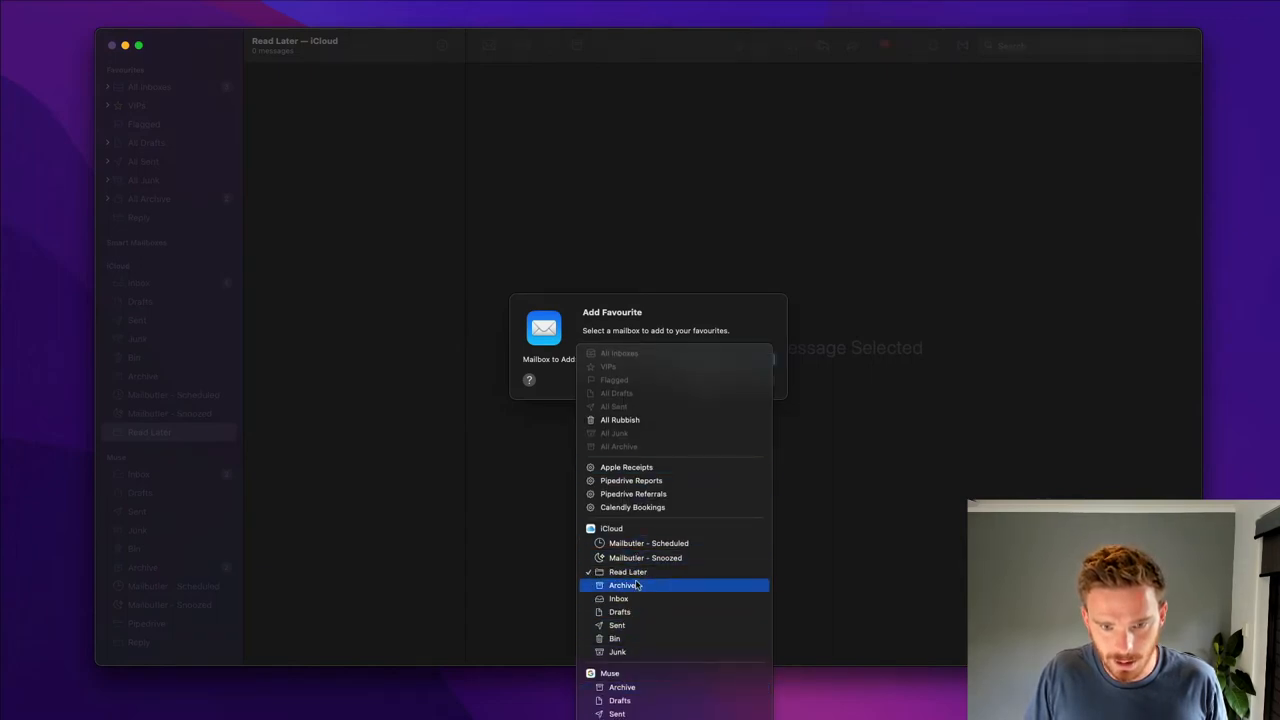
{"action": "left_click", "coordinate": [628, 572]}
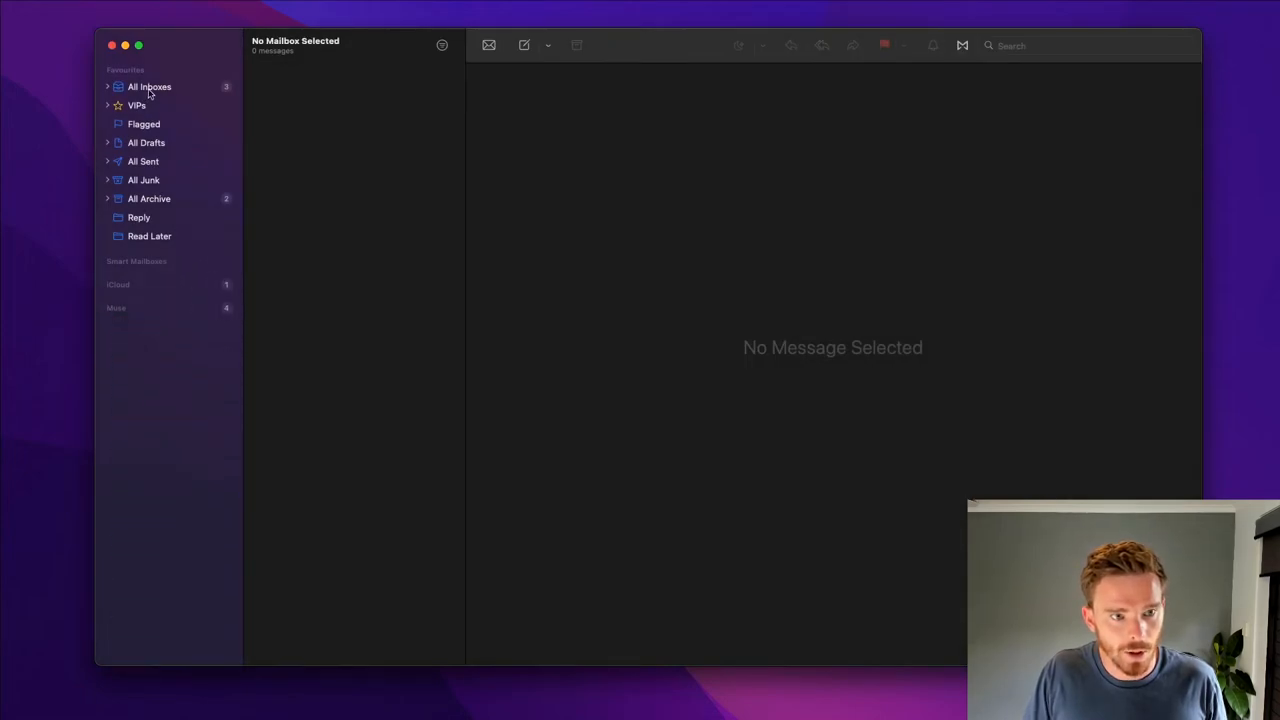
{"action": "left_click", "coordinate": [148, 86]}
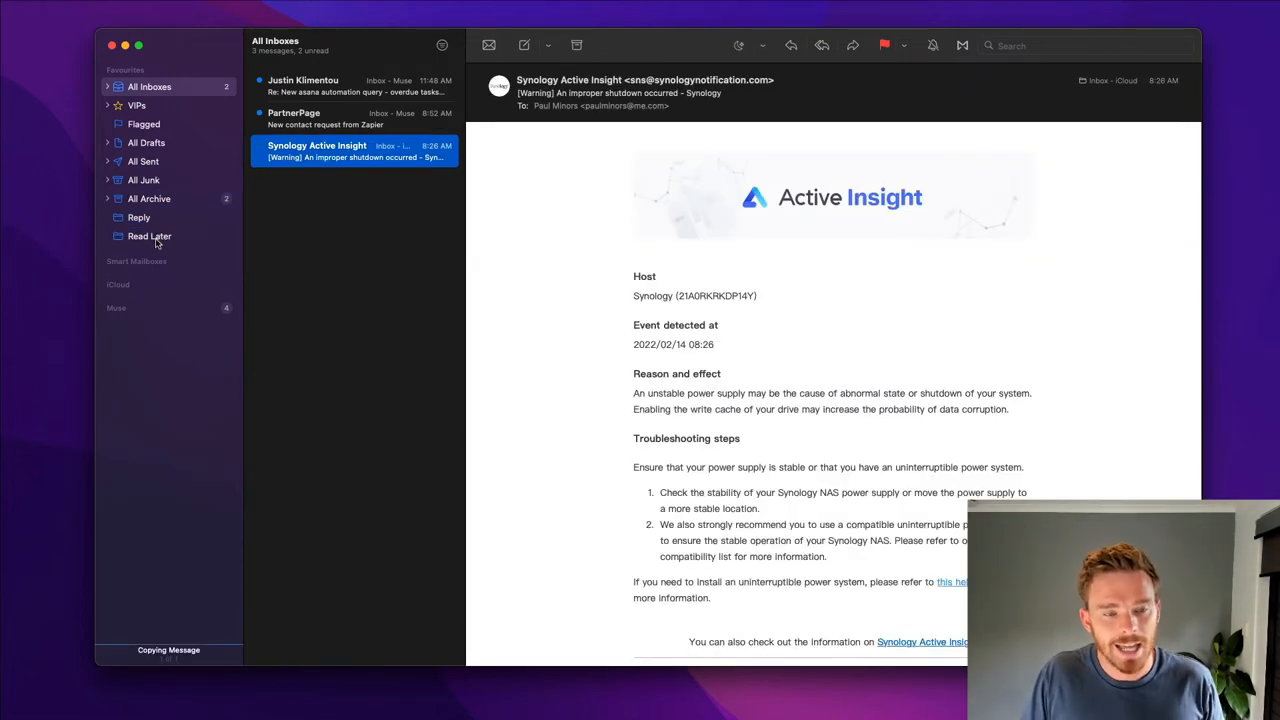
{"action": "left_click", "coordinate": [148, 236]}
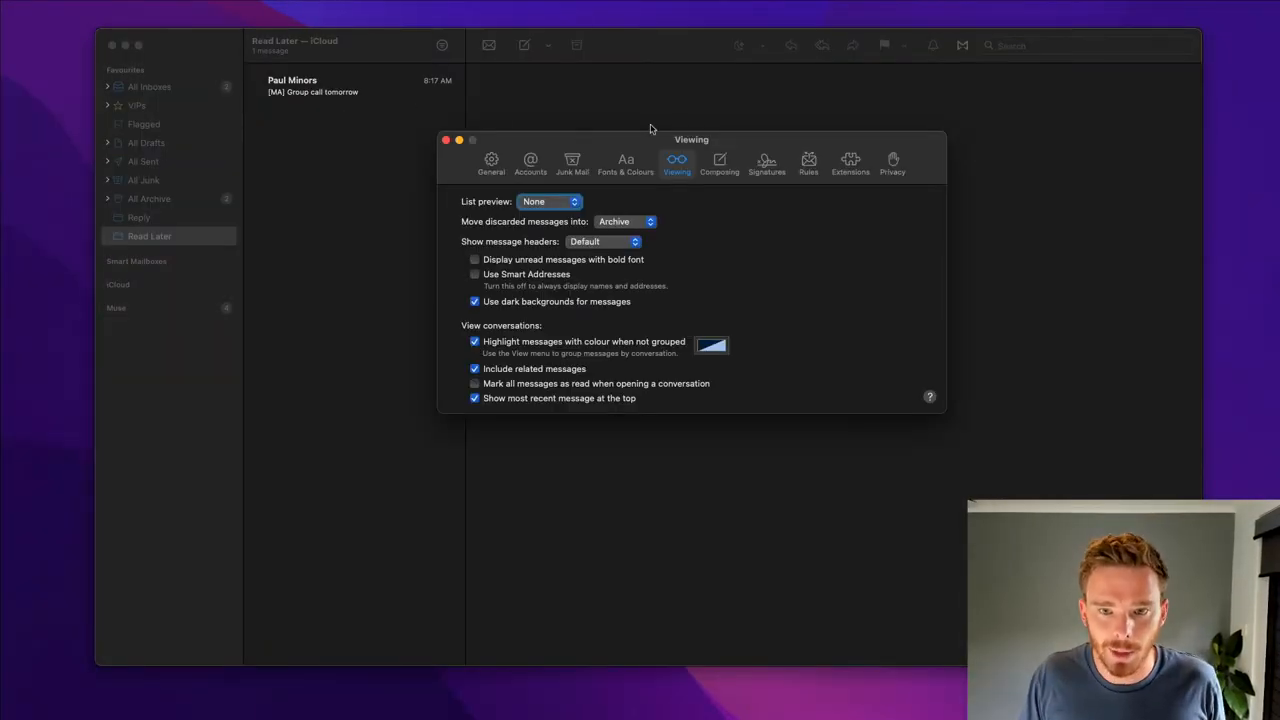
Create a rule 'Group Call Reminders': Subject contains the reminder text, Move Message to Read Later.
{"action": "left_click", "coordinate": [808, 164]}
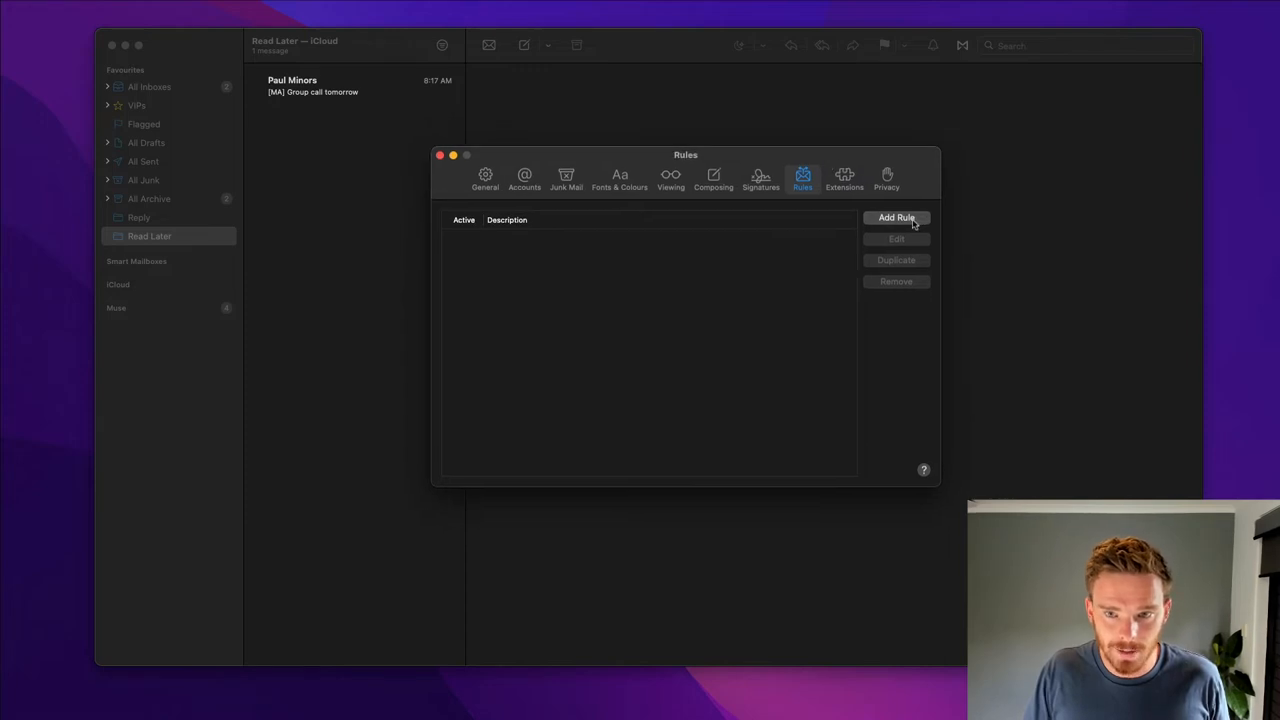
{"action": "left_click", "coordinate": [896, 216]}
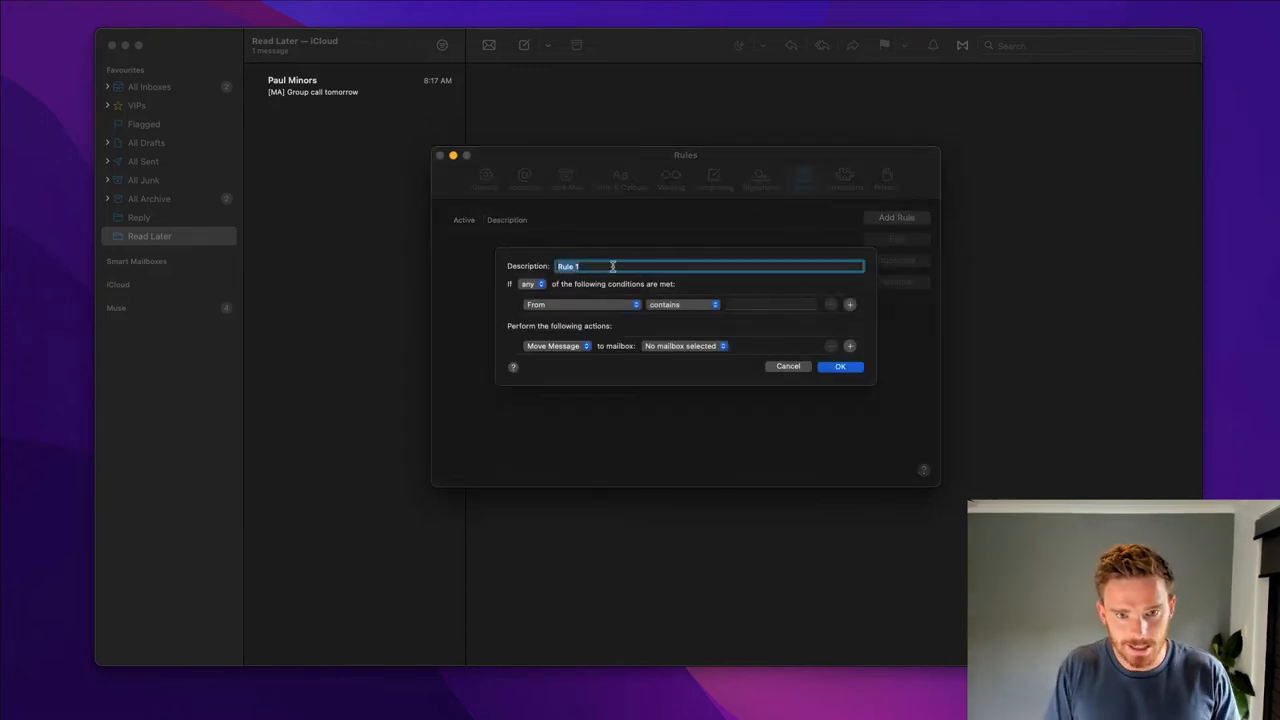
{"action": "type", "text": "Group"}
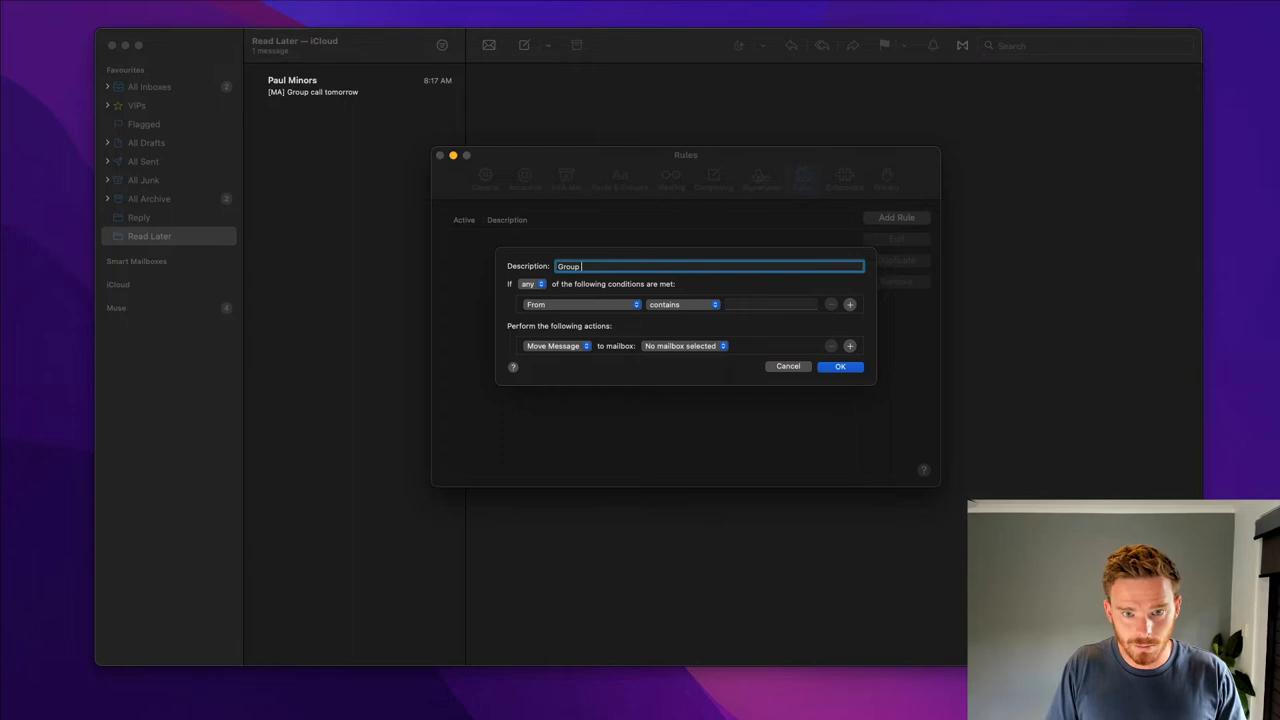
{"action": "type", "text": "Call Reminders"}
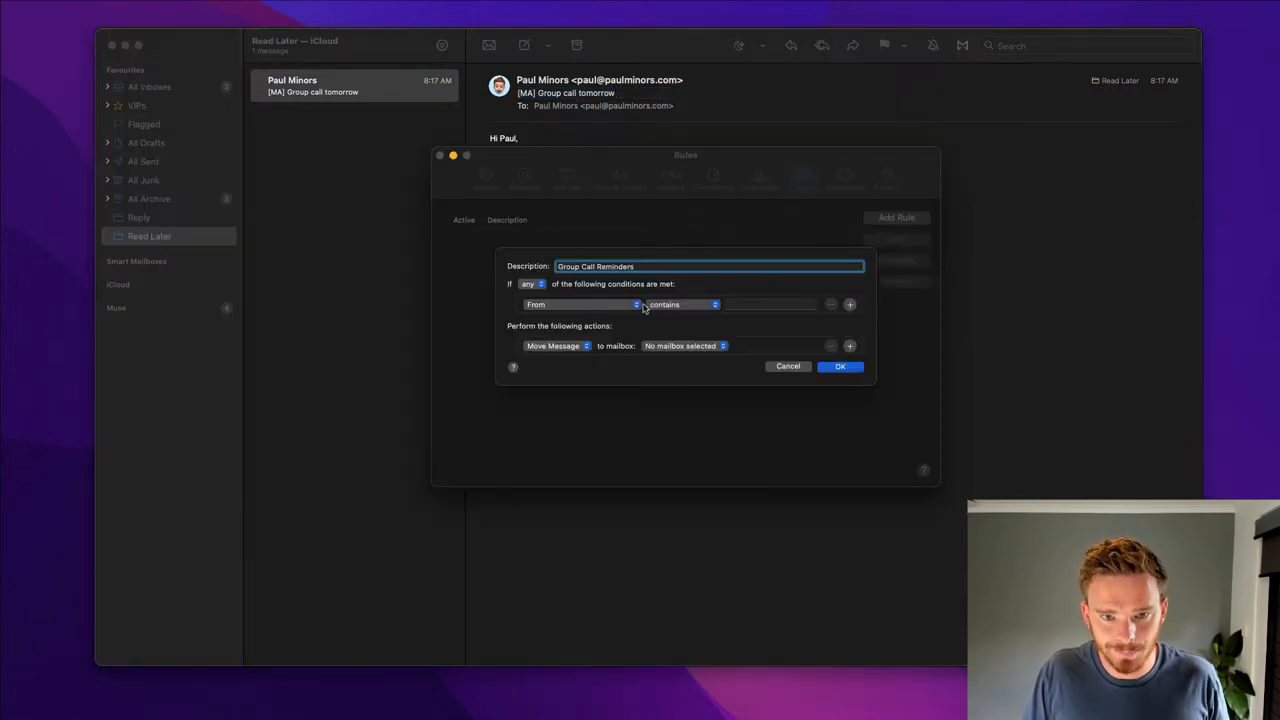
{"action": "left_click", "coordinate": [580, 304]}
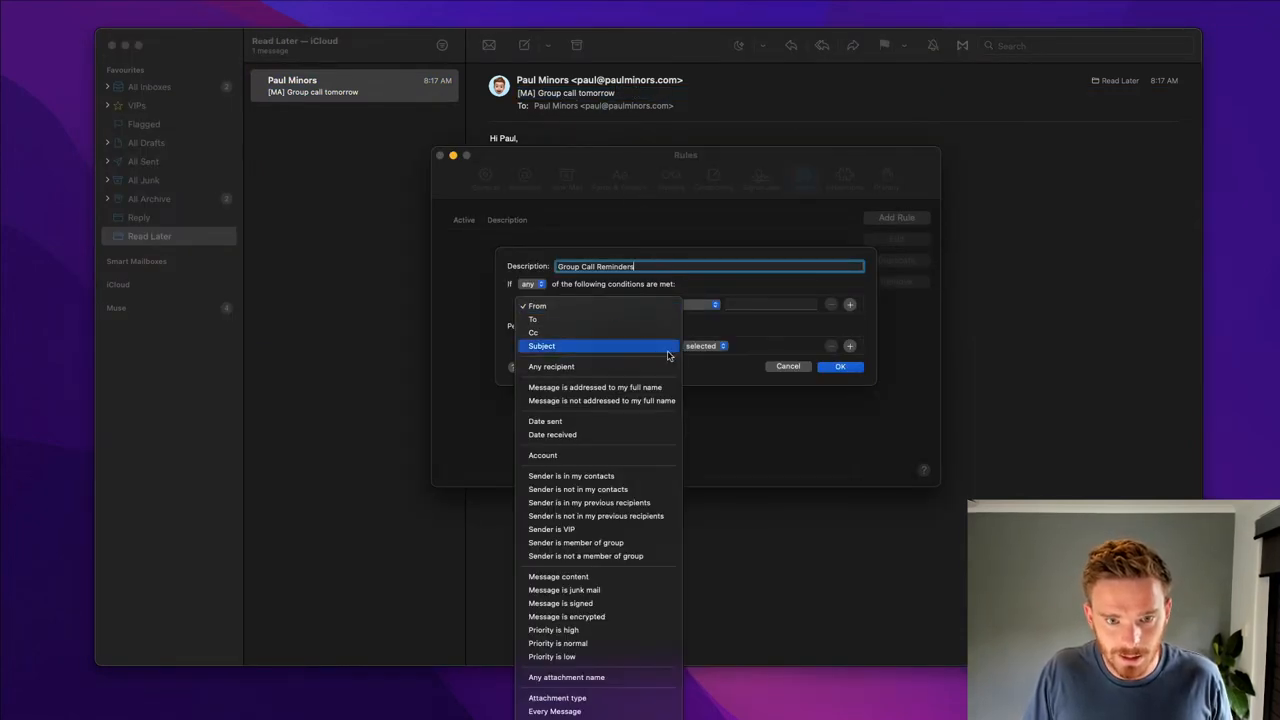
{"action": "left_click", "coordinate": [540, 344]}
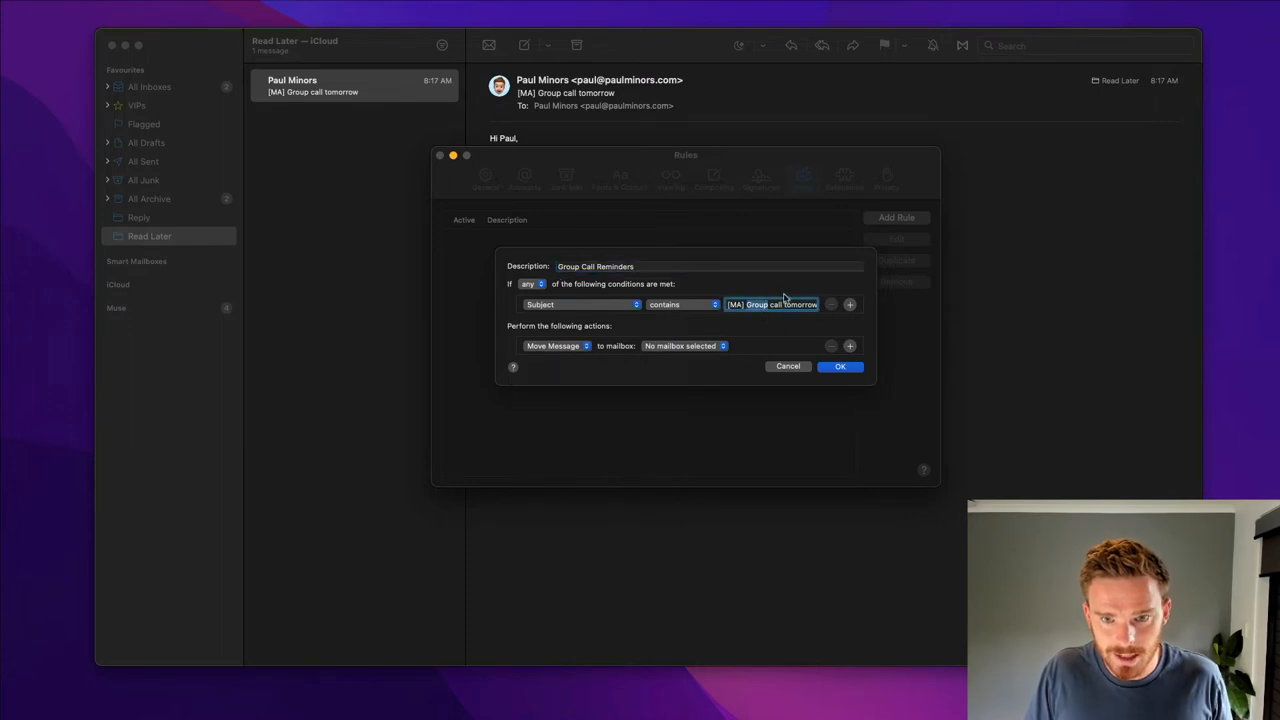
{"action": "left_click", "coordinate": [684, 346]}
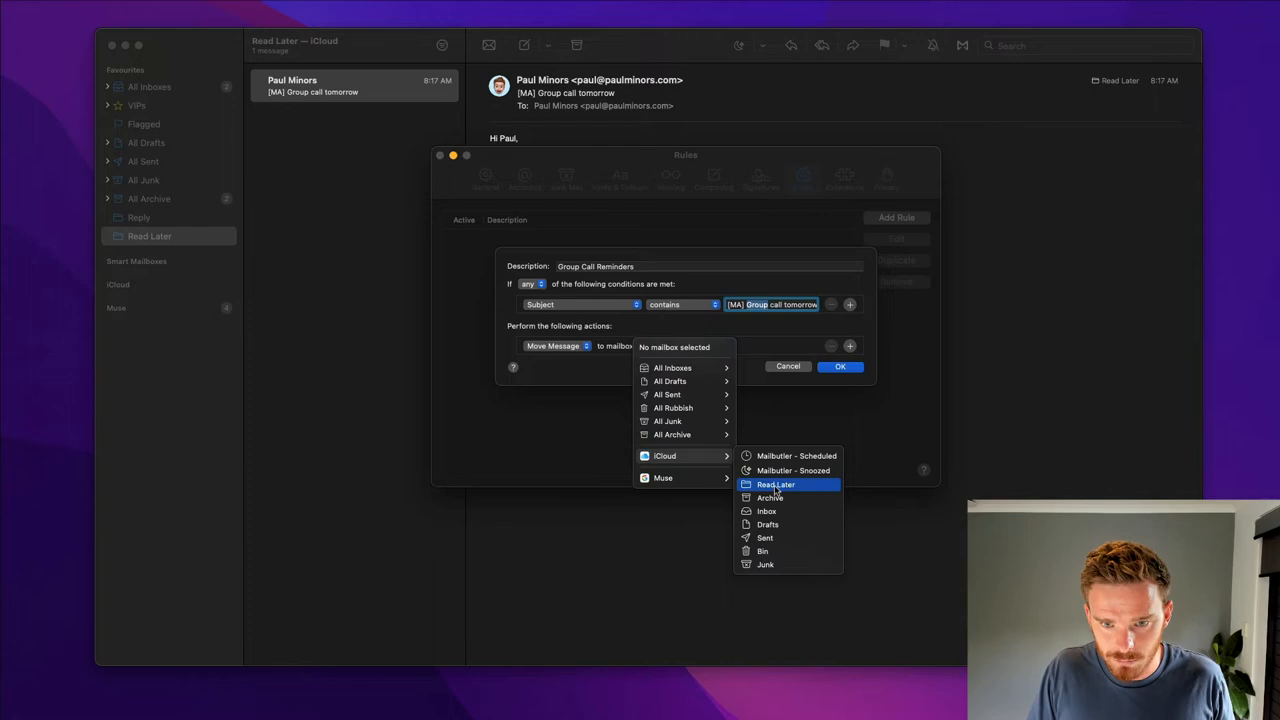
{"action": "left_click", "coordinate": [776, 484]}
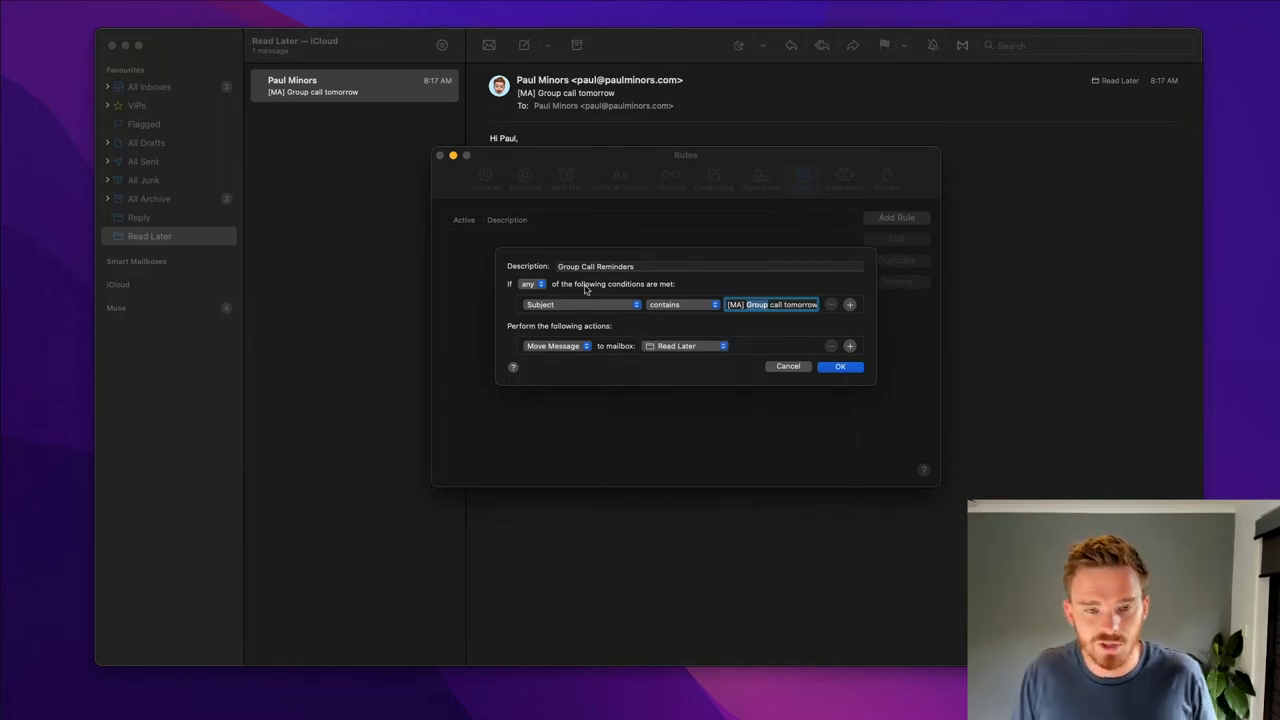
{"action": "mouse_move", "coordinate": [778, 300]}
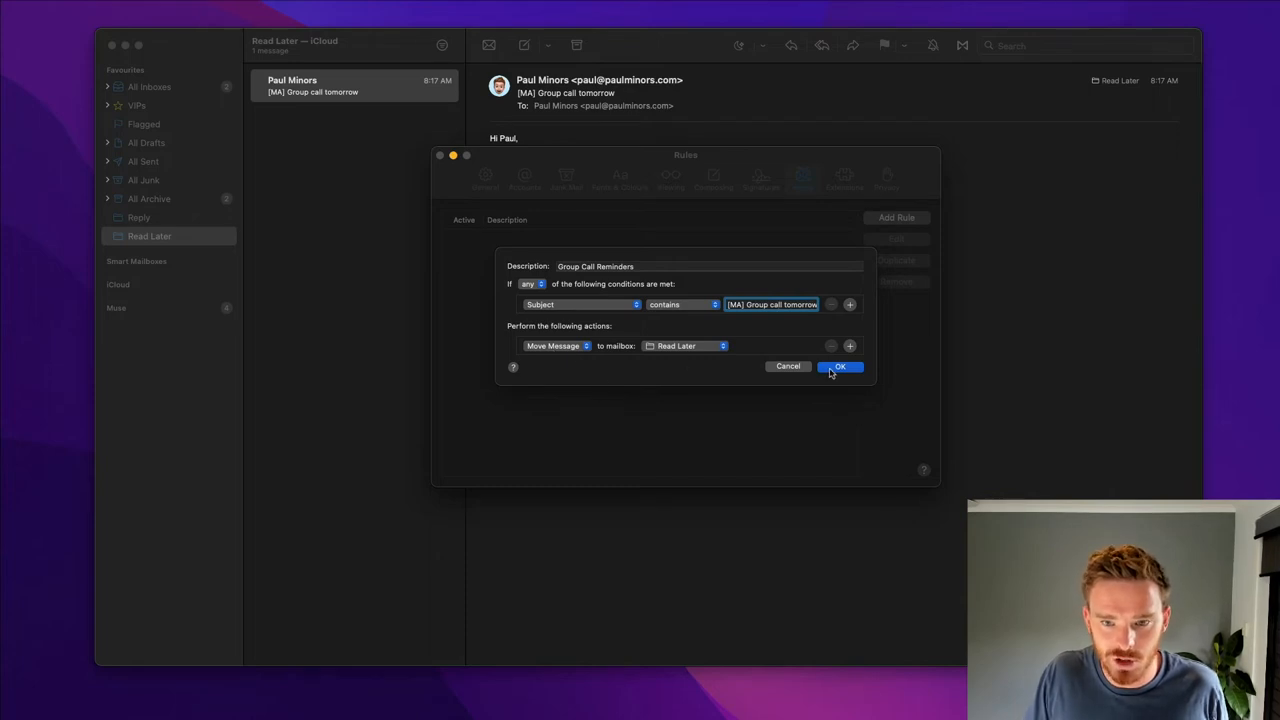
Save the rule, answer the apply-to-existing-mail prompt and close Rules.
{"action": "left_click", "coordinate": [840, 366]}
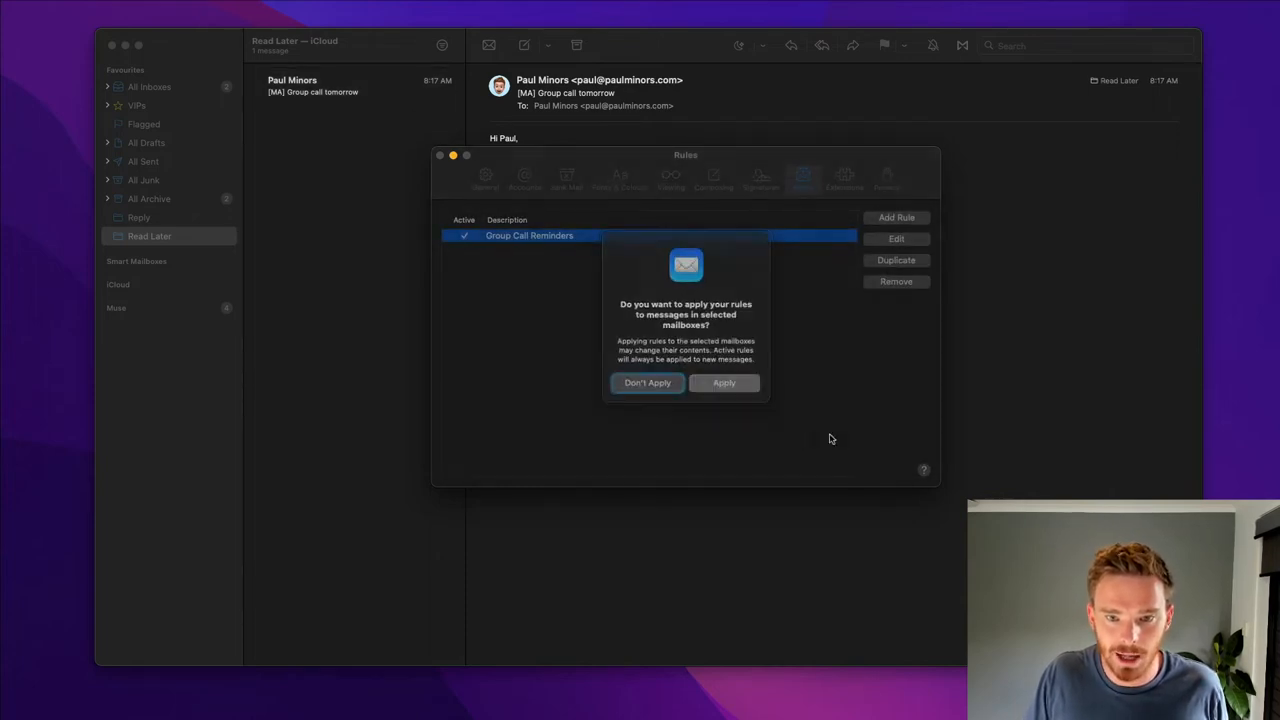
{"action": "left_click", "coordinate": [648, 384]}
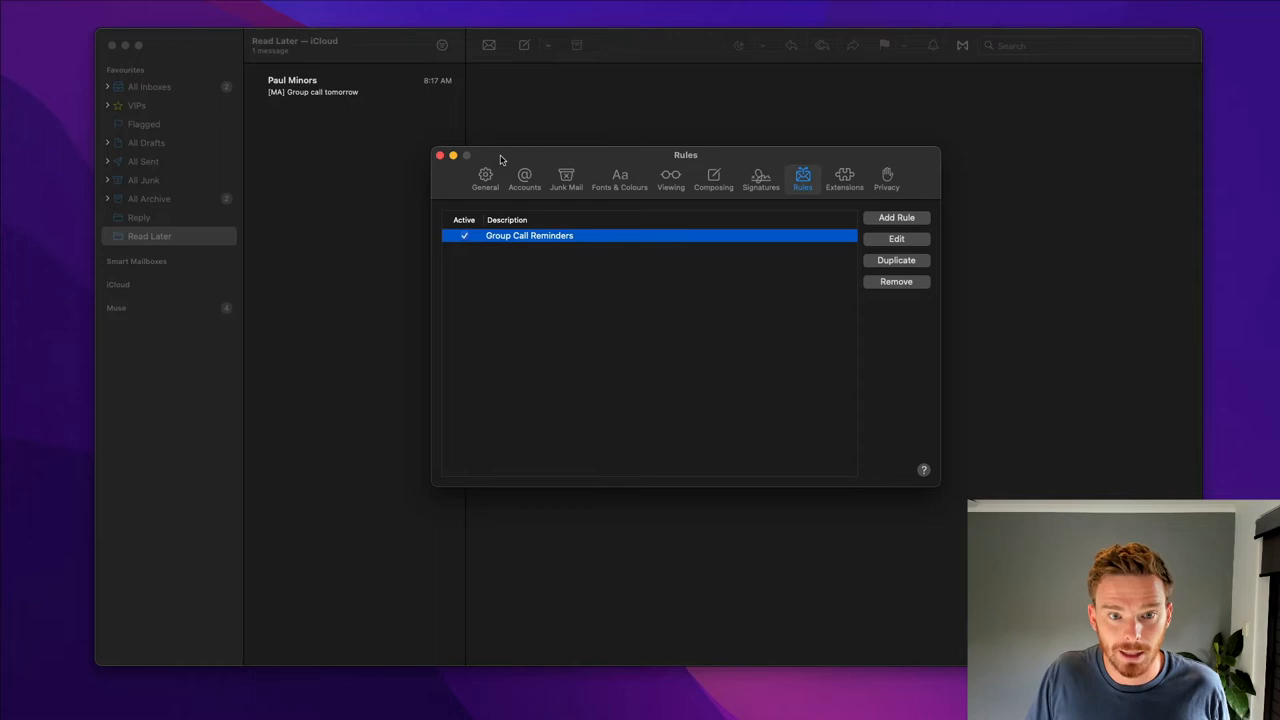
{"action": "left_click", "coordinate": [440, 156]}
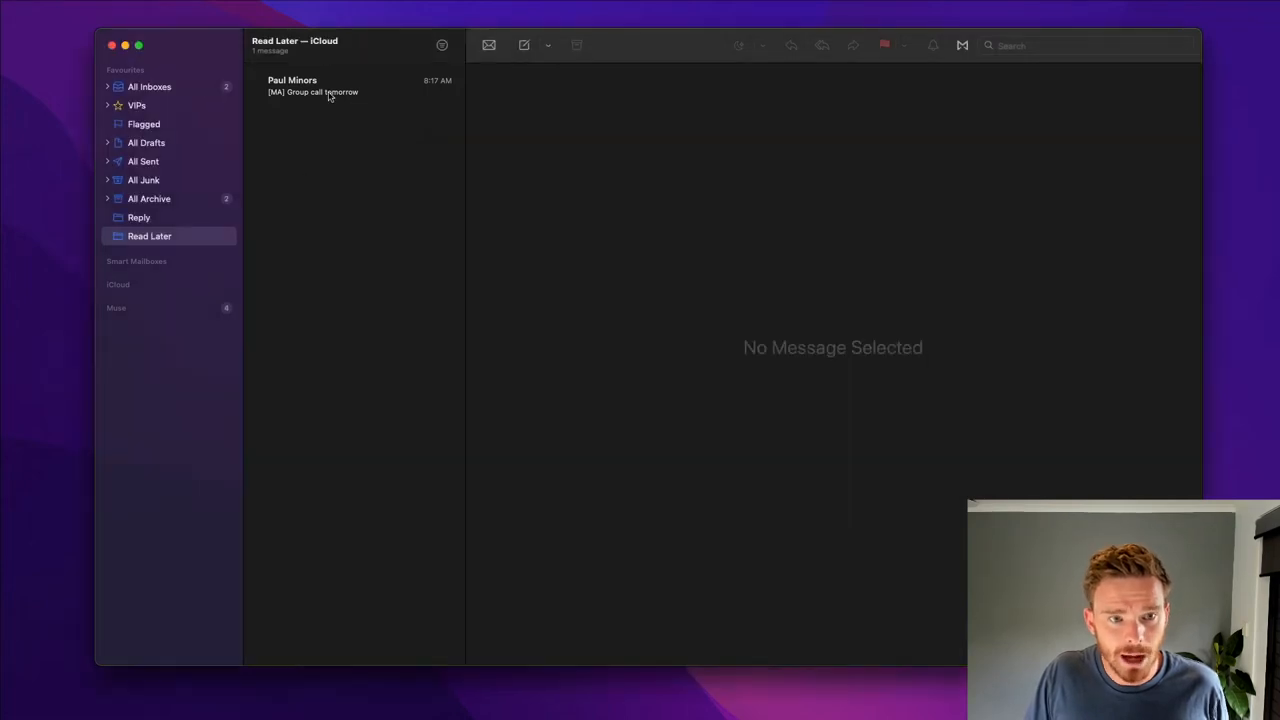
Expand Smart Mailboxes in the sidebar and view the Calendly Bookings smart mailbox.
{"action": "left_click", "coordinate": [350, 86]}
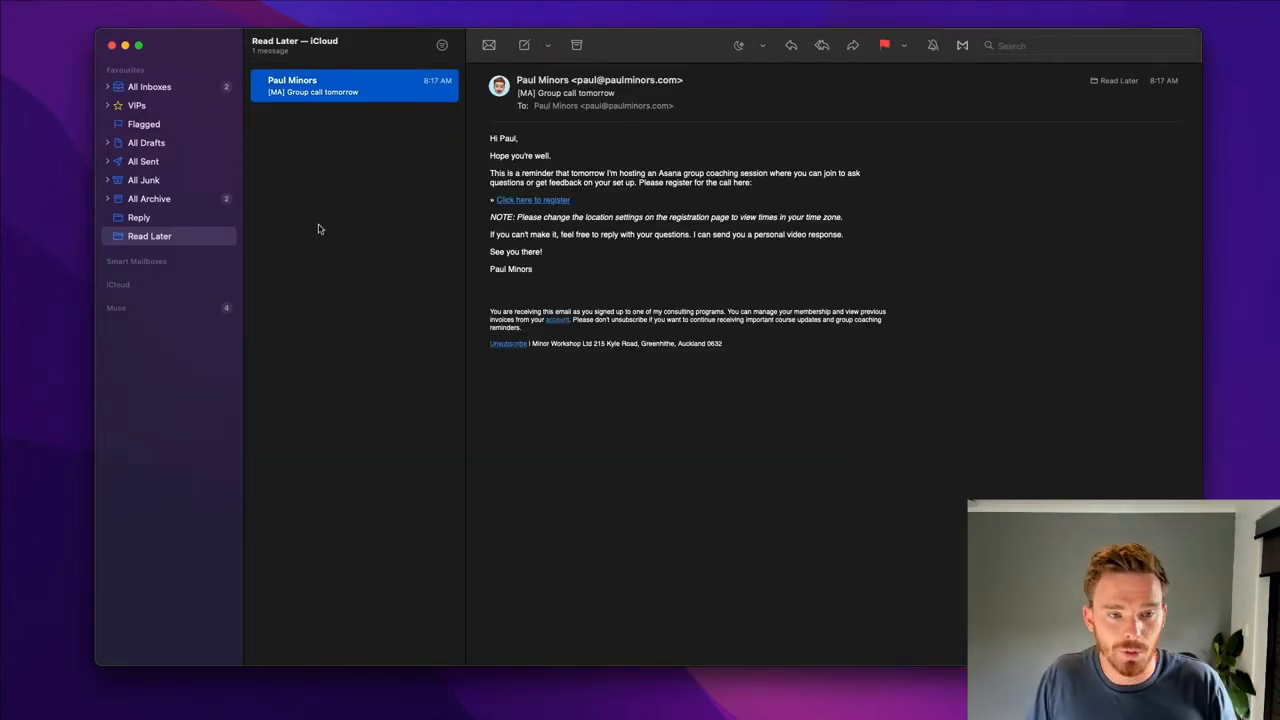
{"action": "mouse_move", "coordinate": [188, 122]}
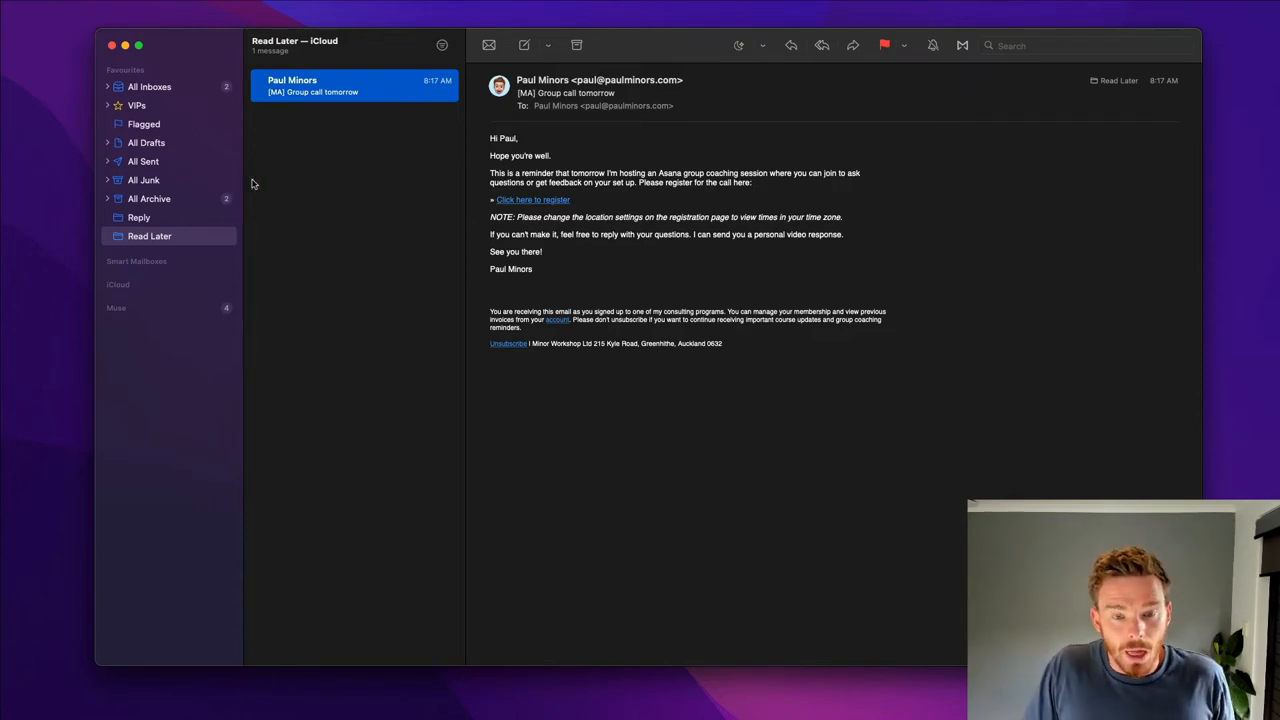
{"action": "mouse_move", "coordinate": [228, 240]}
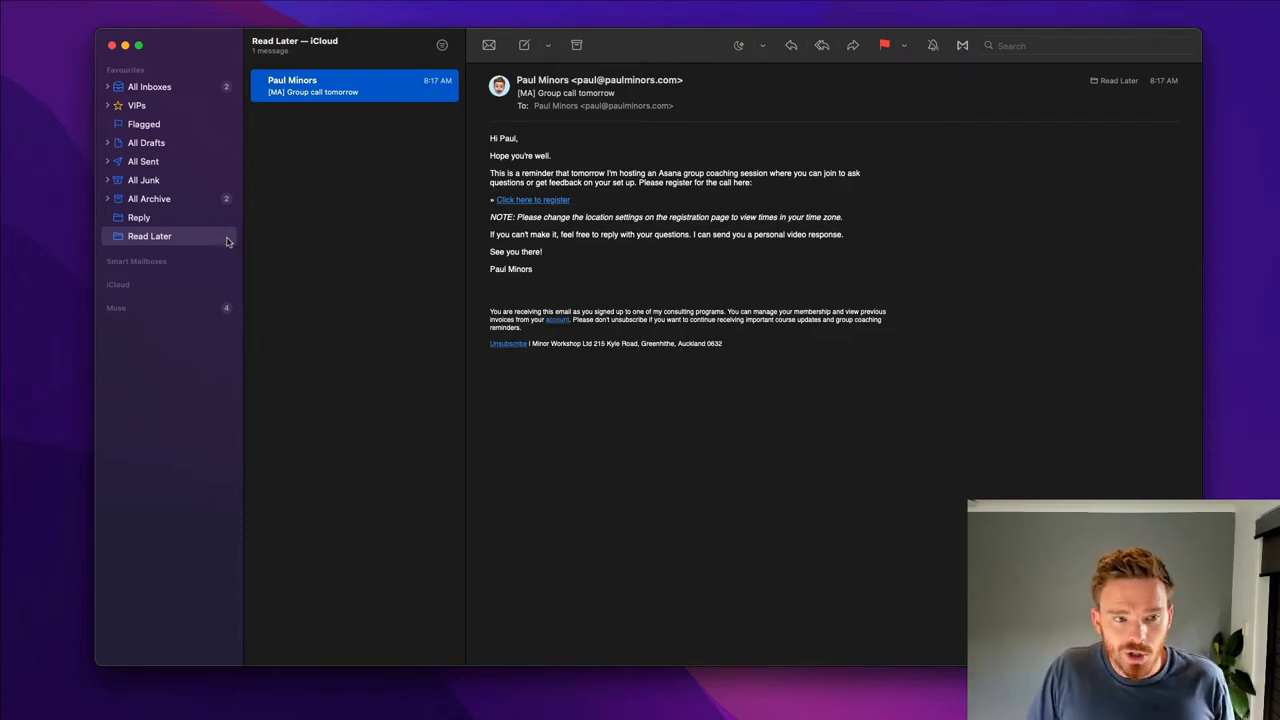
{"action": "left_click", "coordinate": [136, 260]}
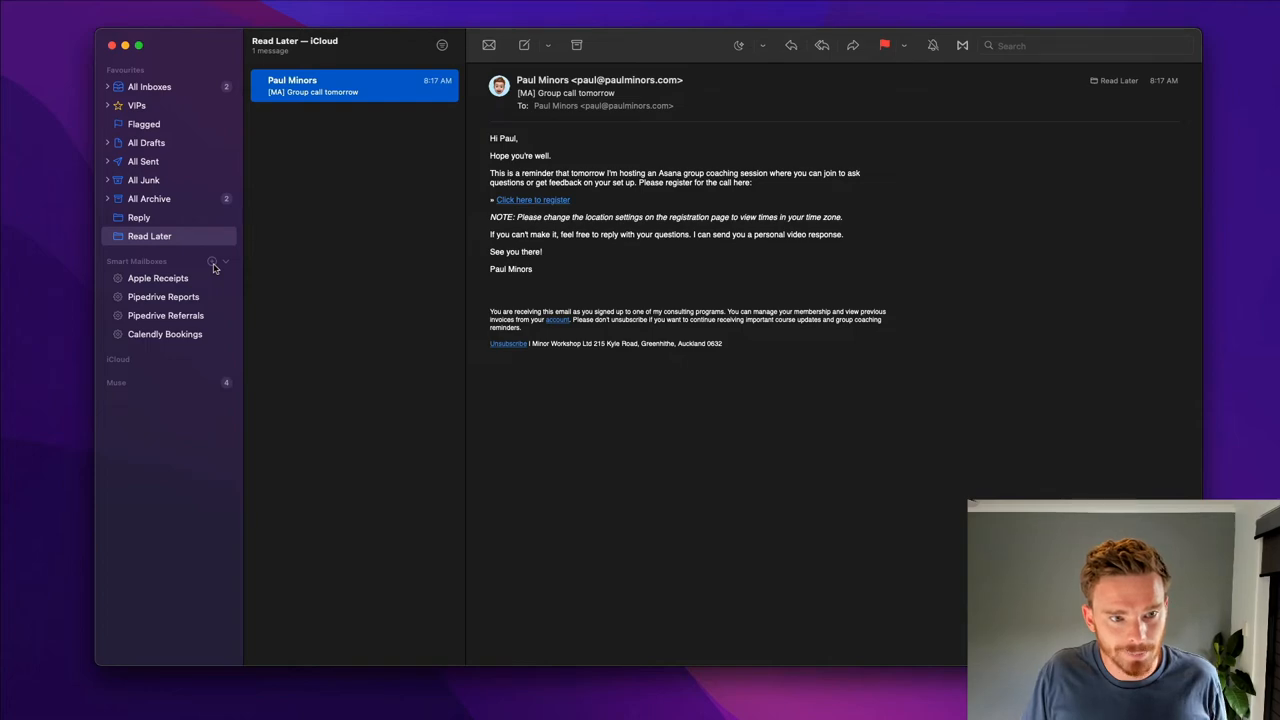
{"action": "mouse_move", "coordinate": [168, 276]}
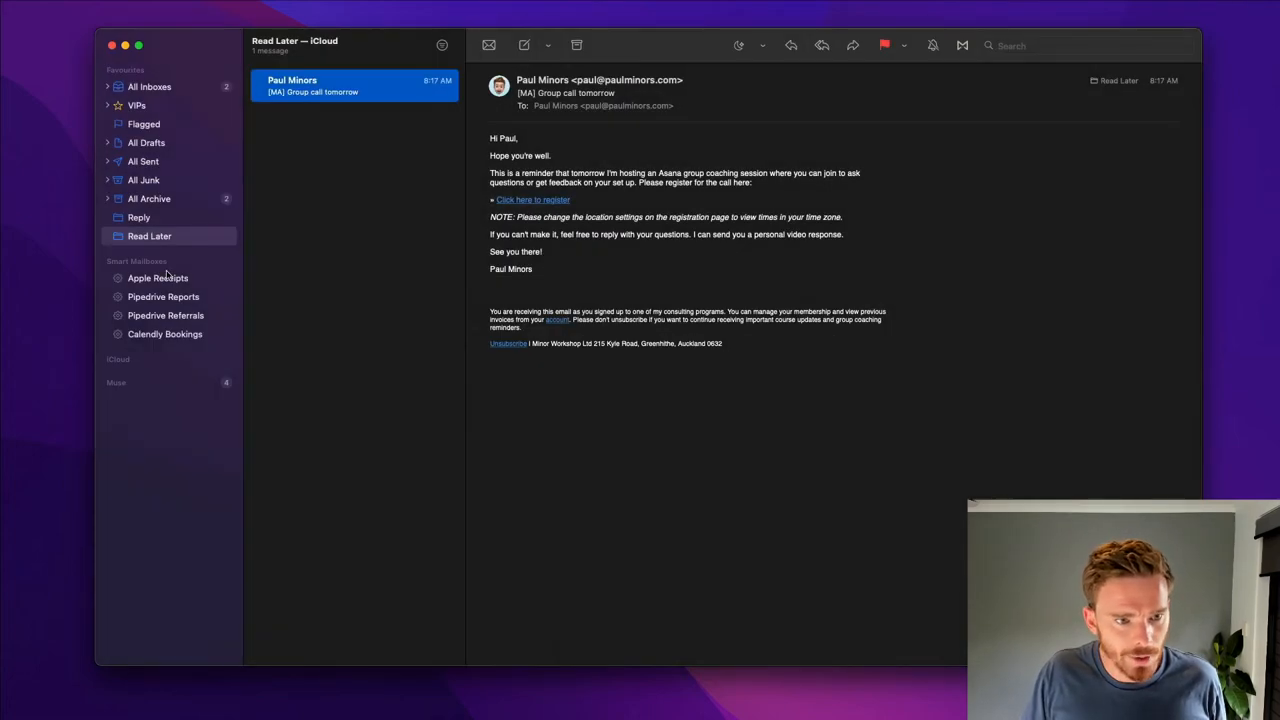
{"action": "left_click", "coordinate": [164, 332]}
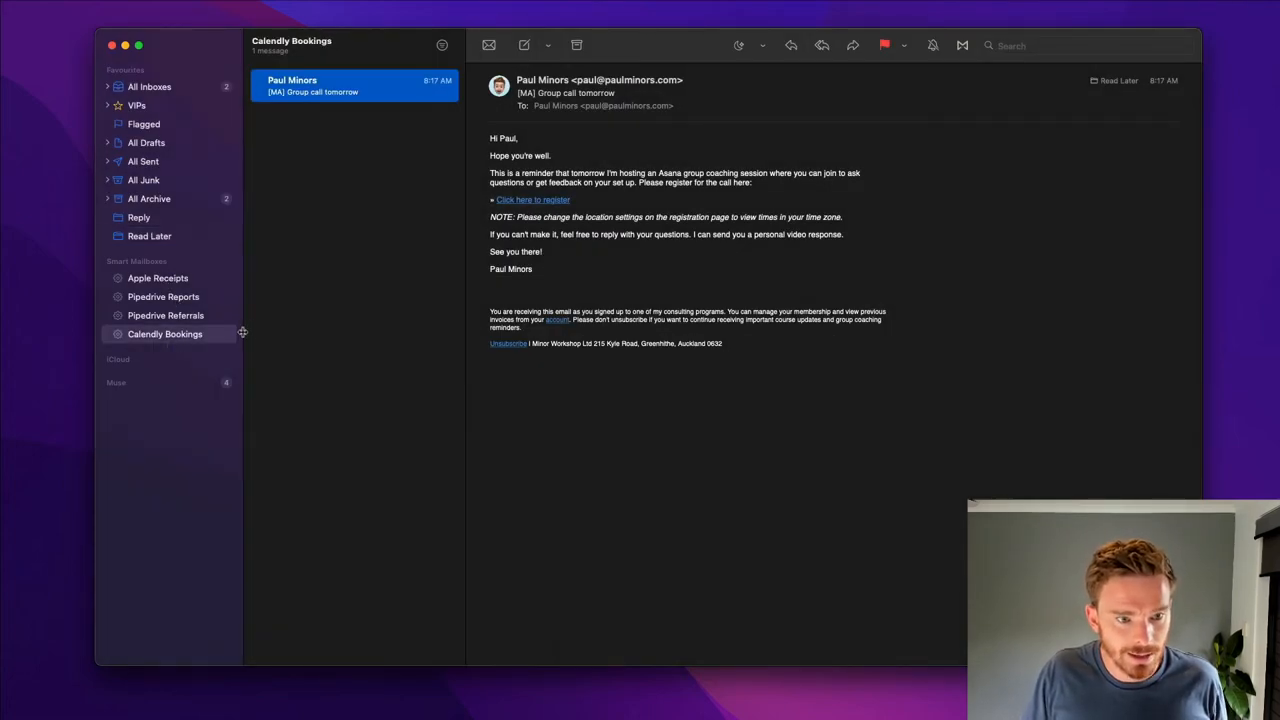
{"action": "left_click", "coordinate": [164, 334]}
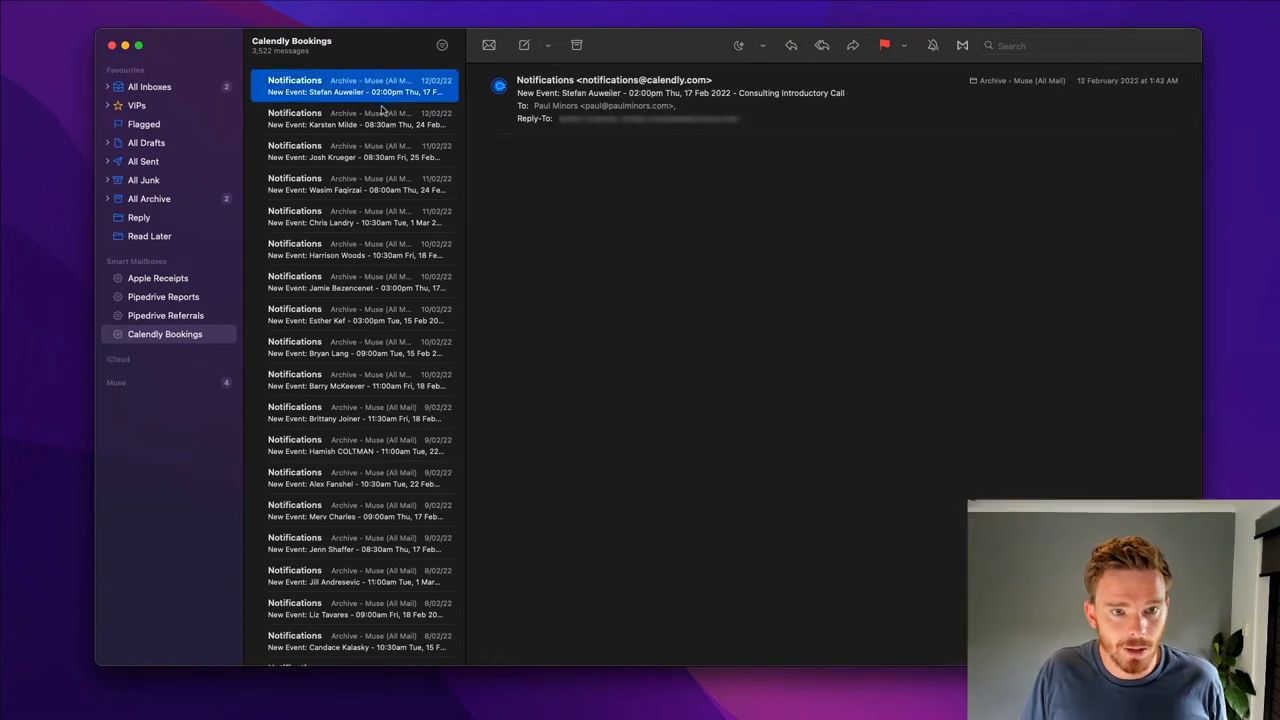
{"action": "right_click", "coordinate": [164, 334]}
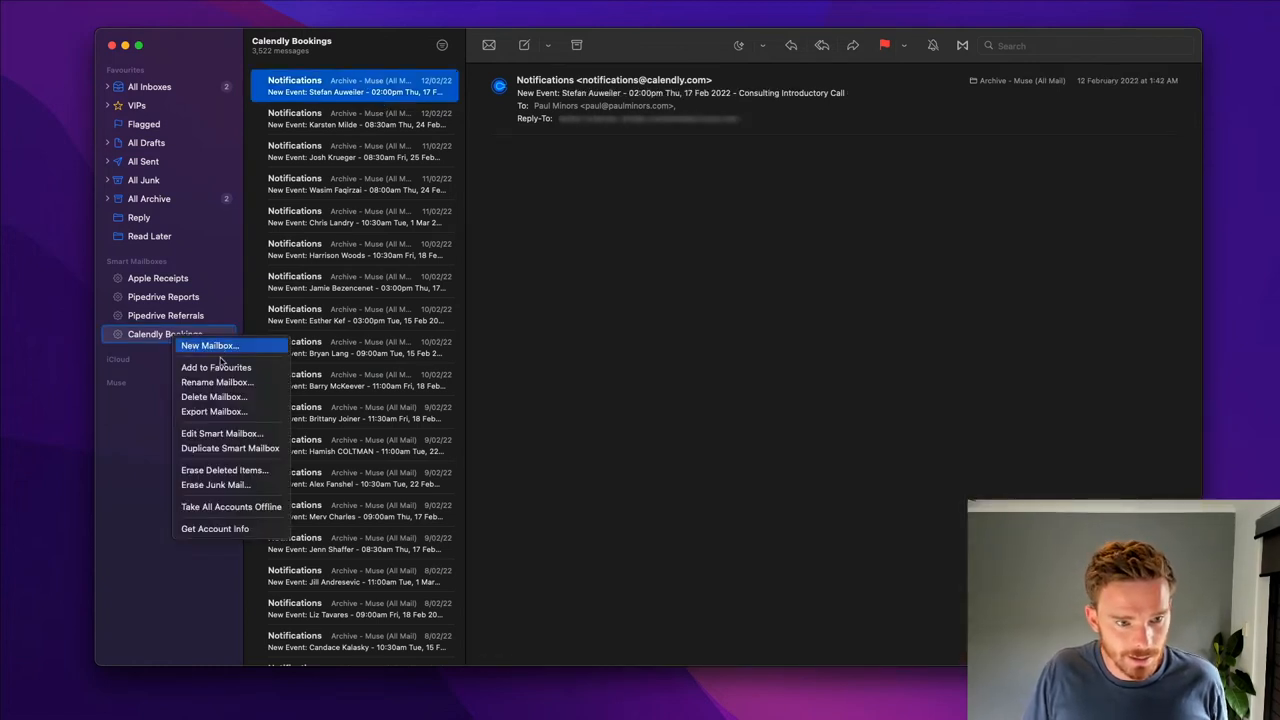
{"action": "left_click", "coordinate": [222, 432]}
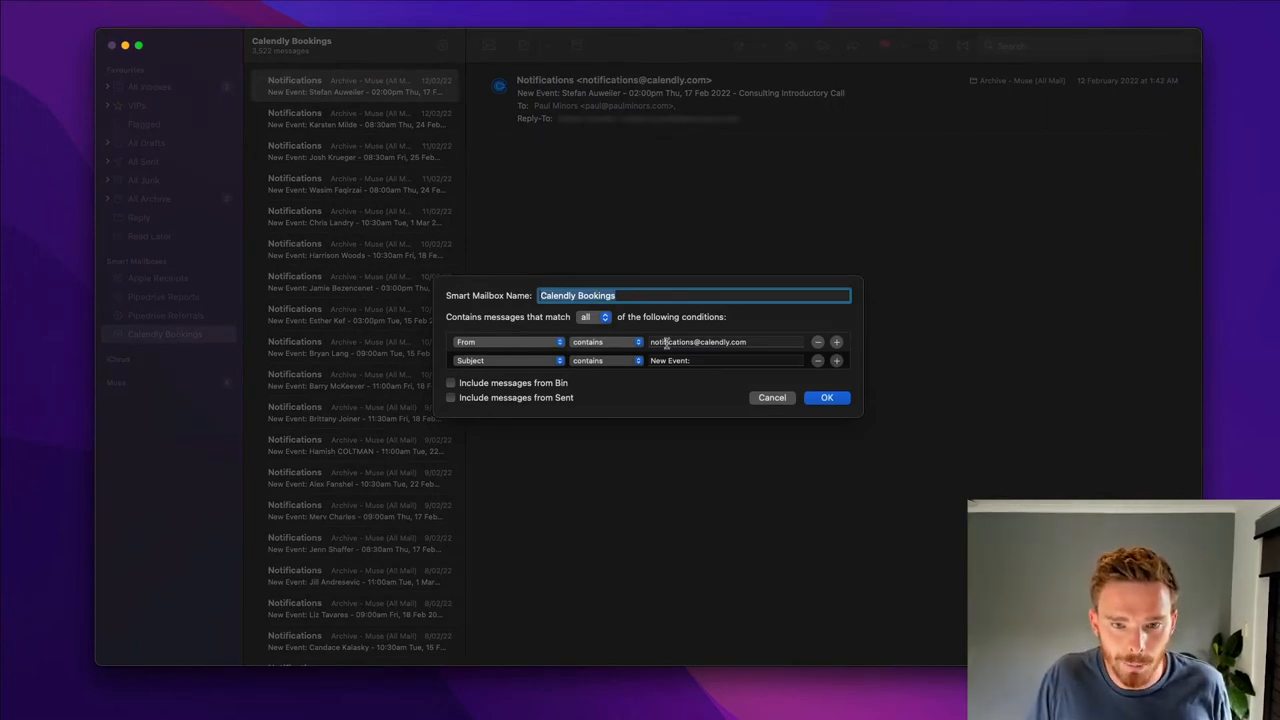
{"action": "left_click", "coordinate": [724, 342]}
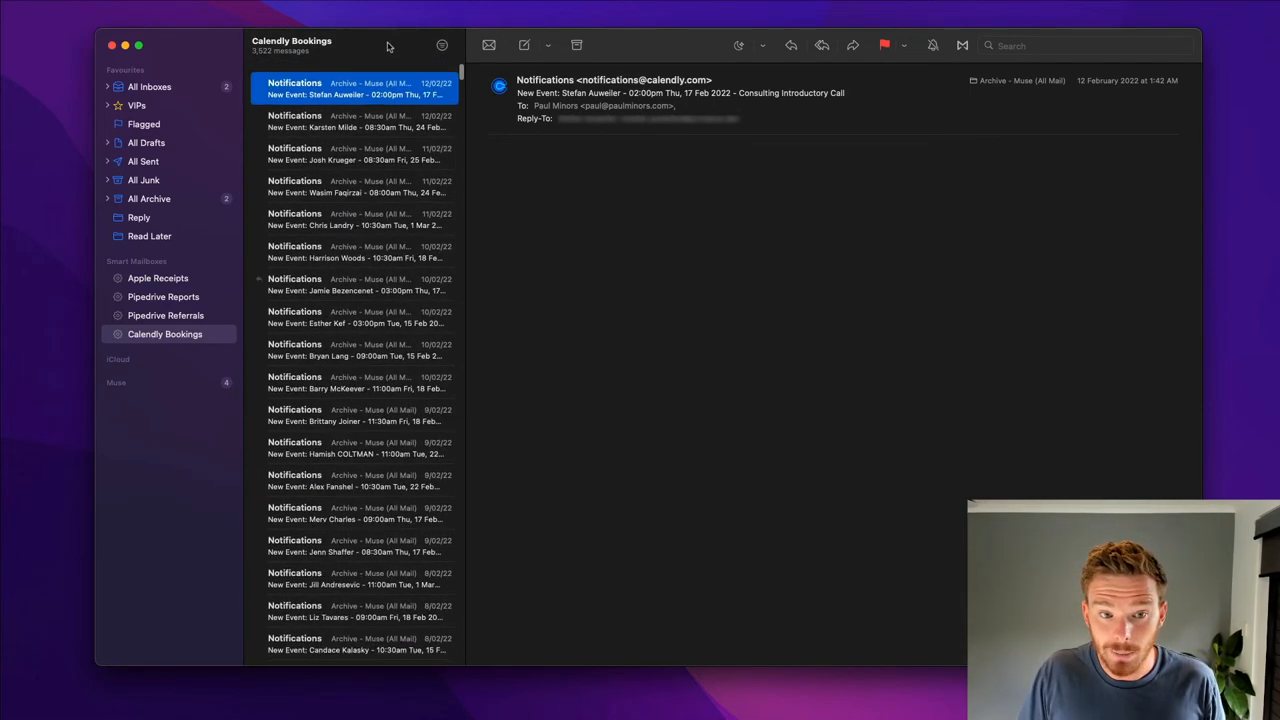
Preview the Apple Receipts smart mailbox, then return to All Inboxes.
{"action": "left_click", "coordinate": [158, 278]}
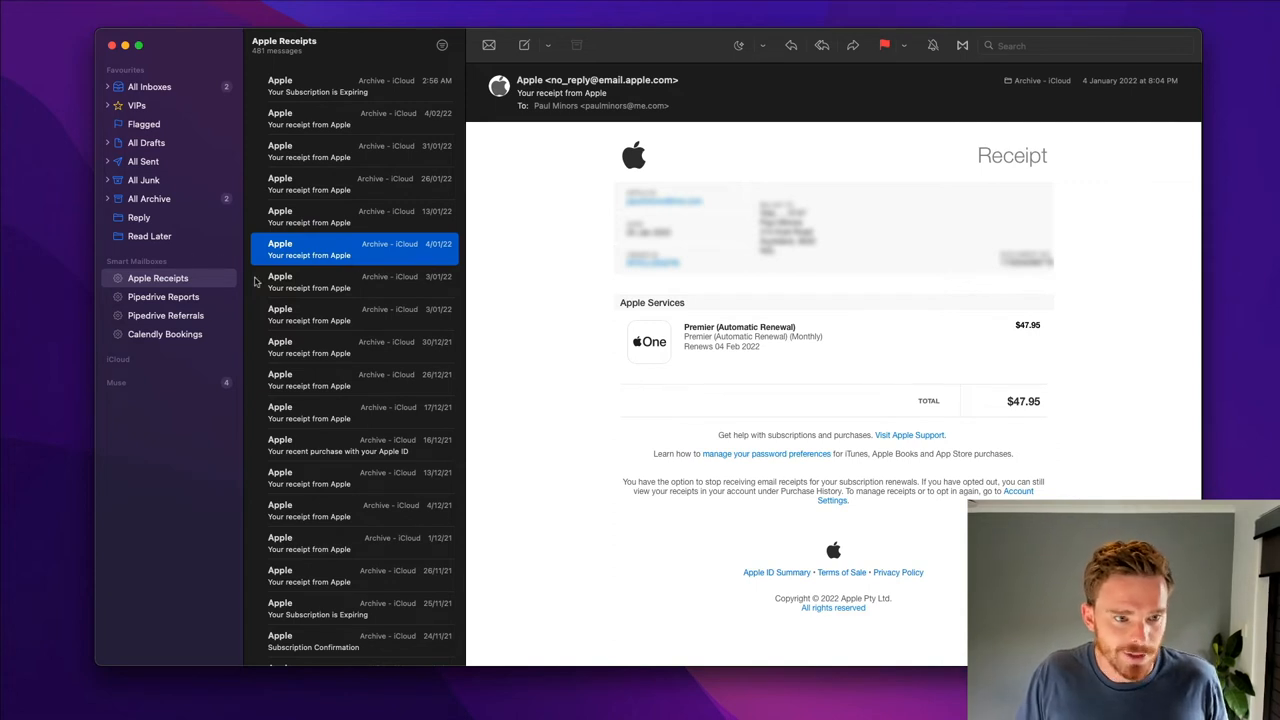
{"action": "left_click", "coordinate": [148, 86]}
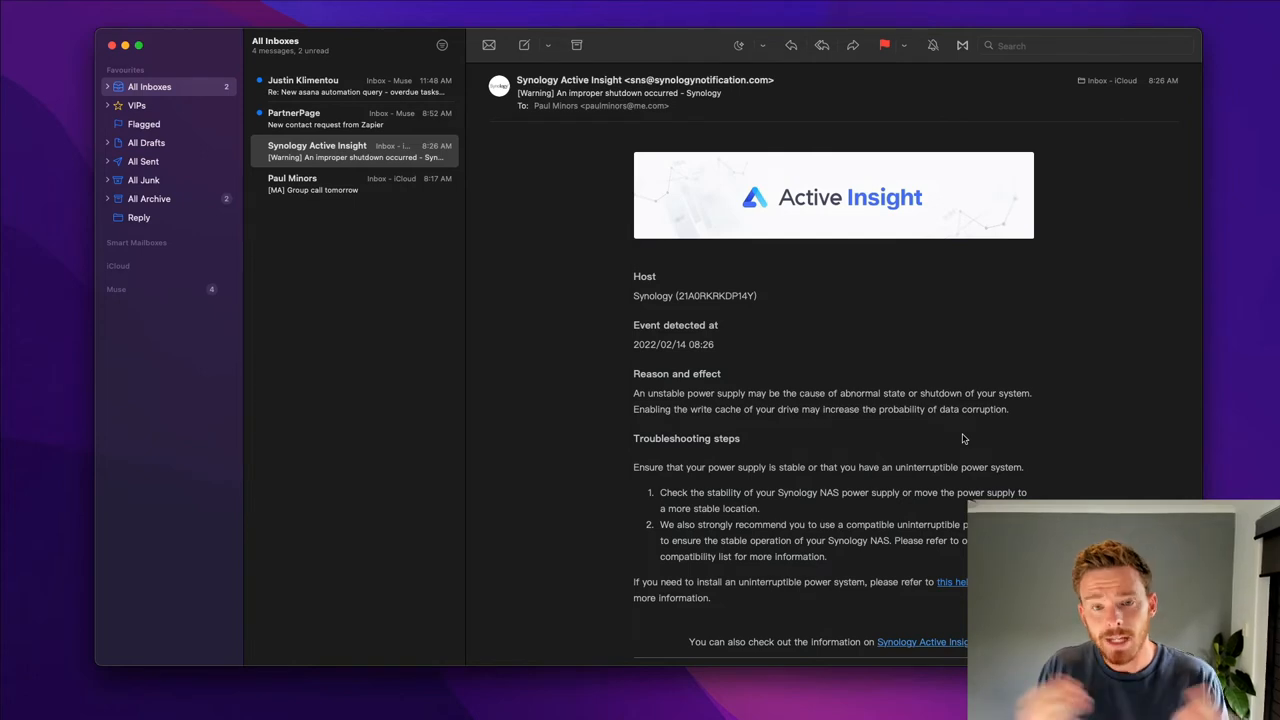
{"action": "mouse_move", "coordinate": [264, 256]}
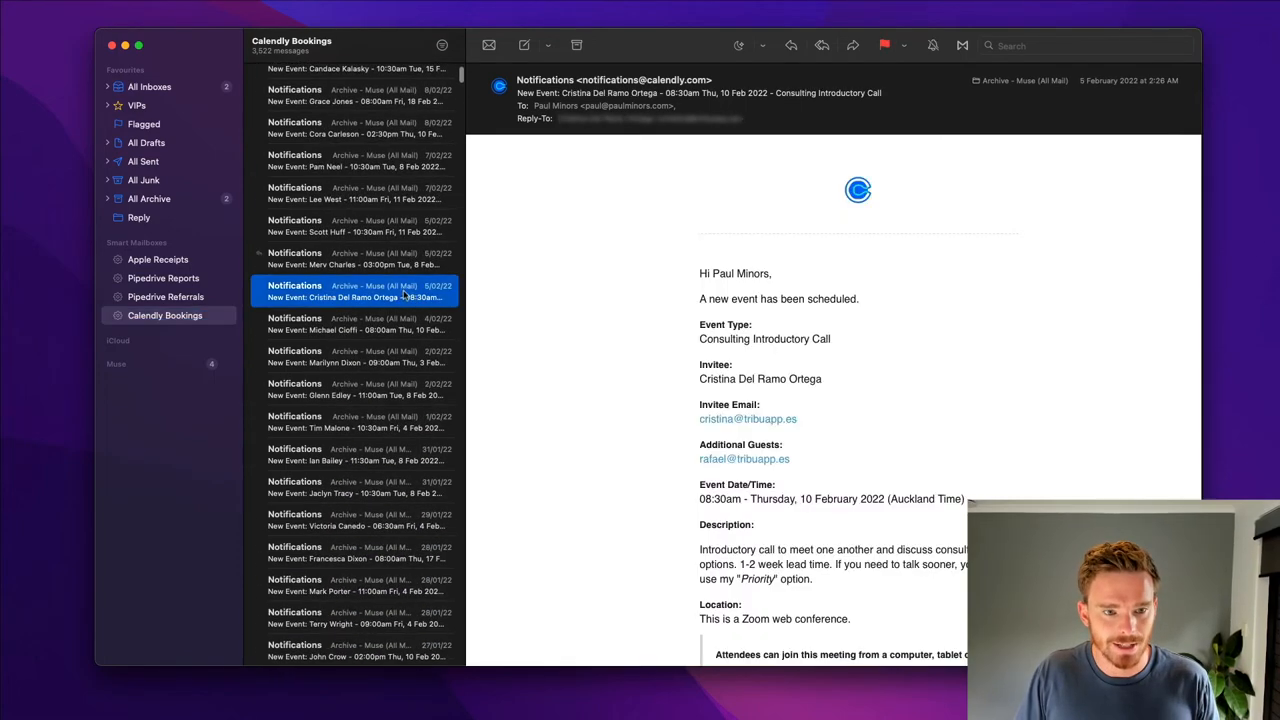
{"action": "left_click", "coordinate": [148, 86]}
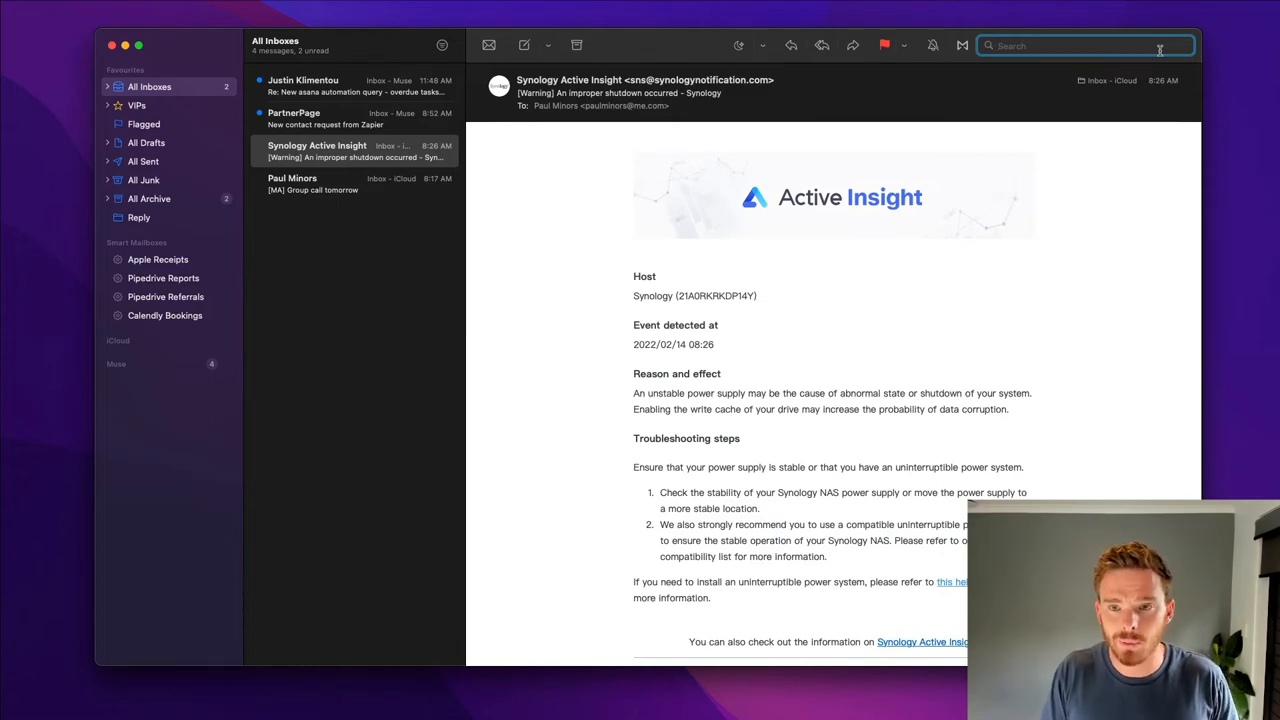
{"action": "type", "text": "warwick palm"}
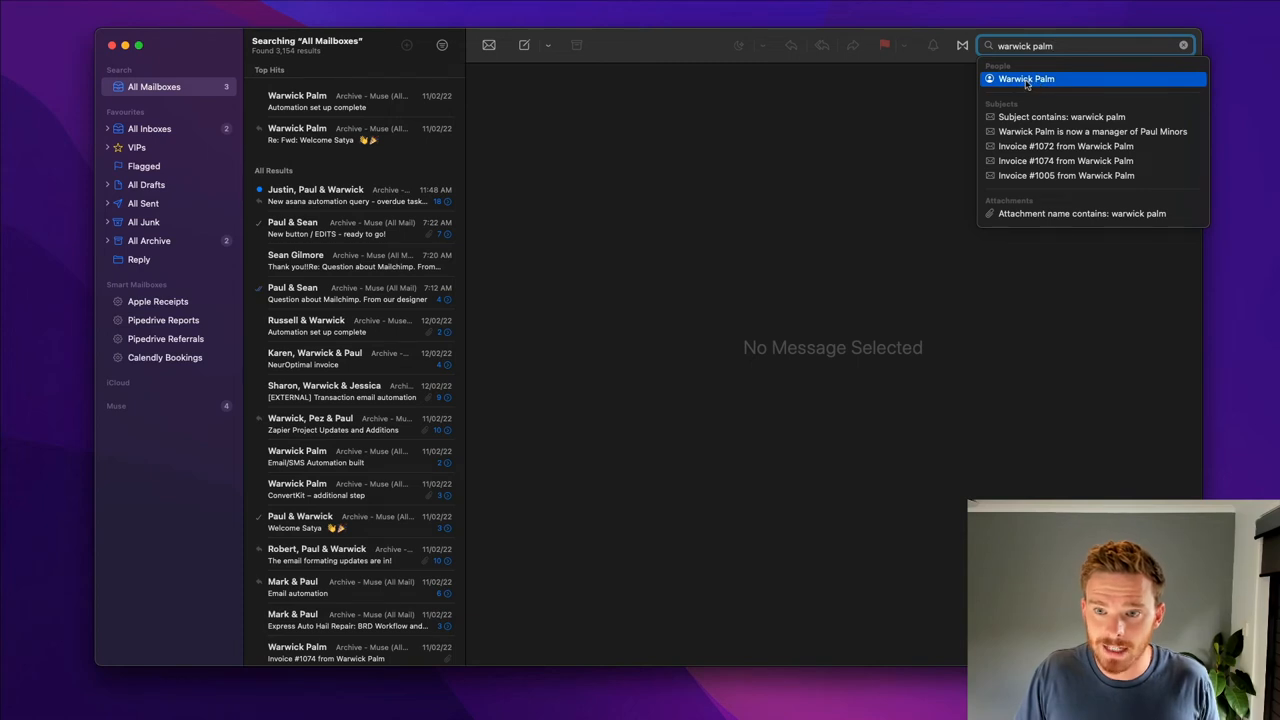
{"action": "left_click", "coordinate": [1026, 80]}
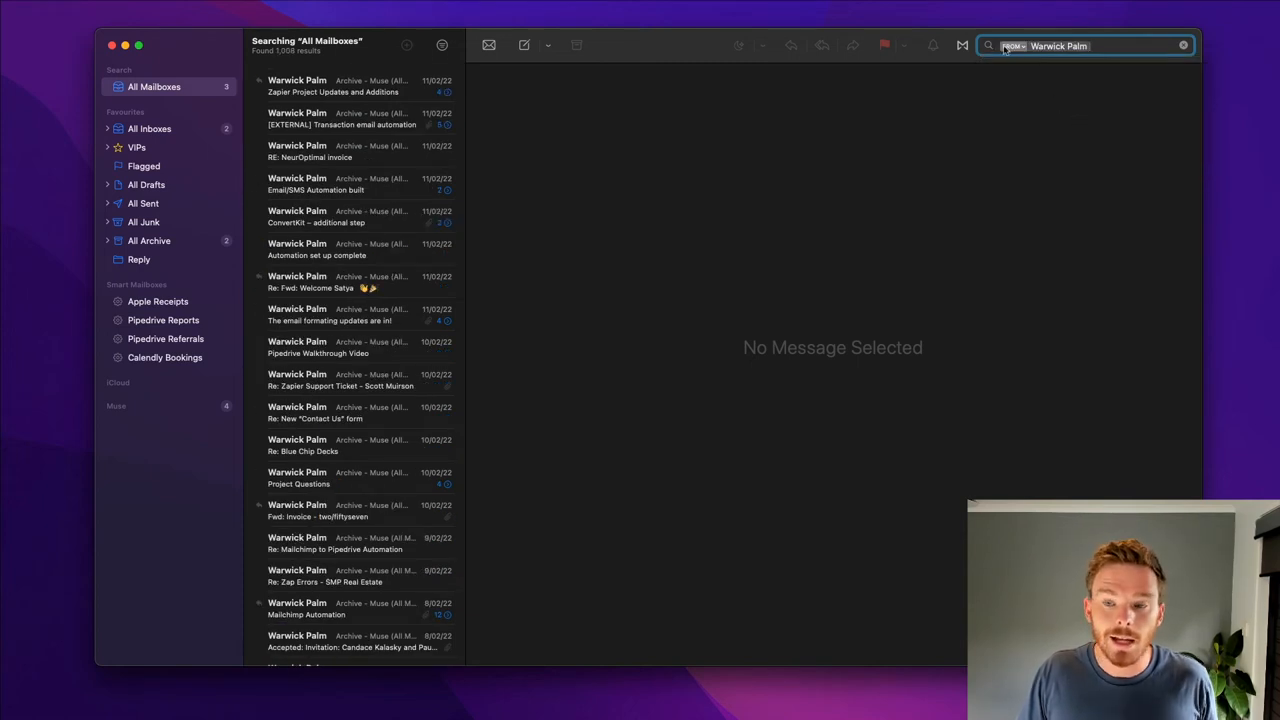
{"action": "left_click", "coordinate": [1012, 46]}
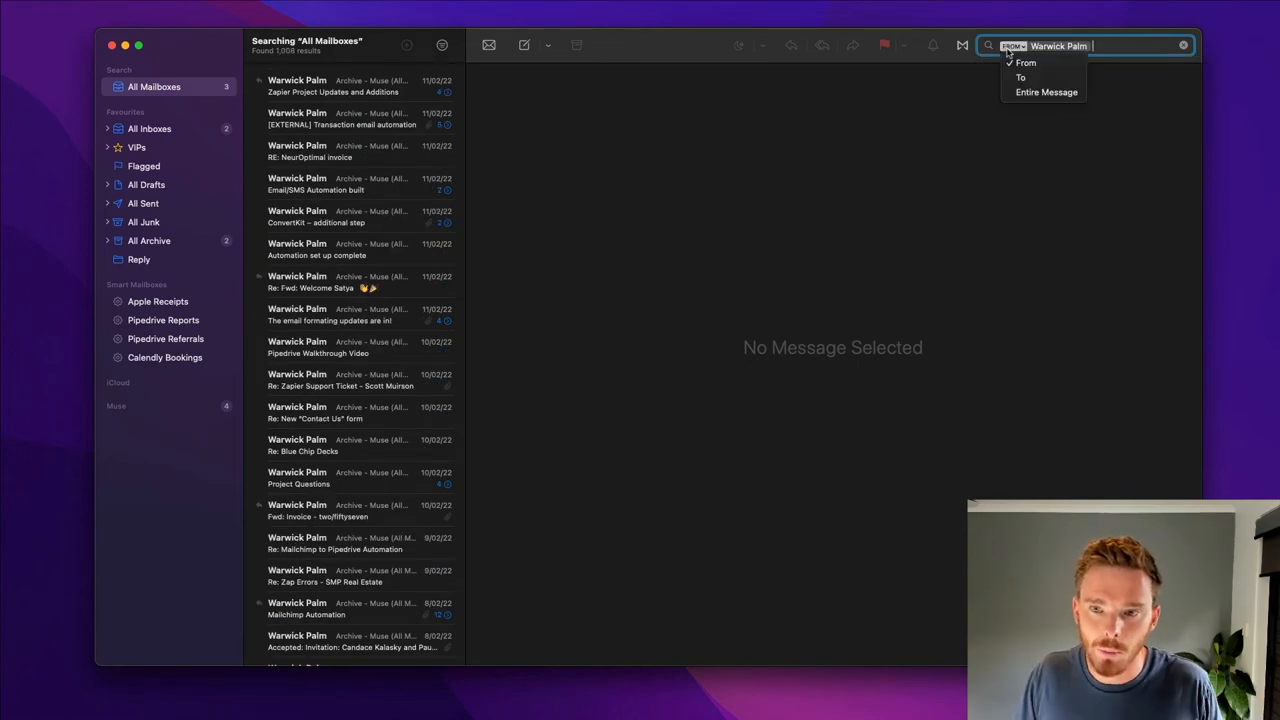
{"action": "left_click", "coordinate": [1020, 76]}
{"action": "type", "text": " january"}
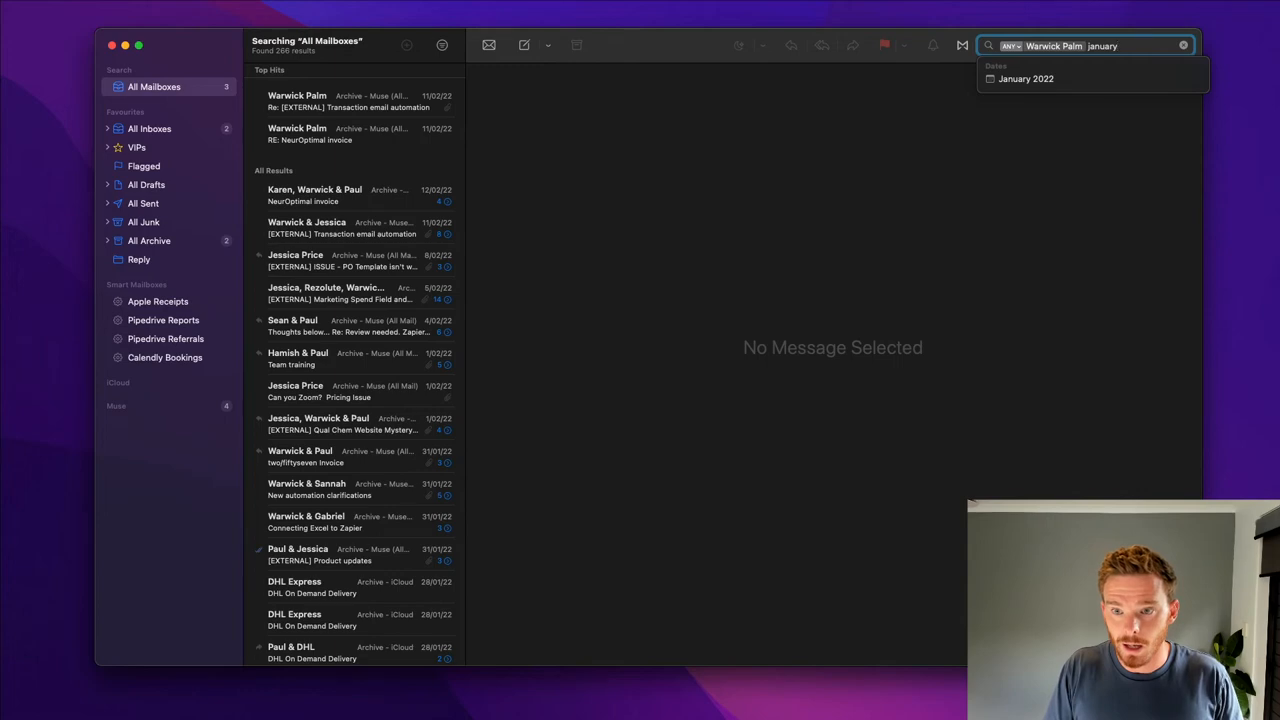
{"action": "type", "text": "10"}
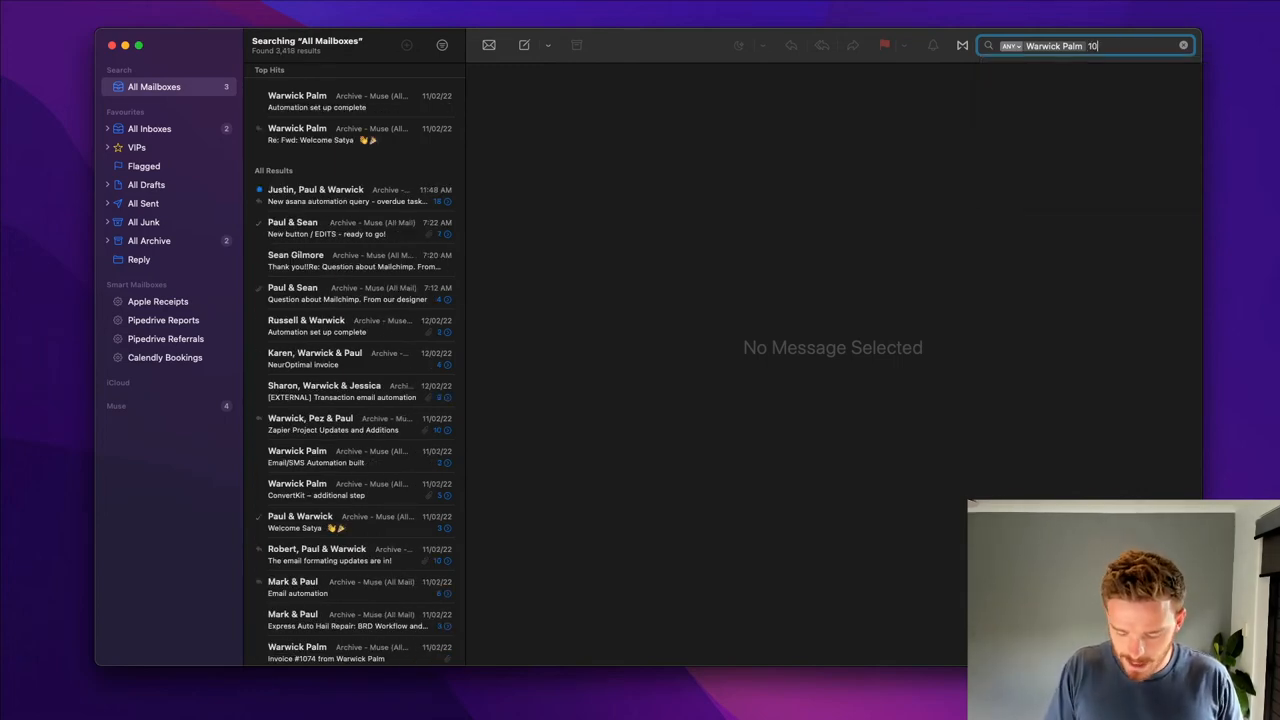
{"action": "type", "text": "/01/202"}
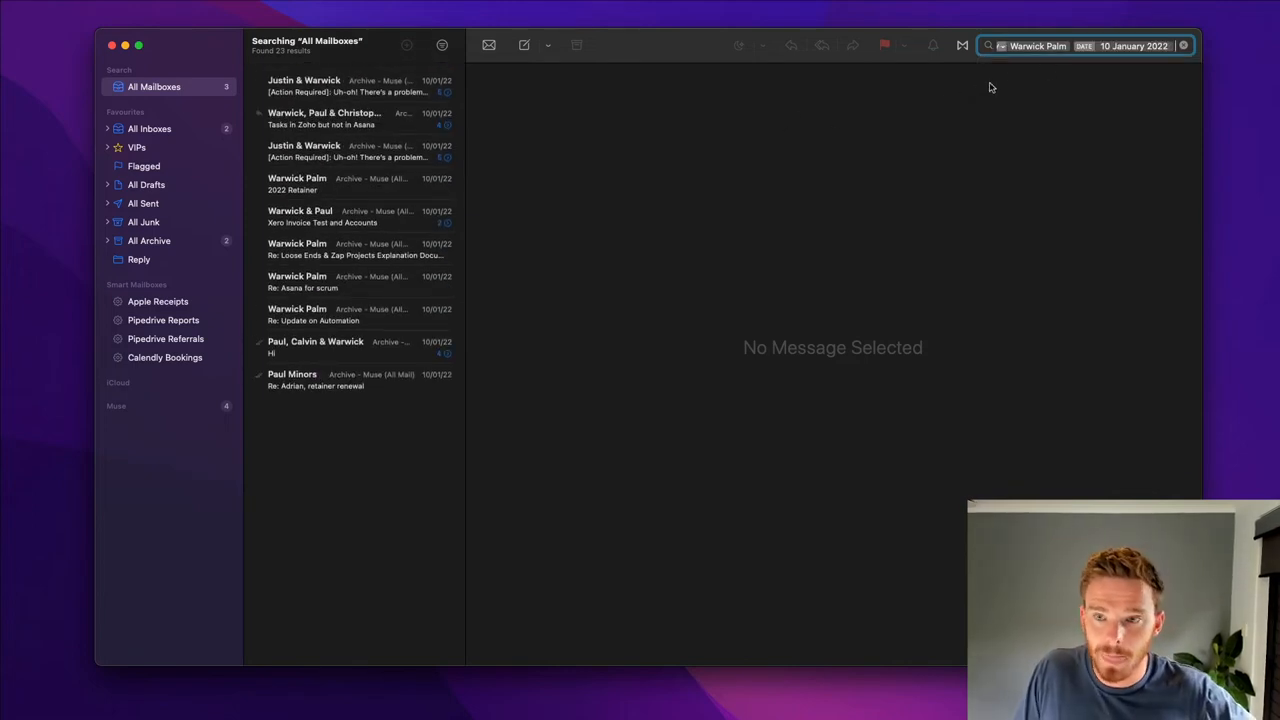
{"action": "mouse_move", "coordinate": [616, 100]}
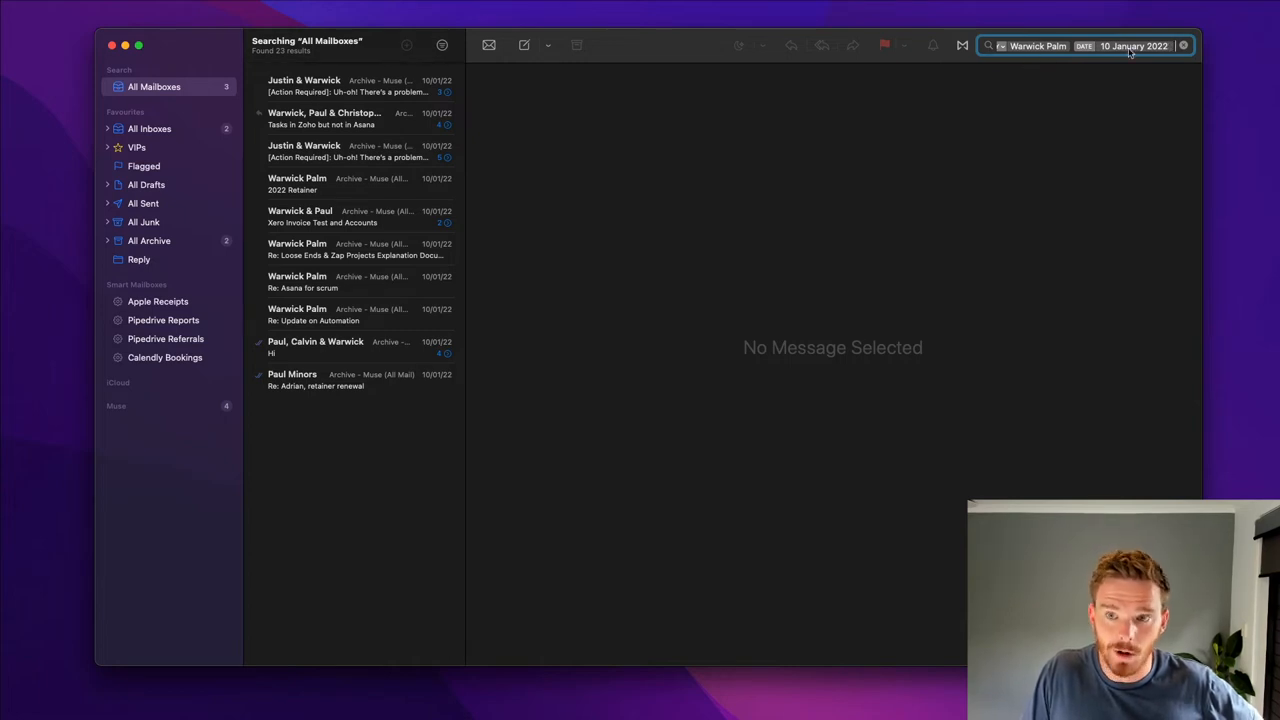
{"action": "mouse_move", "coordinate": [444, 352]}
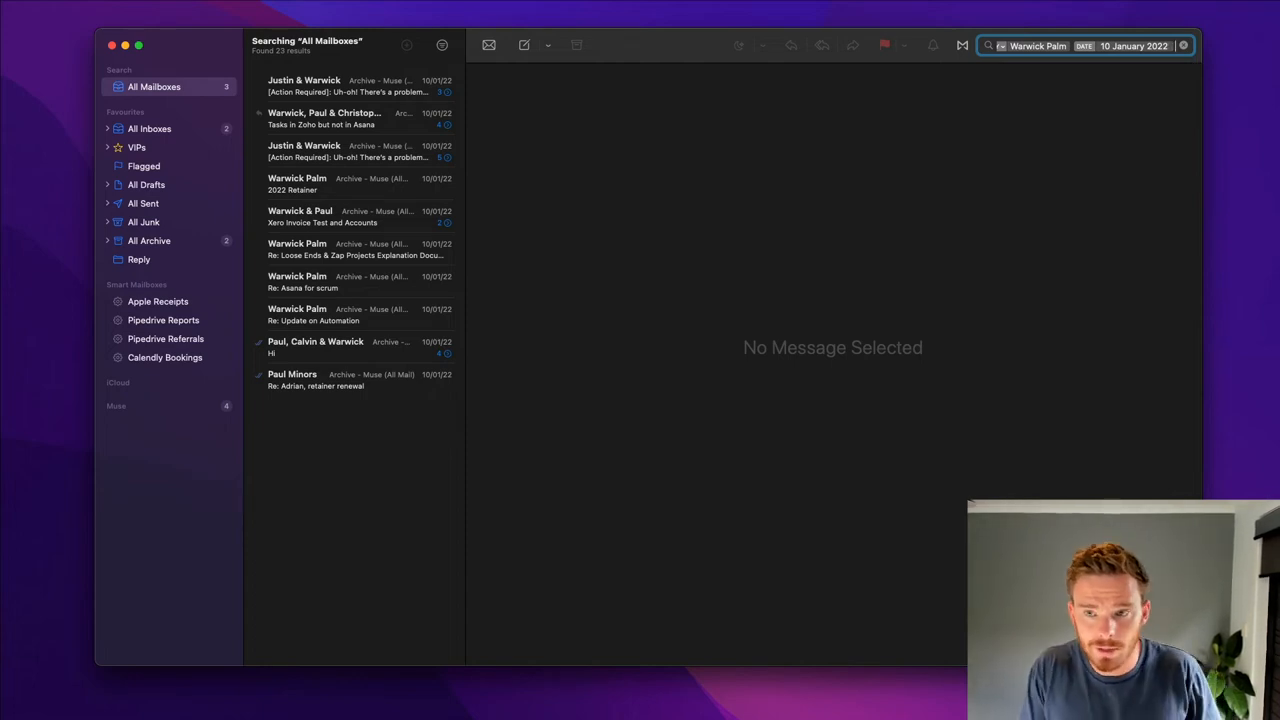
Narrow the results to 'zapier', then clear the search back to All Inboxes.
{"action": "type", "text": "zapier"}
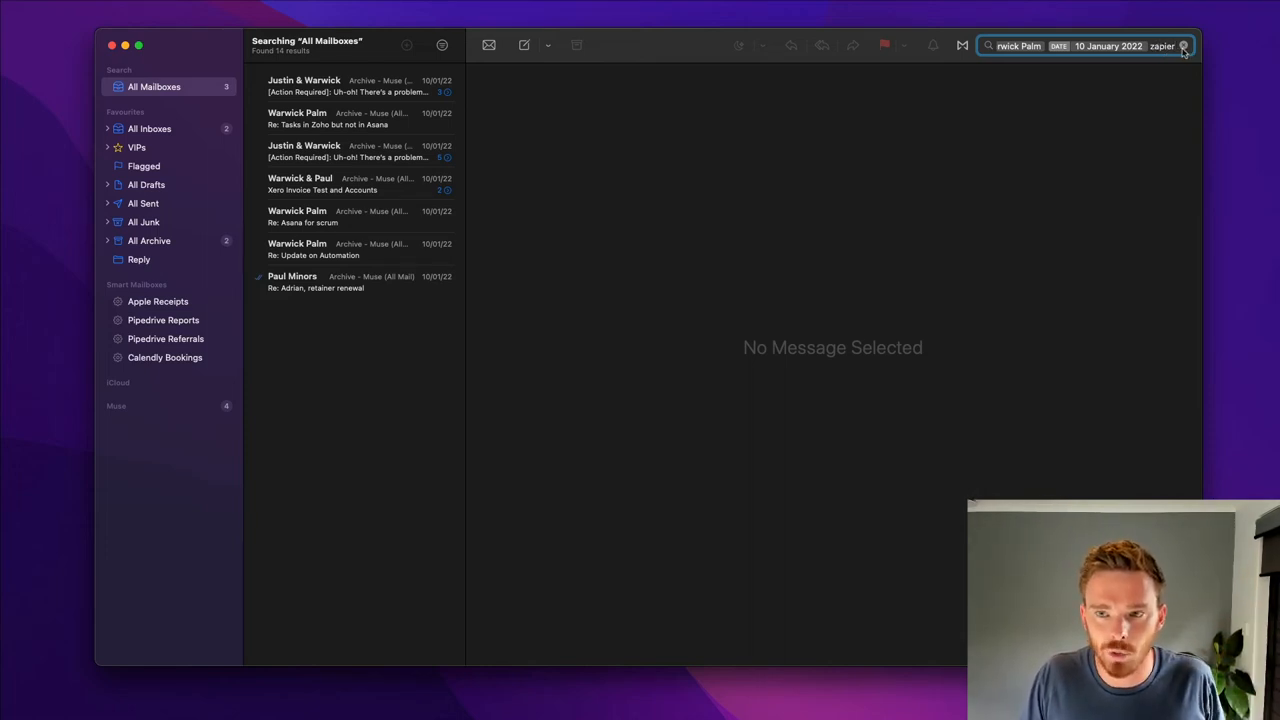
{"action": "left_click", "coordinate": [1184, 46]}
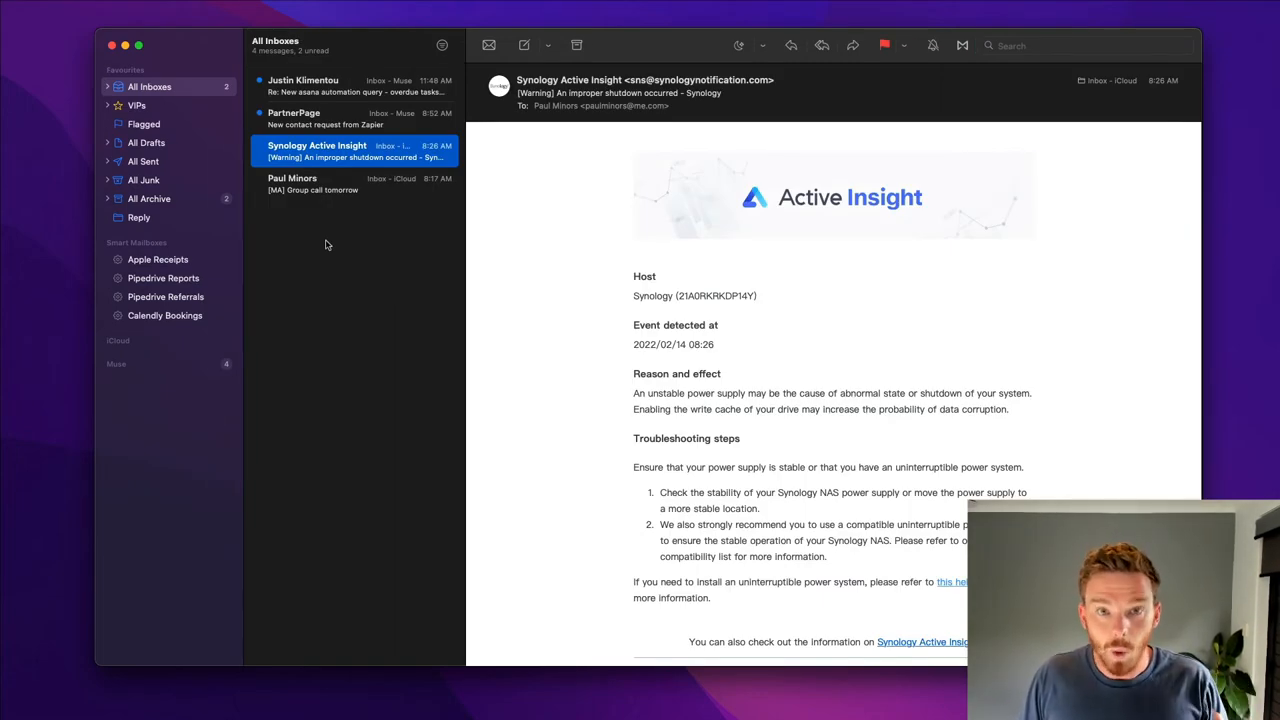
{"action": "mouse_move", "coordinate": [798, 104]}
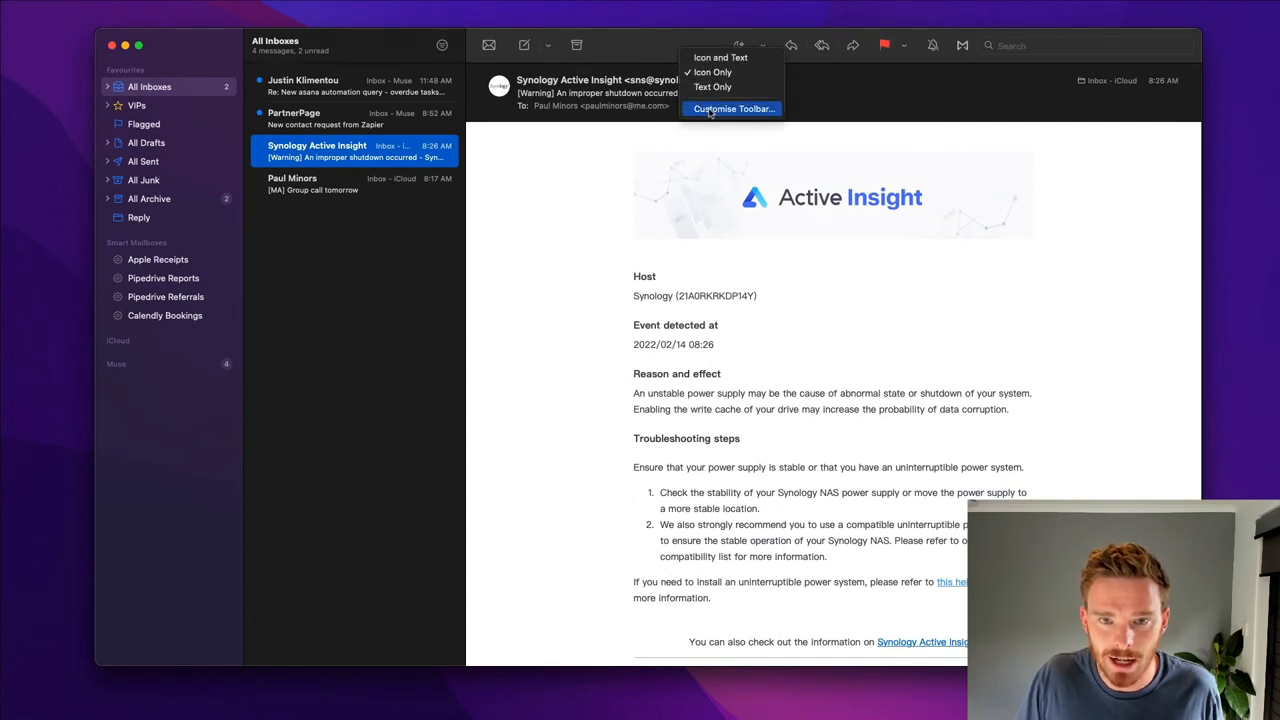
{"action": "left_click", "coordinate": [732, 108]}
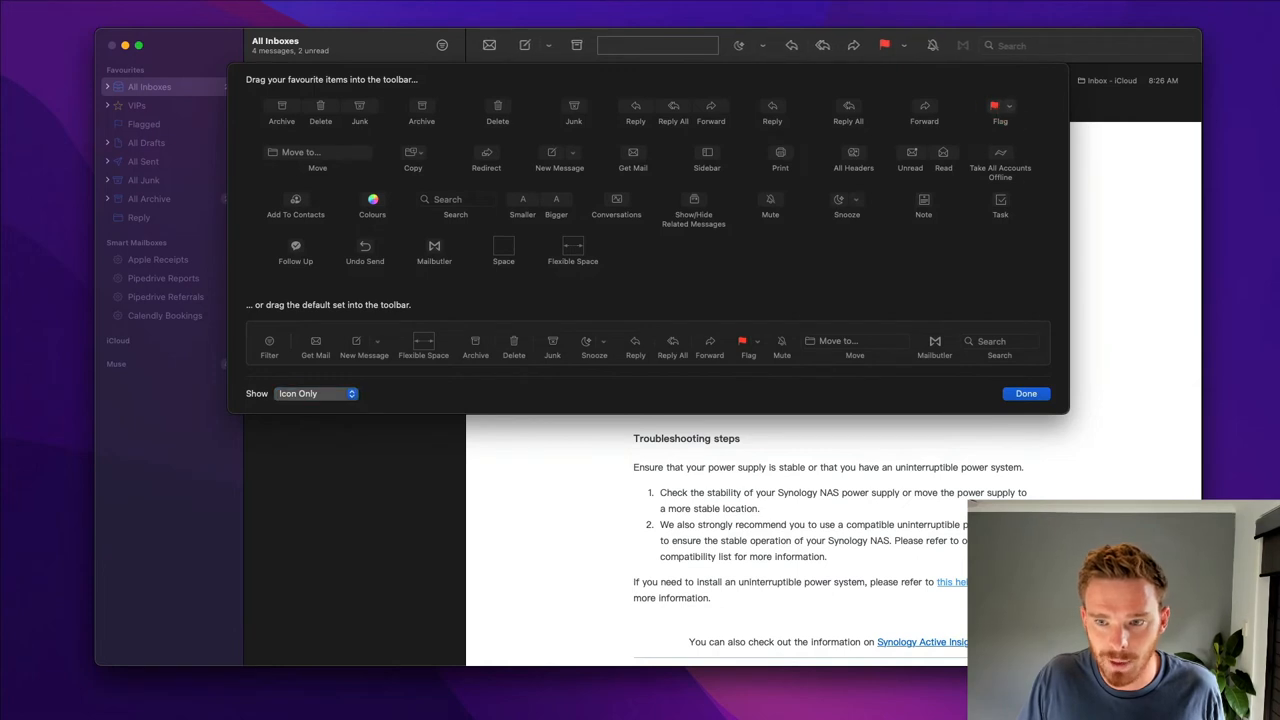
{"action": "left_click", "coordinate": [1026, 392]}
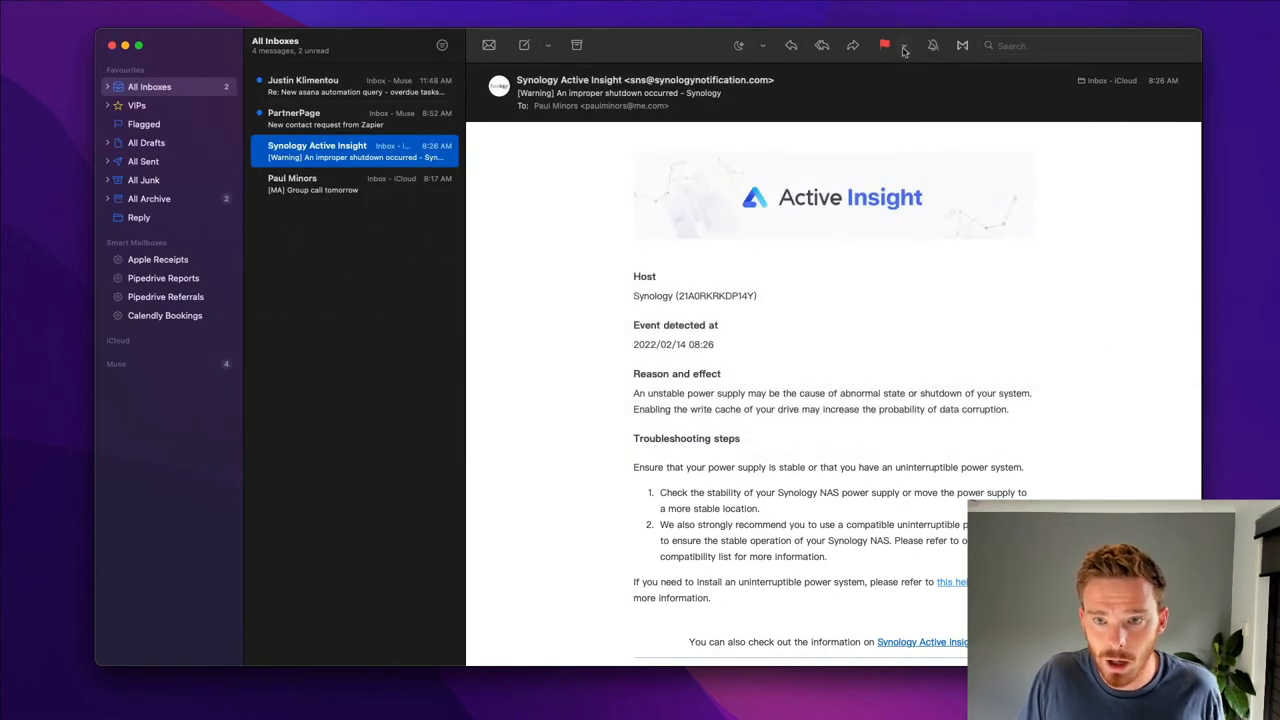
Browse the named flag list and flag the group call email as Reference.
{"action": "left_click", "coordinate": [884, 44]}
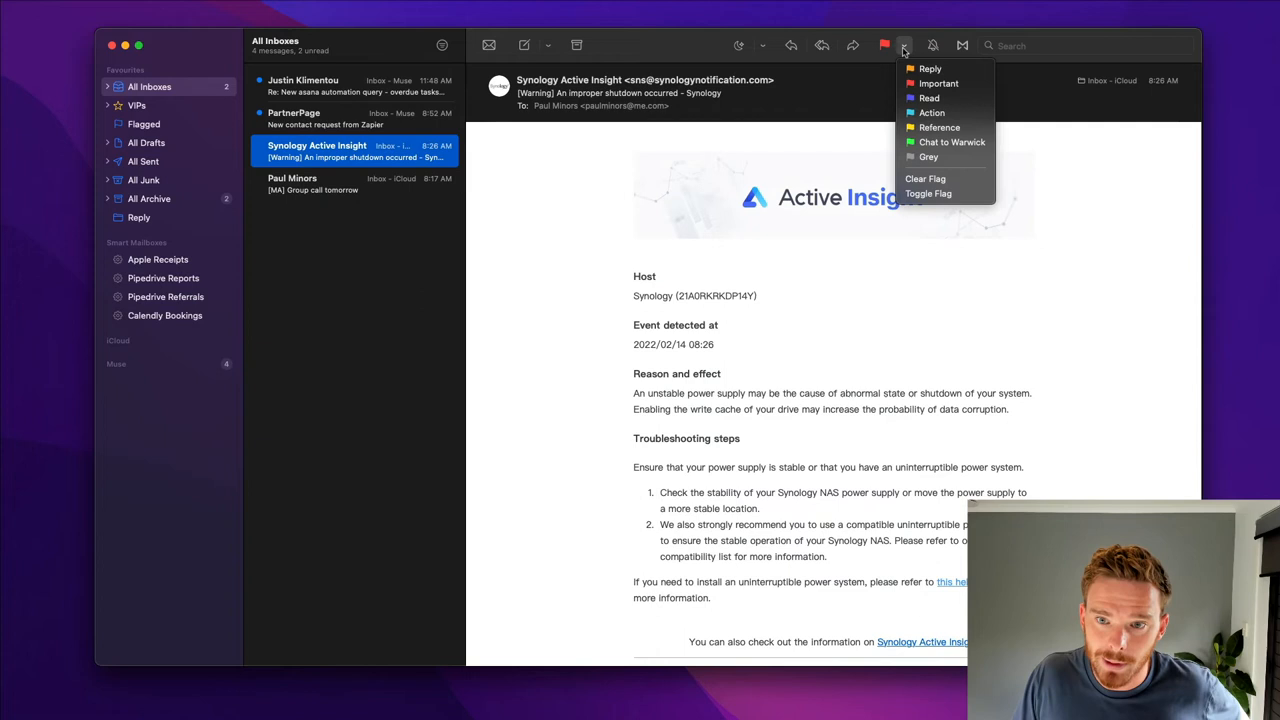
{"action": "mouse_move", "coordinate": [936, 142]}
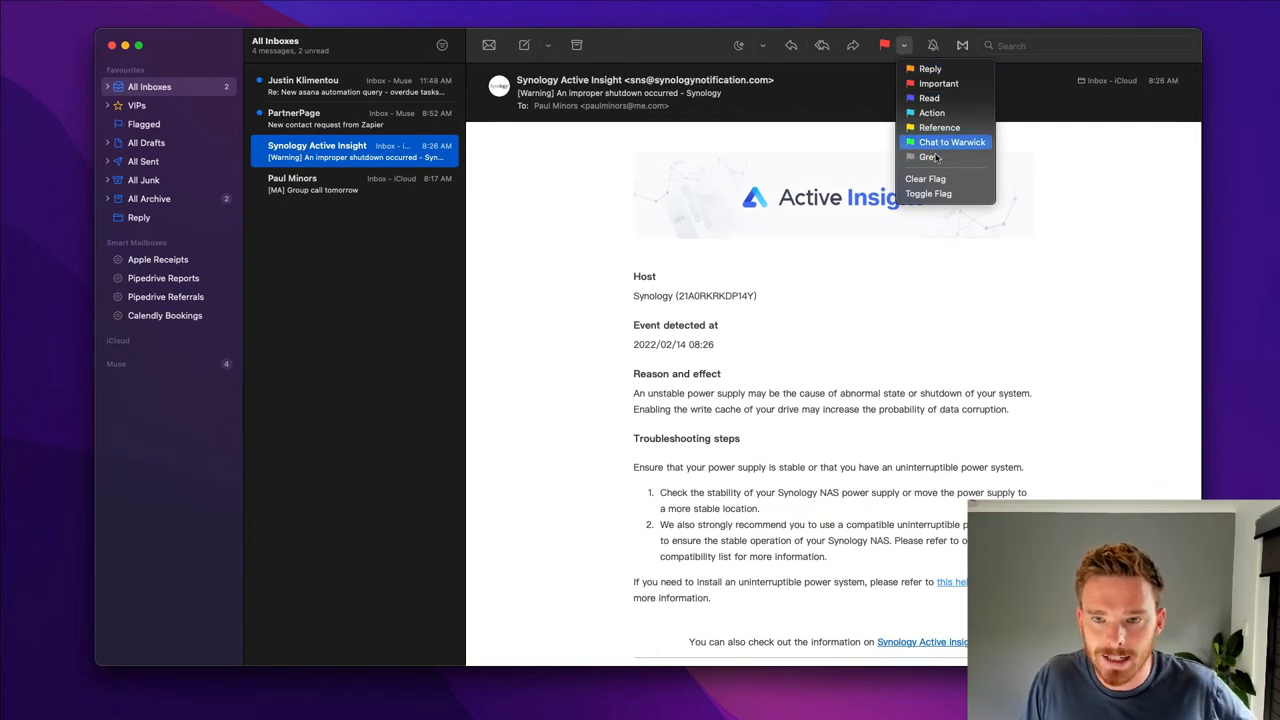
{"action": "mouse_move", "coordinate": [938, 84]}
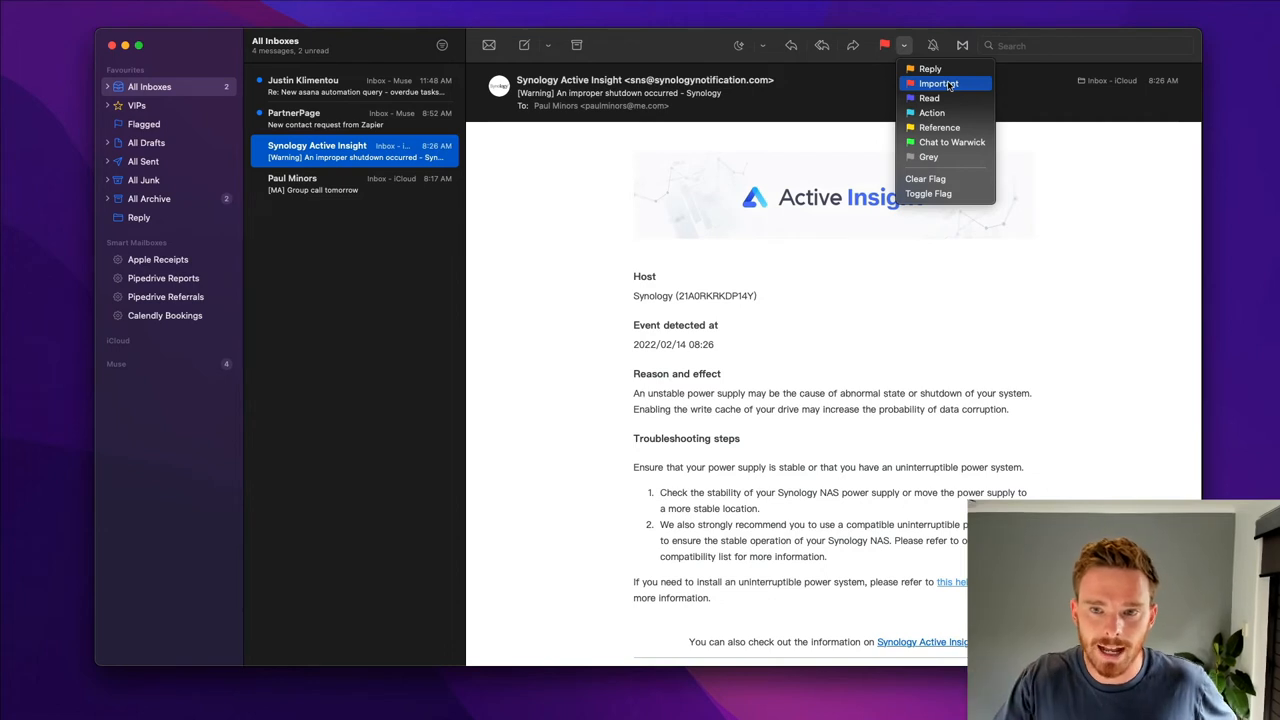
{"action": "mouse_move", "coordinate": [928, 68]}
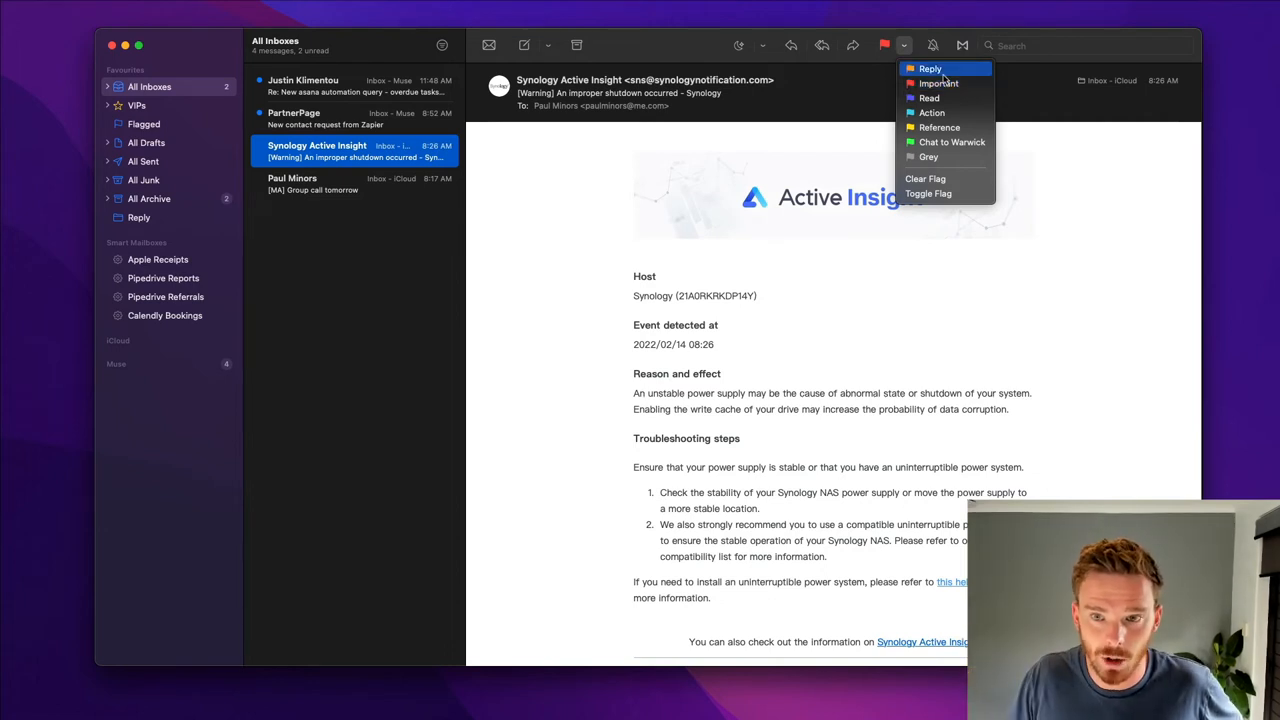
{"action": "mouse_move", "coordinate": [928, 98]}
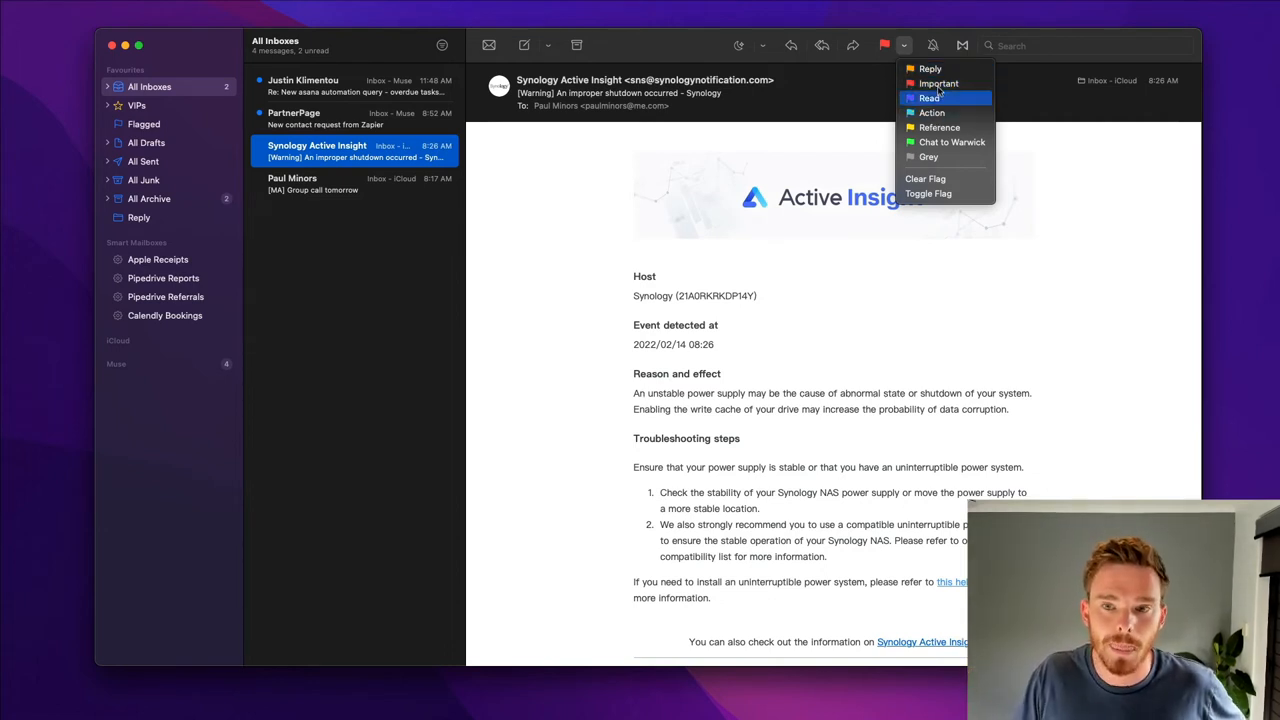
{"action": "mouse_move", "coordinate": [928, 68]}
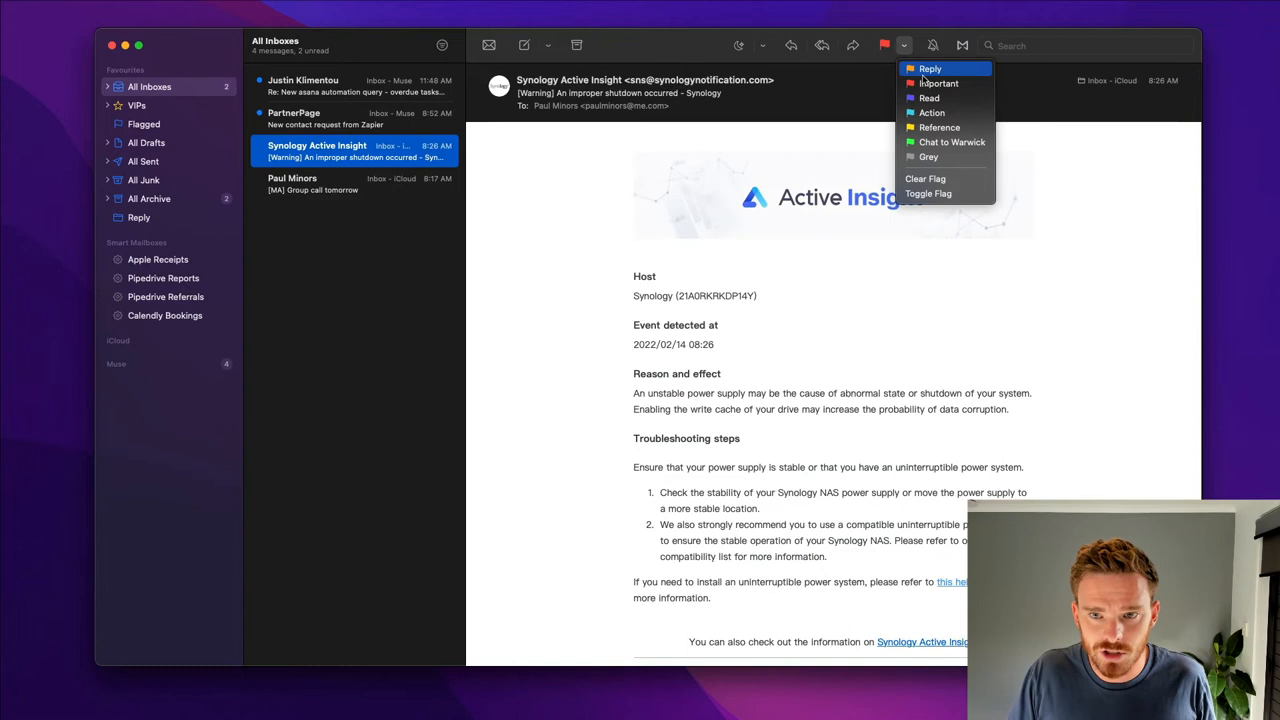
{"action": "mouse_move", "coordinate": [938, 84]}
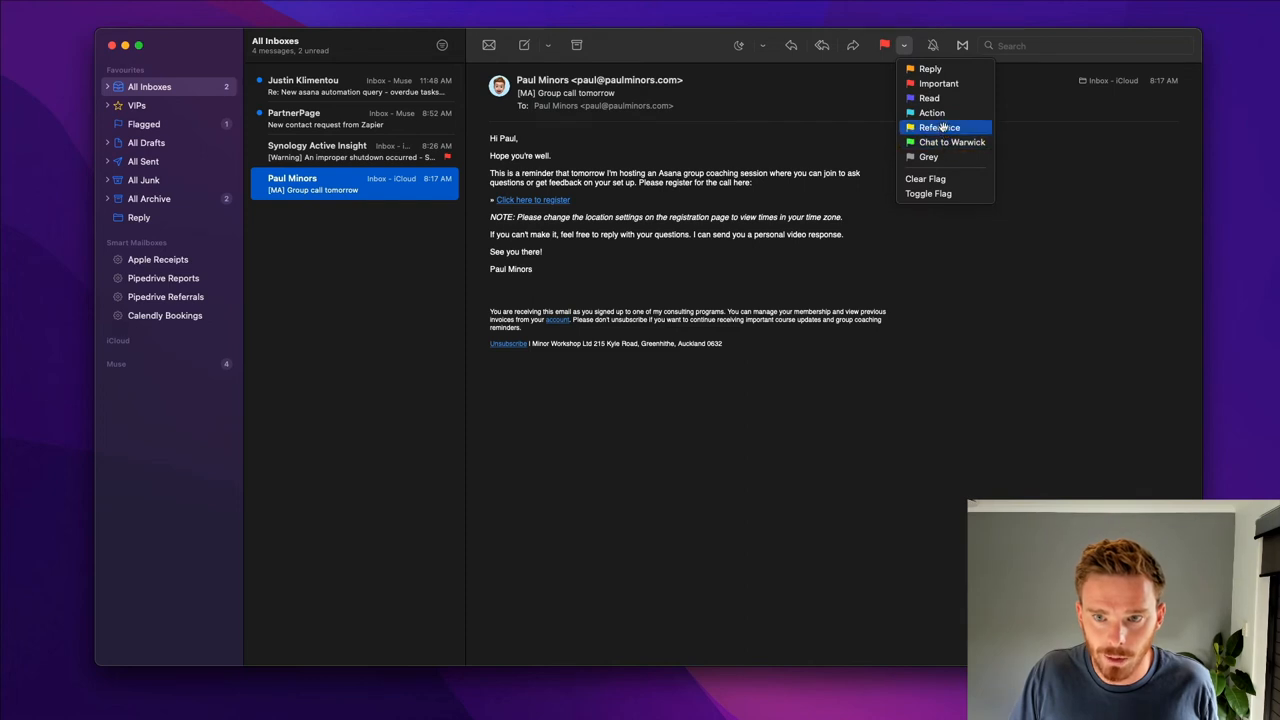
{"action": "left_click", "coordinate": [938, 128]}
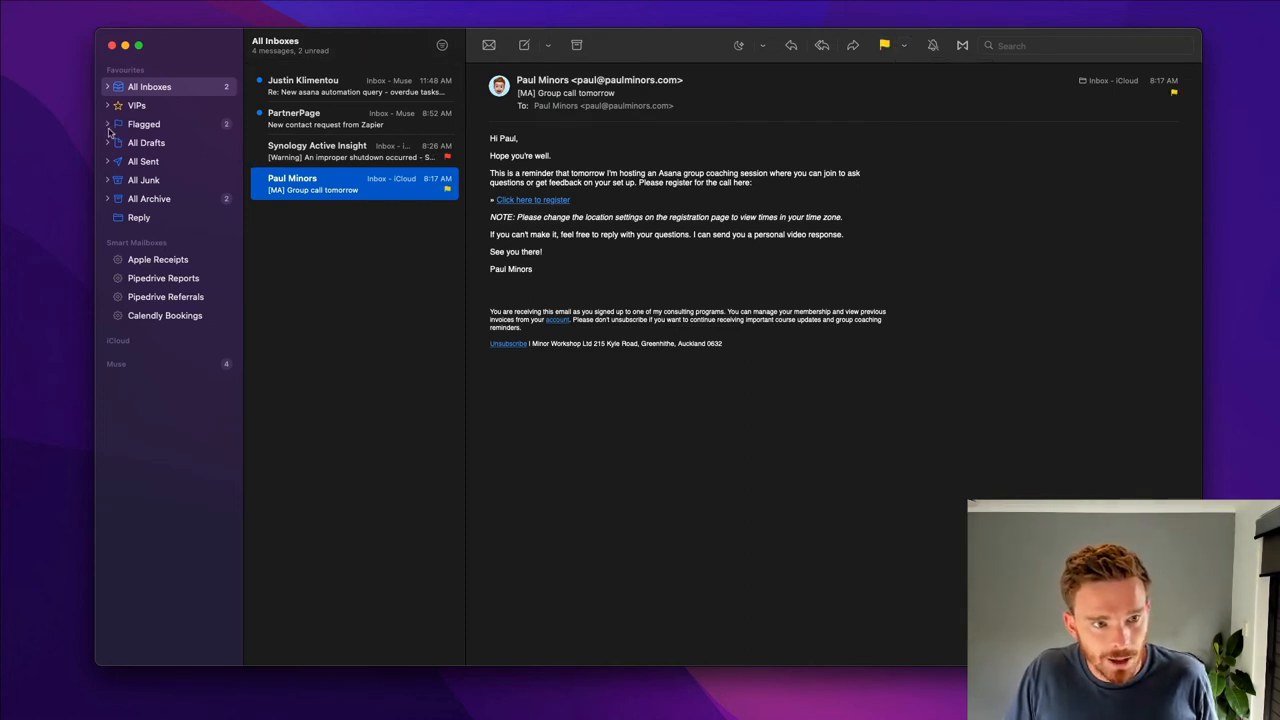
Browse Flagged by Important and Reference groups, cancelling a rename, and view the group call email.
{"action": "left_click", "coordinate": [108, 124]}
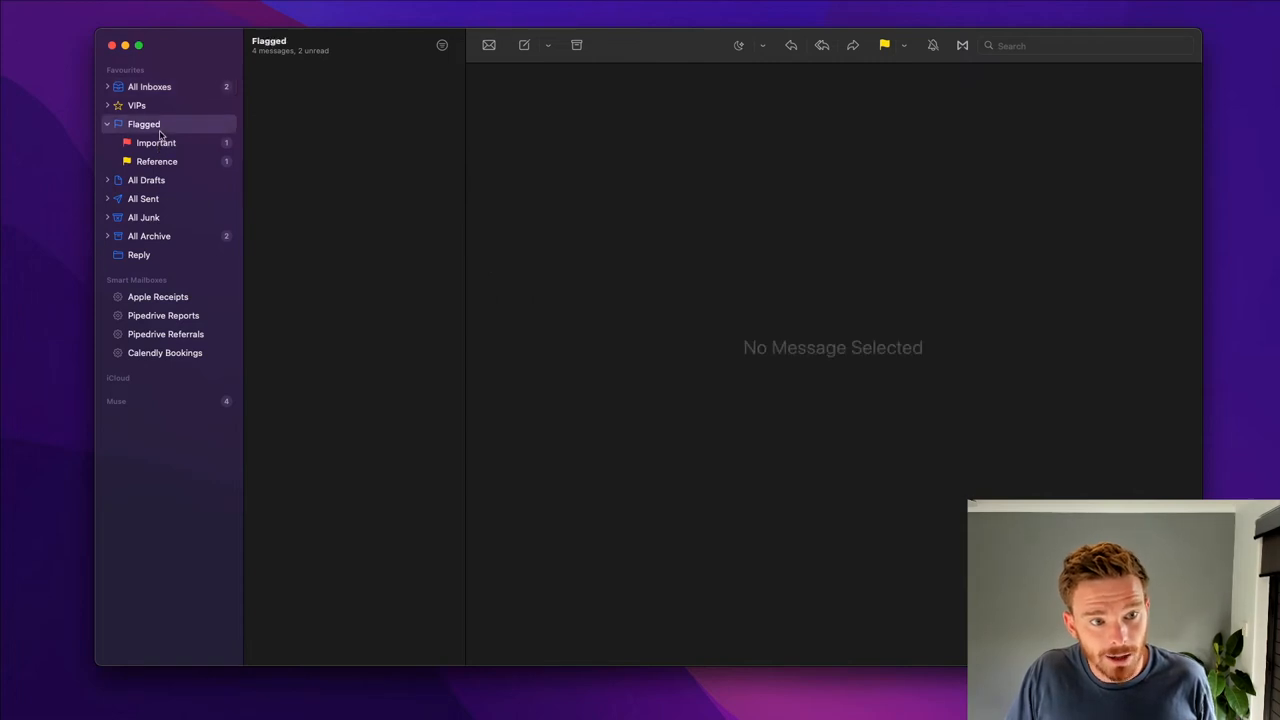
{"action": "left_click", "coordinate": [144, 124]}
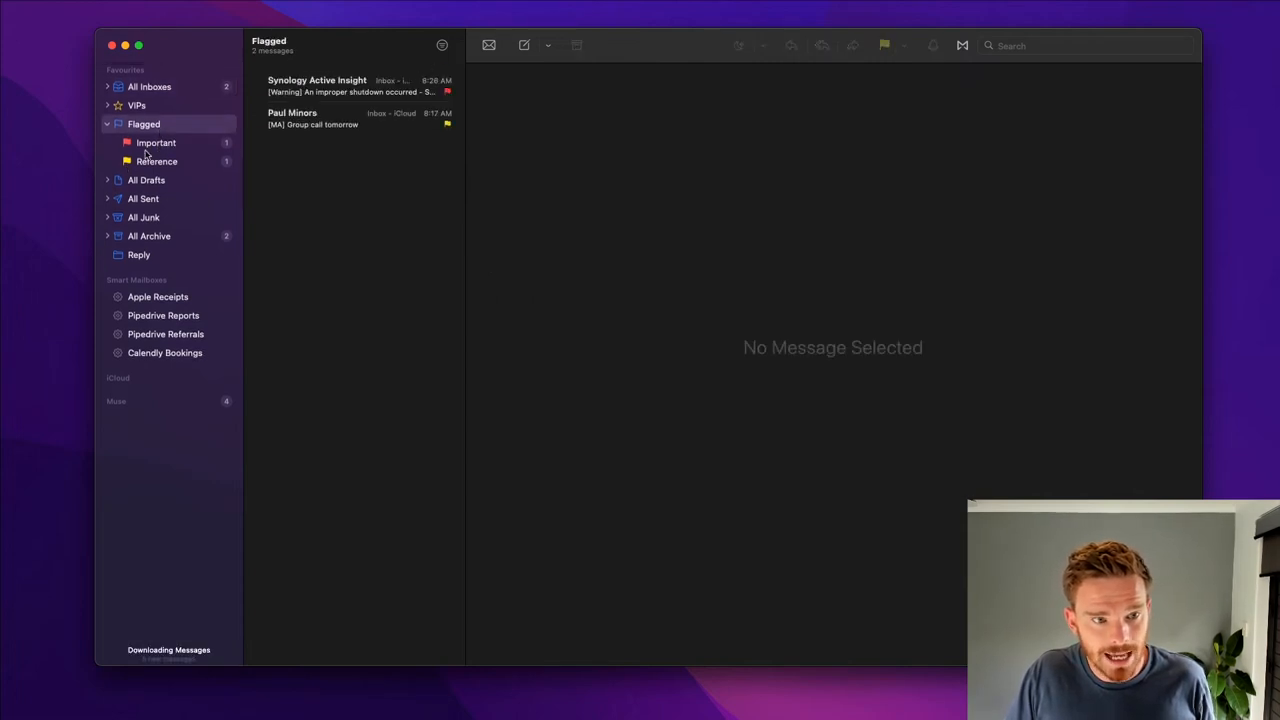
{"action": "left_click", "coordinate": [156, 142]}
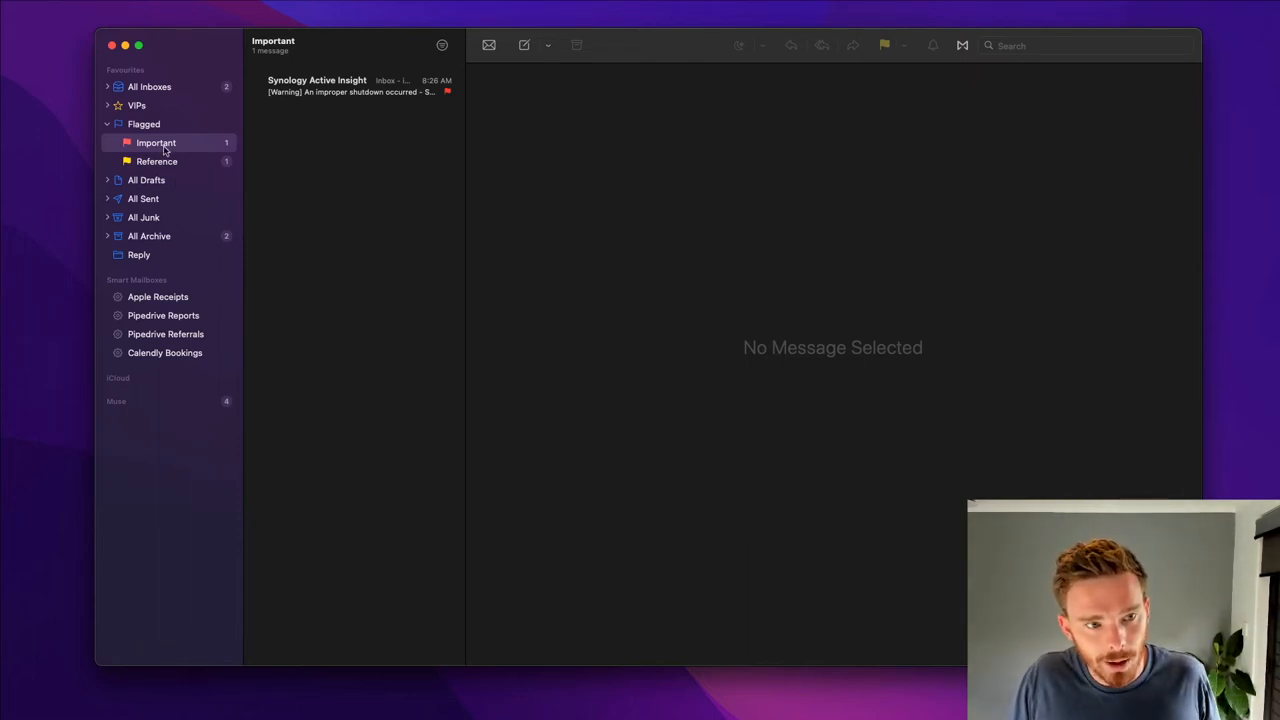
{"action": "right_click", "coordinate": [156, 142]}
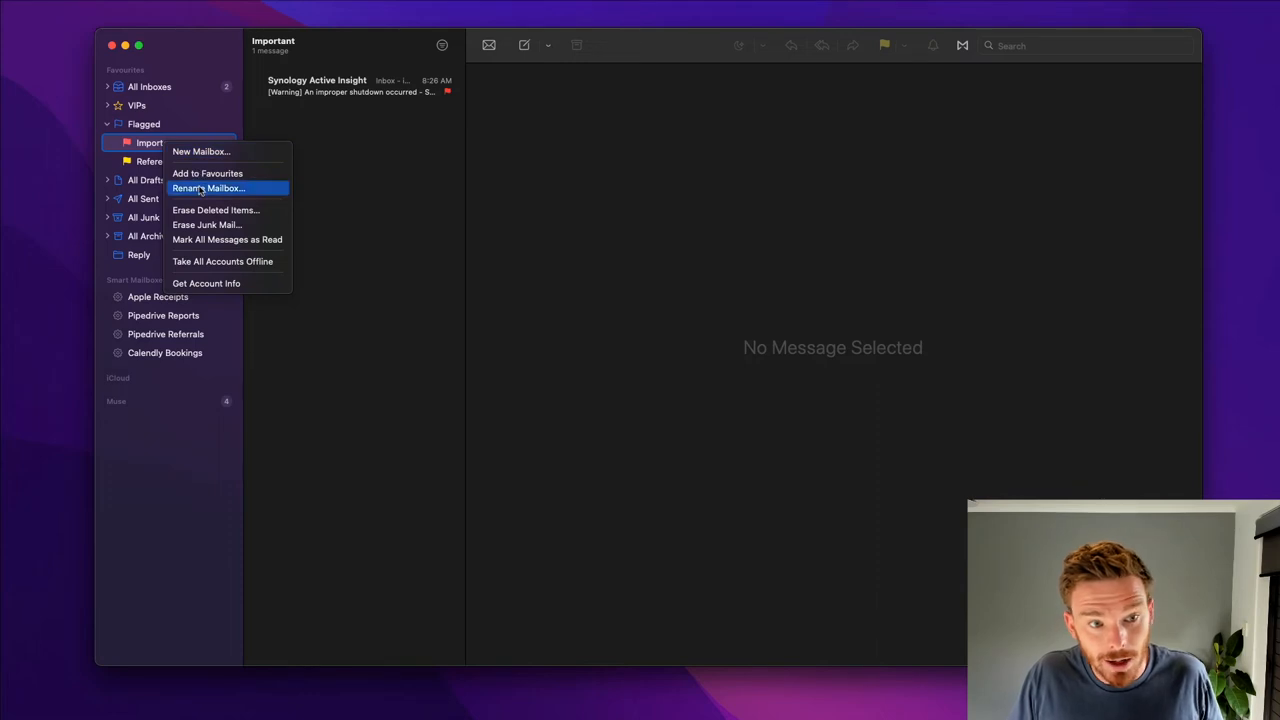
{"action": "left_click", "coordinate": [208, 188]}
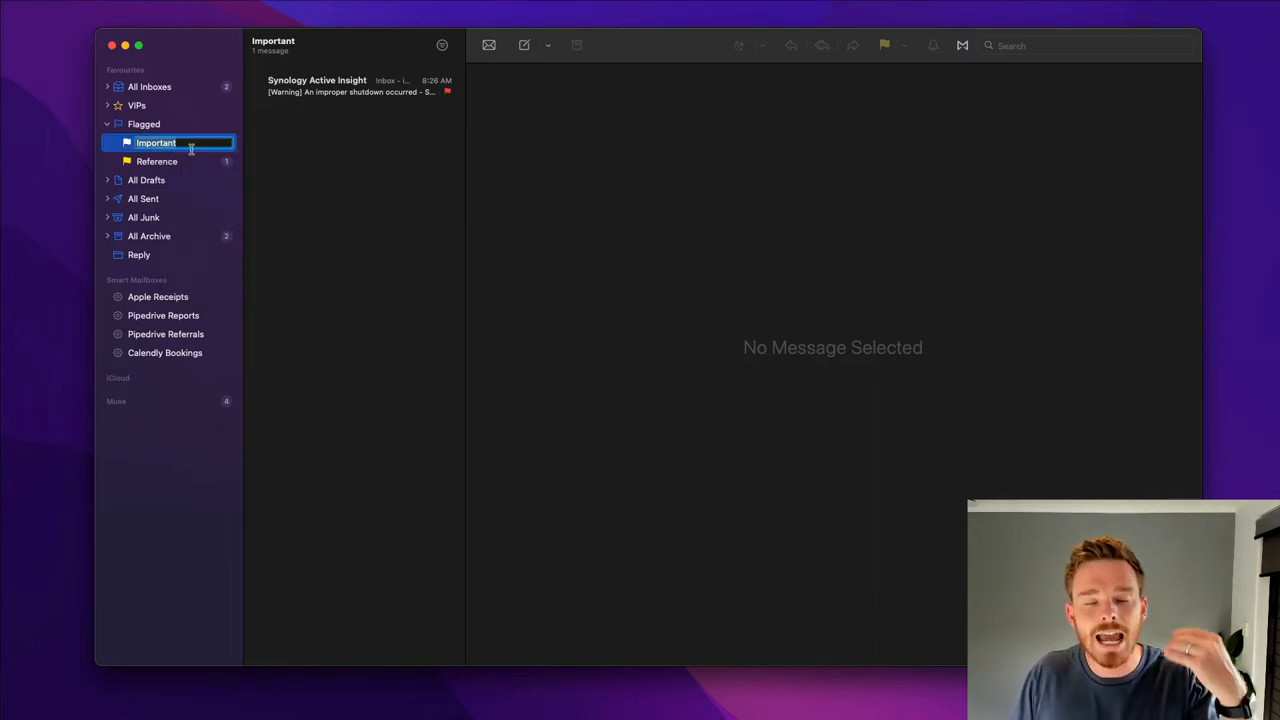
{"action": "mouse_move", "coordinate": [184, 168]}
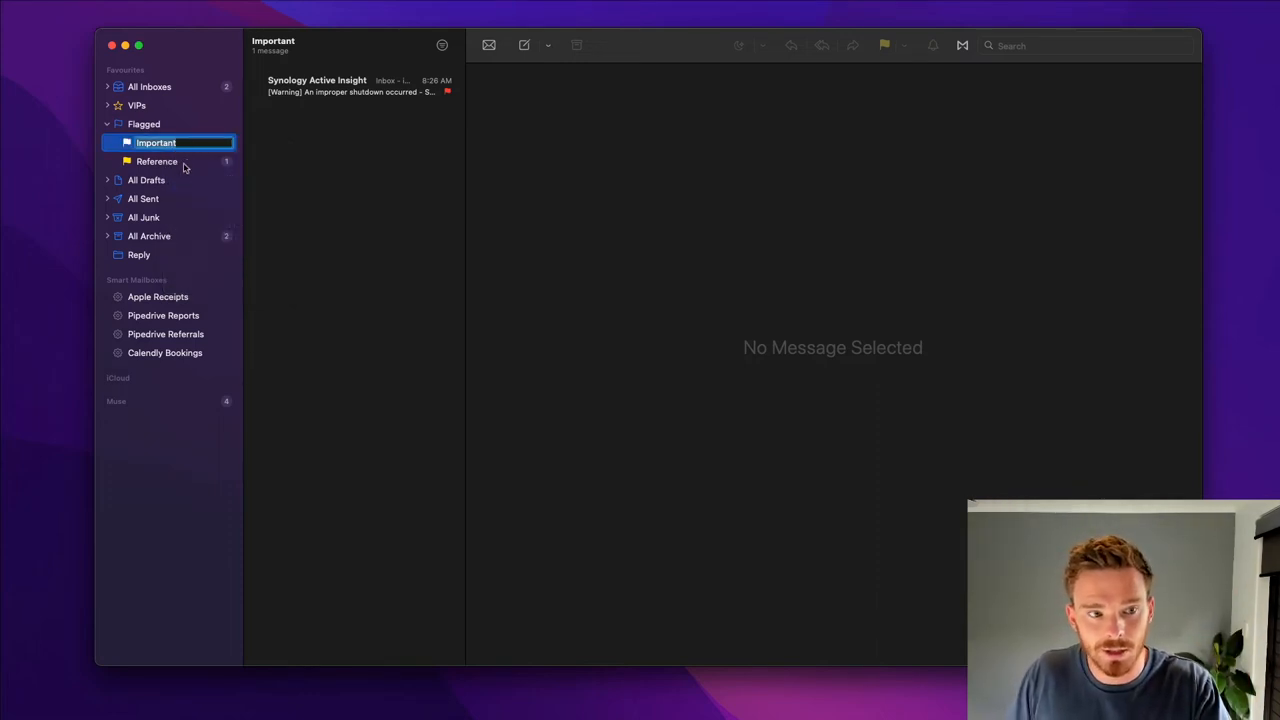
{"action": "left_click", "coordinate": [156, 160]}
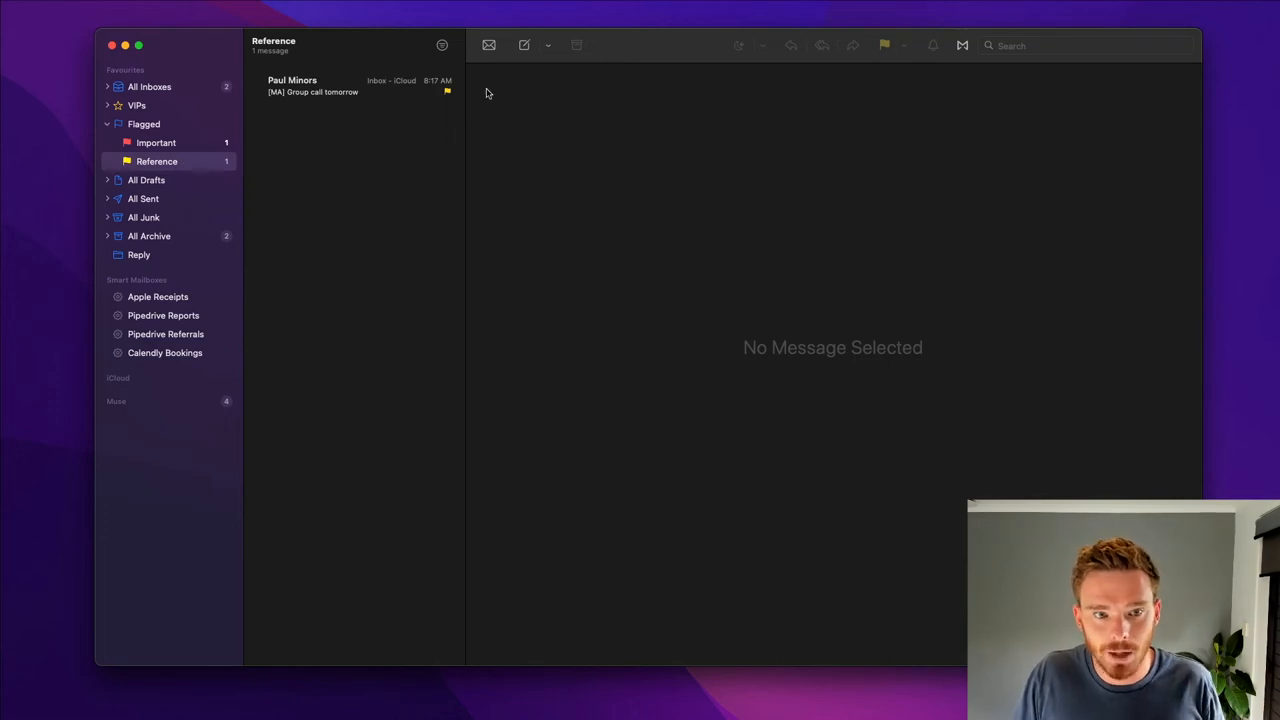
{"action": "left_click", "coordinate": [904, 44]}
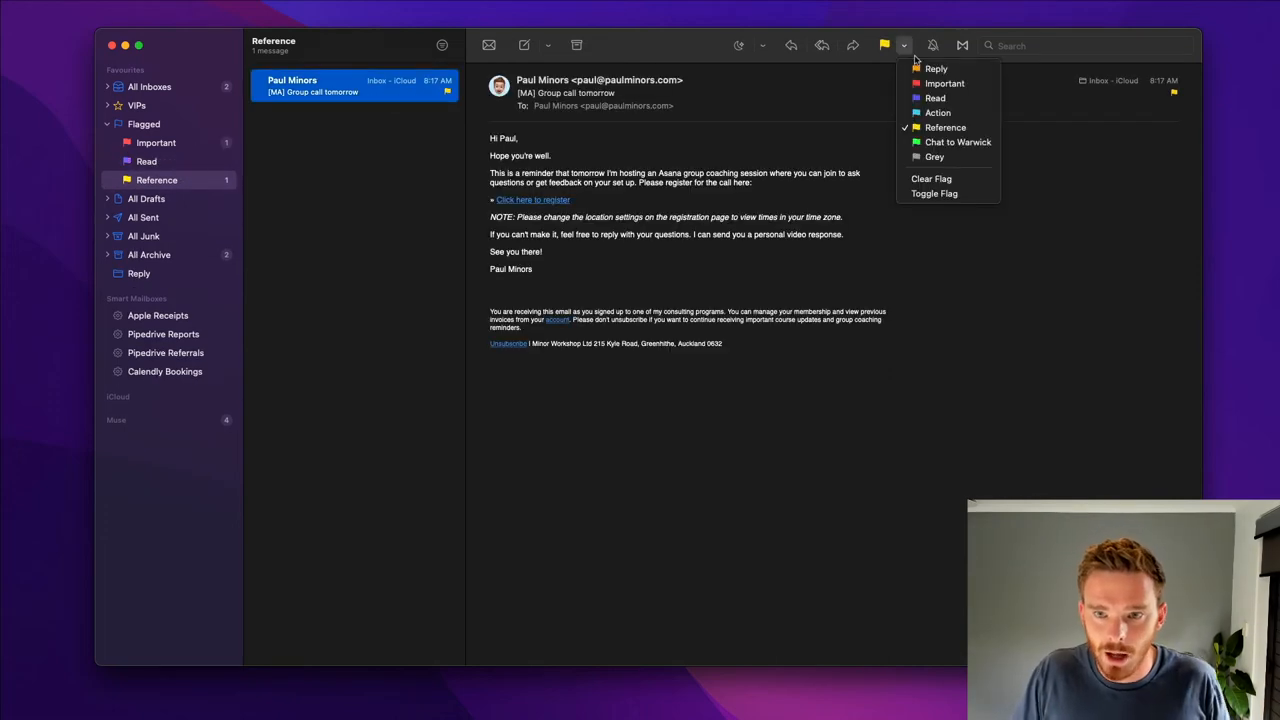
{"action": "mouse_move", "coordinate": [936, 68]}
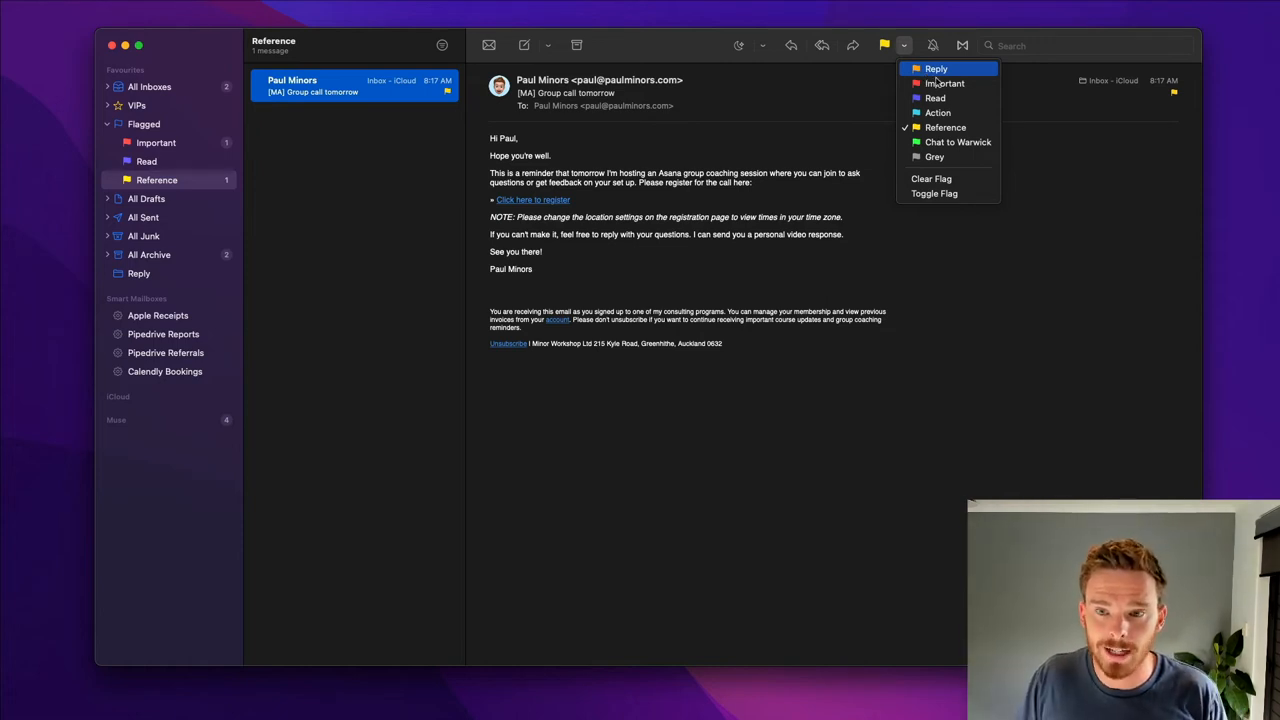
{"action": "mouse_move", "coordinate": [944, 84]}
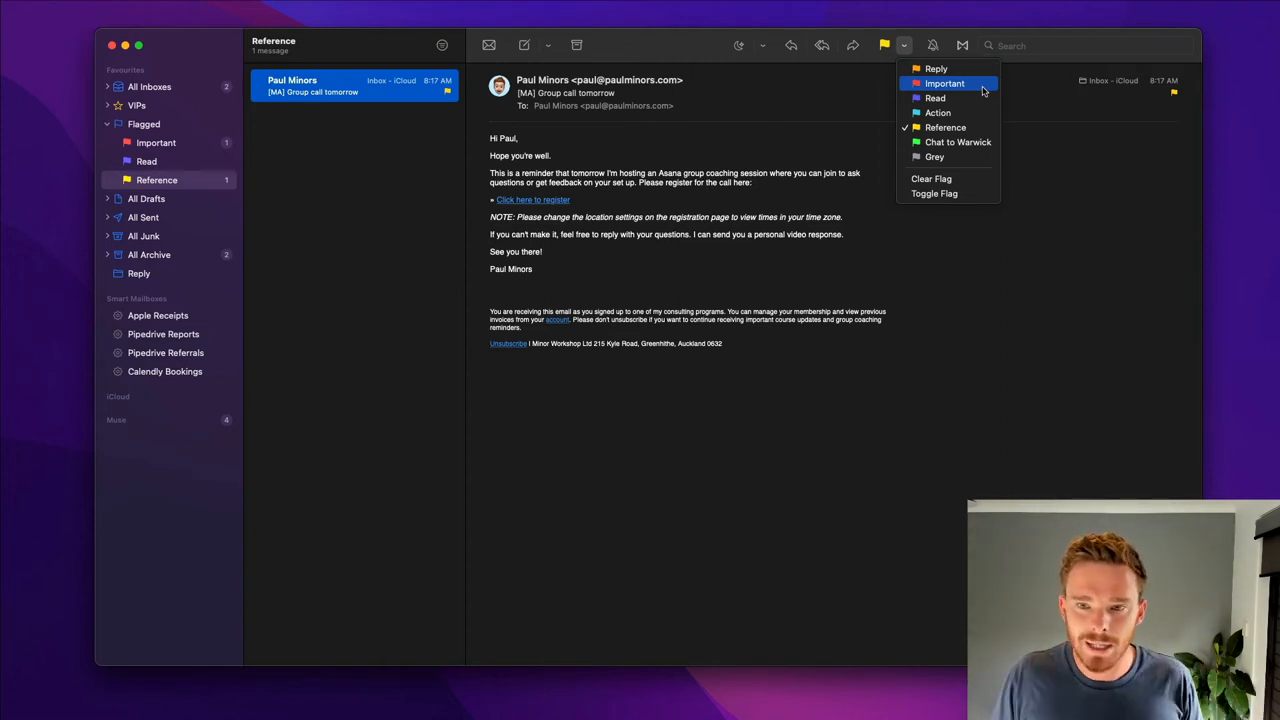
{"action": "mouse_move", "coordinate": [936, 98]}
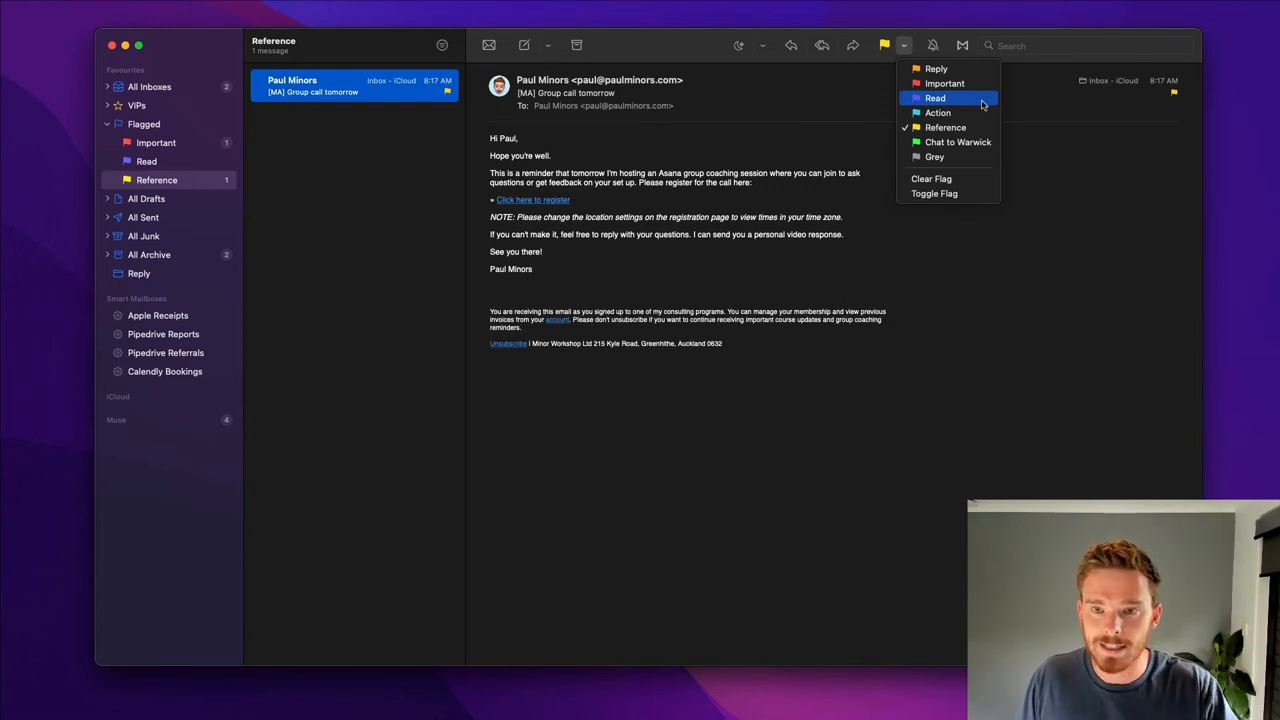
{"action": "mouse_move", "coordinate": [938, 112]}
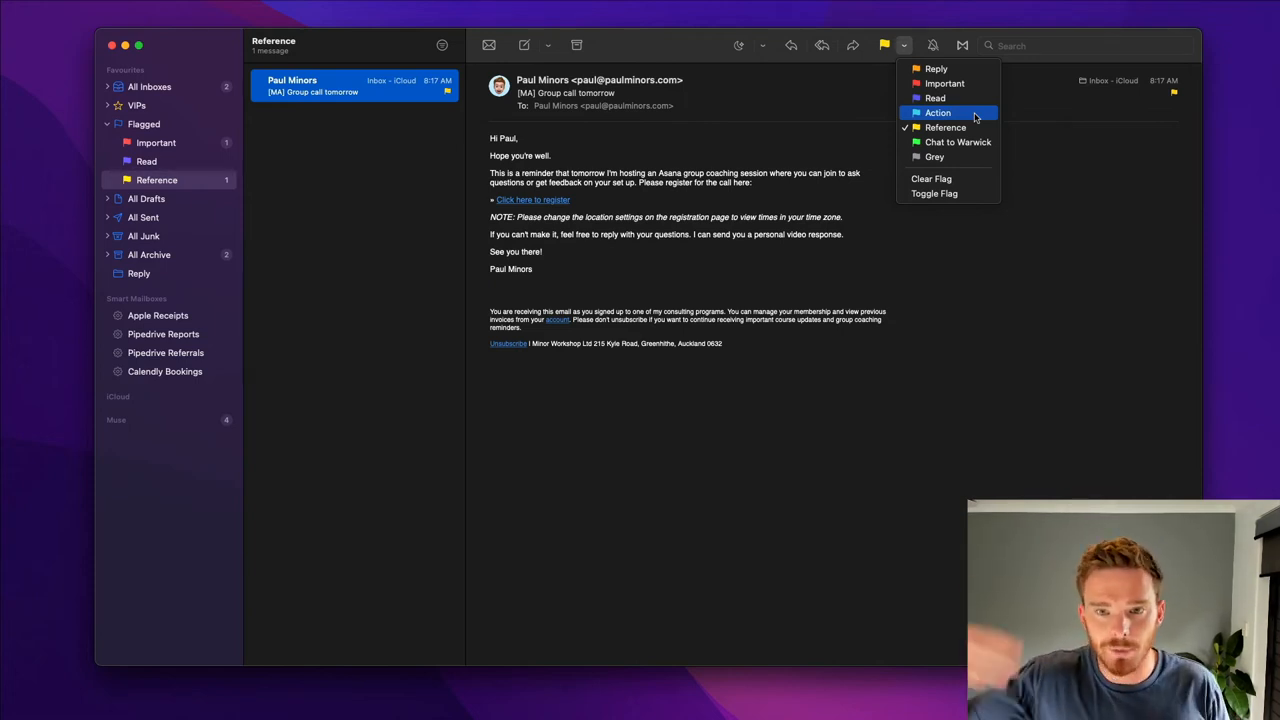
{"action": "mouse_move", "coordinate": [944, 128]}
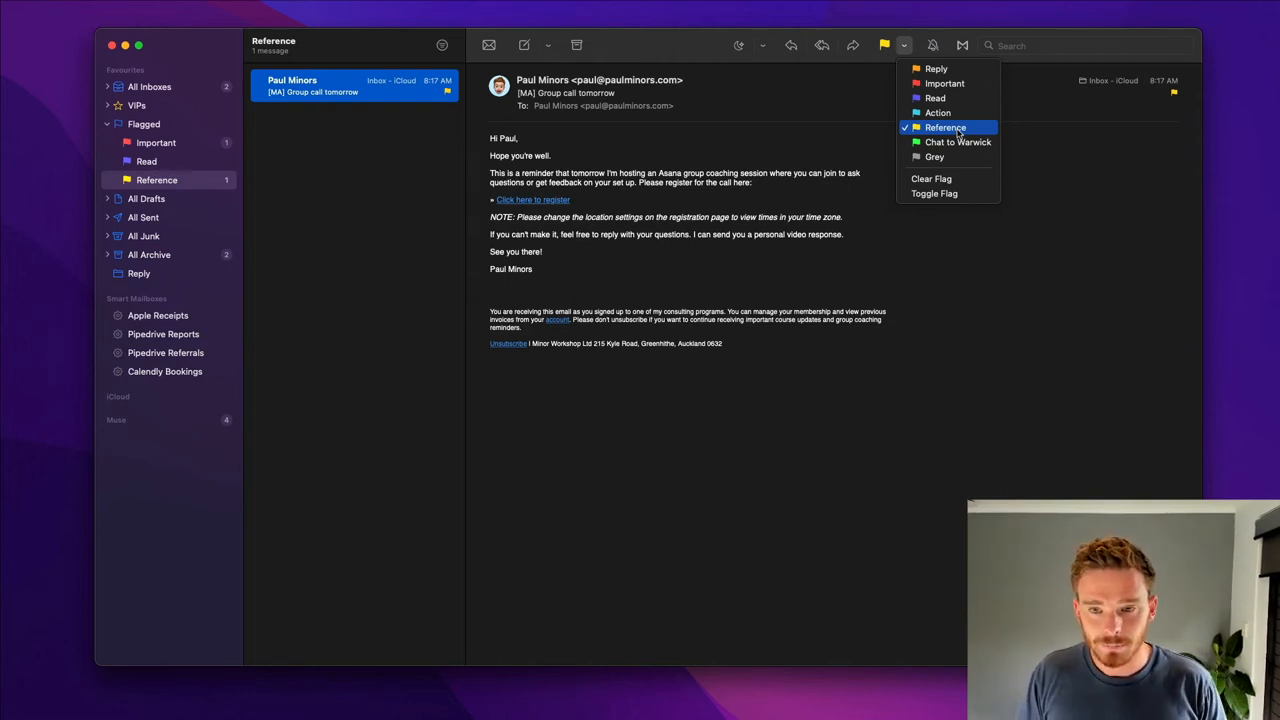
{"action": "mouse_move", "coordinate": [958, 140]}
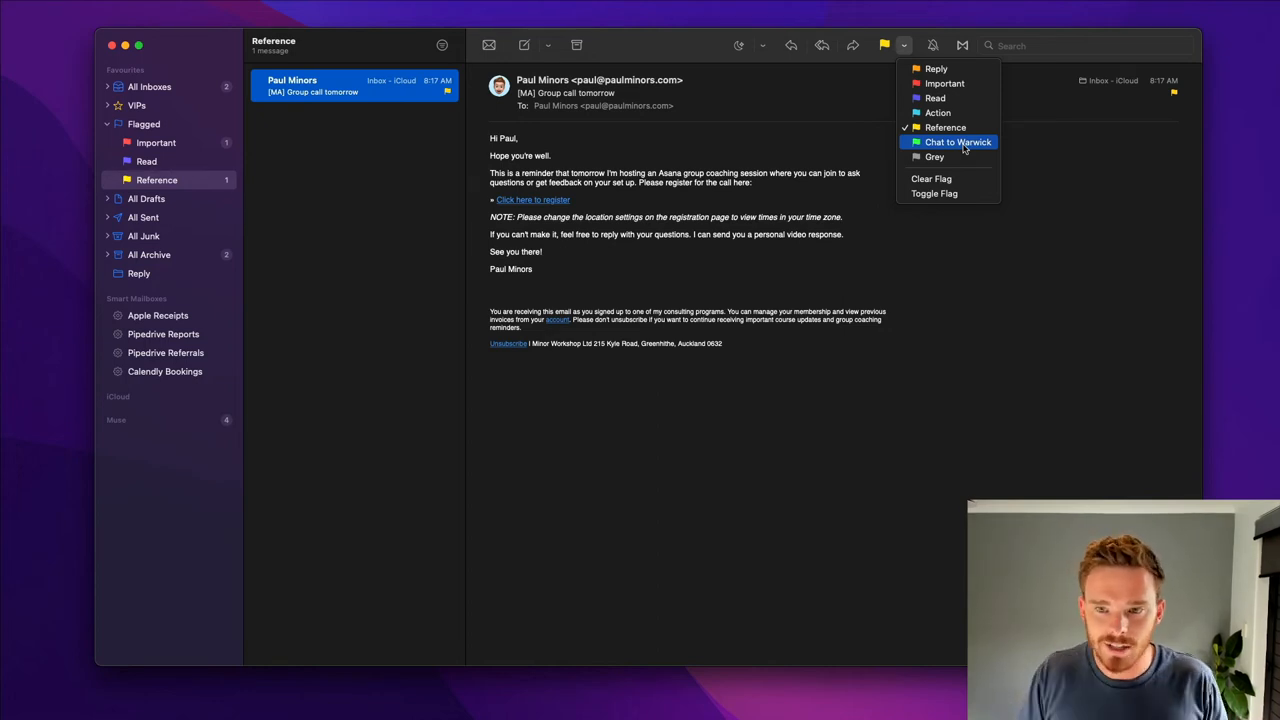
{"action": "mouse_move", "coordinate": [934, 156]}
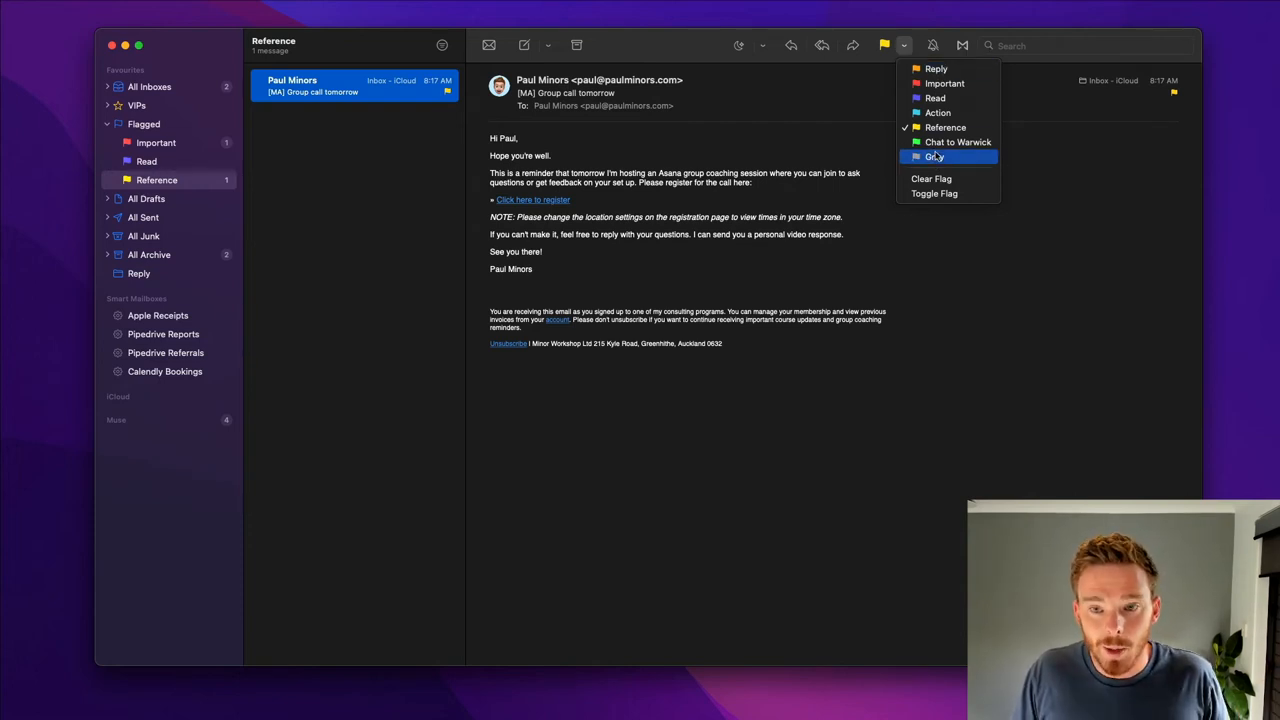
{"action": "mouse_move", "coordinate": [968, 156]}
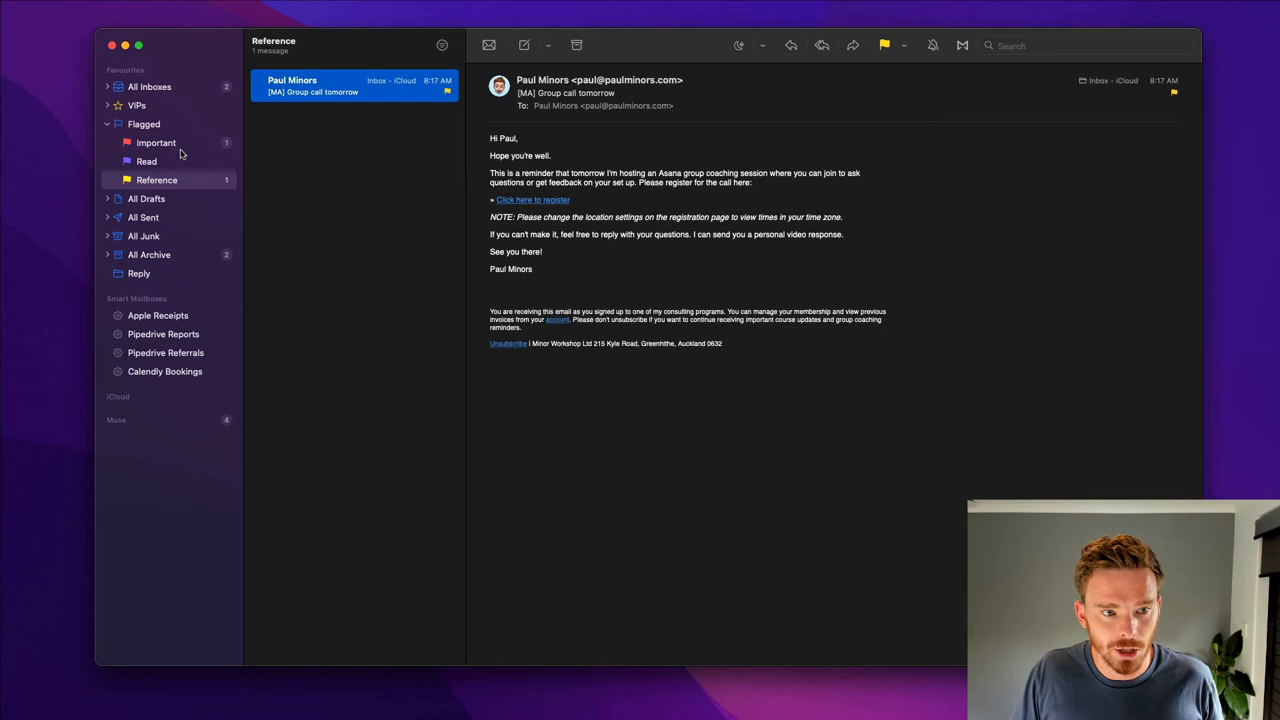
Clear the Important flag on the Synology warning and return to All Inboxes with the group-call email.
{"action": "left_click", "coordinate": [148, 160]}
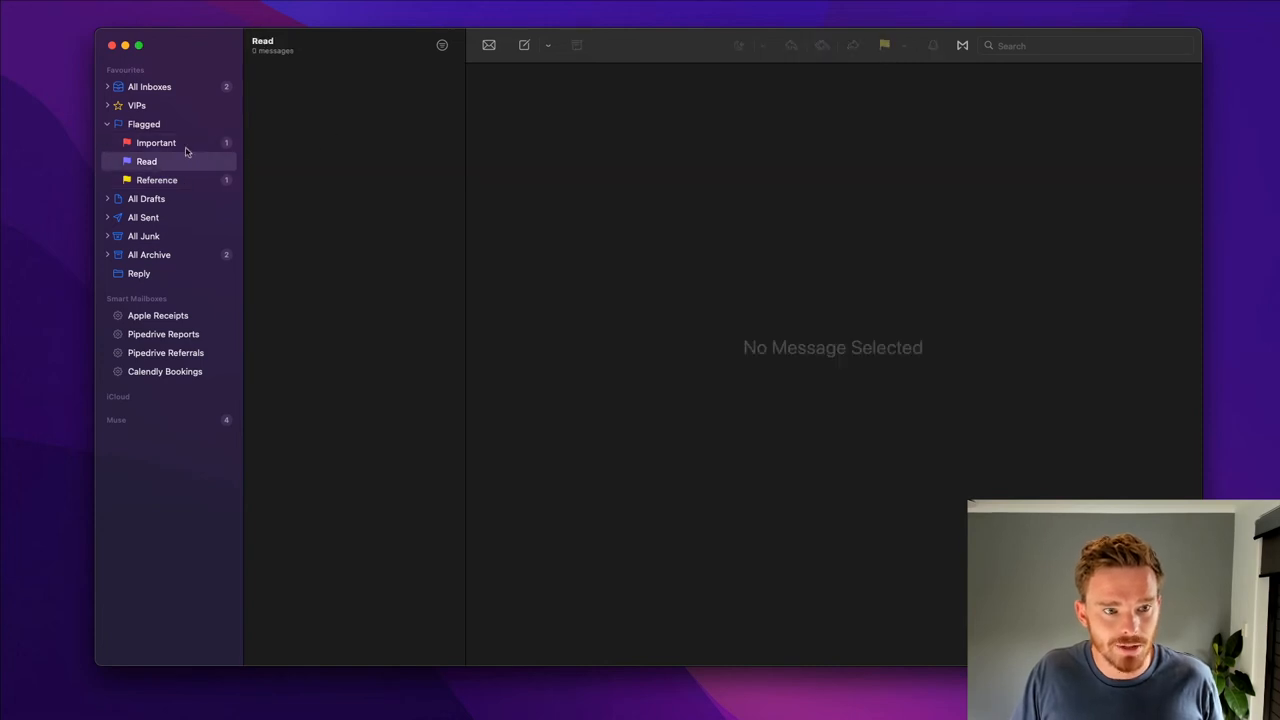
{"action": "left_click", "coordinate": [156, 142]}
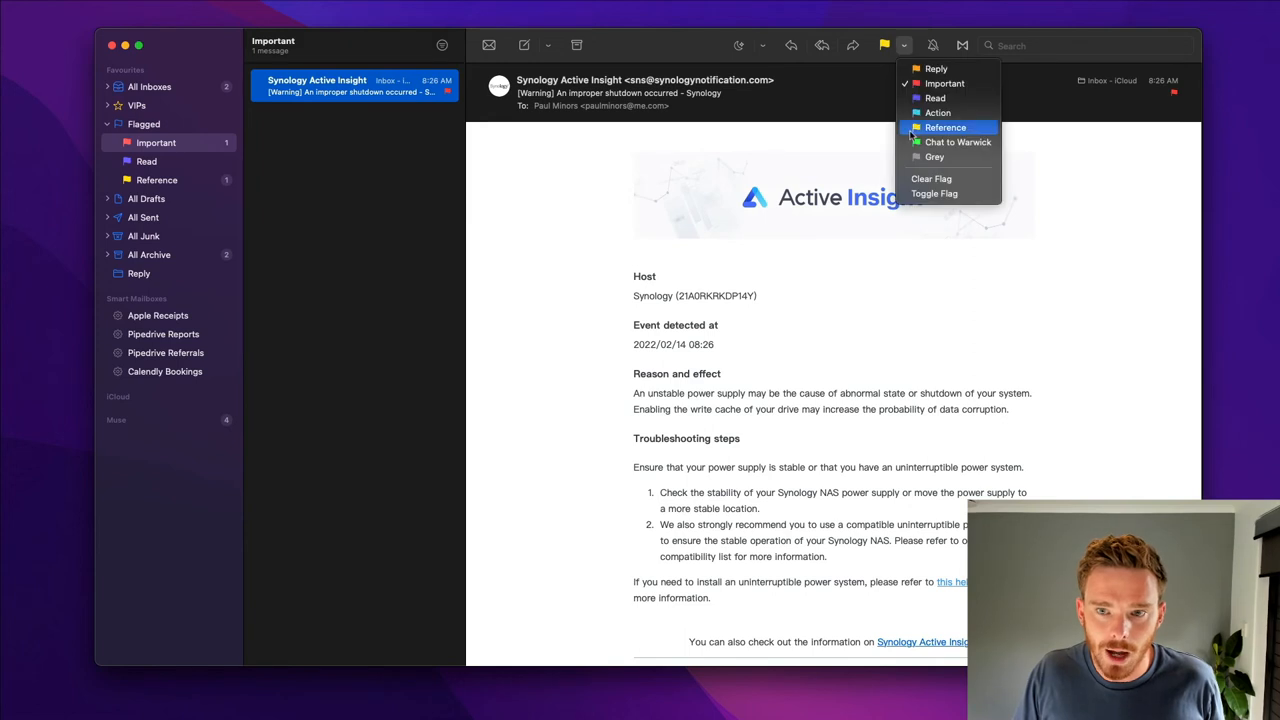
{"action": "left_click", "coordinate": [944, 128]}
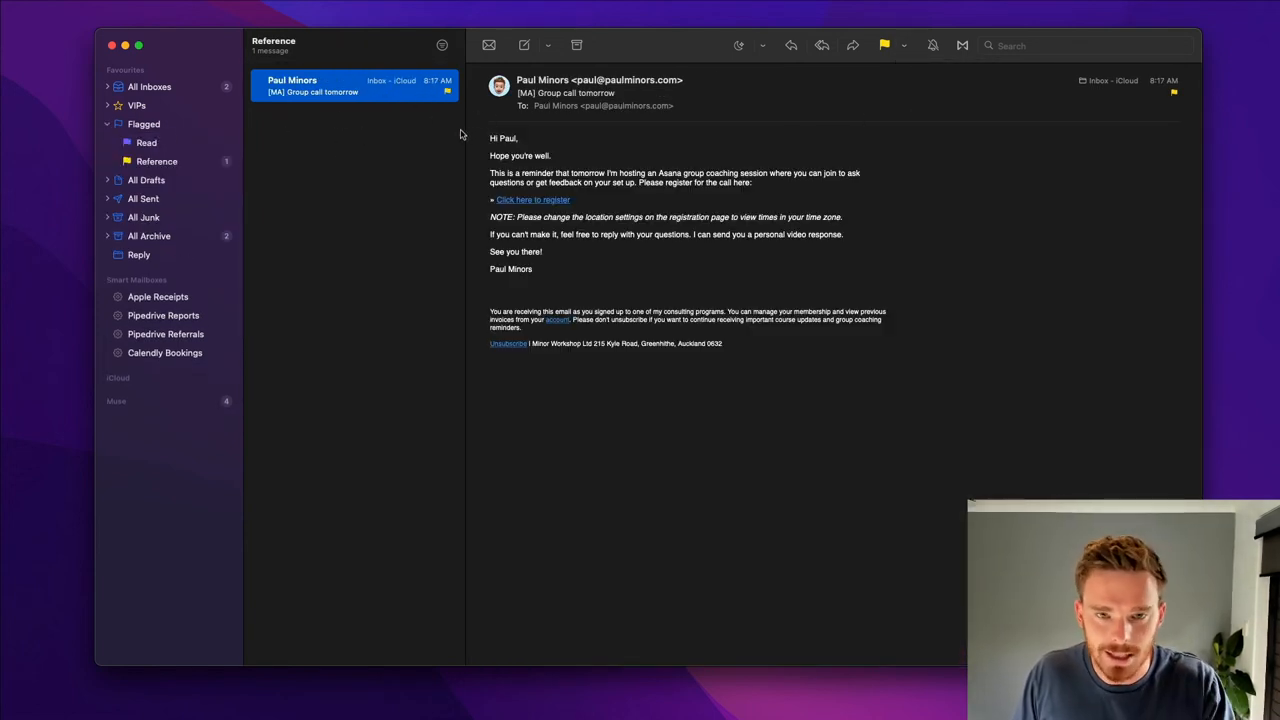
{"action": "mouse_move", "coordinate": [896, 56]}
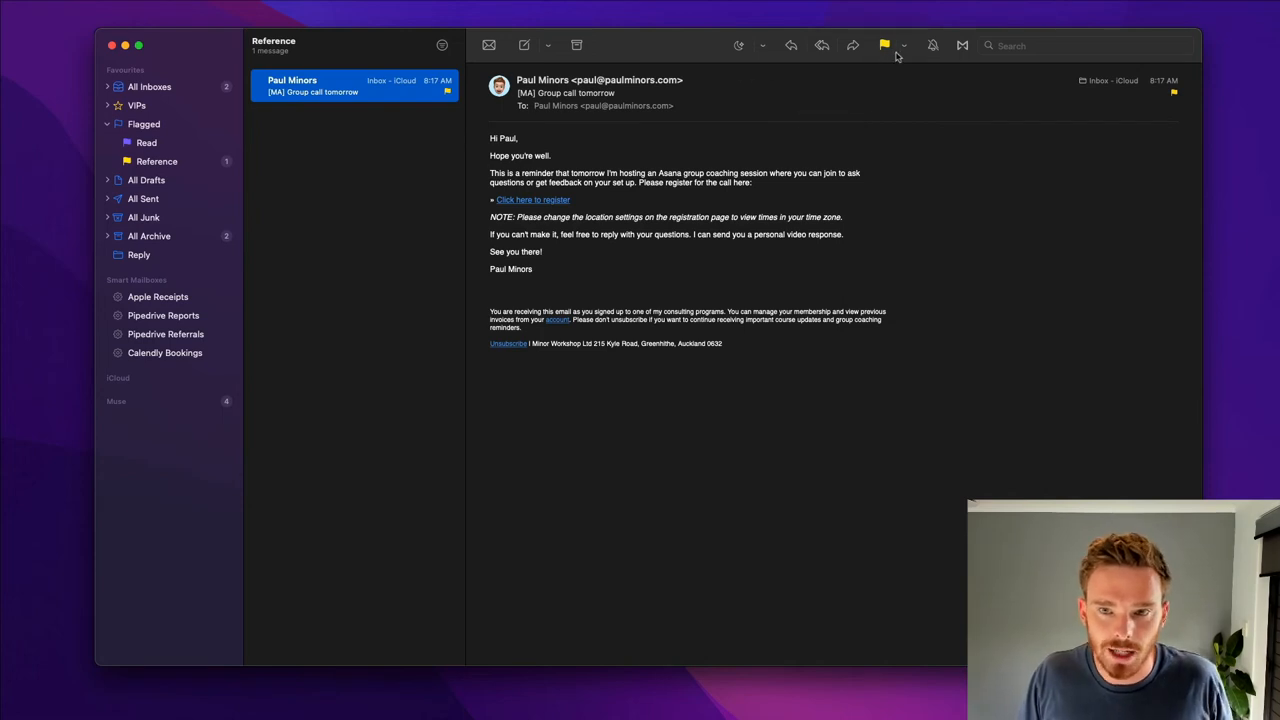
{"action": "left_click", "coordinate": [884, 44]}
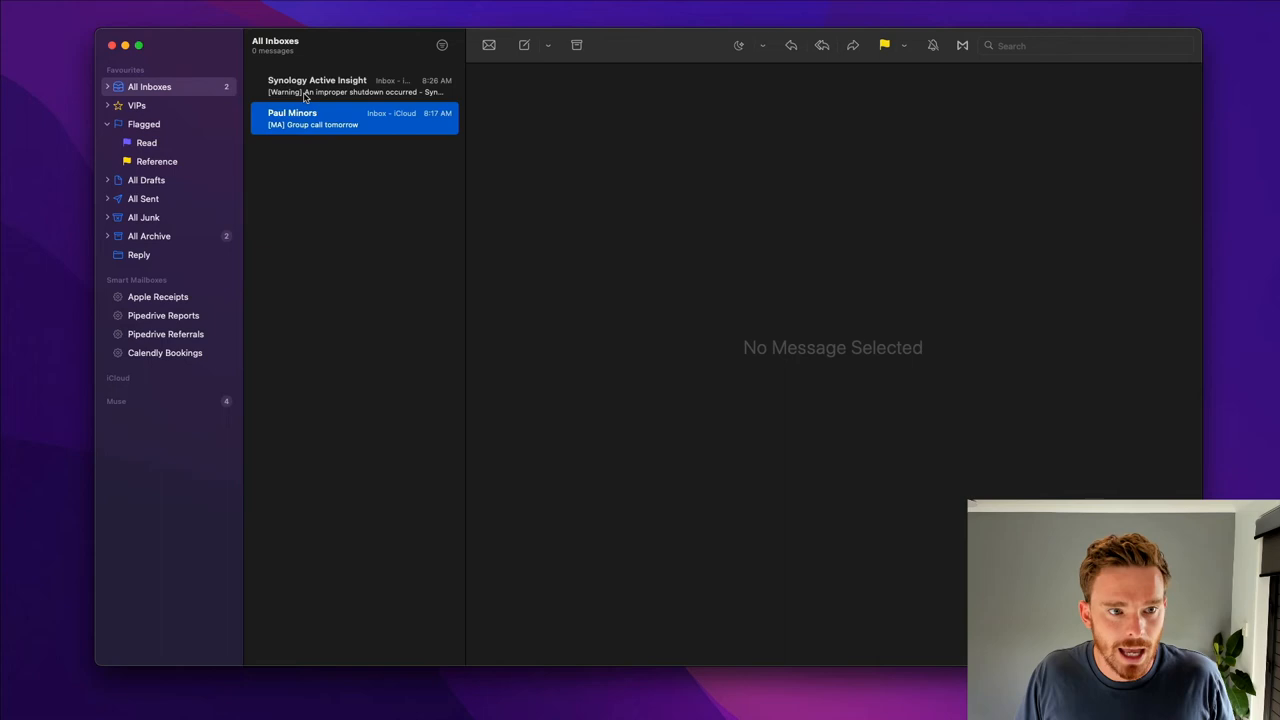
{"action": "left_click", "coordinate": [356, 118]}
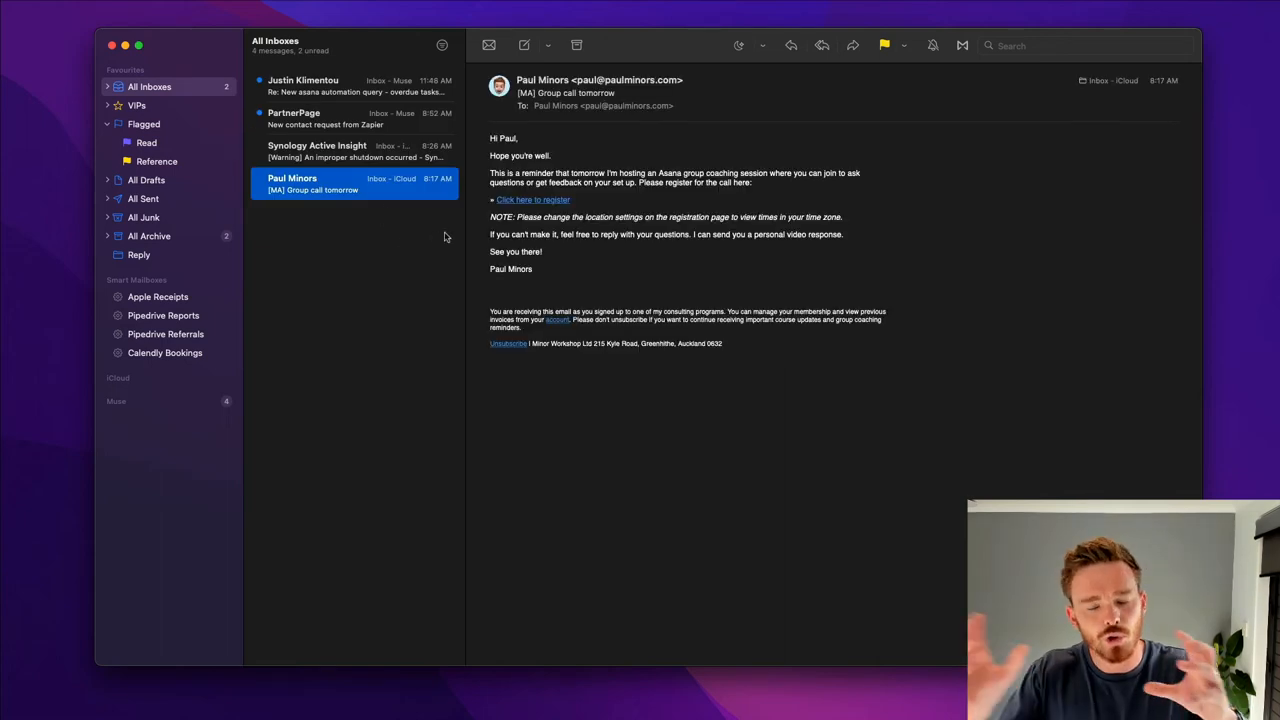
{"action": "mouse_move", "coordinate": [432, 238]}
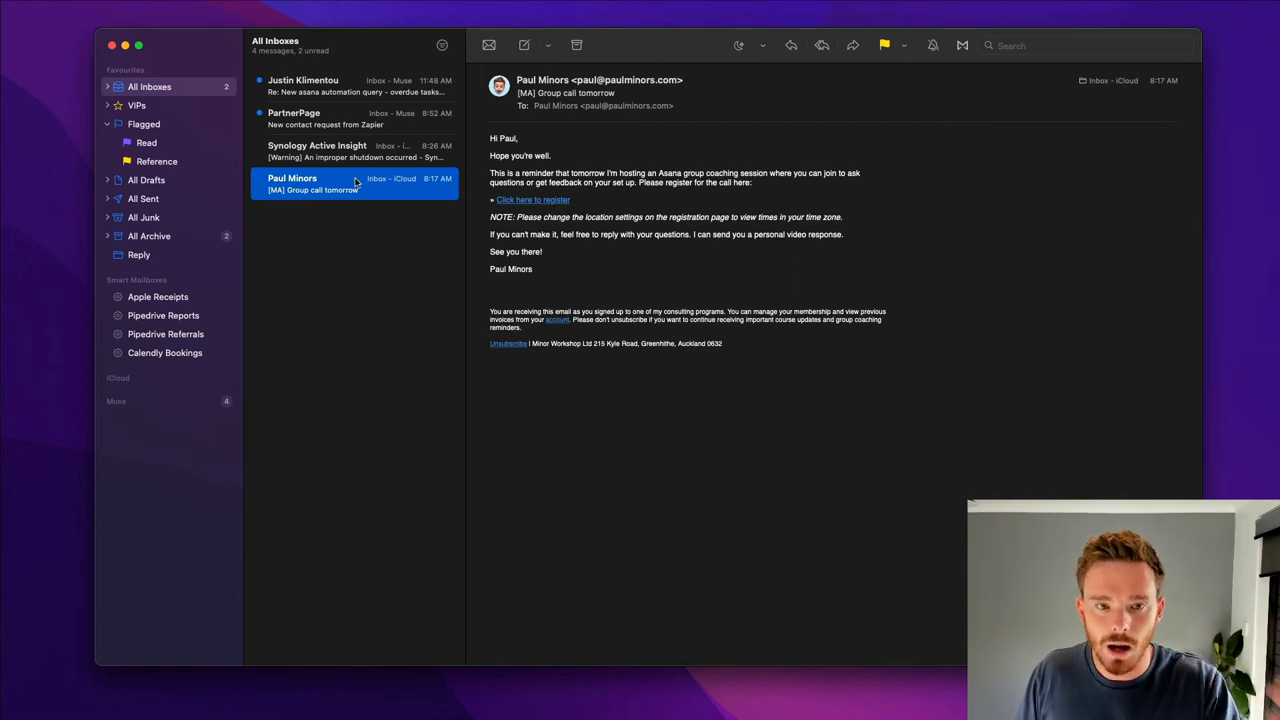
{"action": "left_click", "coordinate": [144, 124]}
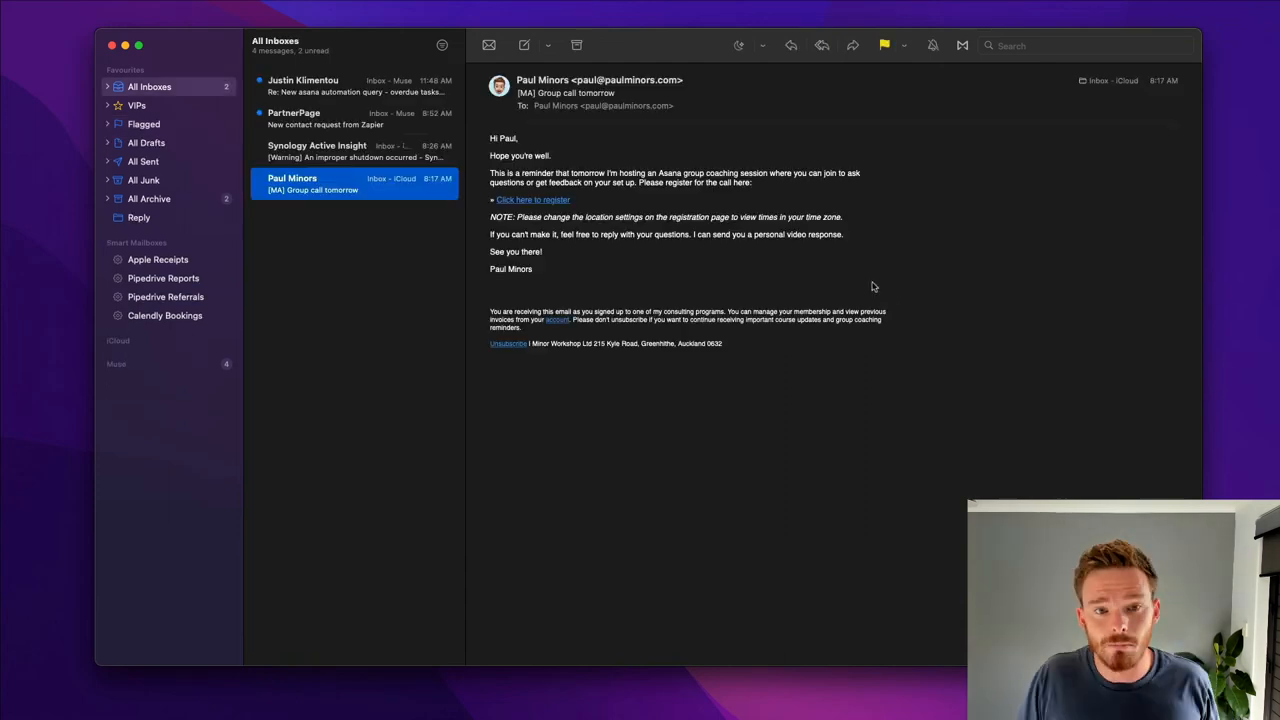
{"action": "mouse_move", "coordinate": [770, 292]}
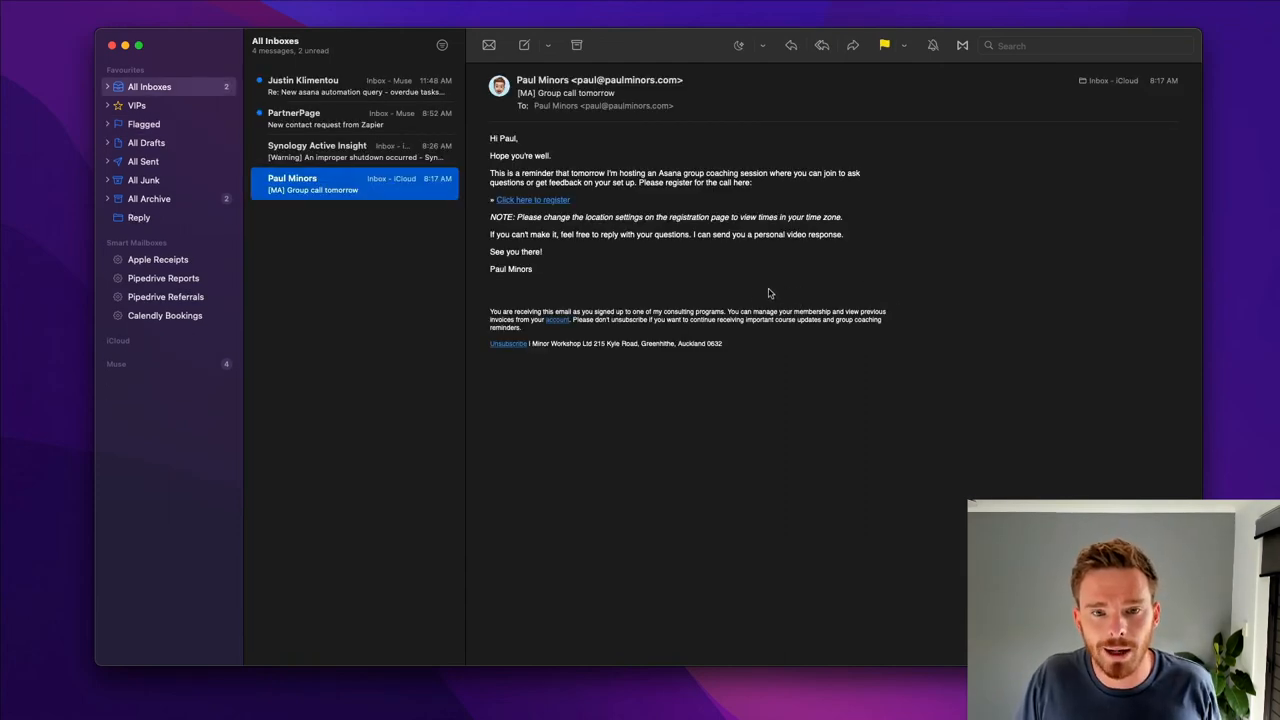
Add the group-call sender Paul Minors to VIPs and expand the VIPs list in the sidebar.
{"action": "left_click", "coordinate": [600, 80]}
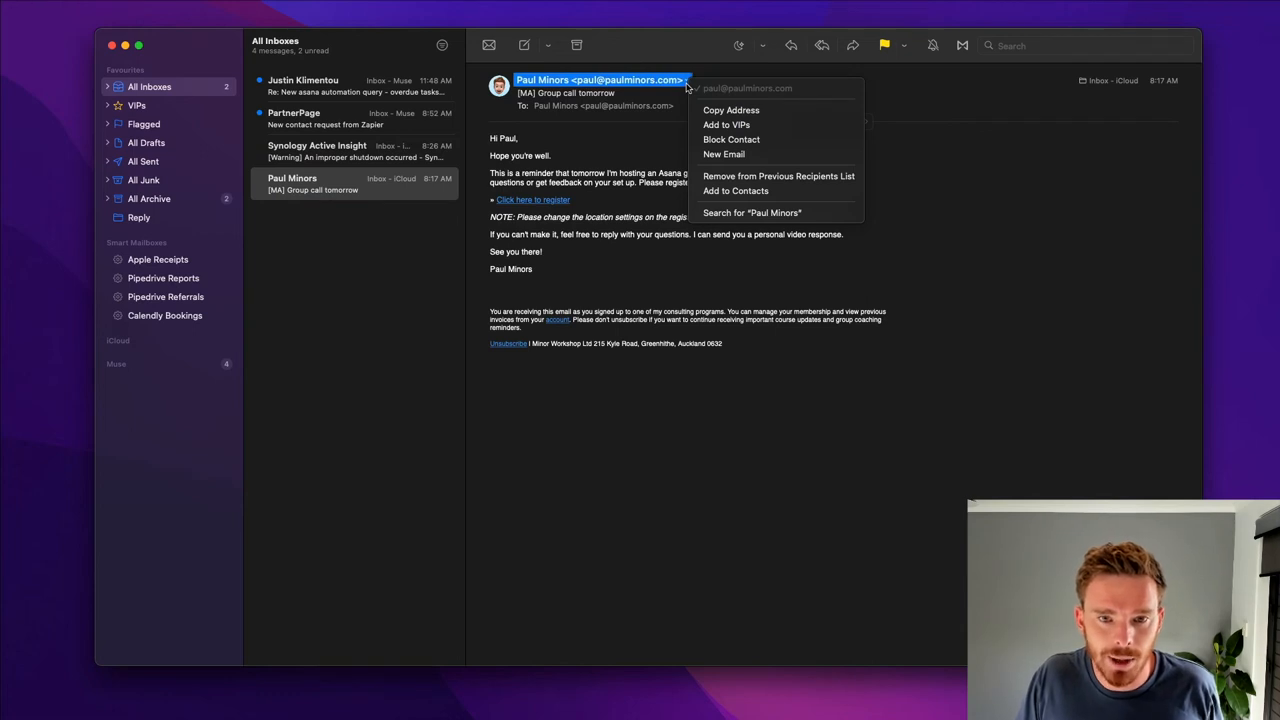
{"action": "mouse_move", "coordinate": [740, 124]}
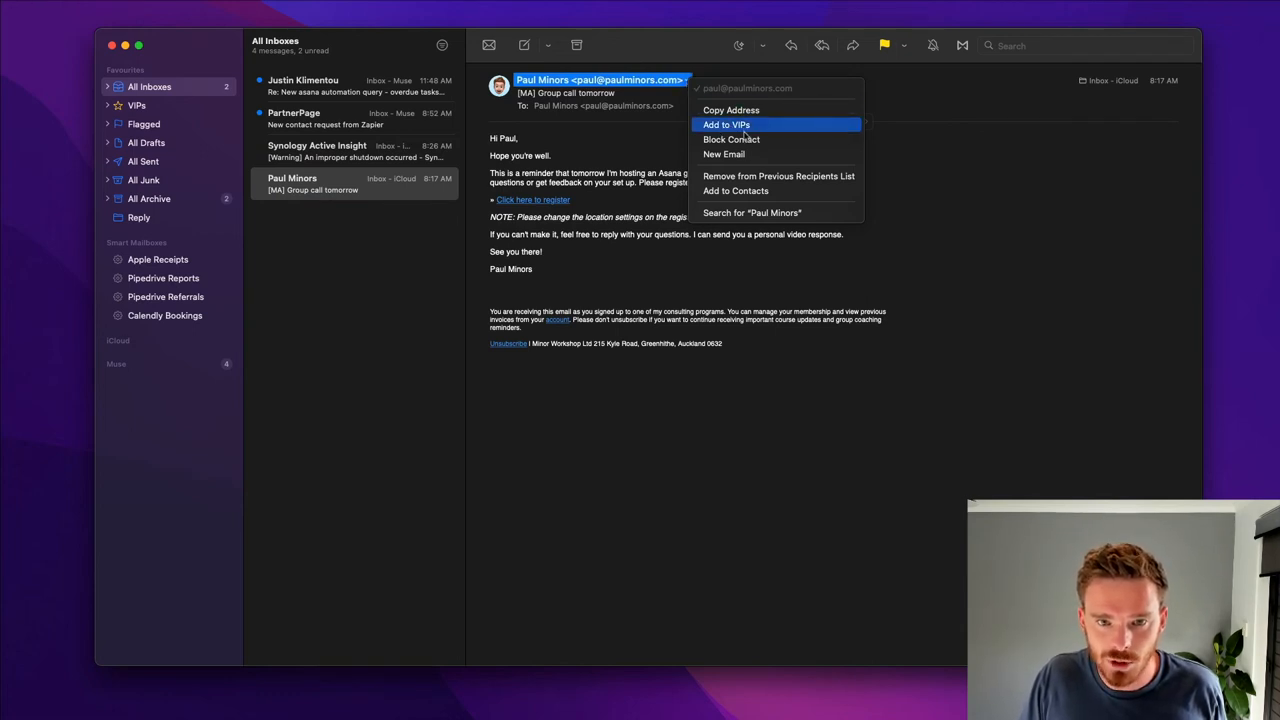
{"action": "left_click", "coordinate": [726, 124]}
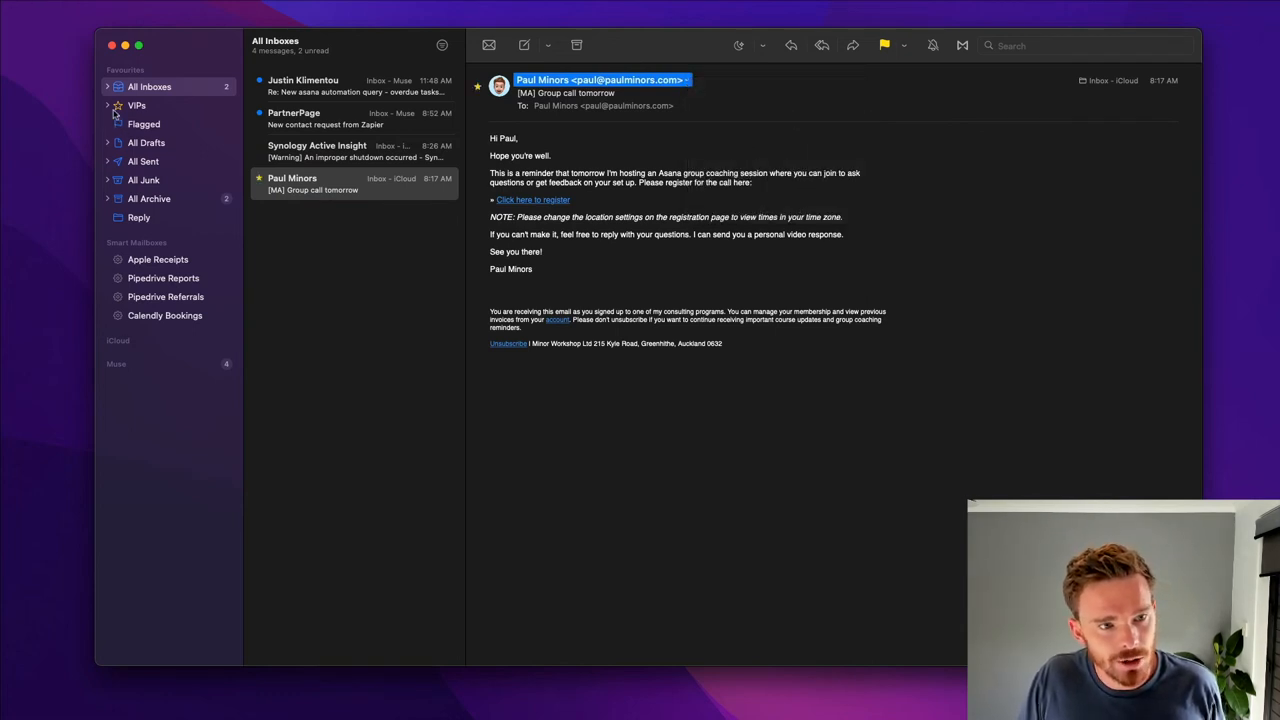
{"action": "left_click", "coordinate": [108, 104]}
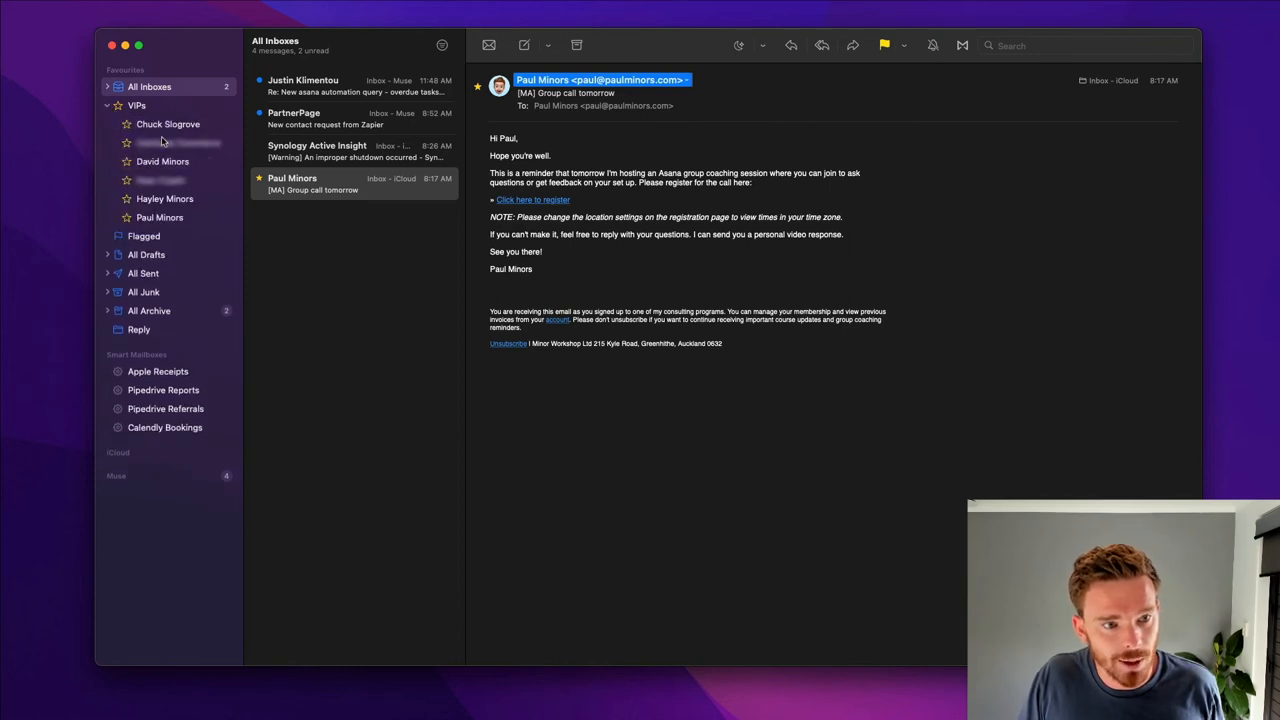
{"action": "mouse_move", "coordinate": [138, 134]}
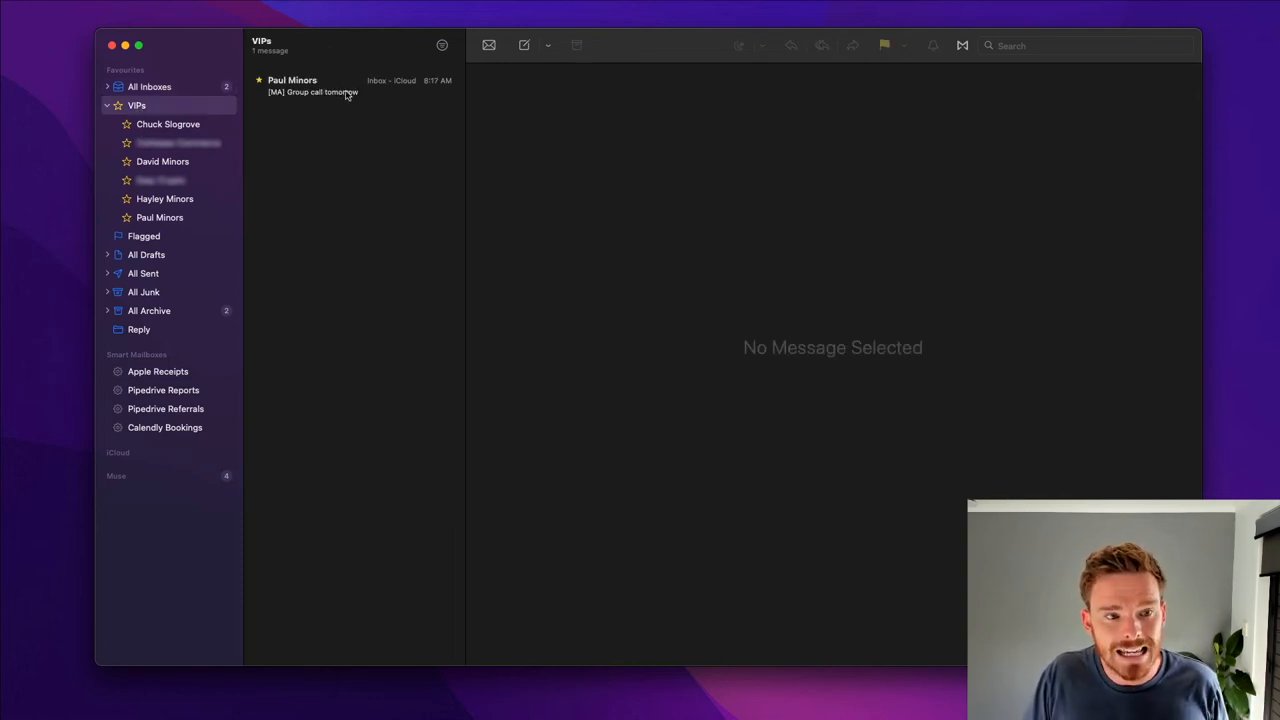
{"action": "mouse_move", "coordinate": [360, 94]}
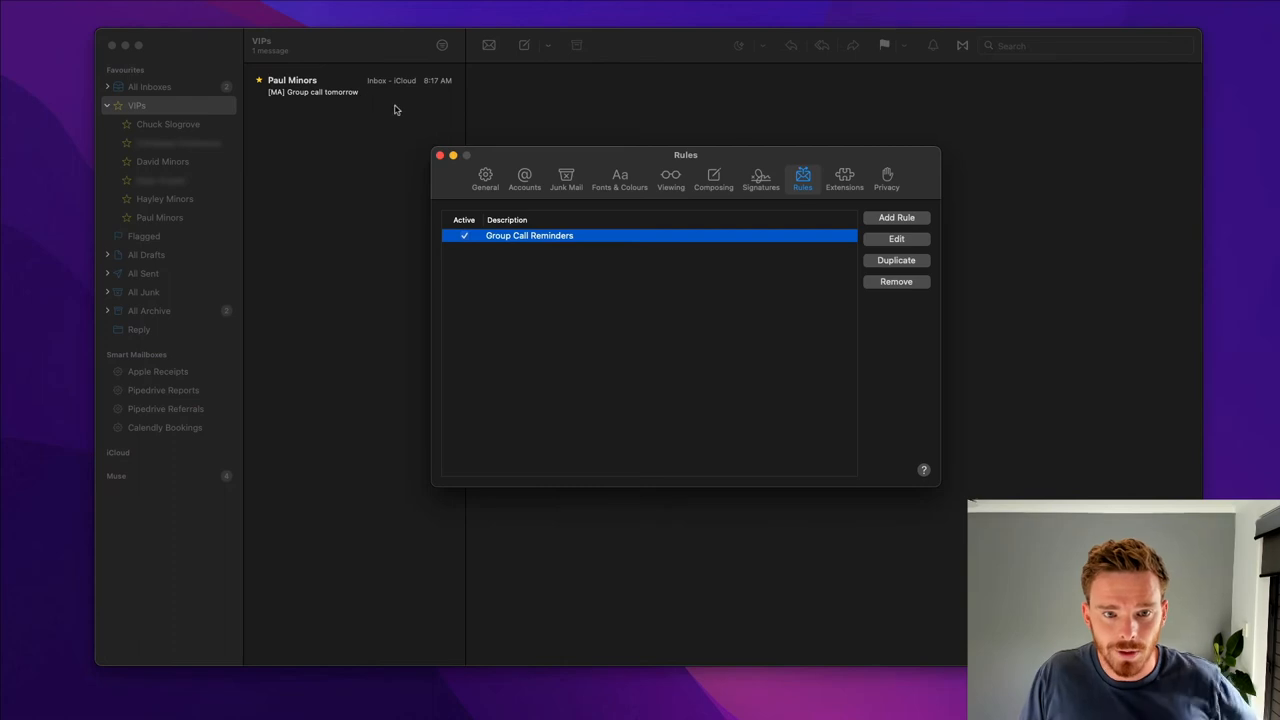
In General settings, keep the message sound and limit new-message notifications to VIPs only.
{"action": "left_click", "coordinate": [484, 178]}
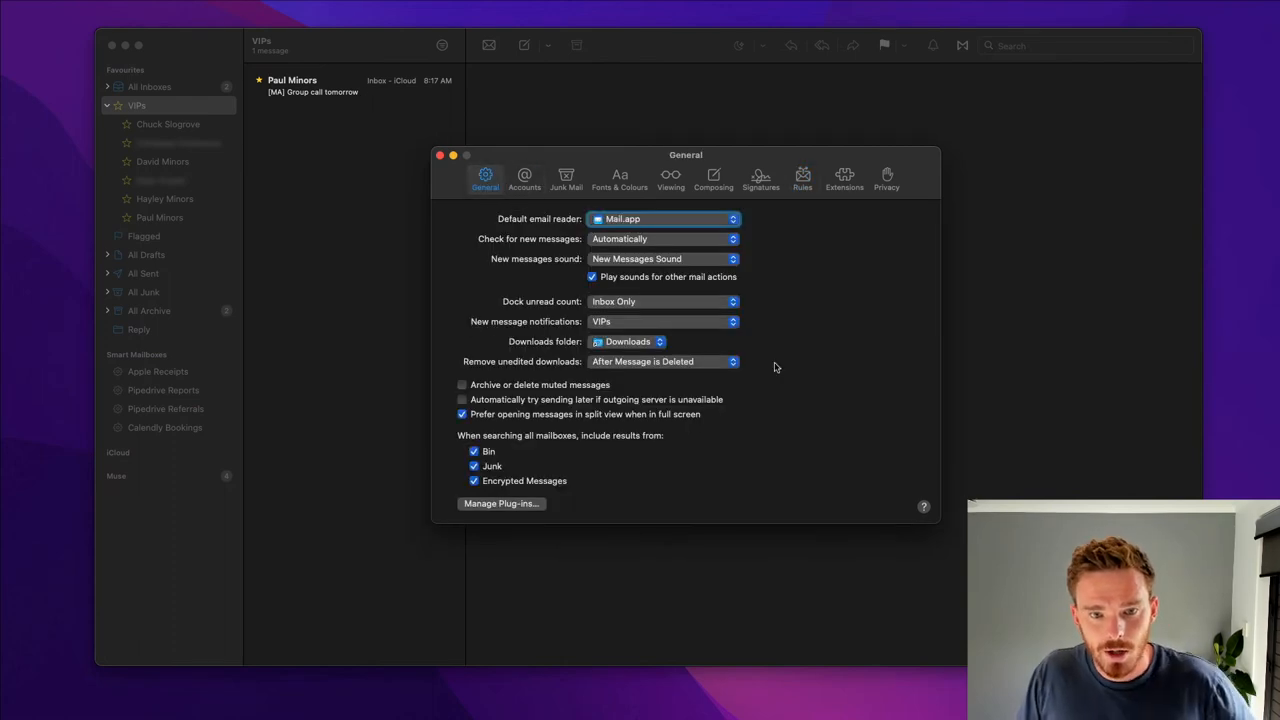
{"action": "mouse_move", "coordinate": [732, 340]}
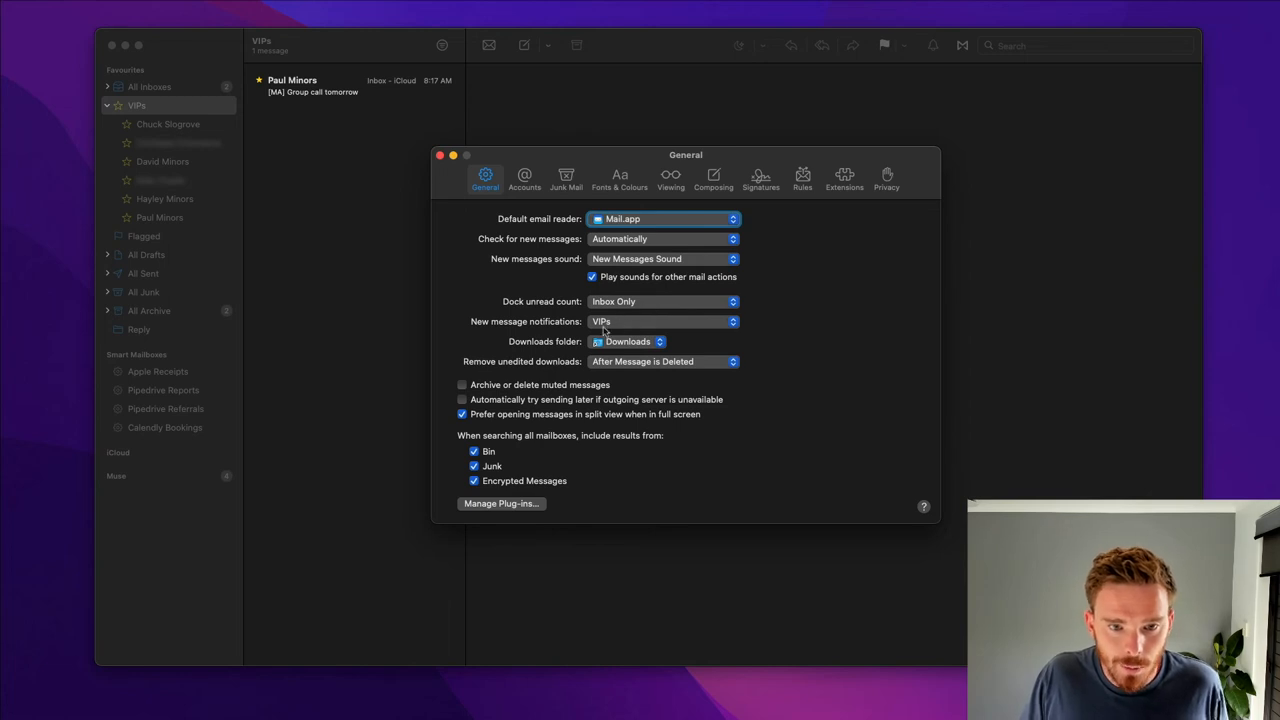
{"action": "mouse_move", "coordinate": [618, 274]}
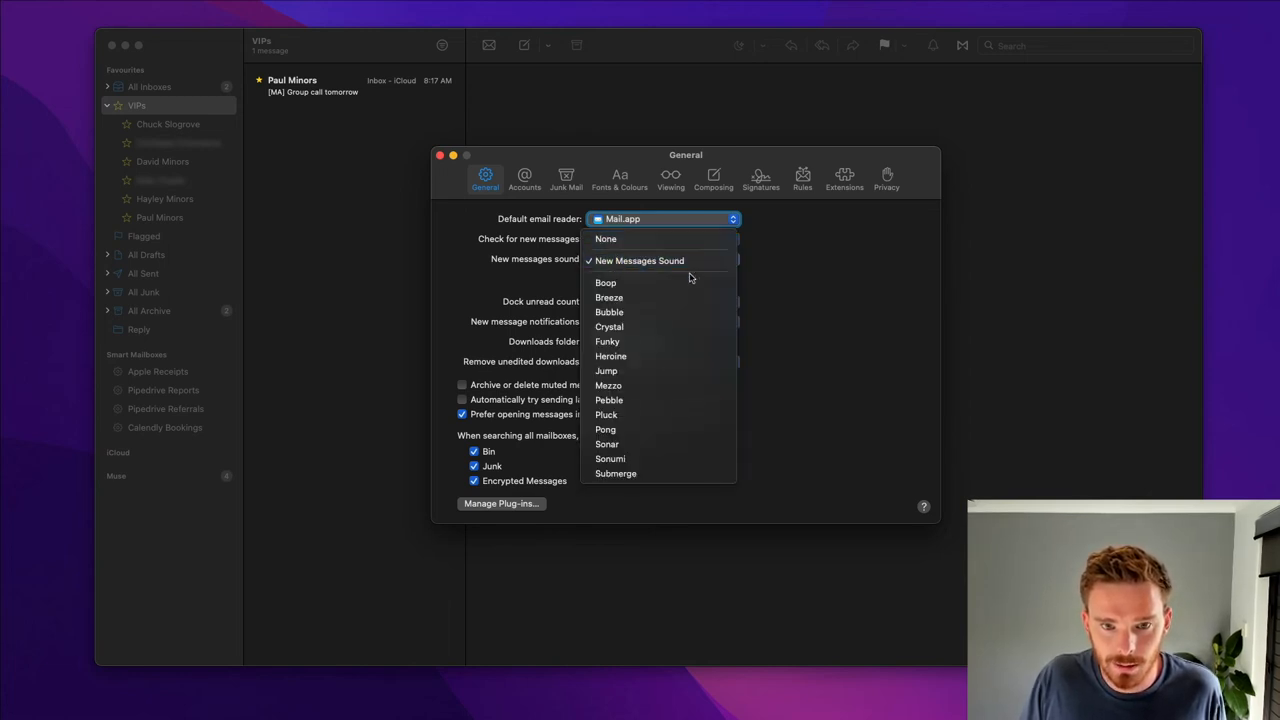
{"action": "left_click", "coordinate": [640, 260]}
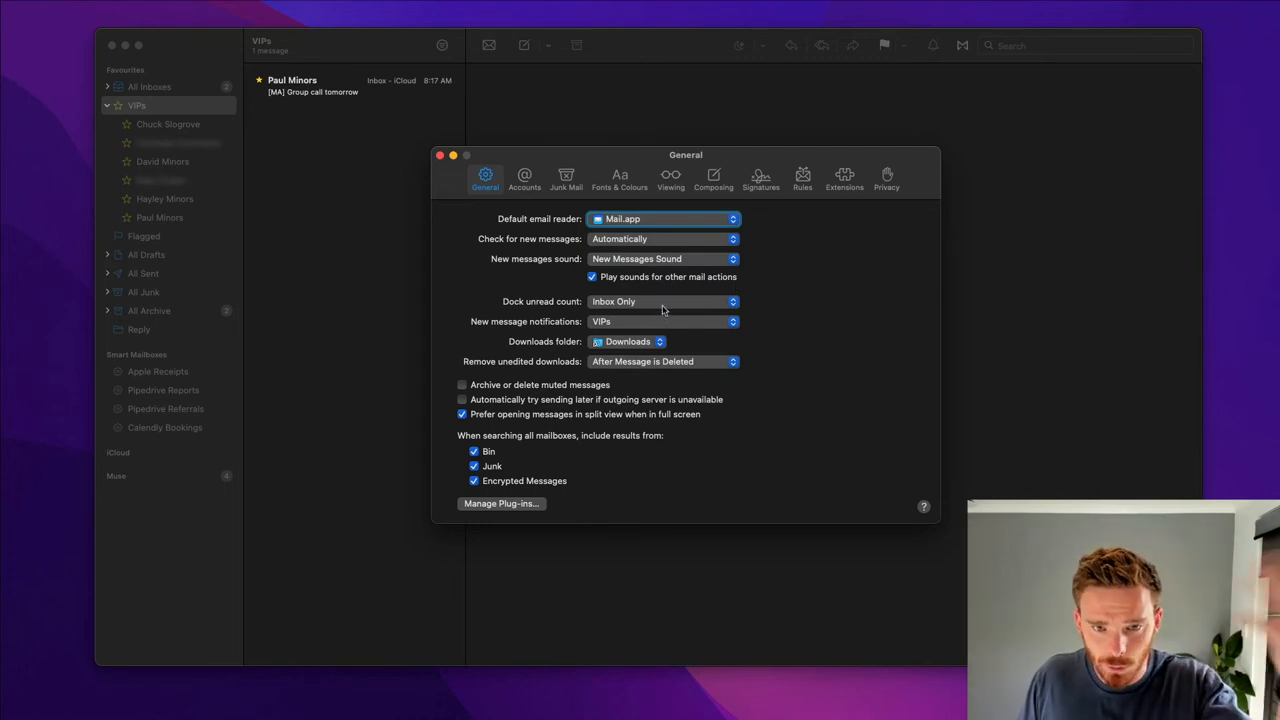
{"action": "mouse_move", "coordinate": [668, 308]}
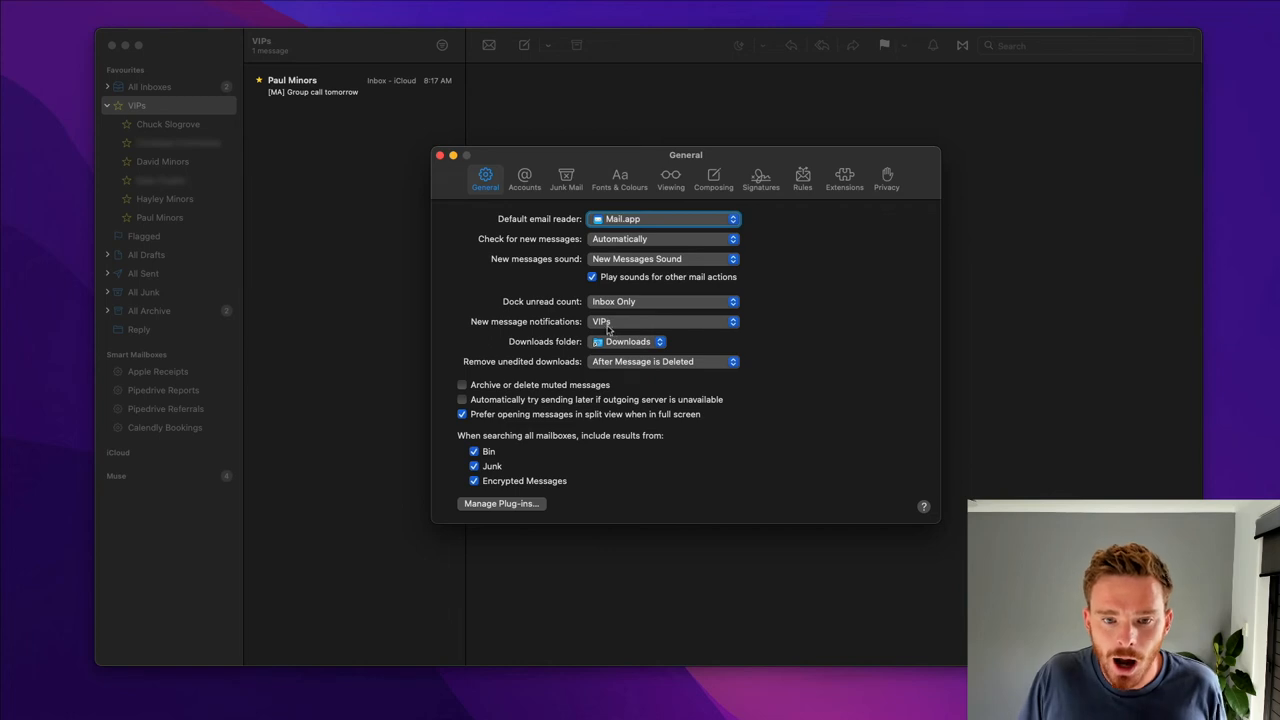
{"action": "left_click", "coordinate": [664, 320]}
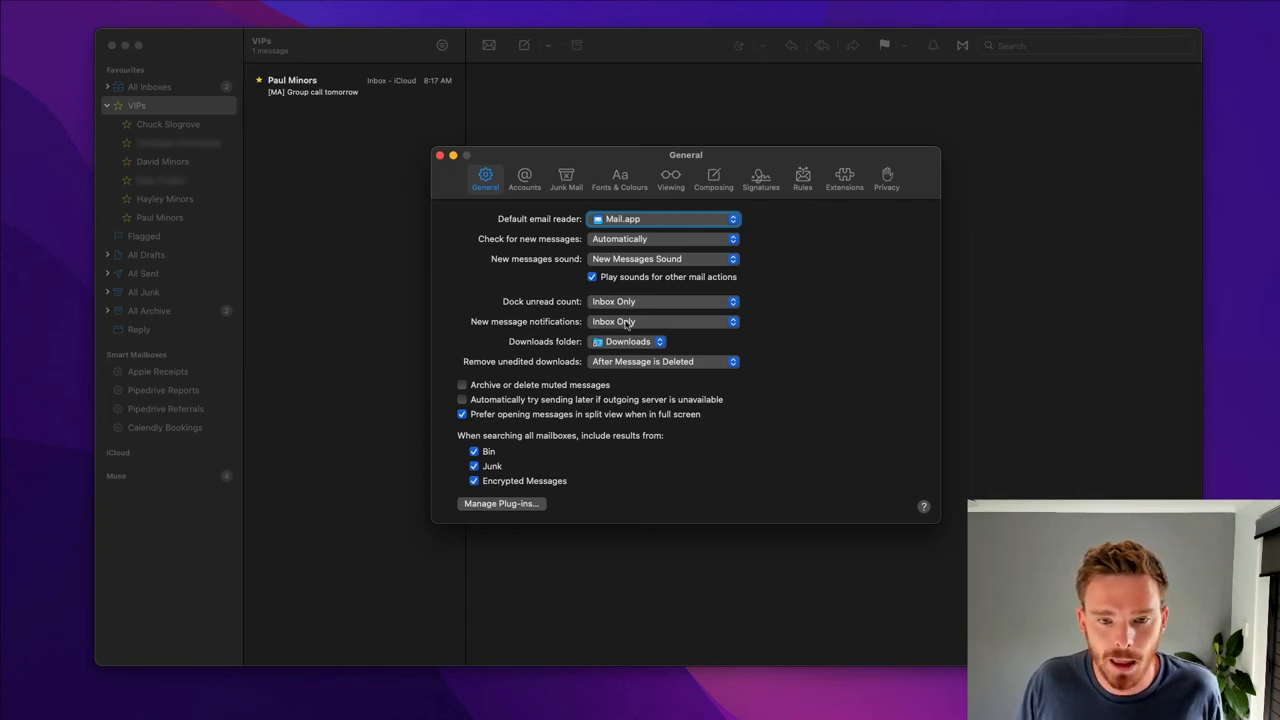
{"action": "left_click", "coordinate": [664, 320]}
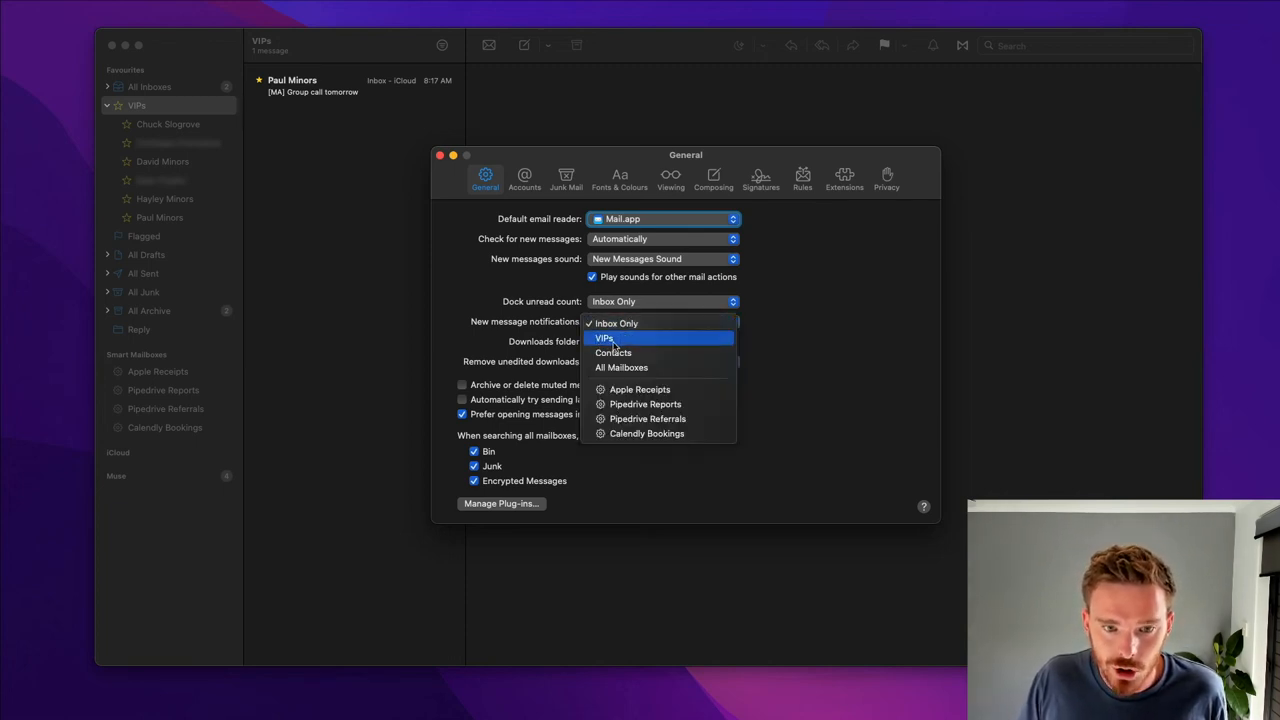
{"action": "left_click", "coordinate": [604, 338]}
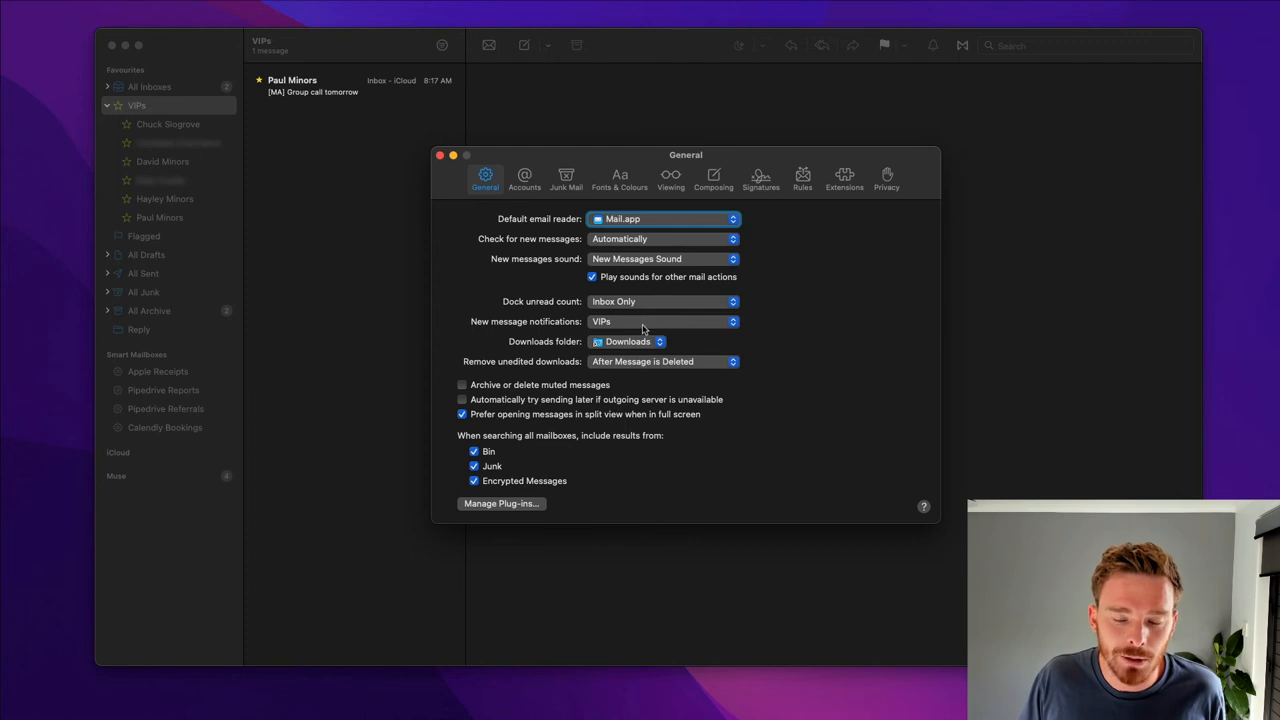
{"action": "left_click", "coordinate": [664, 320]}
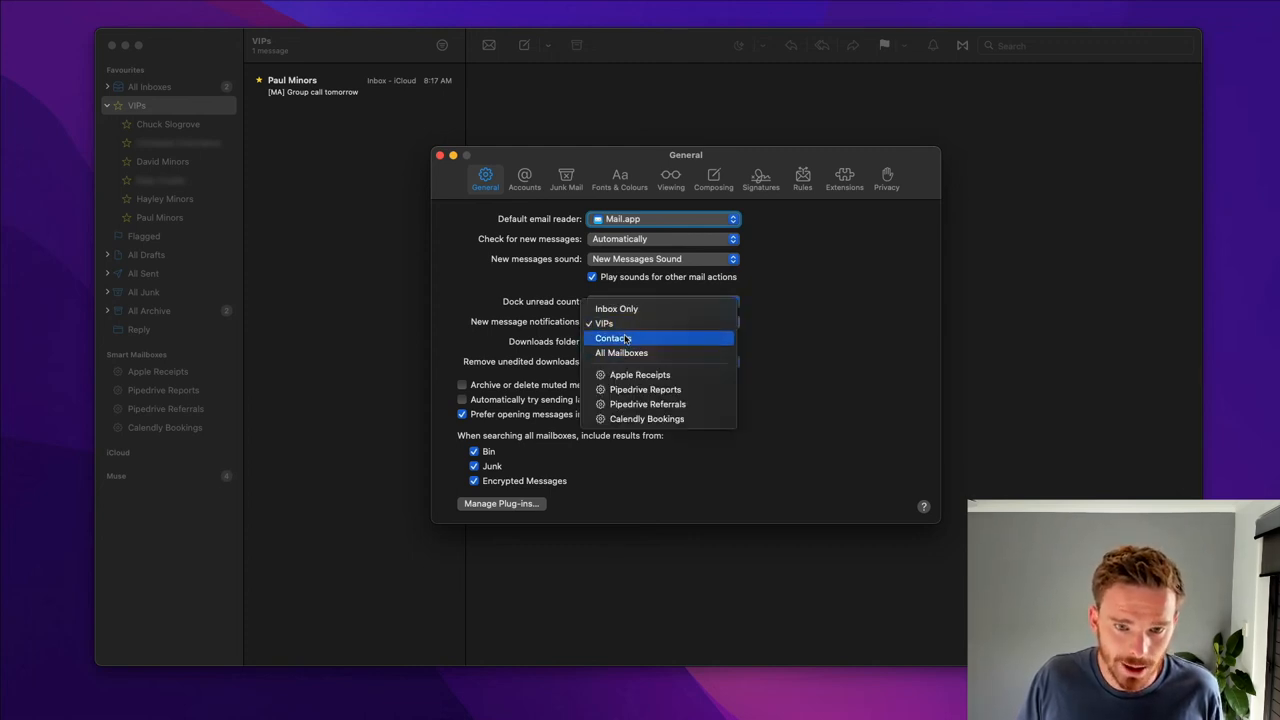
{"action": "mouse_move", "coordinate": [620, 352]}
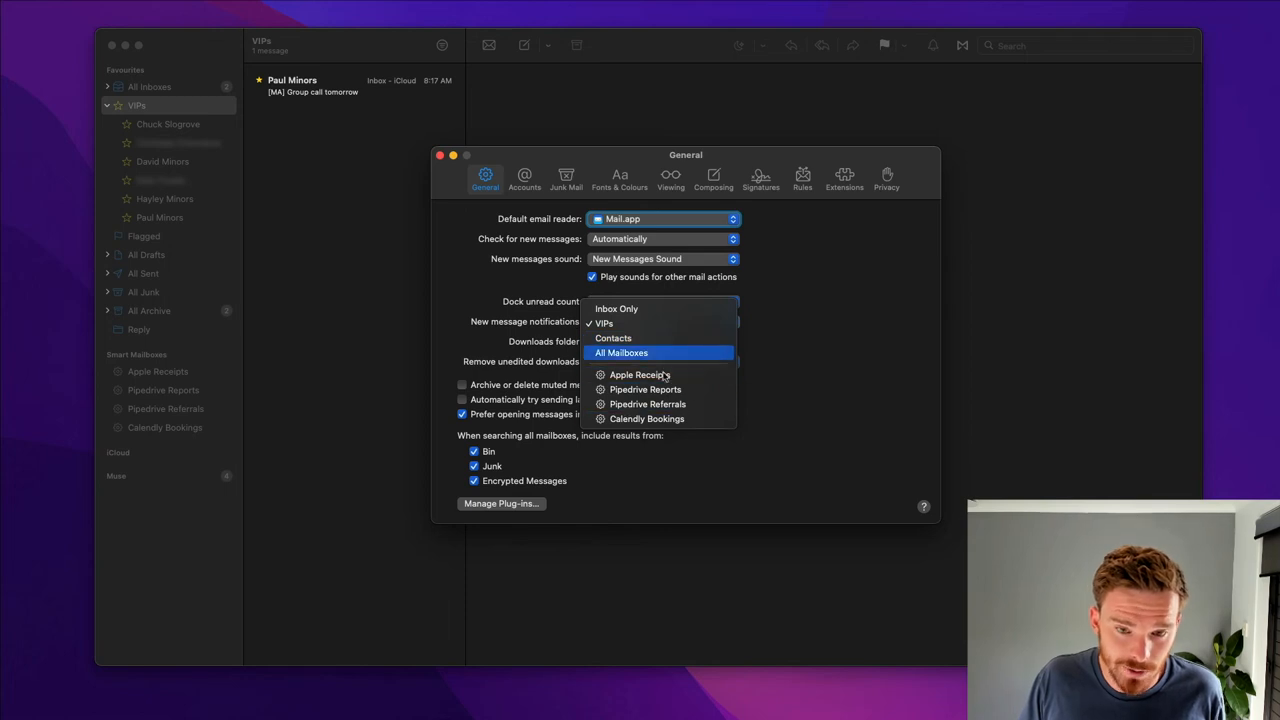
{"action": "left_click", "coordinate": [616, 308]}
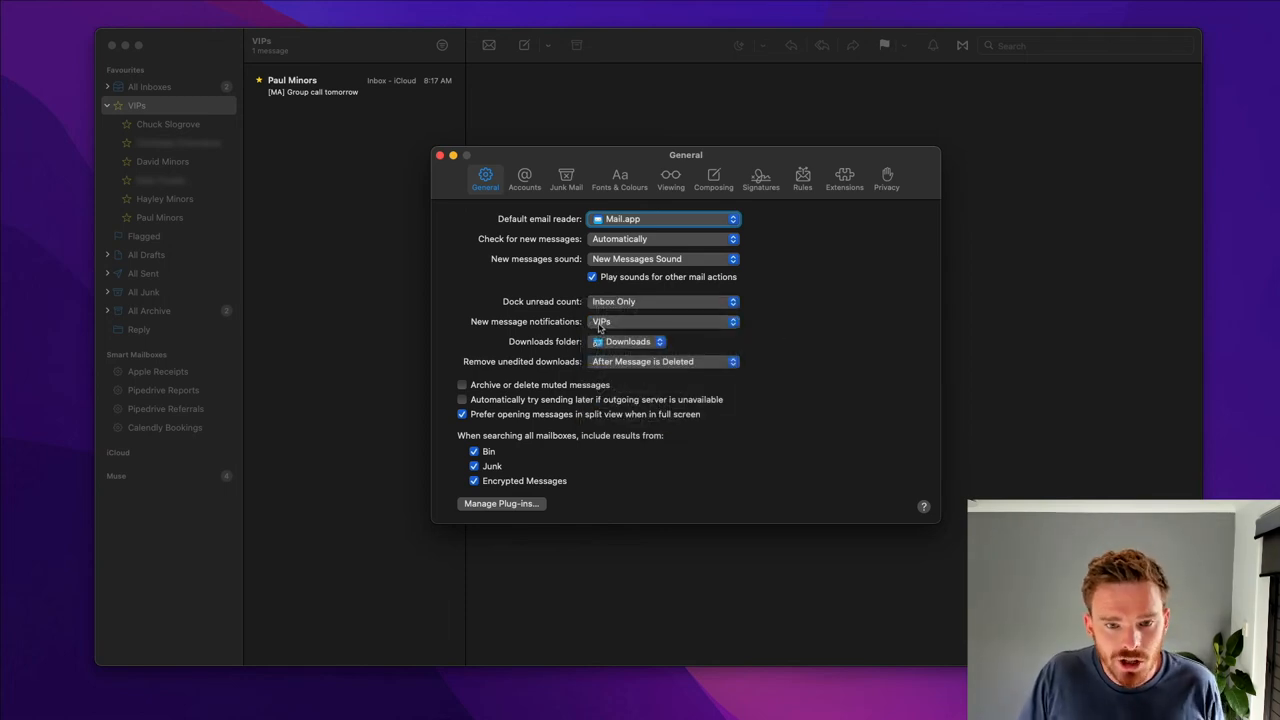
{"action": "left_click", "coordinate": [440, 156]}
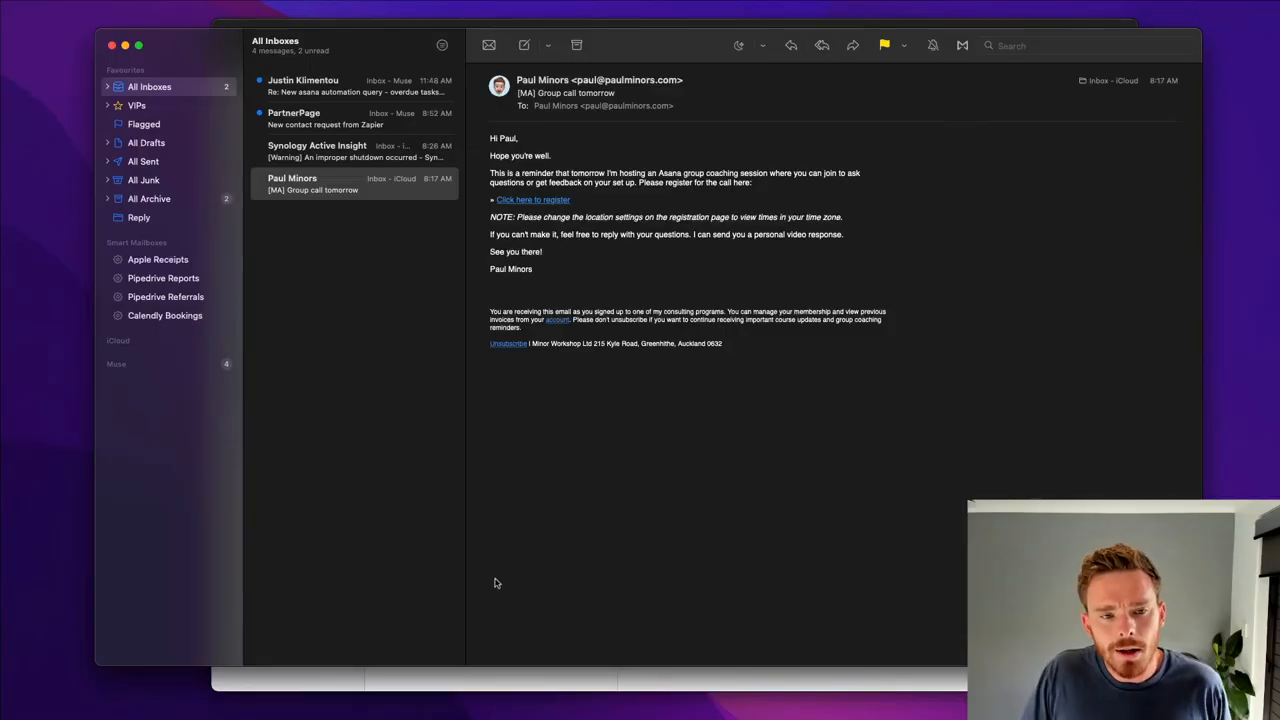
{"action": "mouse_move", "coordinate": [524, 658]}
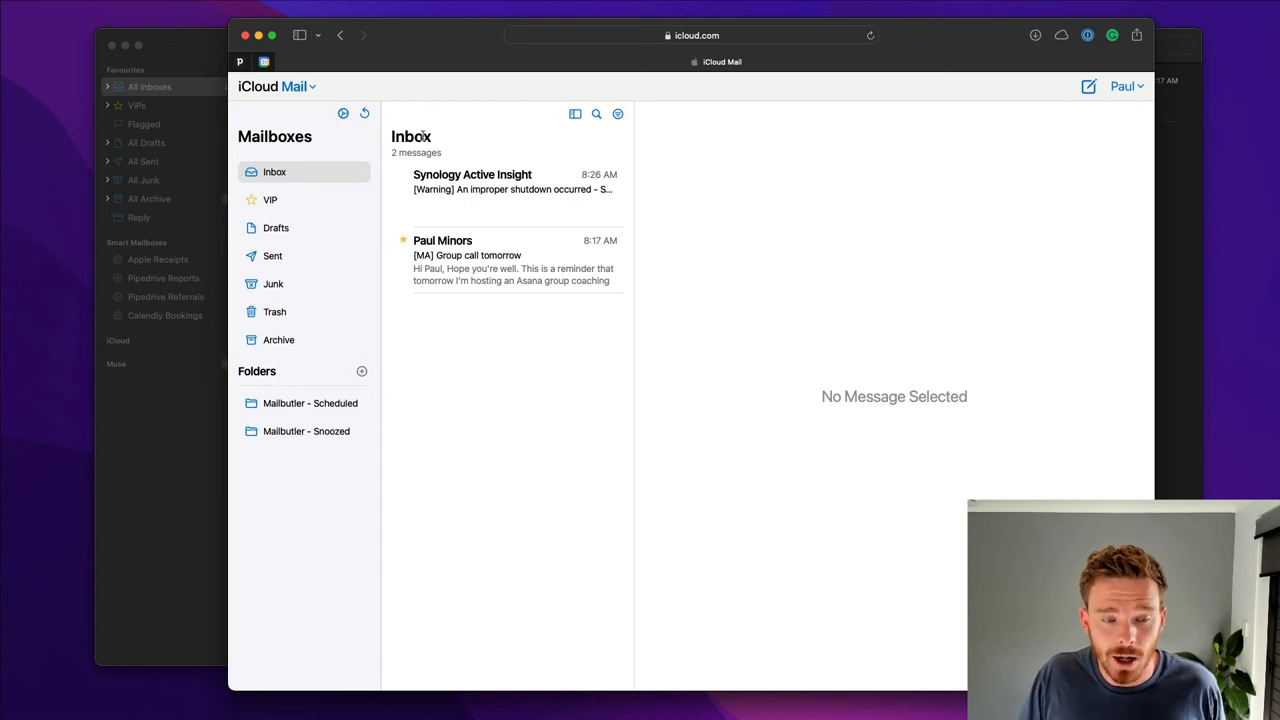
{"action": "mouse_move", "coordinate": [364, 140]}
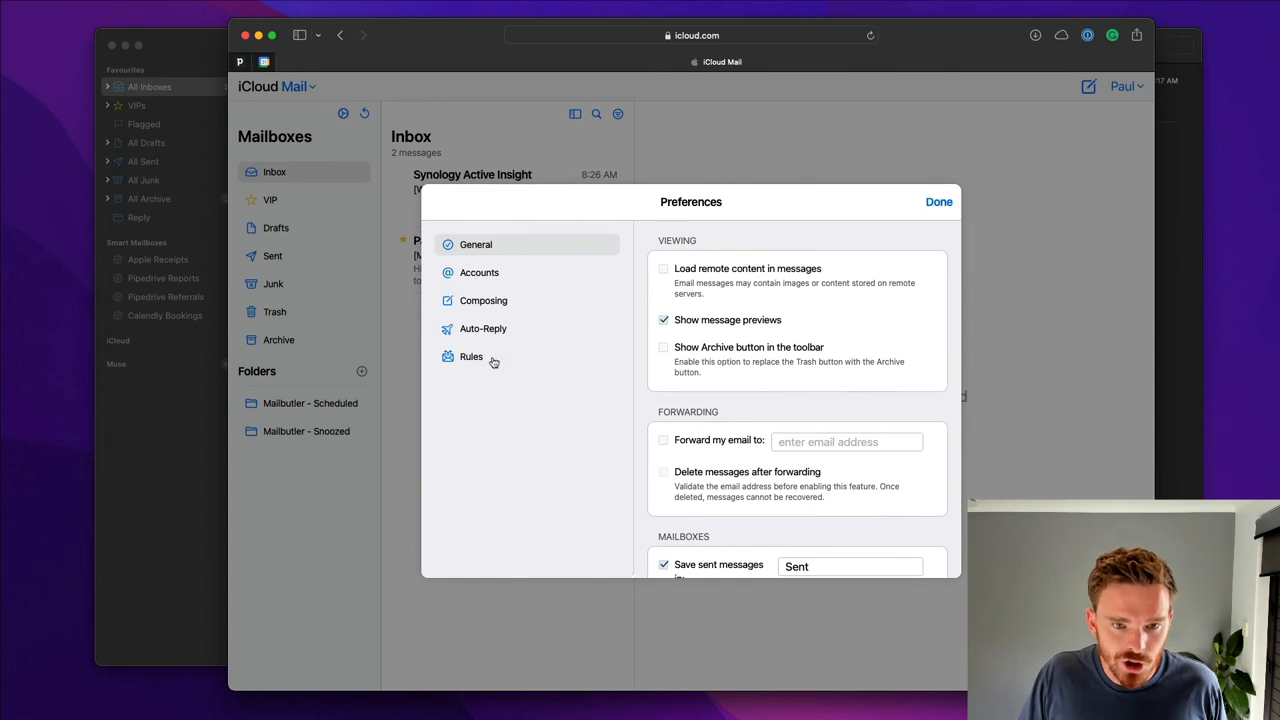
Browse the iCloud Mail web Rules pane listing the 41 server-side forwarding rules.
{"action": "left_click", "coordinate": [472, 356]}
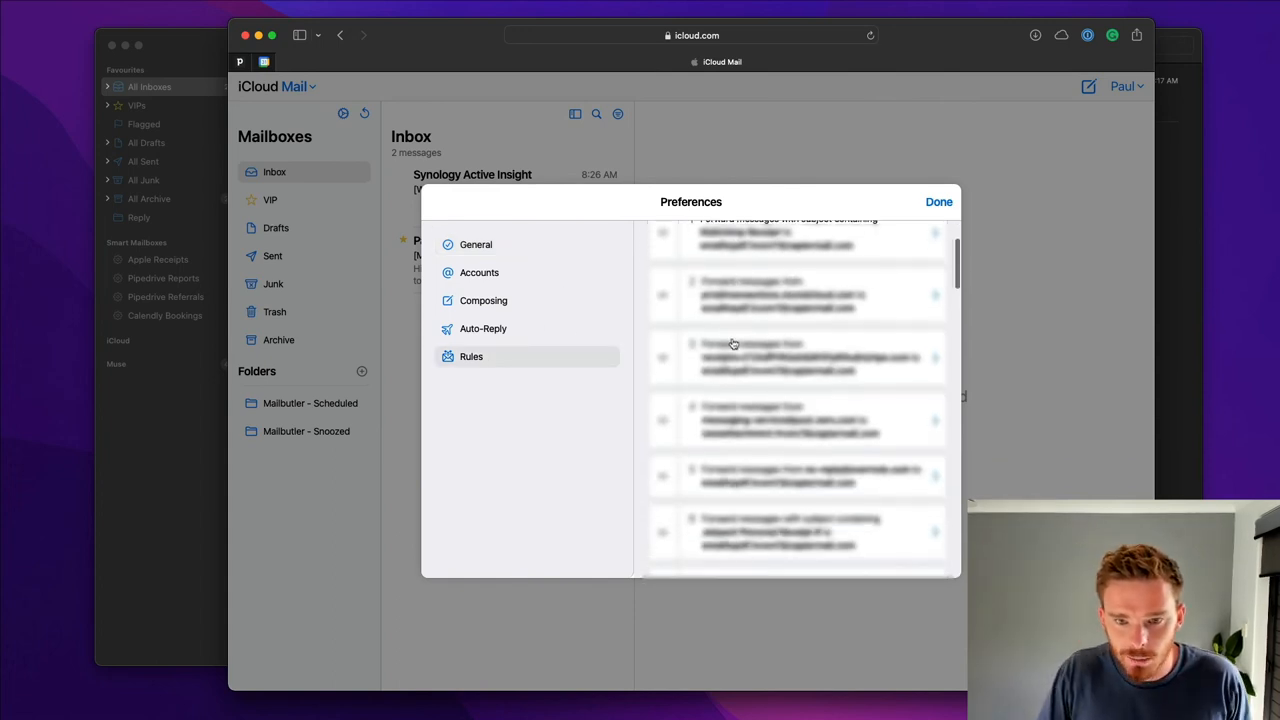
{"action": "scroll", "scroll_direction": "up", "scroll_amount": 3}
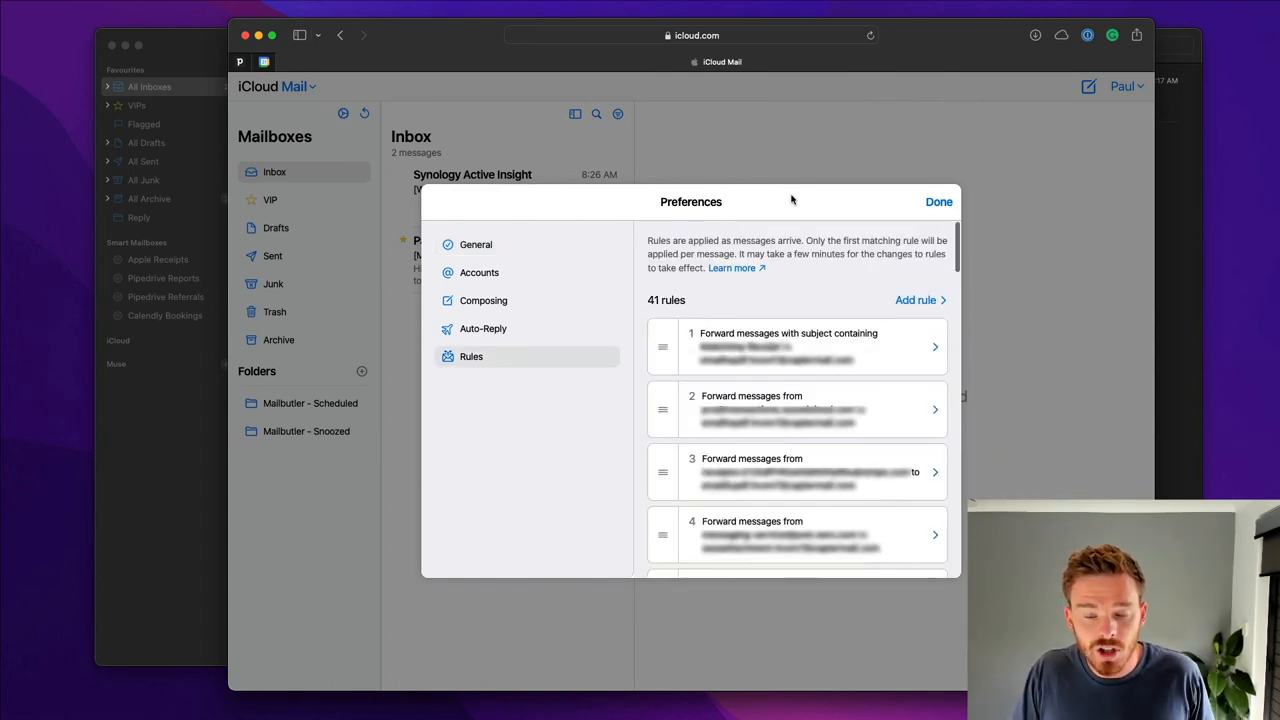
{"action": "left_click", "coordinate": [938, 200]}
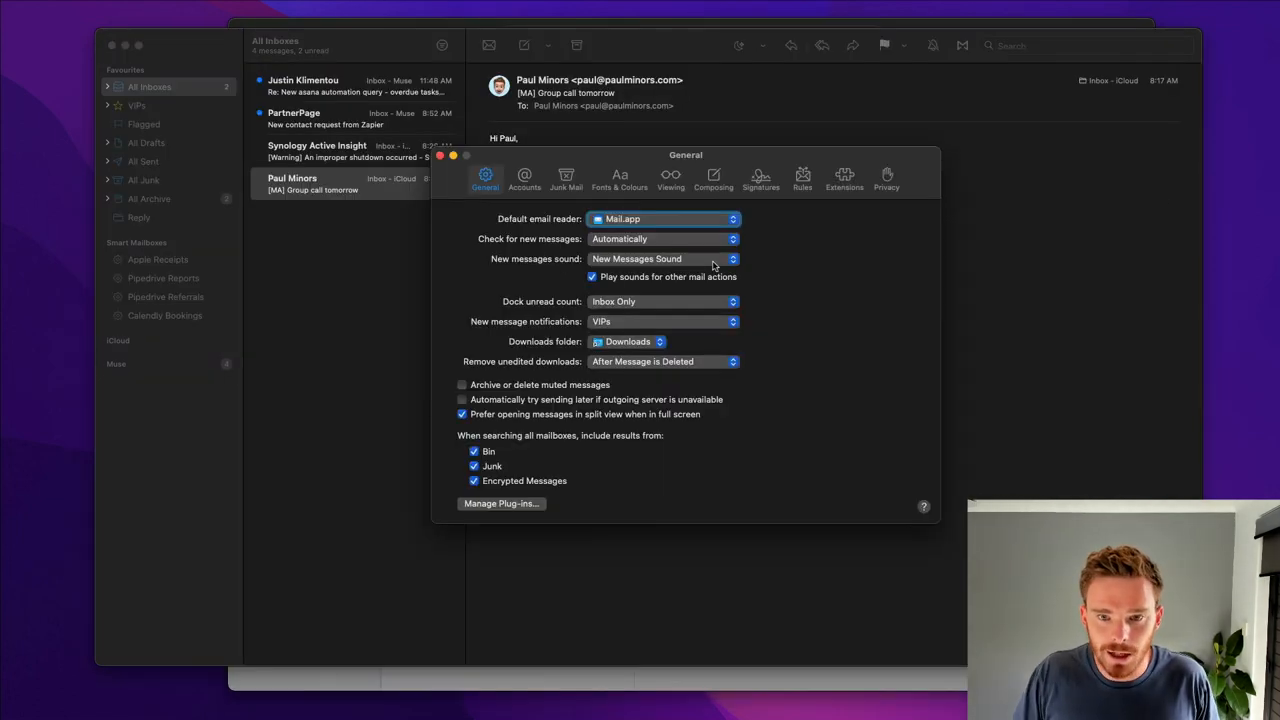
Show Apple Mail's local Rules with the single active Group Call Reminders rule.
{"action": "left_click", "coordinate": [802, 178]}
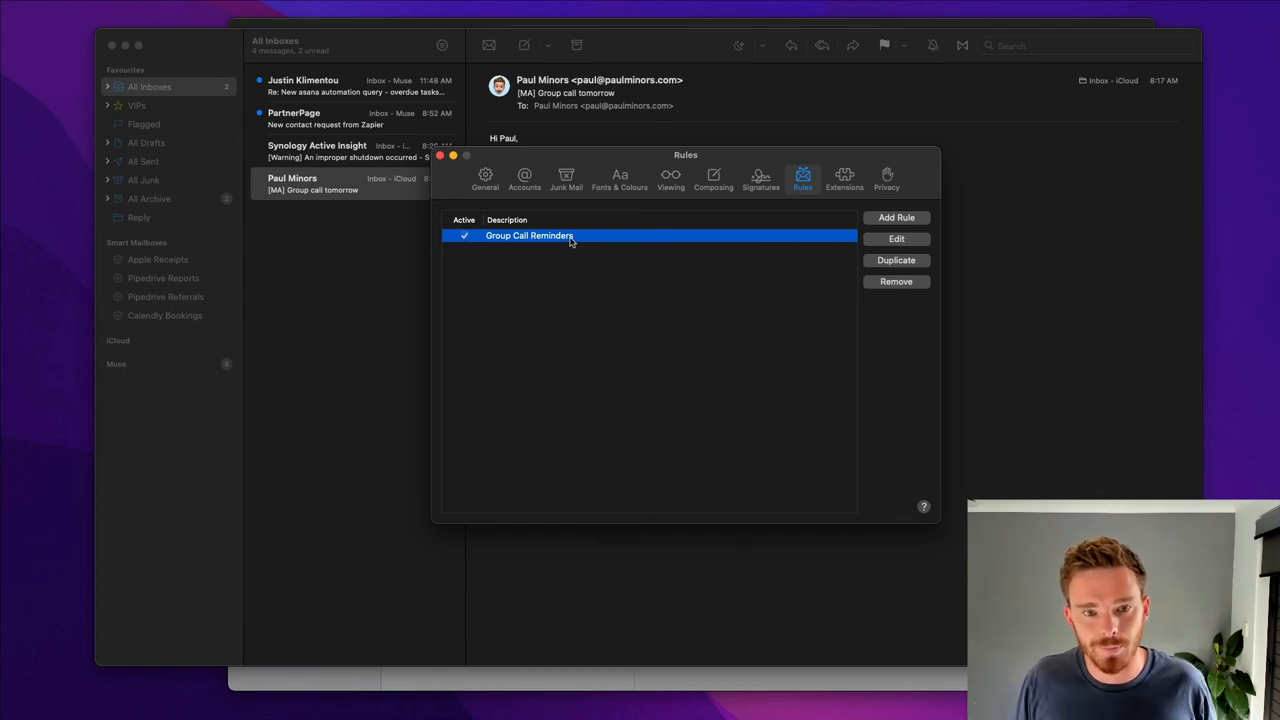
{"action": "mouse_move", "coordinate": [684, 446]}
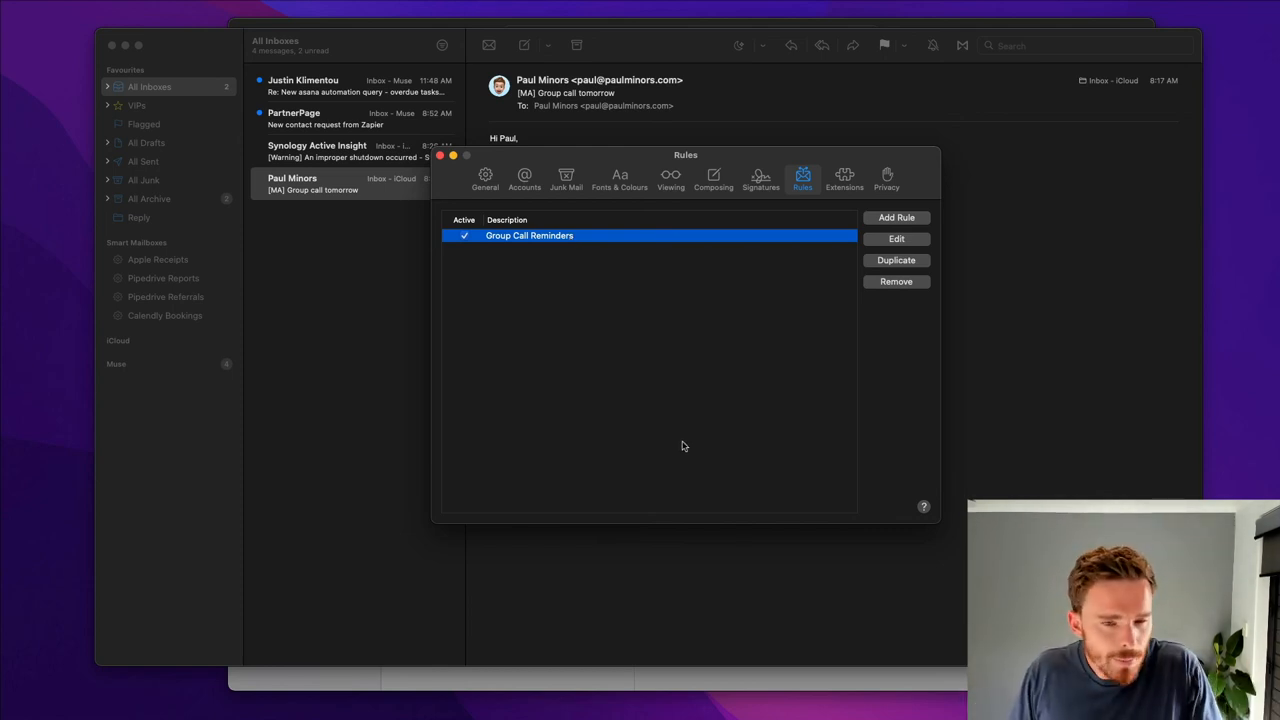
{"action": "mouse_move", "coordinate": [708, 680]}
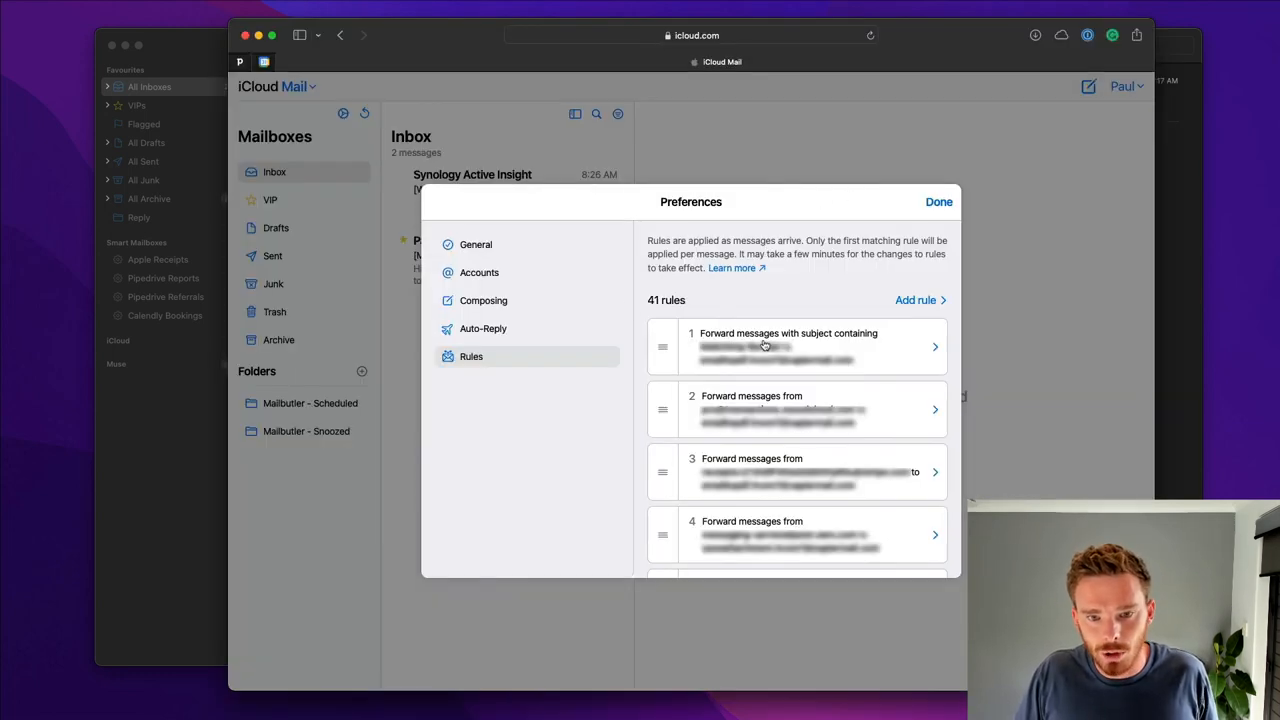
{"action": "mouse_move", "coordinate": [744, 328]}
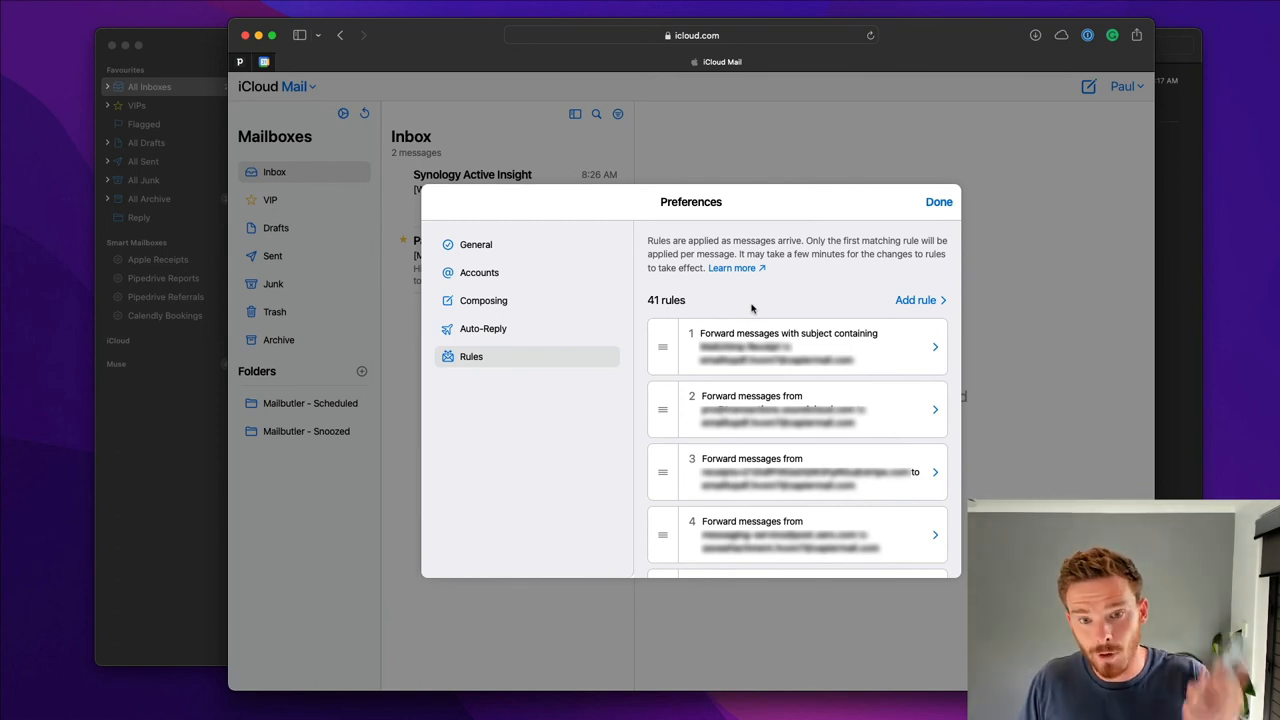
{"action": "left_click", "coordinate": [914, 300]}
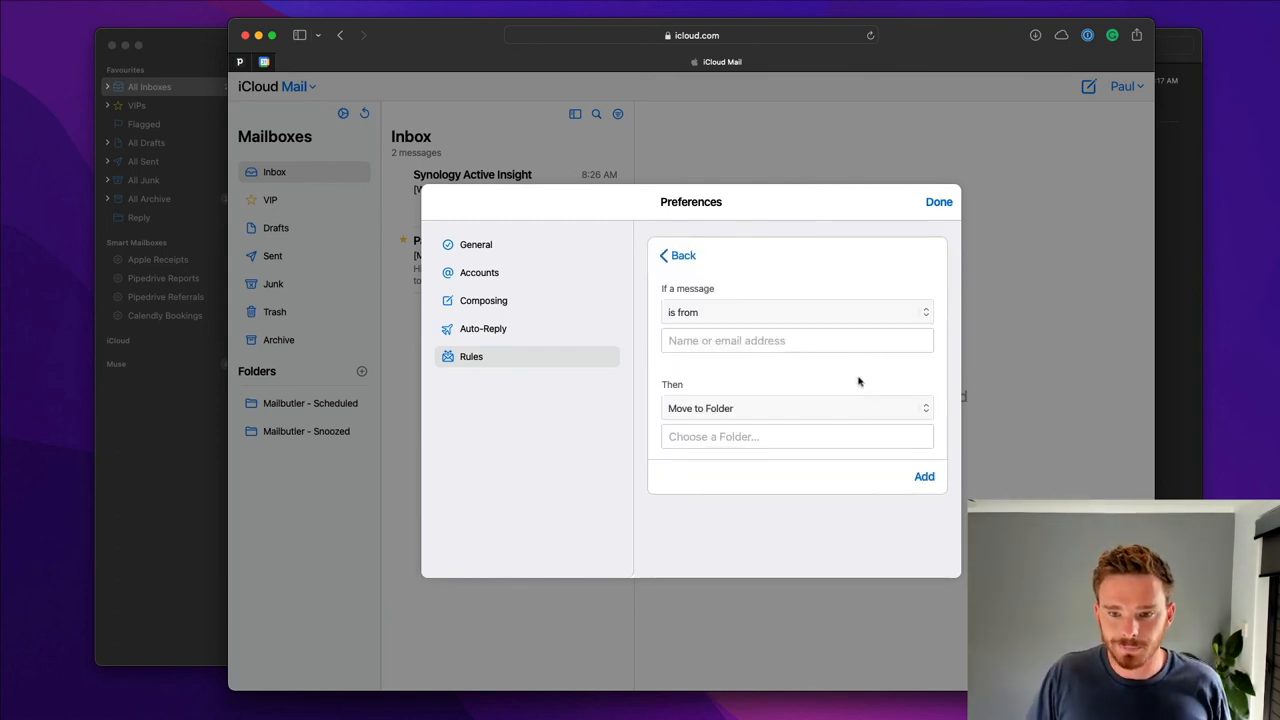
{"action": "mouse_move", "coordinate": [736, 332]}
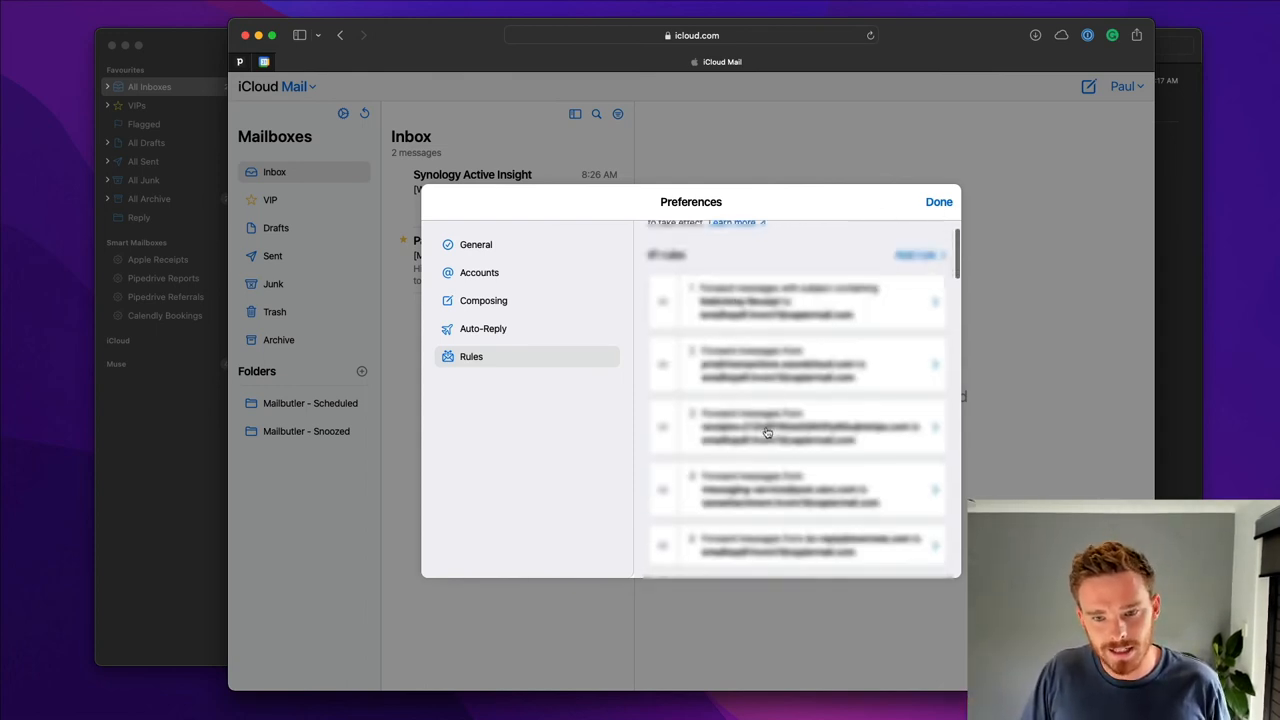
{"action": "scroll", "scroll_direction": "up", "scroll_amount": 3}
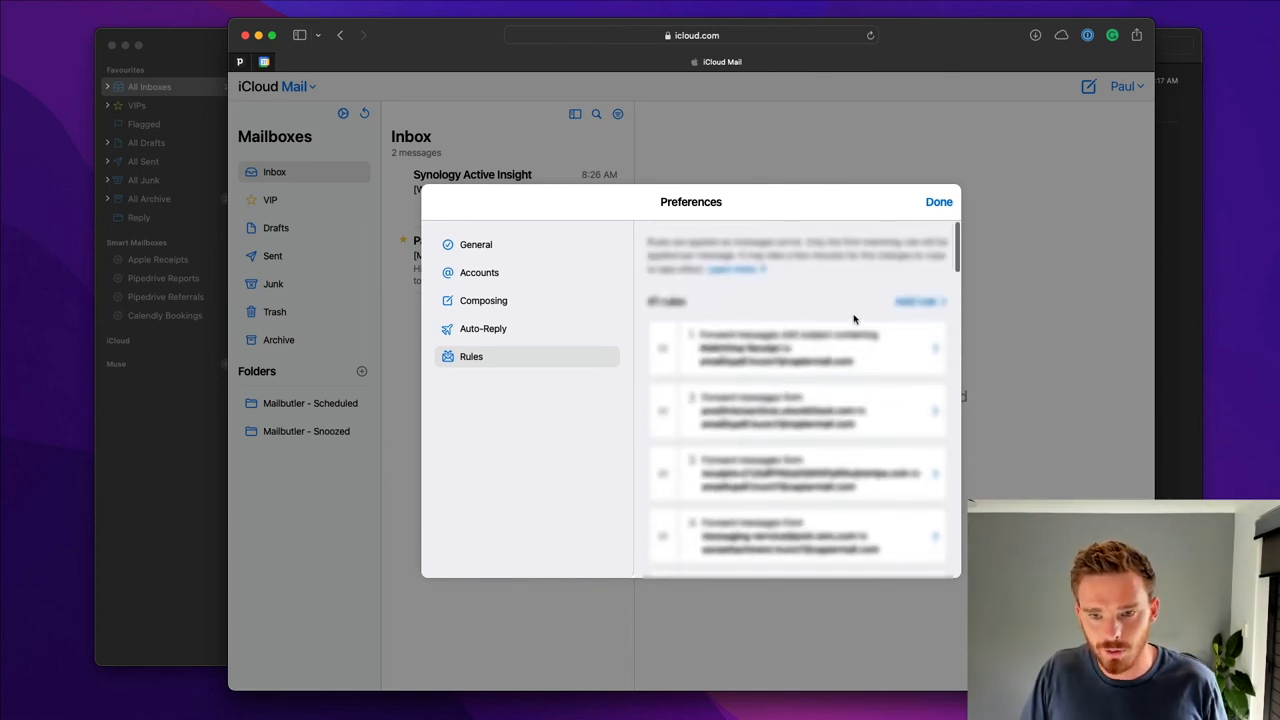
{"action": "left_click", "coordinate": [938, 200]}
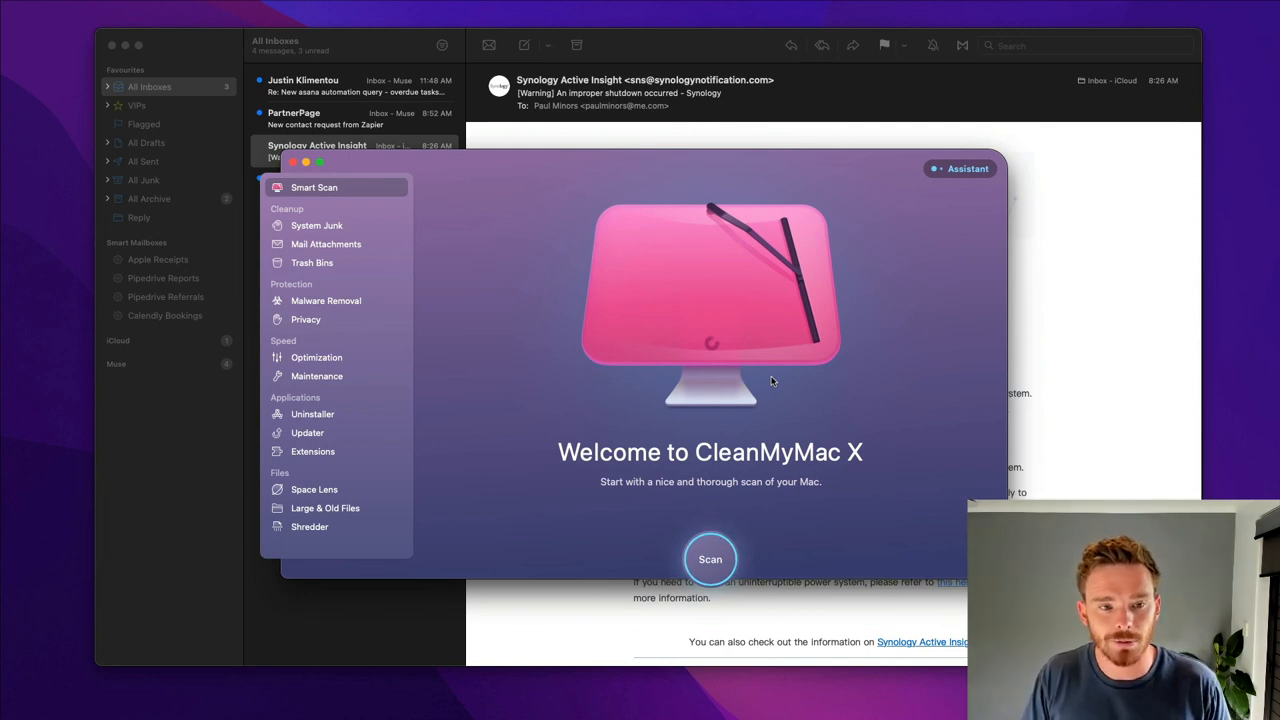
{"action": "mouse_move", "coordinate": [424, 436]}
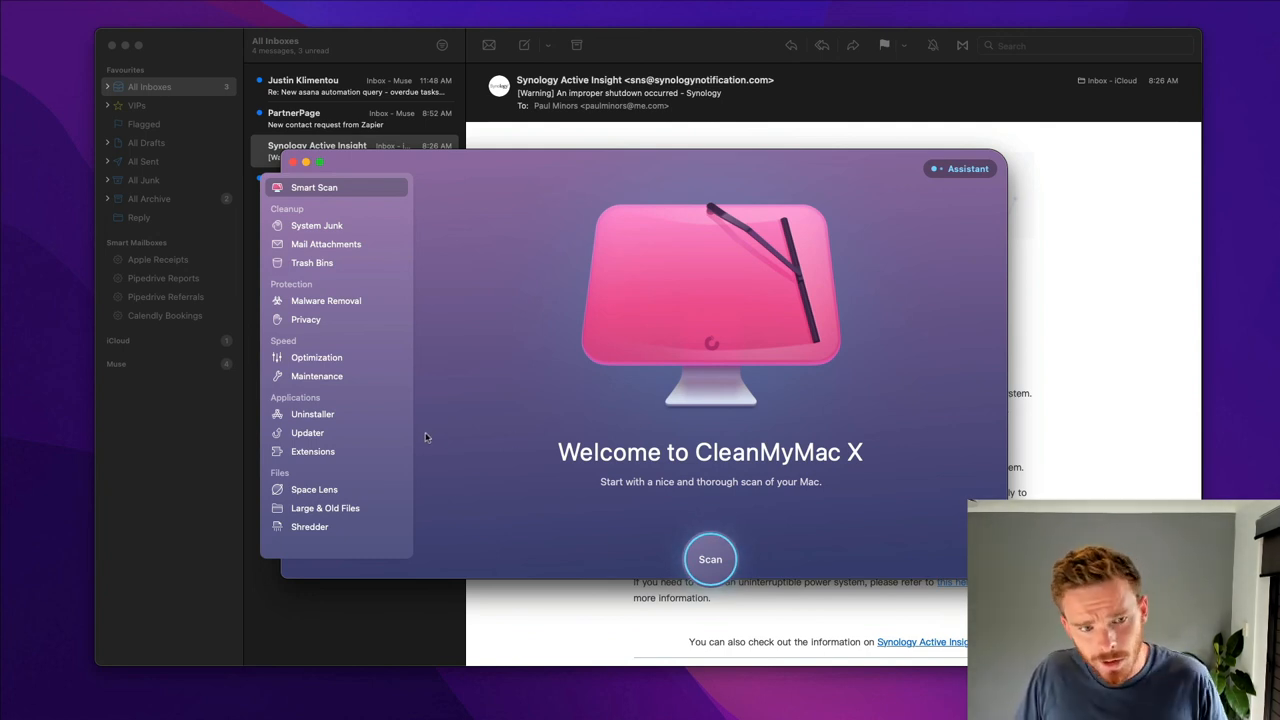
In Maintenance, tick Speed Up Mail as the task to run.
{"action": "left_click", "coordinate": [316, 376]}
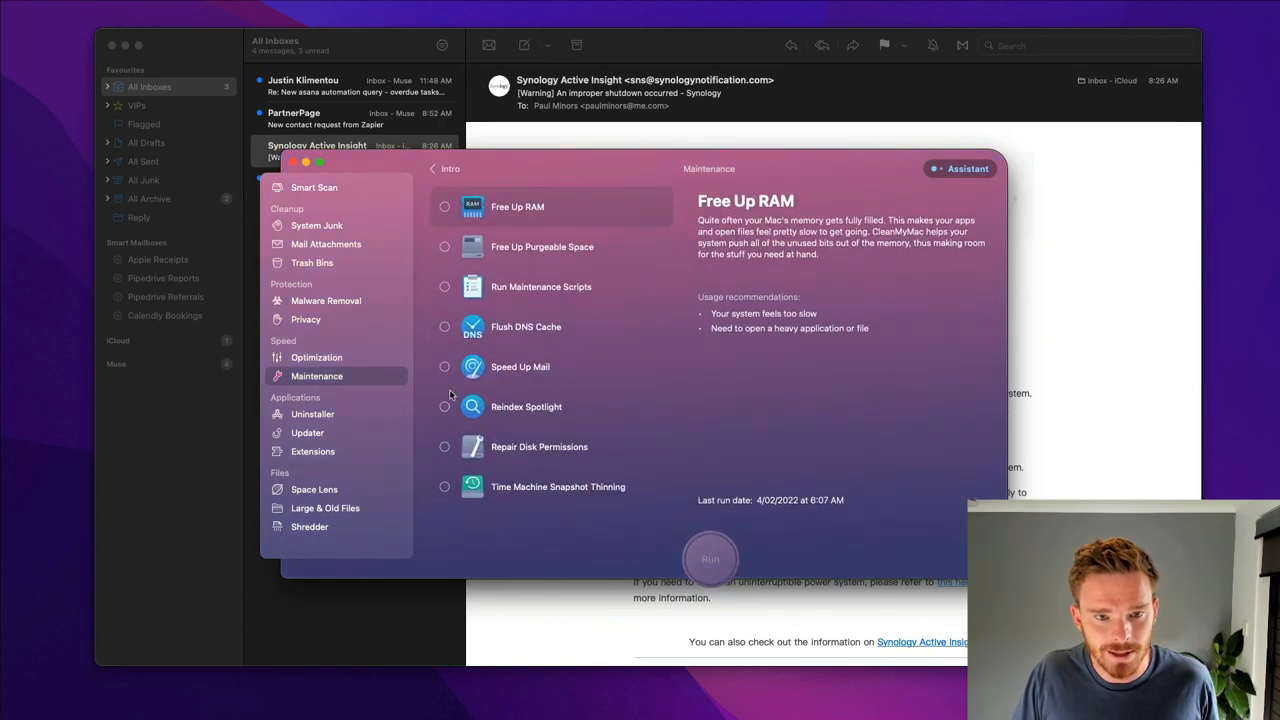
{"action": "left_click", "coordinate": [520, 366]}
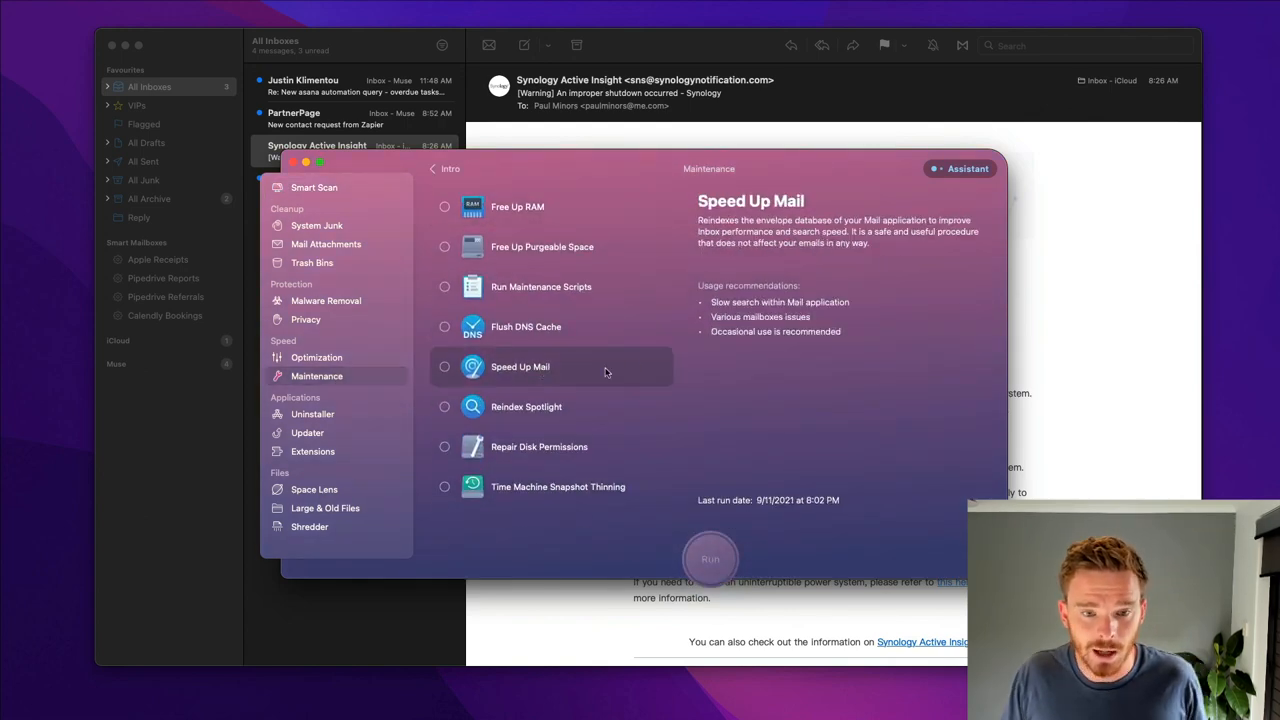
{"action": "left_click", "coordinate": [444, 366]}
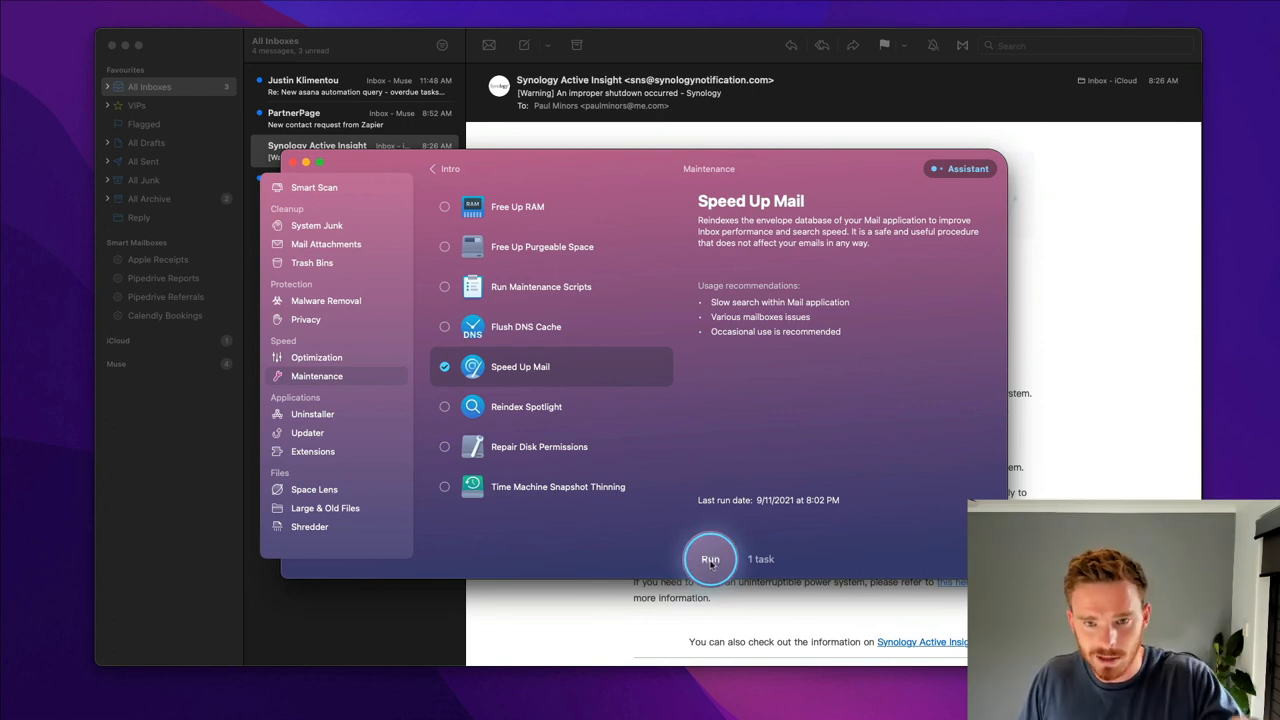
{"action": "mouse_move", "coordinate": [790, 368]}
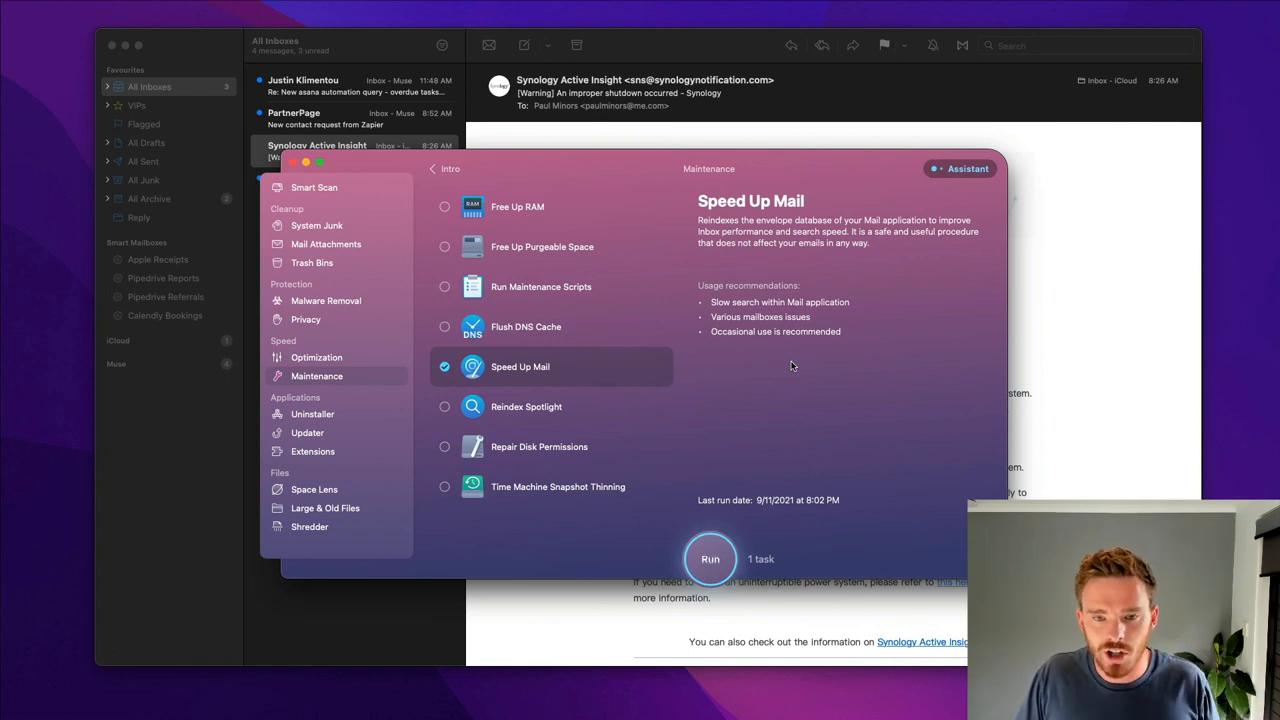
{"action": "mouse_move", "coordinate": [596, 600]}
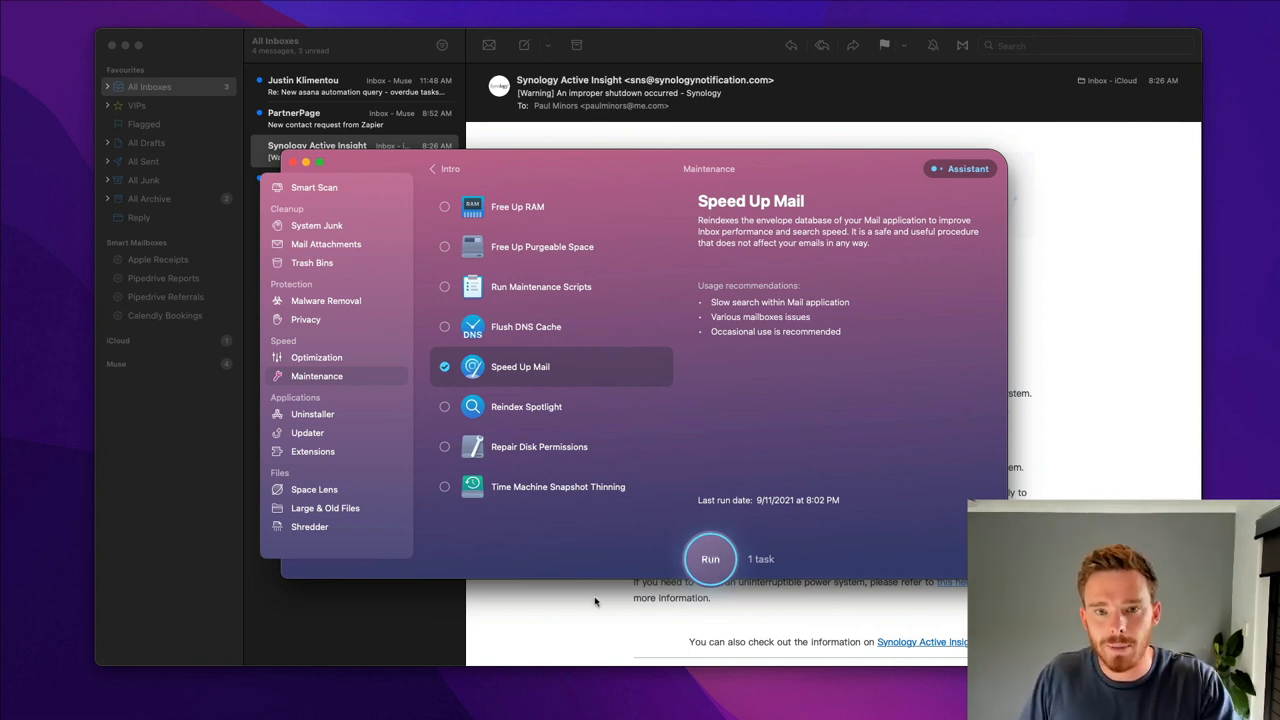
{"action": "mouse_move", "coordinate": [824, 464]}
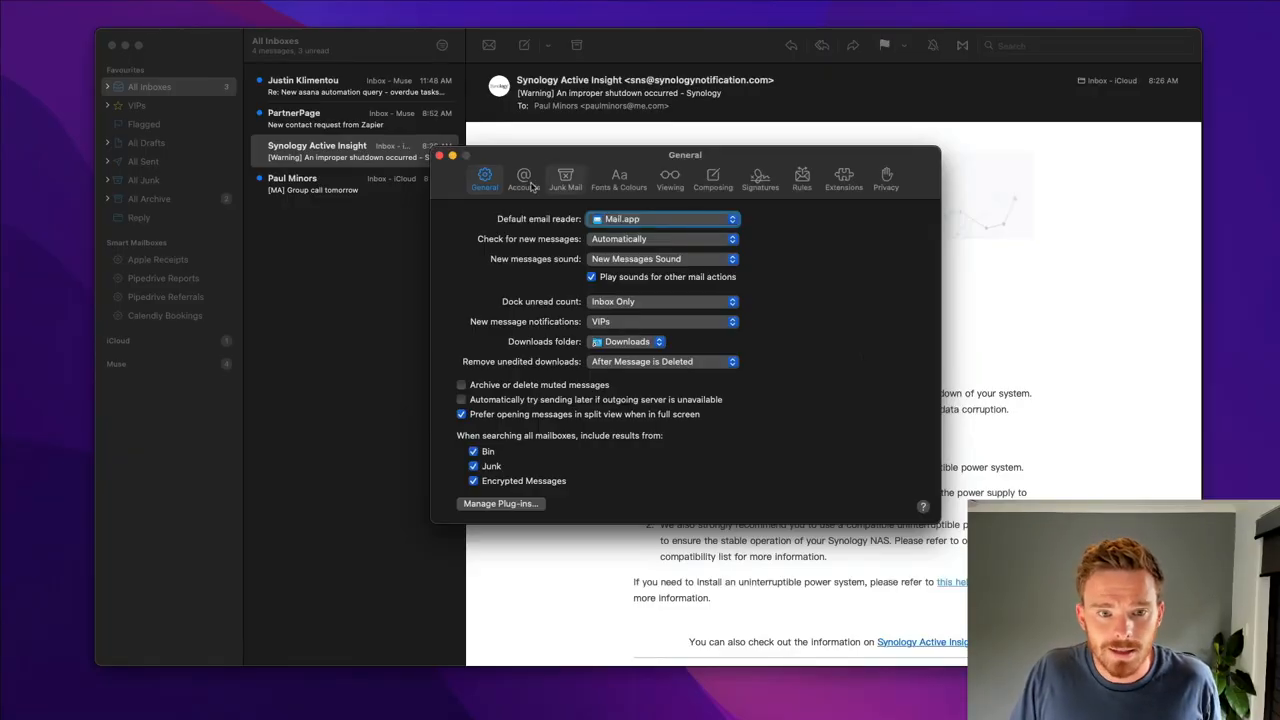
Show the Privacy settings with Protect Mail Activity turned on.
{"action": "left_click", "coordinate": [884, 178]}
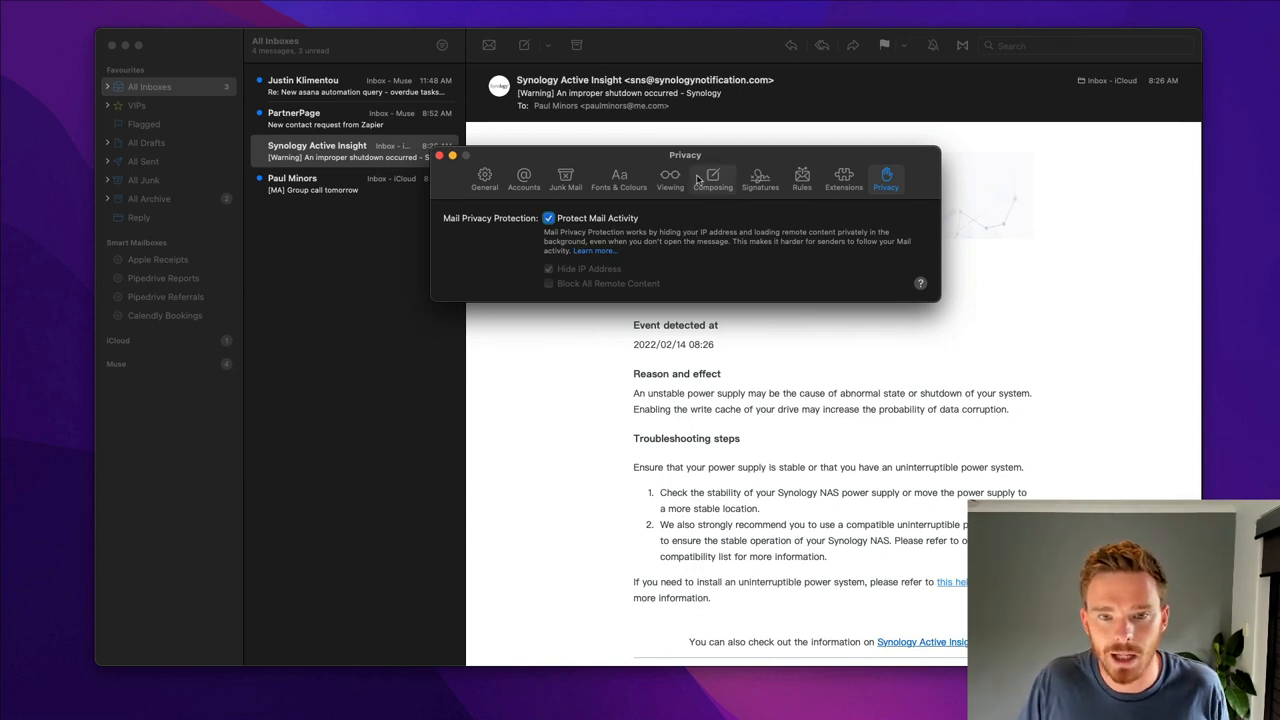
{"action": "left_click_drag", "start_coordinate": [684, 154], "coordinate": [732, 144]}
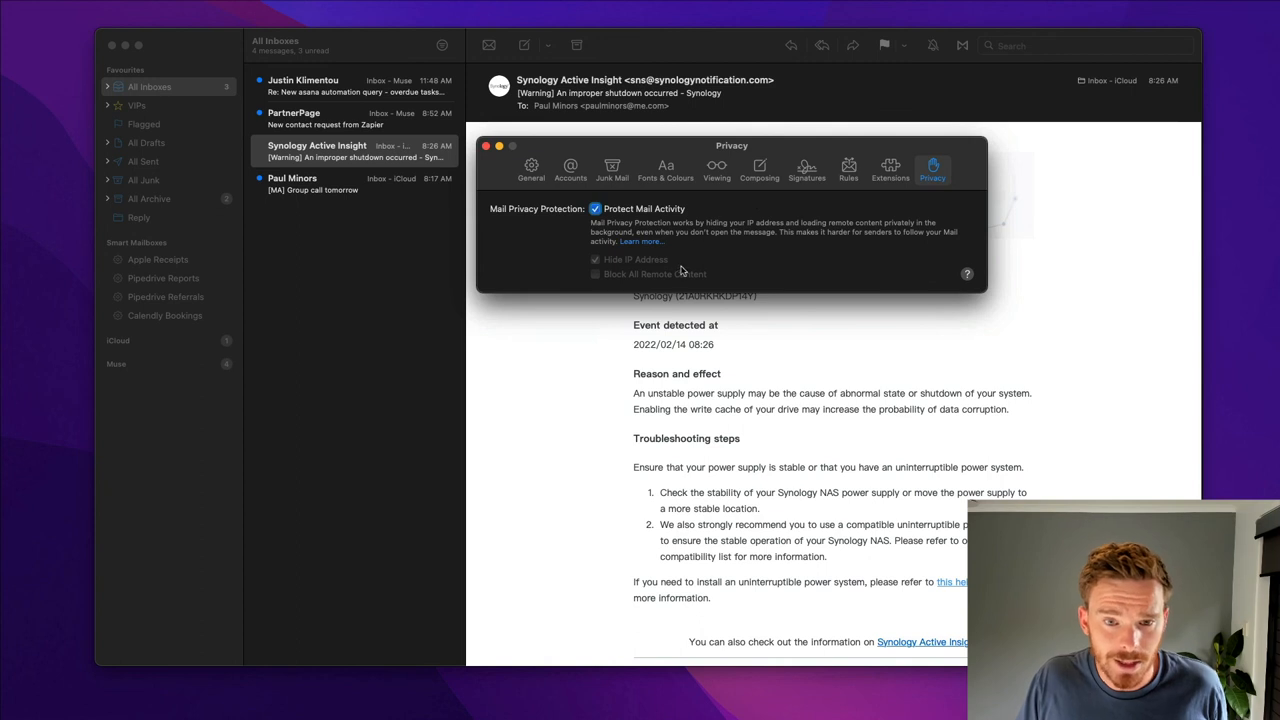
{"action": "mouse_move", "coordinate": [664, 224]}
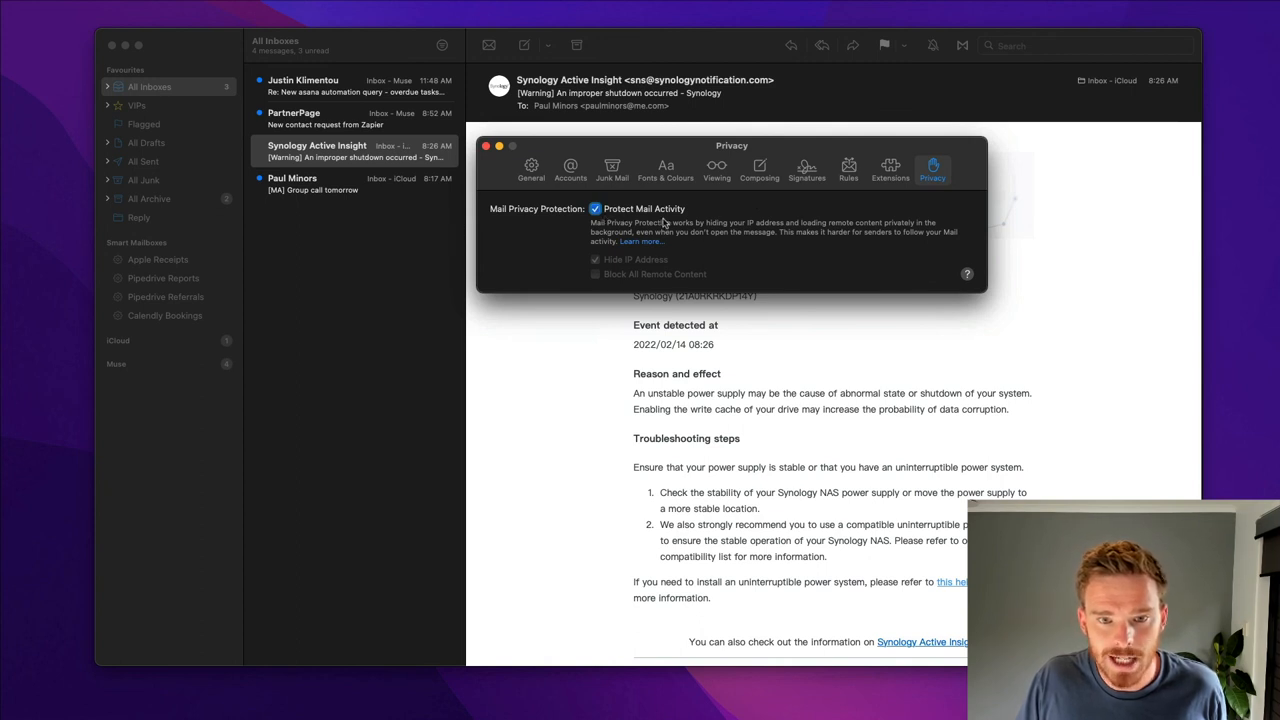
{"action": "mouse_move", "coordinate": [736, 262]}
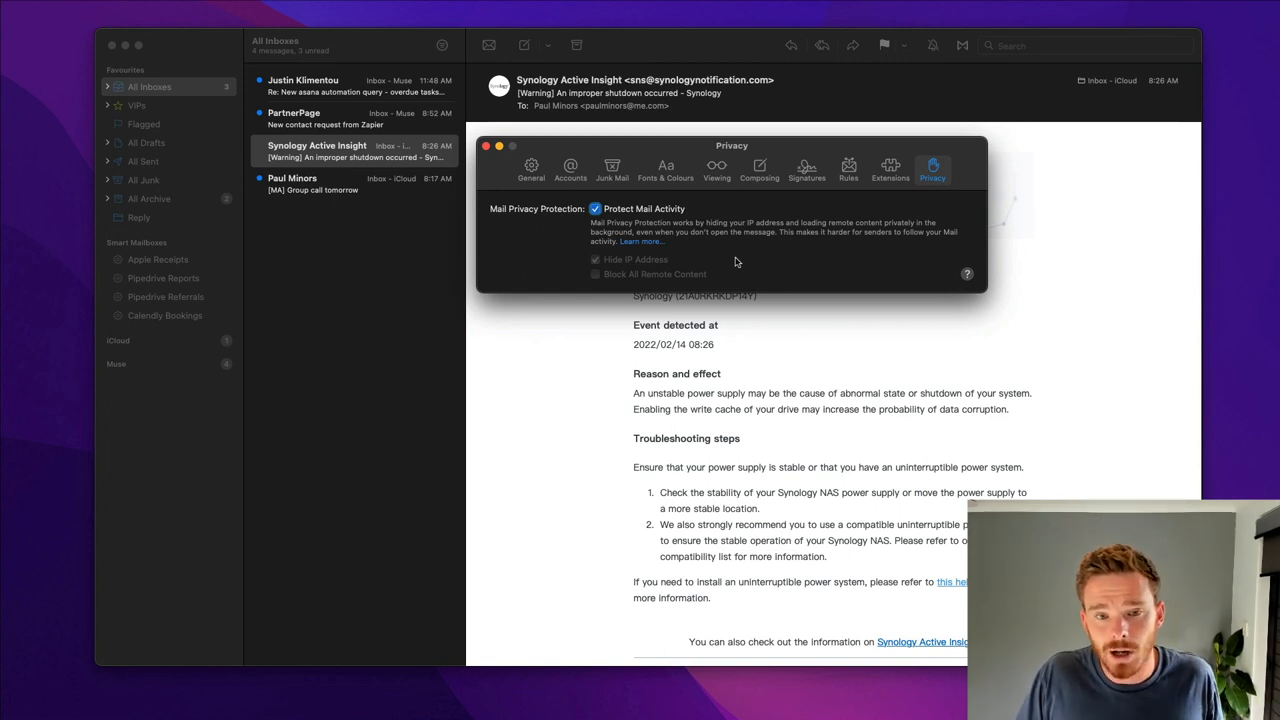
{"action": "mouse_move", "coordinate": [744, 220]}
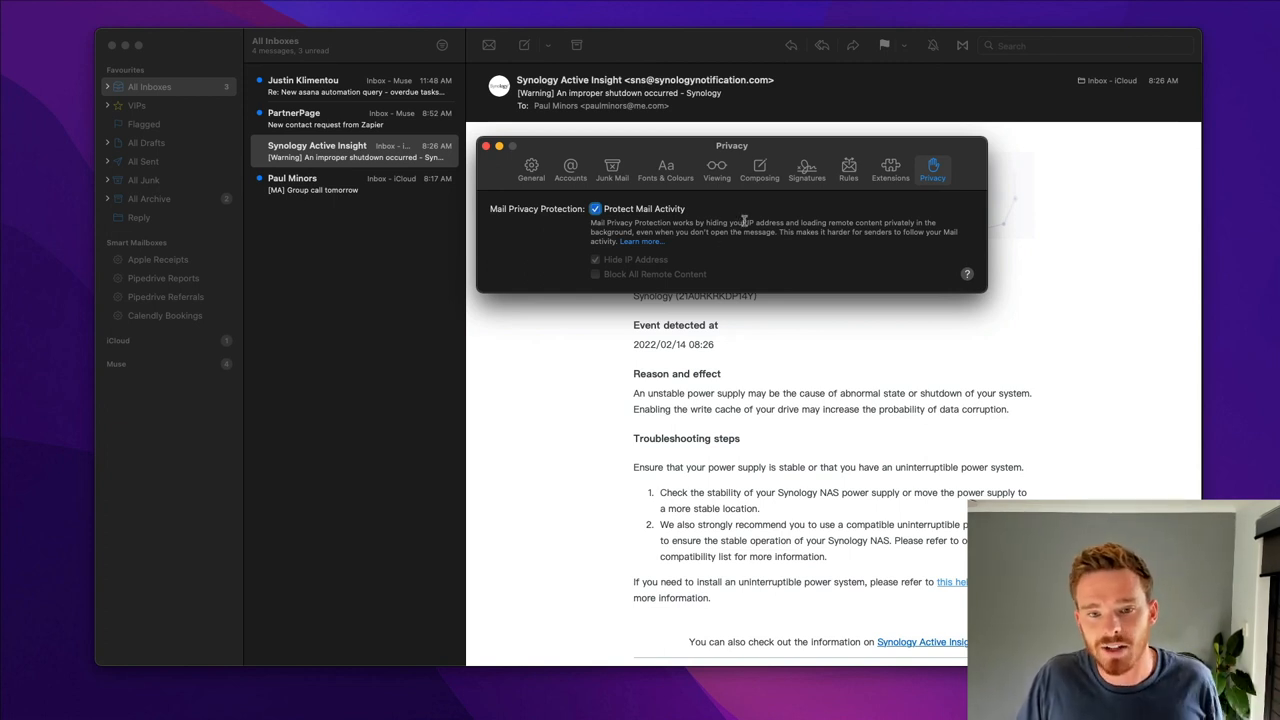